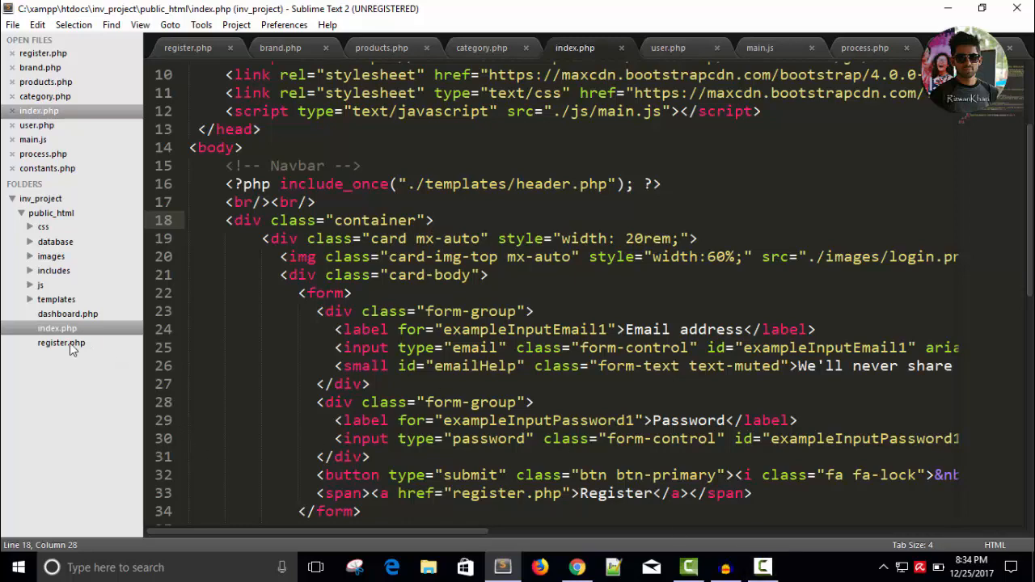
Step: Review register.php's form, then main.js down to the window.location.href redirect carrying msg to index.php
left_click(62, 343)
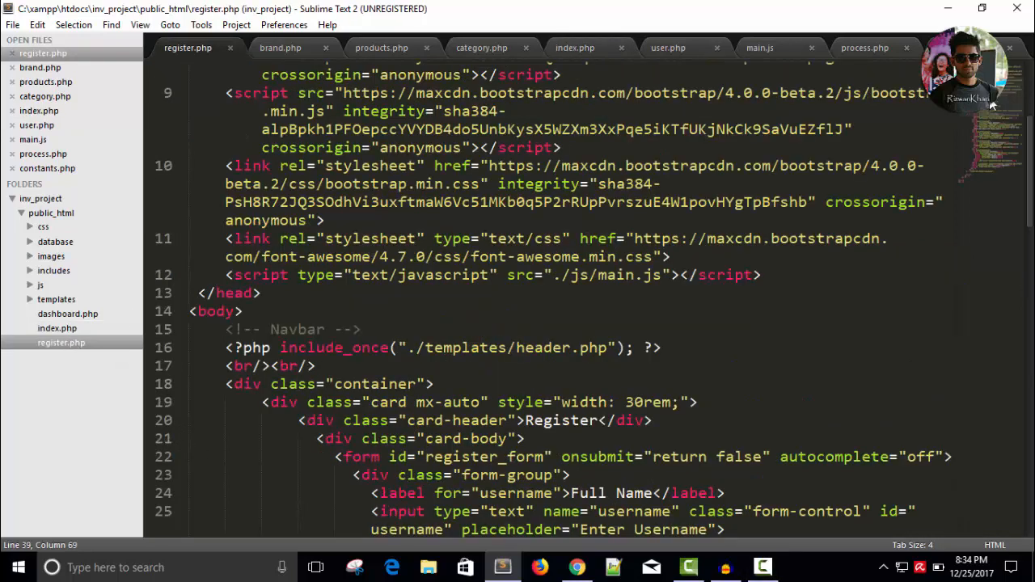
scroll("down", 3)
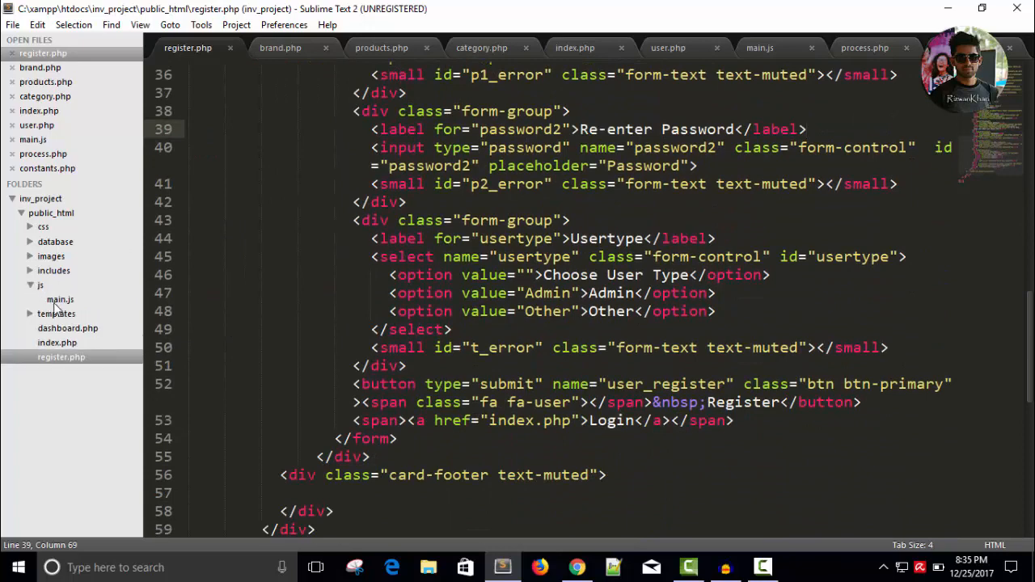
left_click(759, 47)
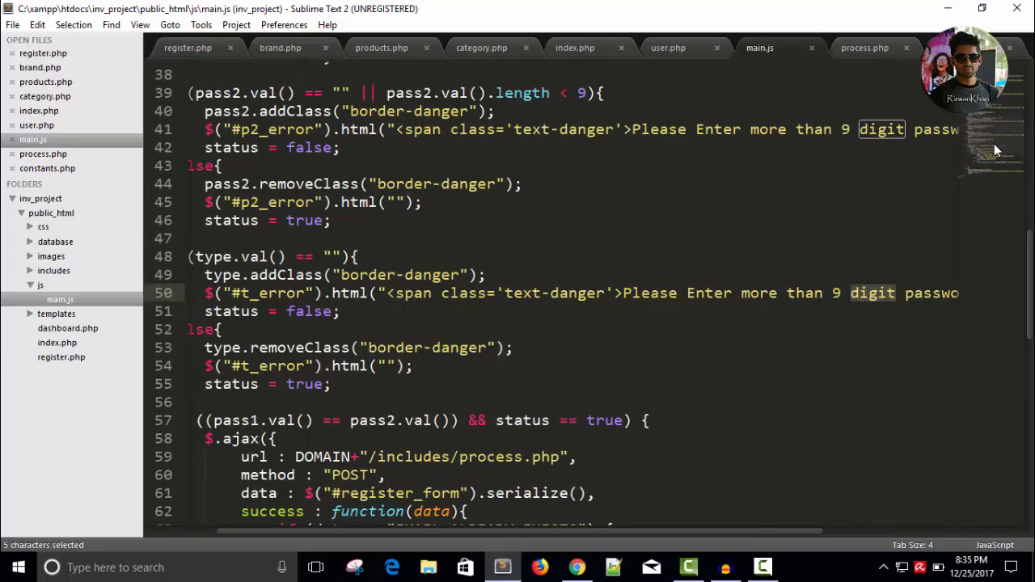
scroll("down", 3)
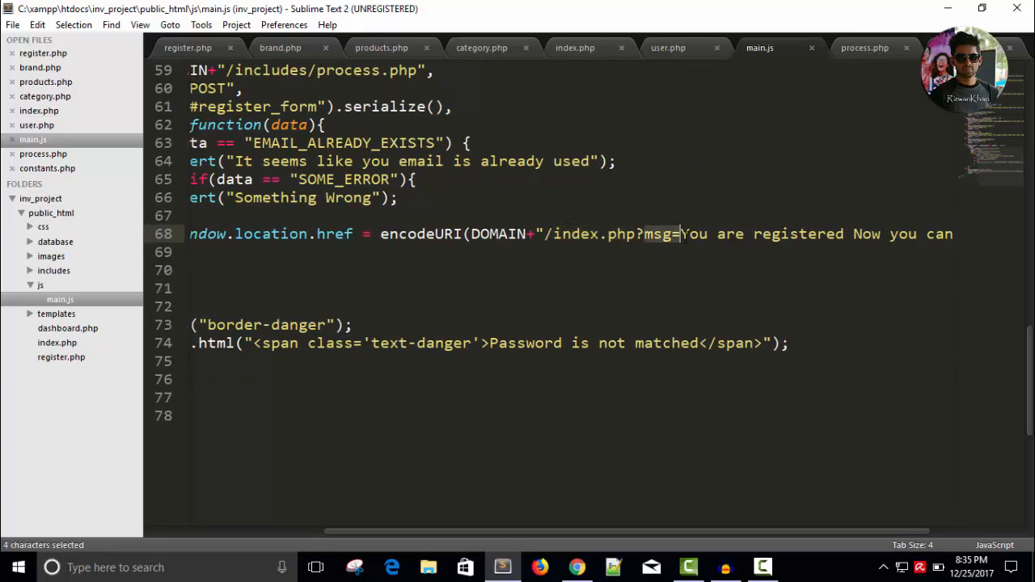
scroll("right", 3)
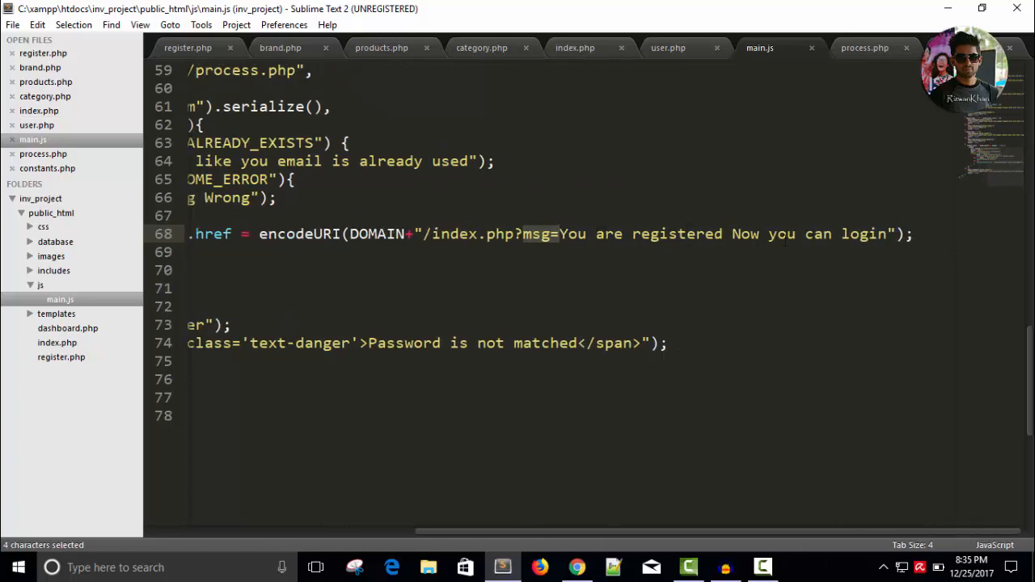
mouse_move(543, 241)
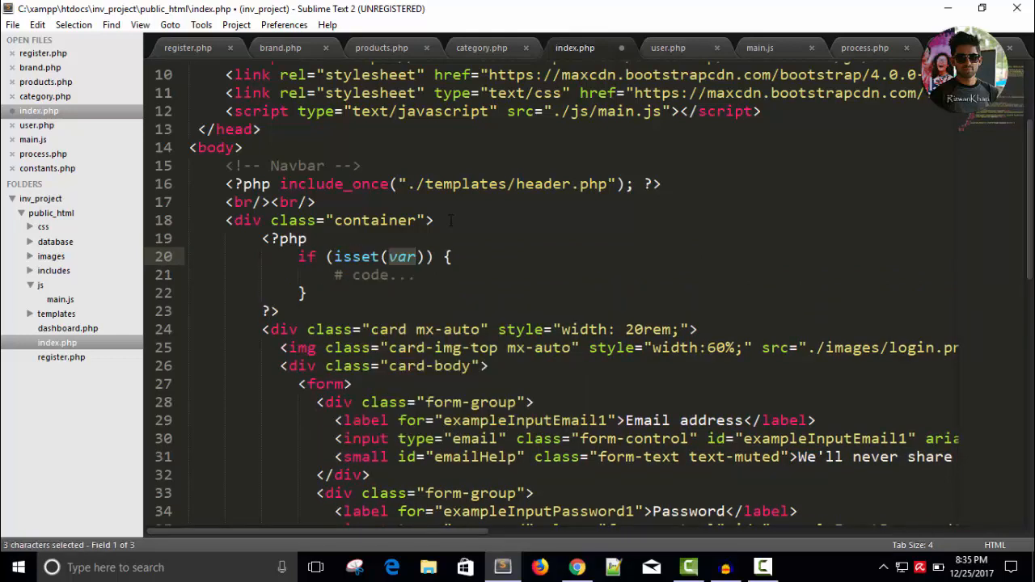
Step: Add a PHP if block checking isset($_GET["msg"]) AND !empty($_GET["msg"]) inside the container div
type("$_{}")
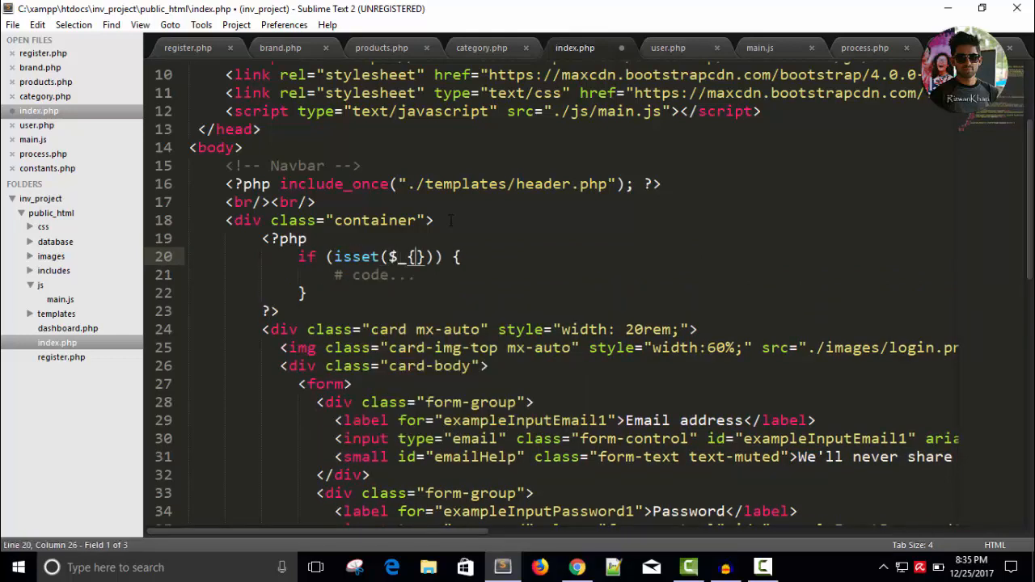
type("REQUEST[\"msg")
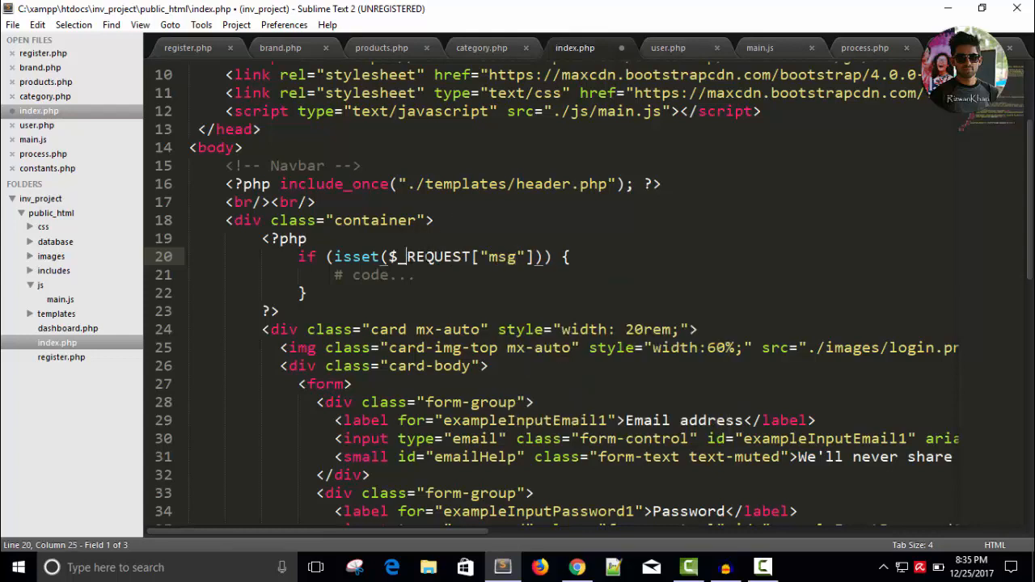
type("_GET")
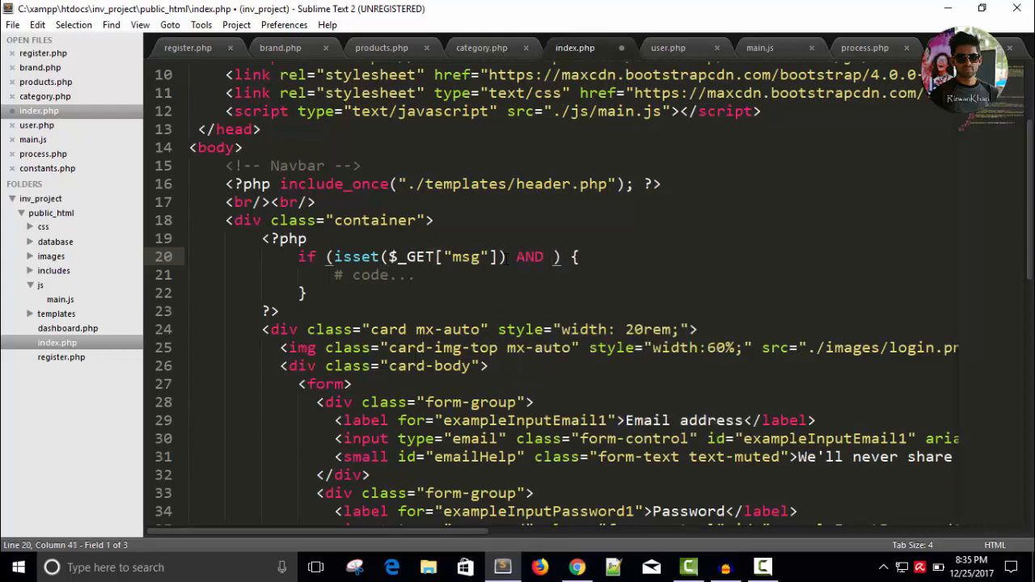
type("!empty(var")
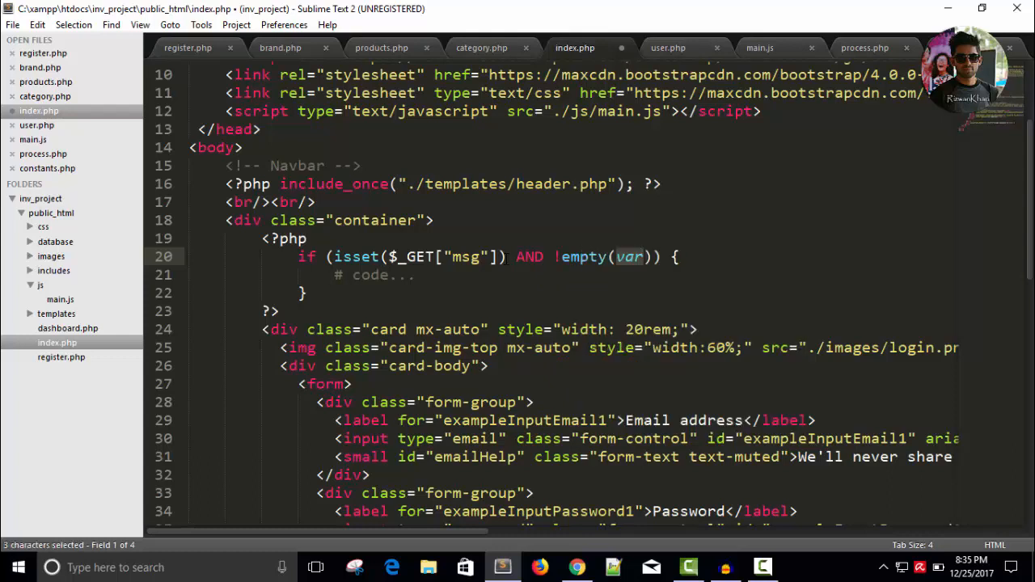
type("$_GET[\"")
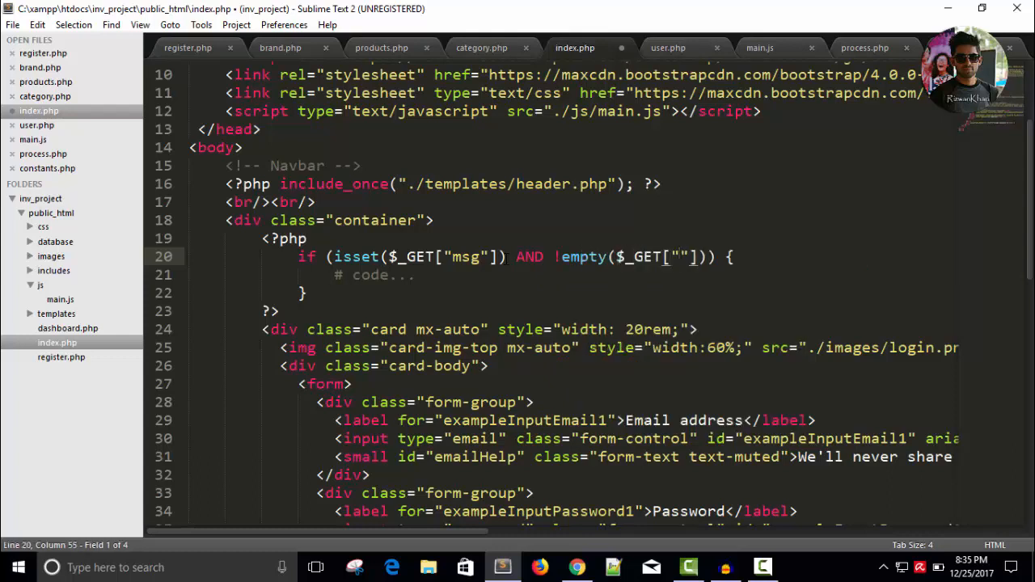
type("msg")
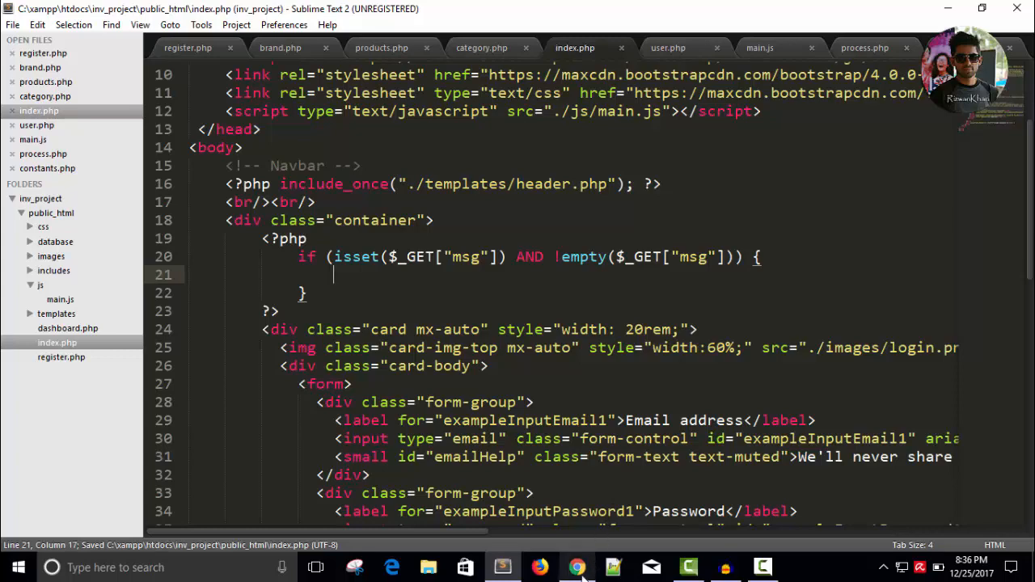
Step: Load the inv_project index.php page on localhost in the browser
left_click(576, 566)
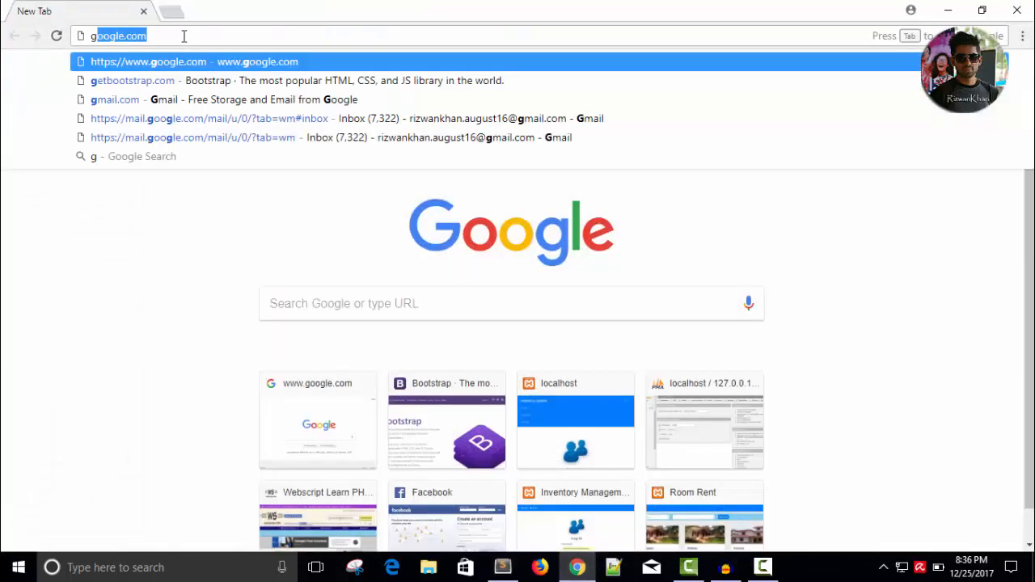
left_click(133, 81)
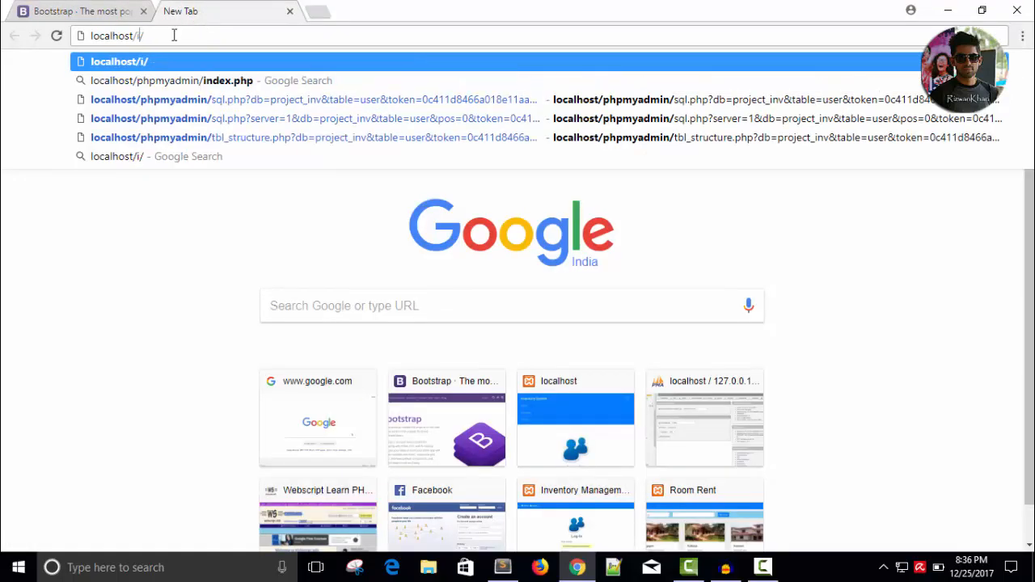
type("inv")
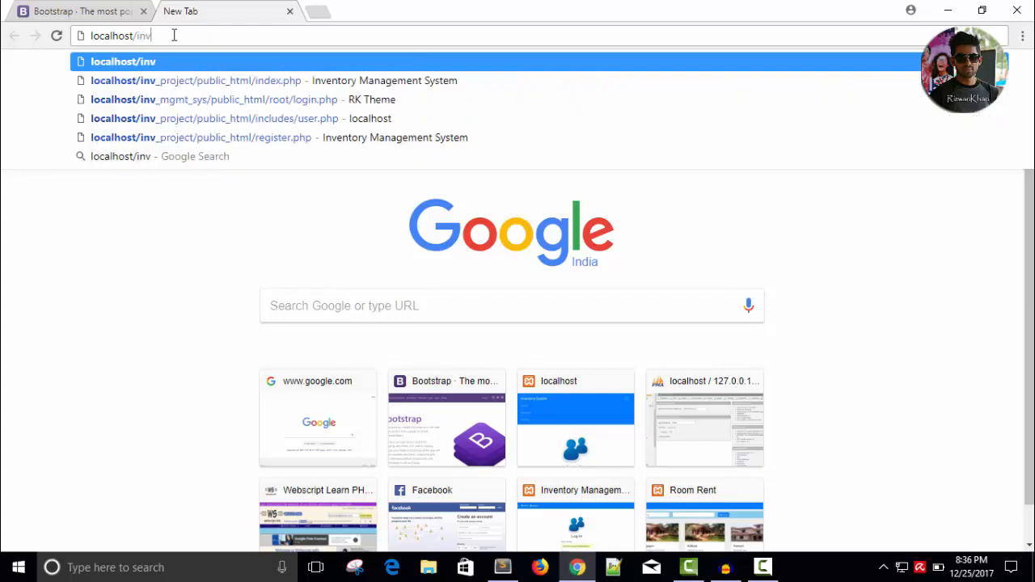
left_click(195, 81)
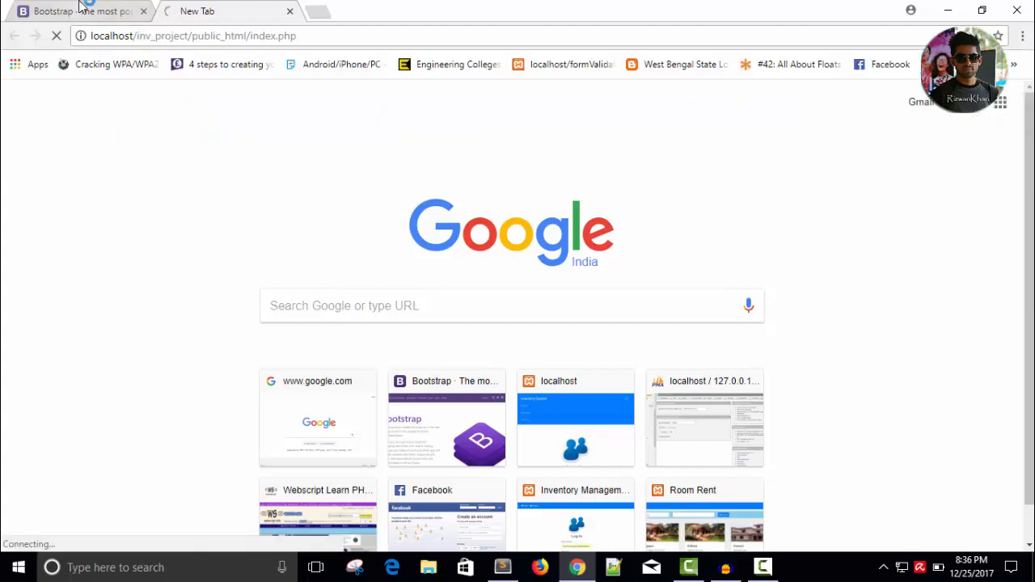
Step: Switch to the Bootstrap site and enter its documentation via Get started
left_click(81, 10)
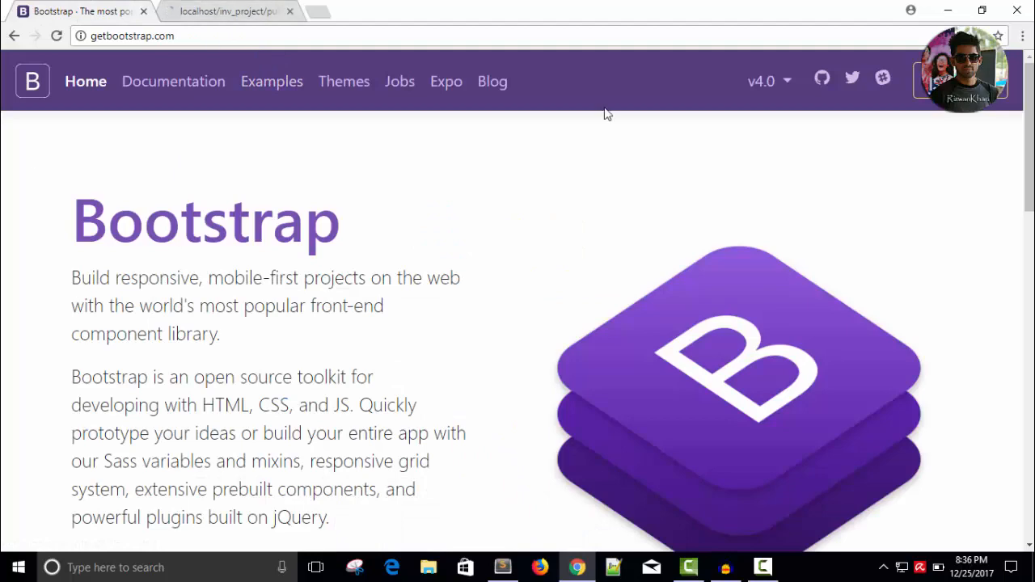
scroll("down", 3)
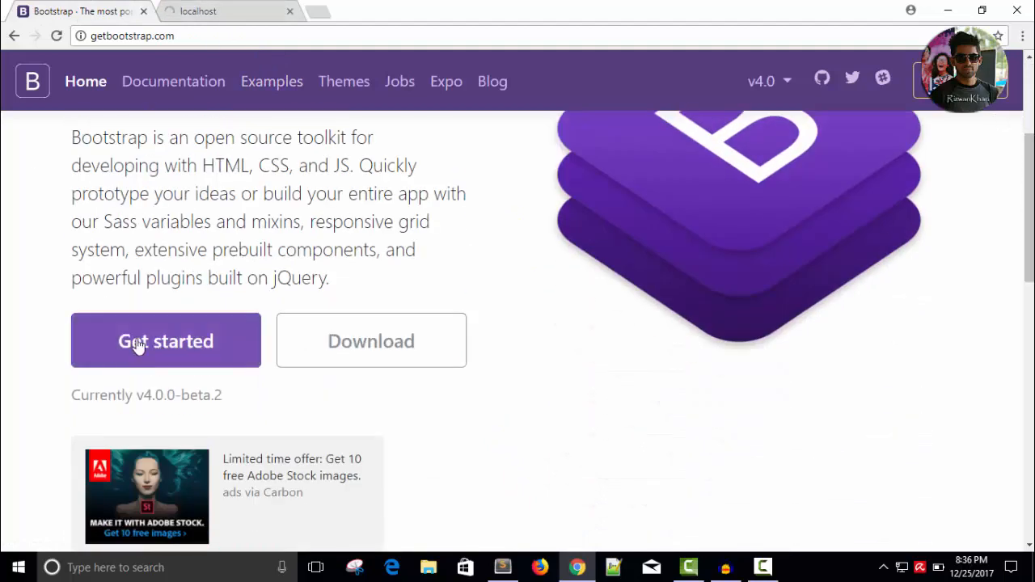
left_click(165, 340)
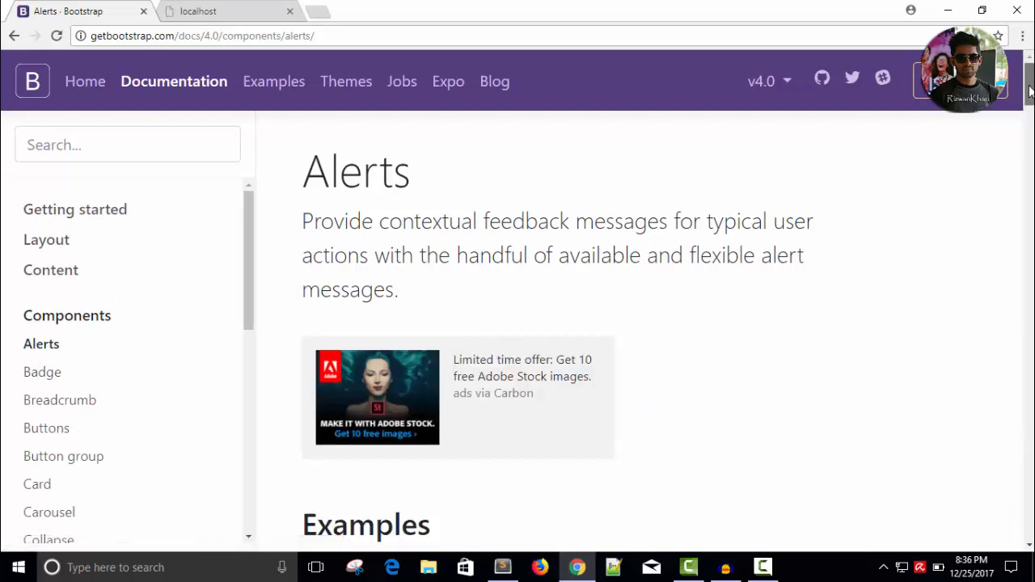
Step: Scroll the Alerts docs to the Dismissing live demo and copy its alert markup
scroll("down", 3)
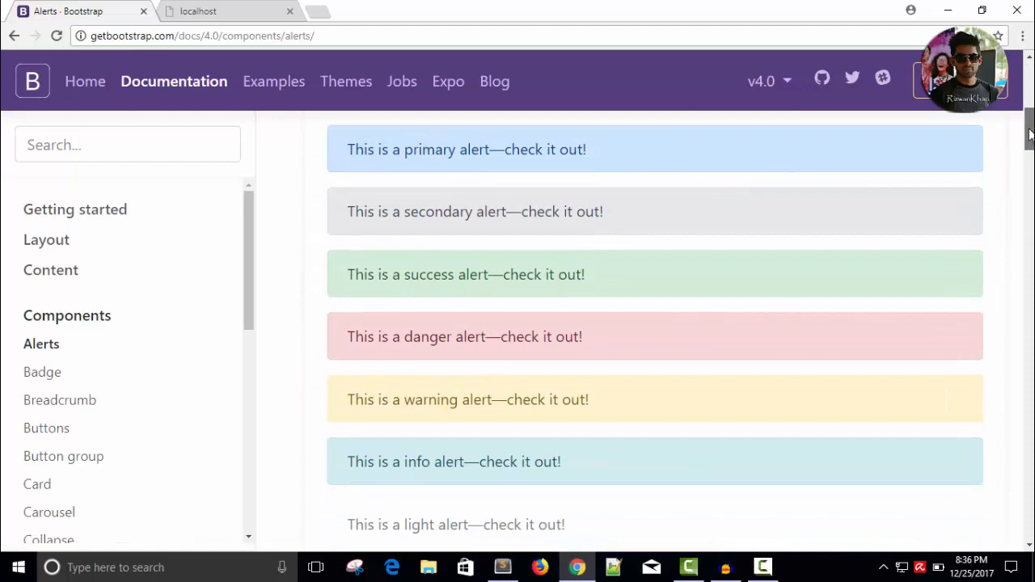
scroll("up", 3)
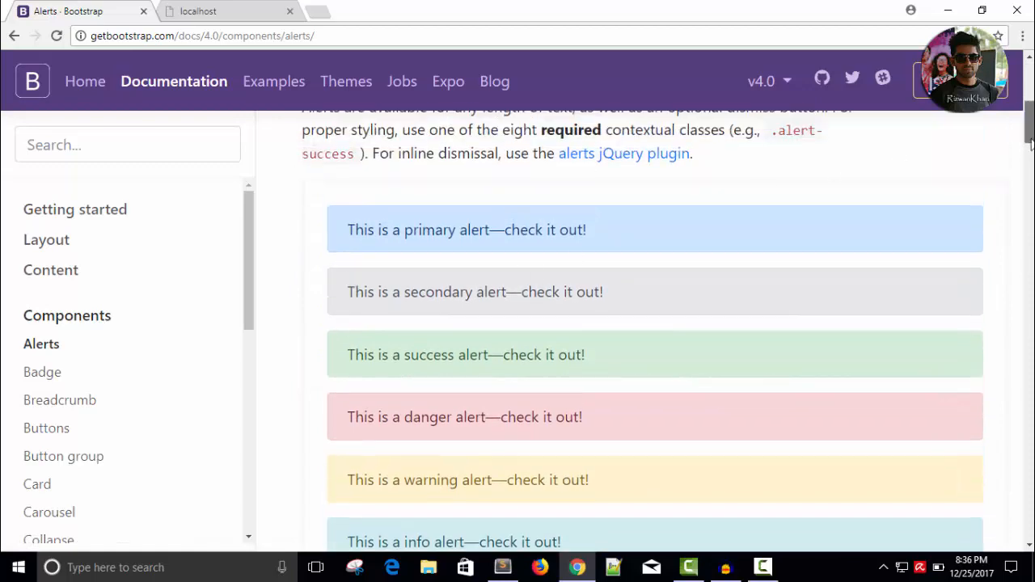
scroll("down", 3)
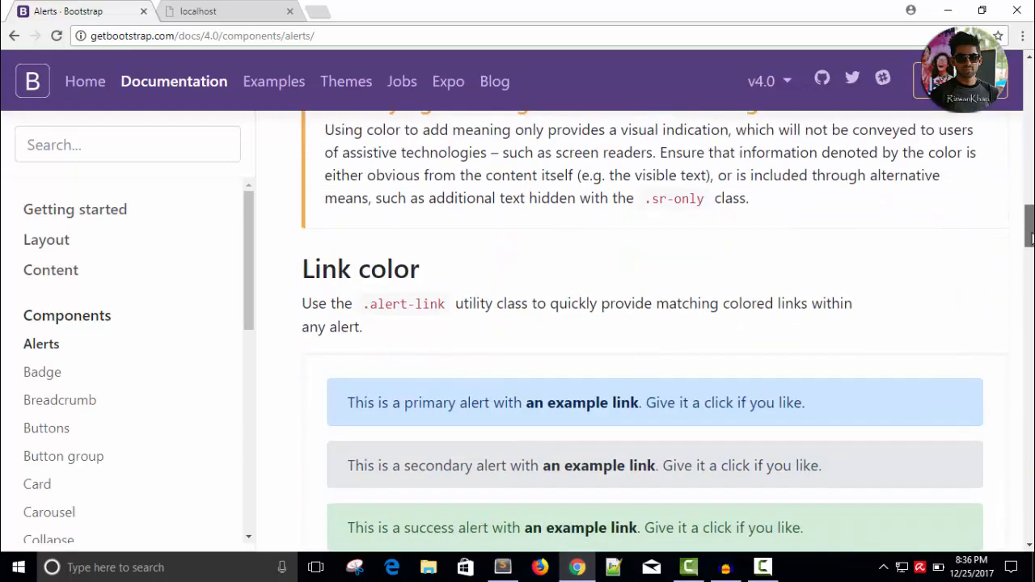
scroll("down", 3)
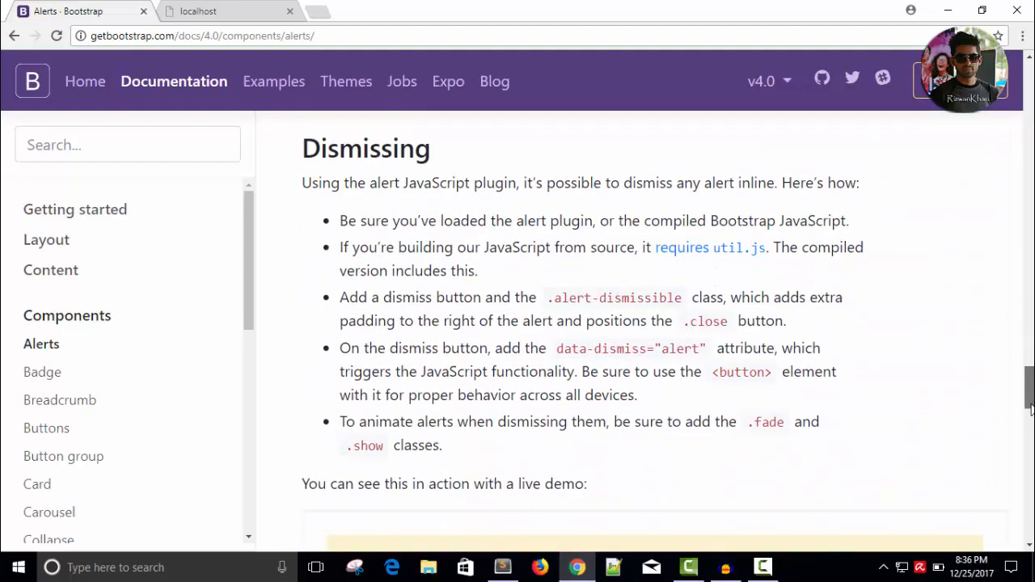
scroll("down", 3)
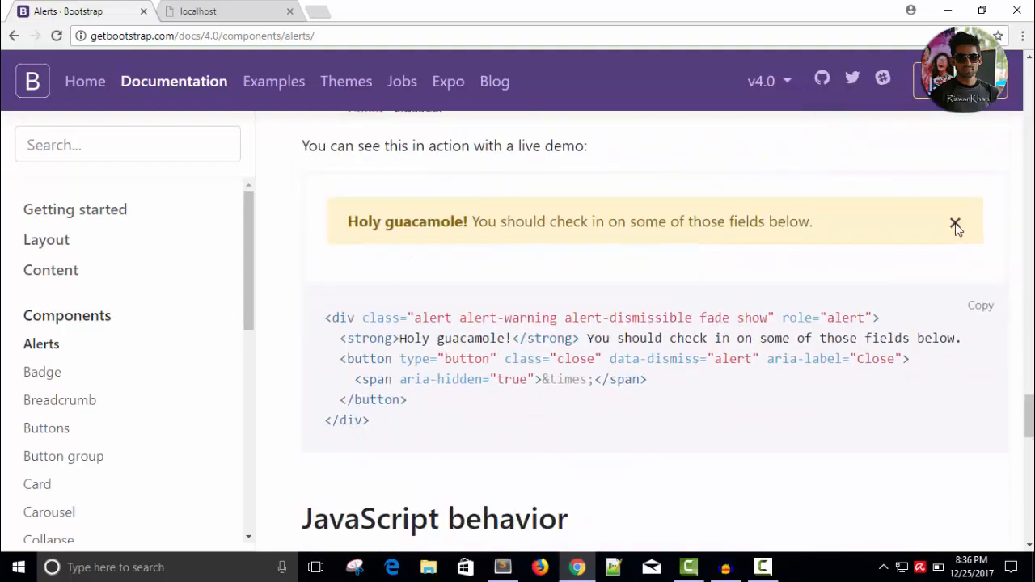
mouse_move(375, 422)
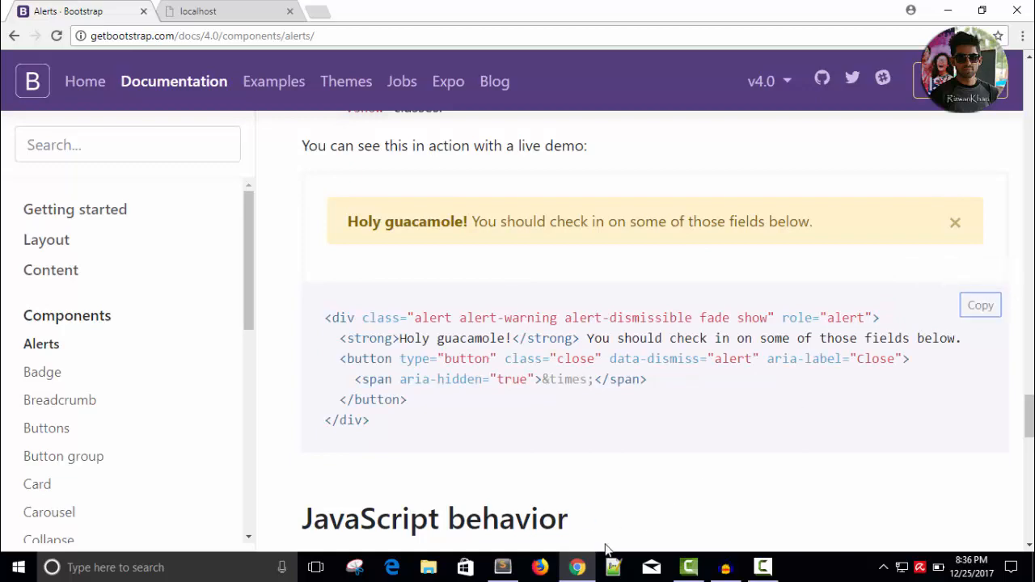
left_click(502, 566)
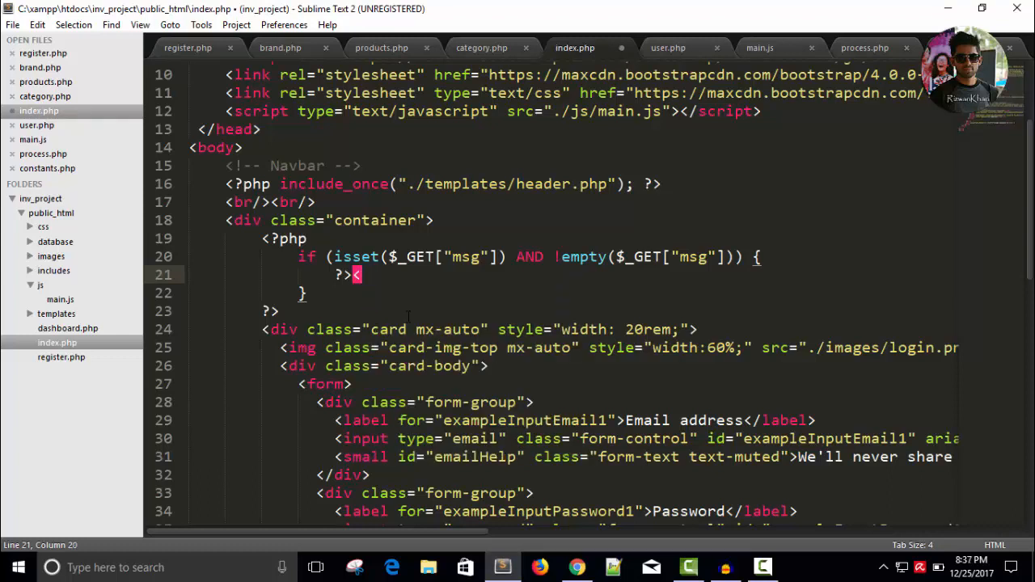
Step: Paste the dismissible alert into the msg block and replace its sample sentence with <?php echo ?>
type("<?php")
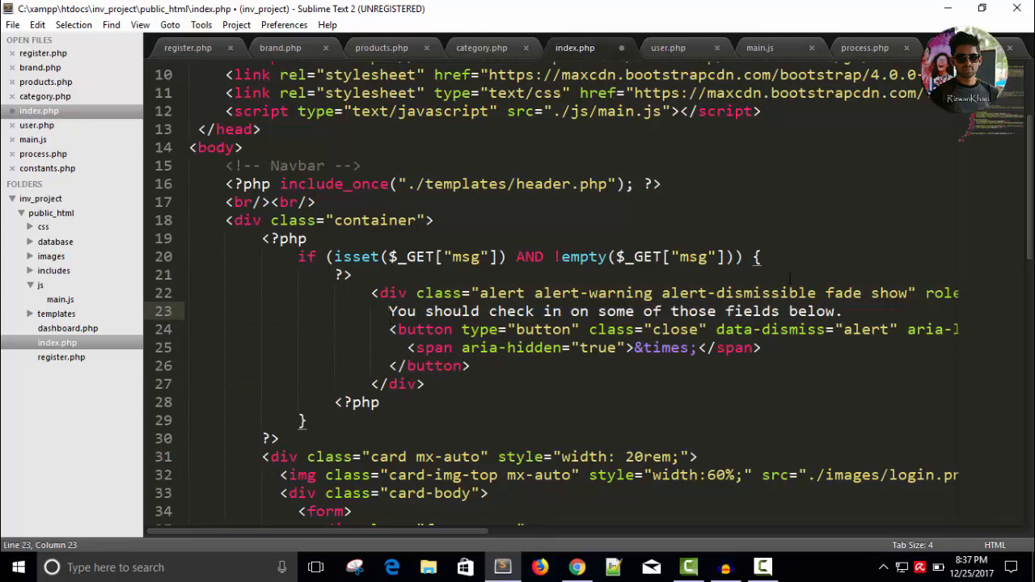
left_click_drag(388, 310, 841, 310)
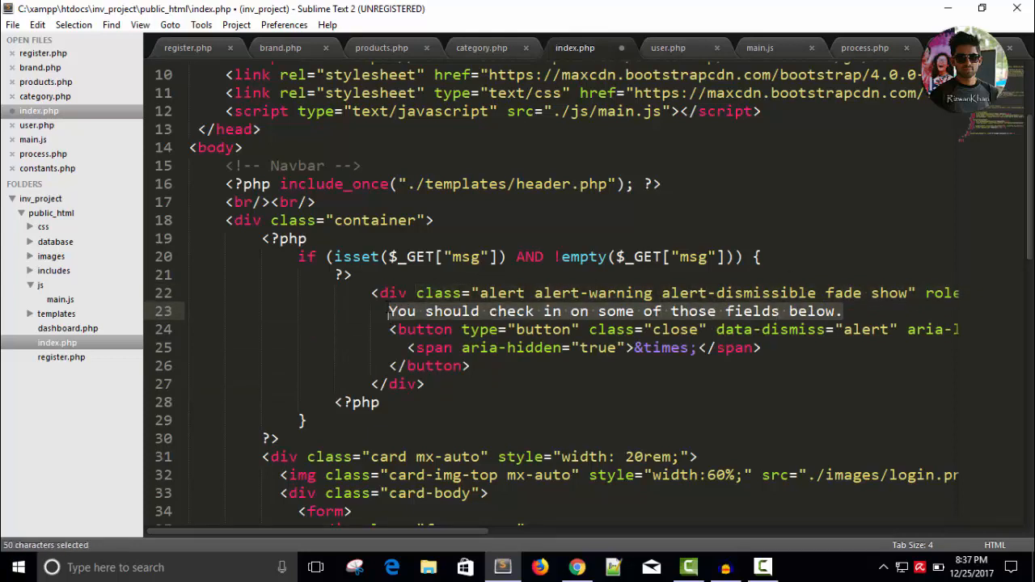
type("<?php ?>")
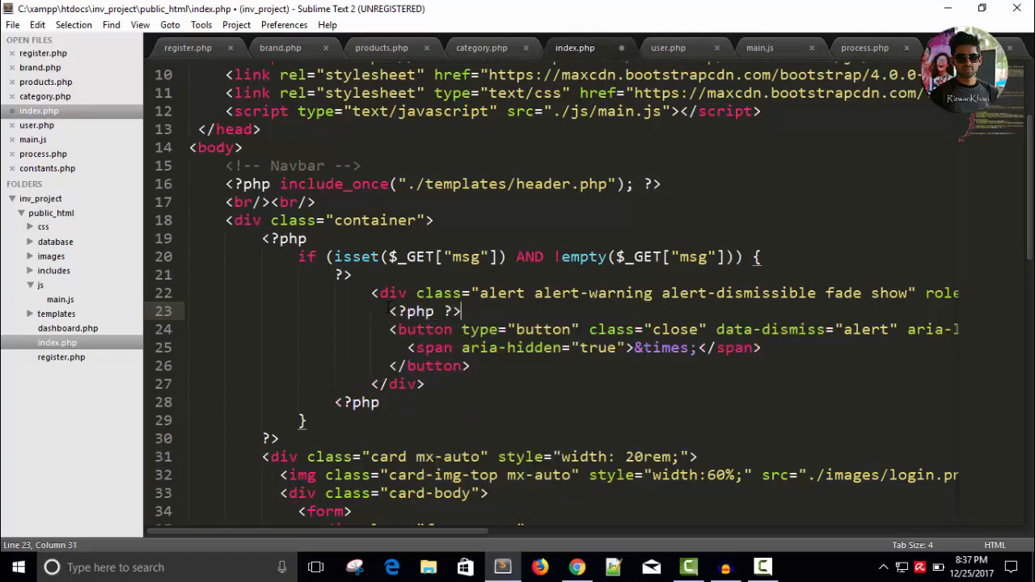
type("echo")
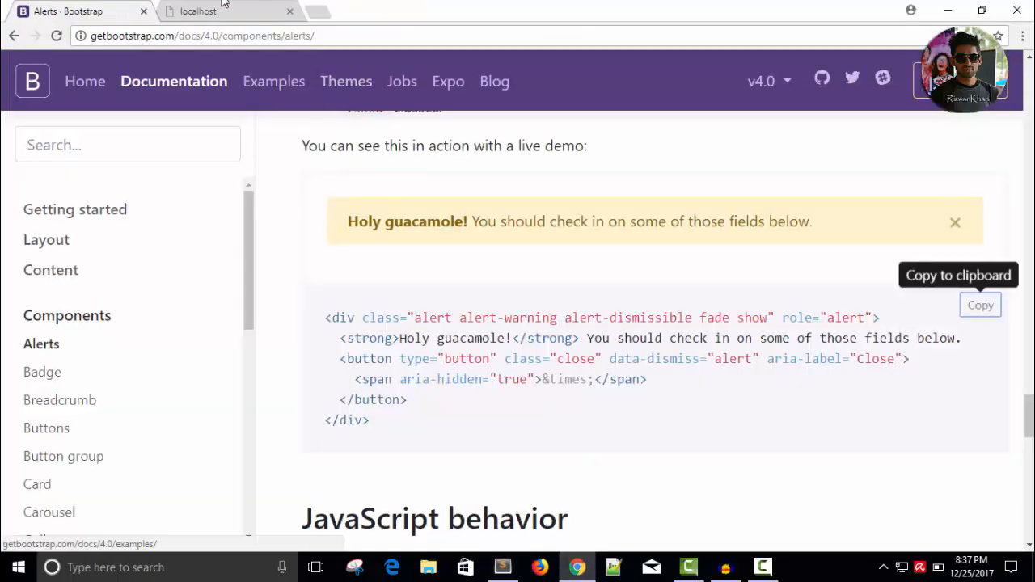
Step: Start XAMPP from the desktop and reload the localhost index.php page in Chrome
left_click(197, 10)
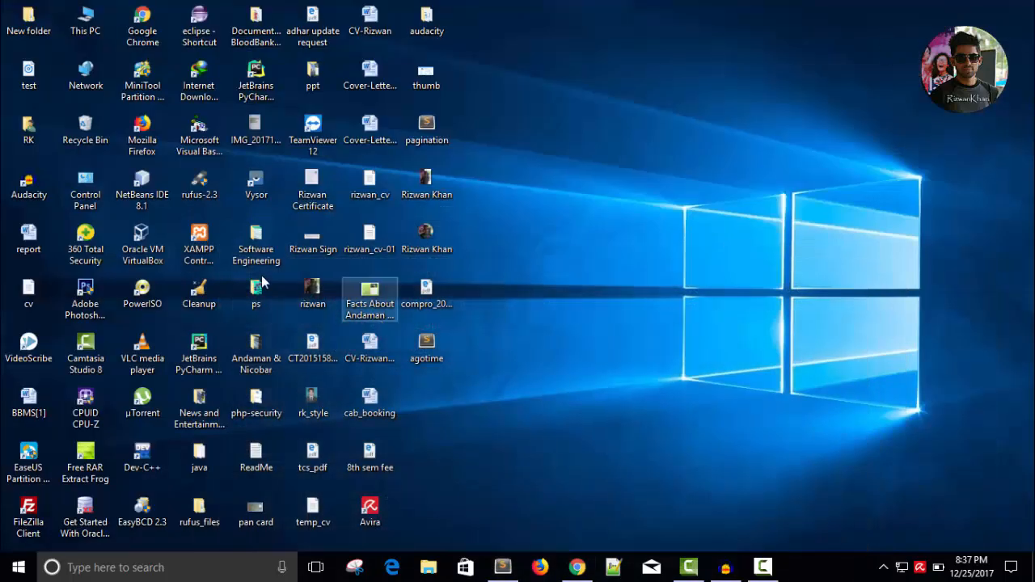
left_click(199, 249)
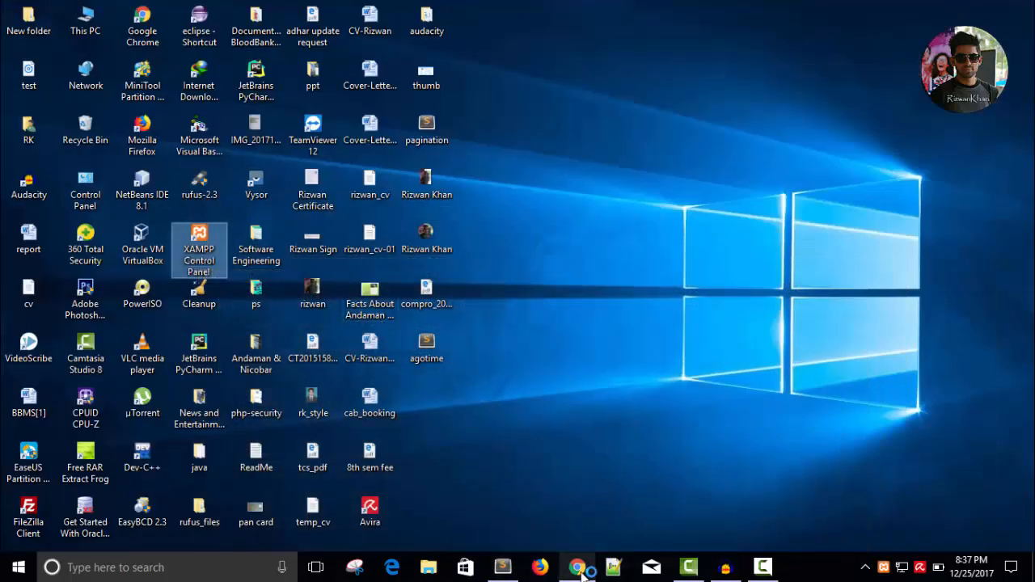
left_click(576, 566)
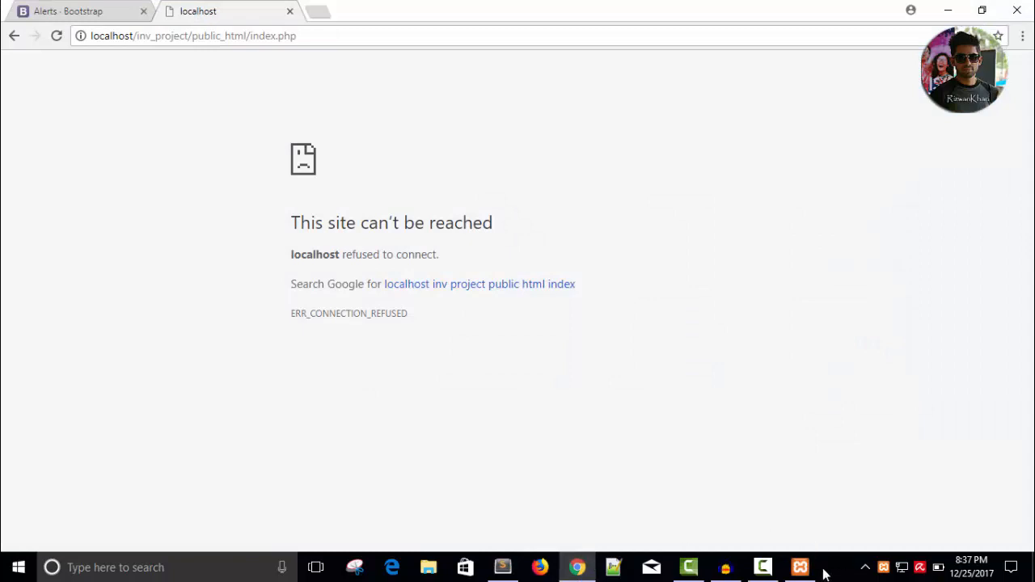
left_click(799, 566)
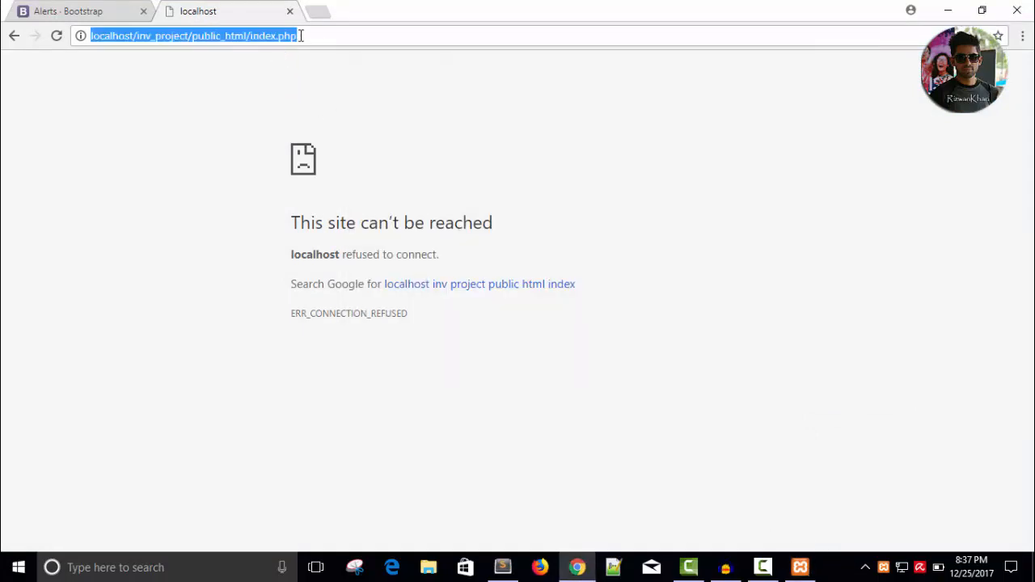
left_click(799, 566)
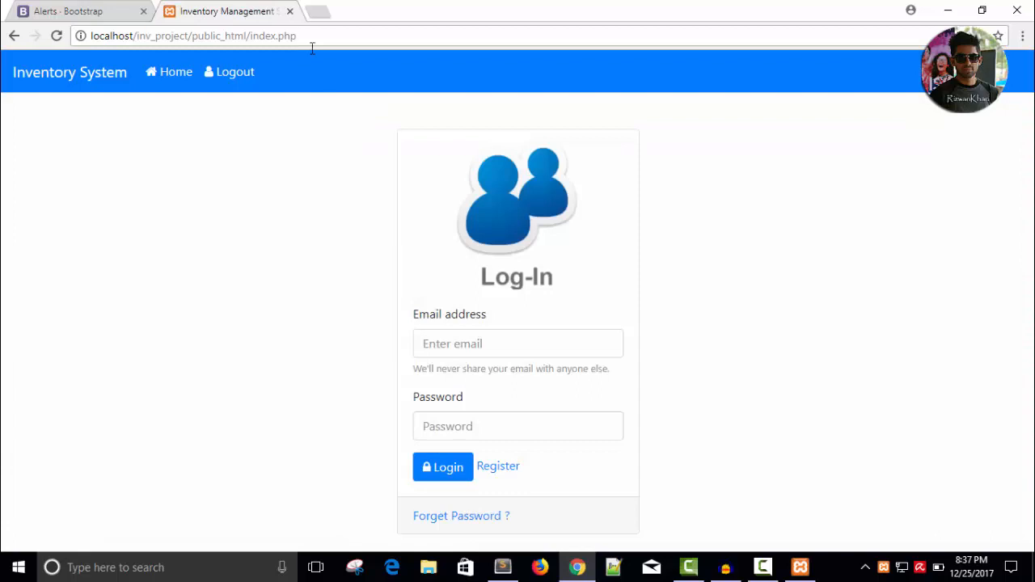
mouse_move(302, 35)
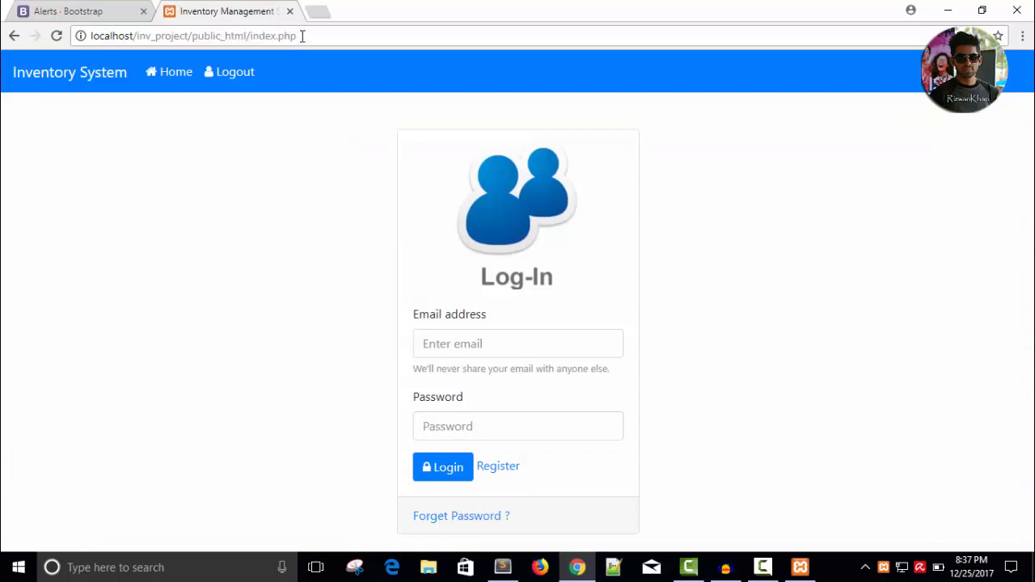
Step: Load index.php with ?msg=Hello, see the Hello alert appear and dismiss it with its close X
type("?msg")
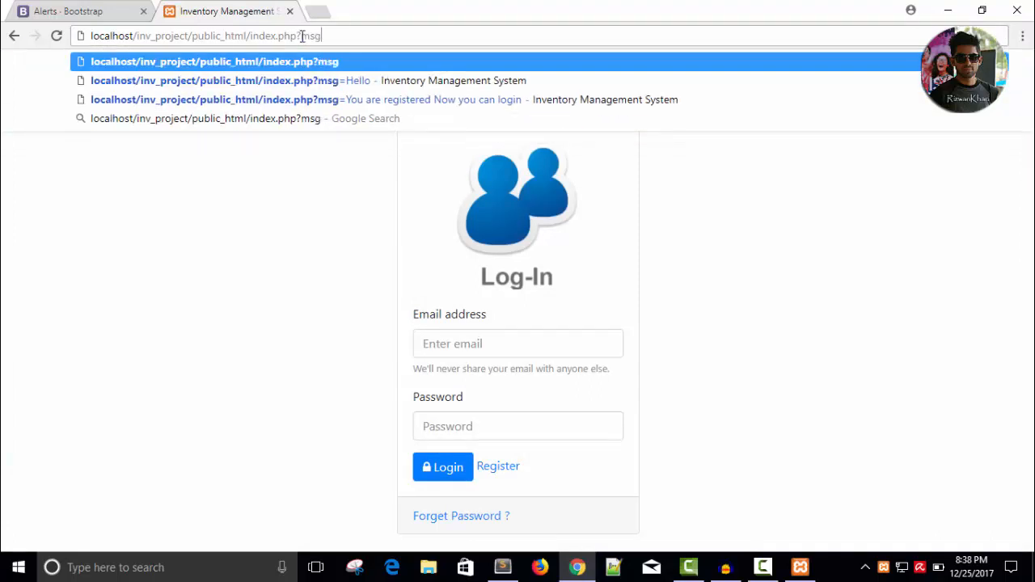
type("=\"Hel")
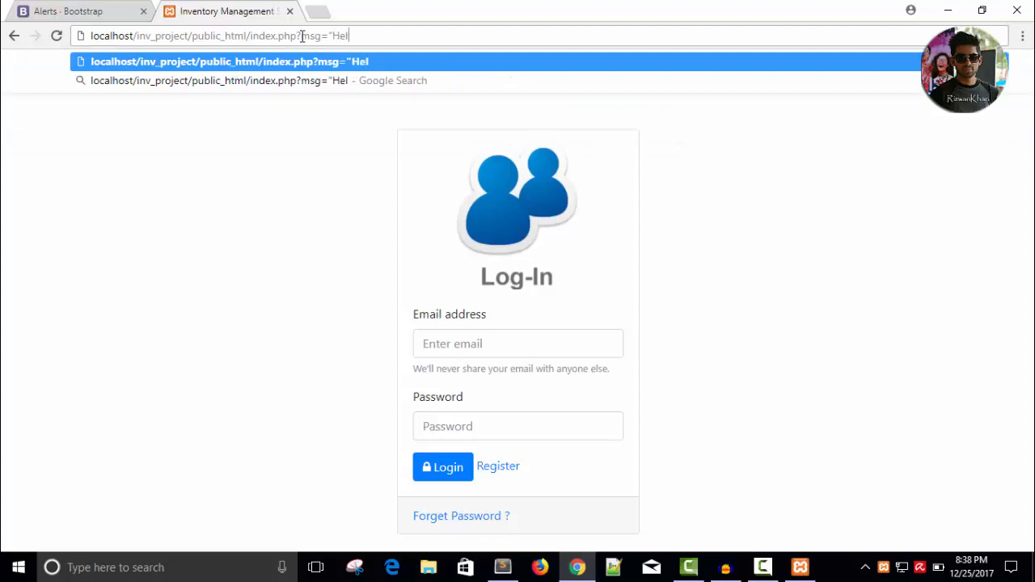
key("Backspace")
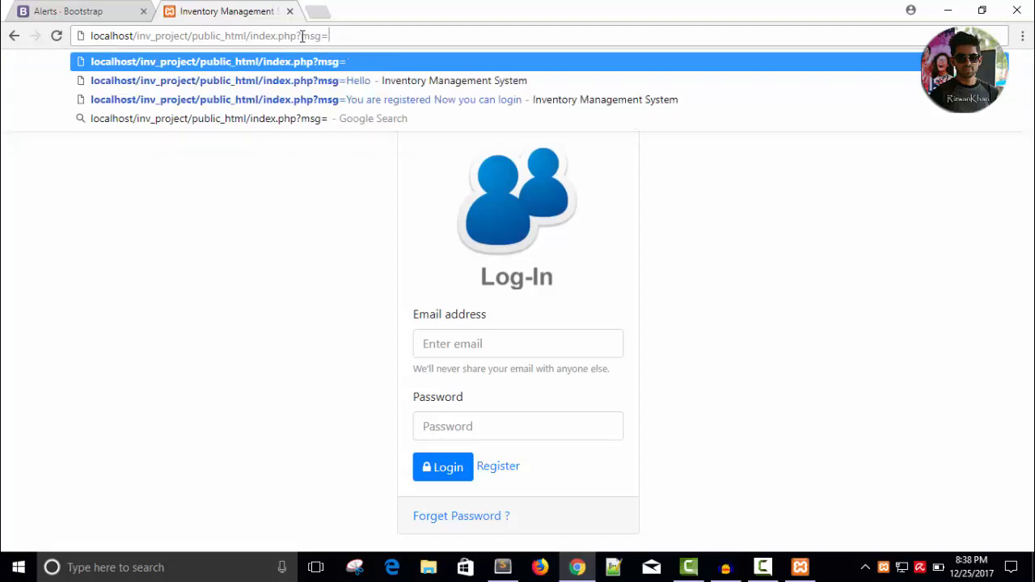
type("Hello")
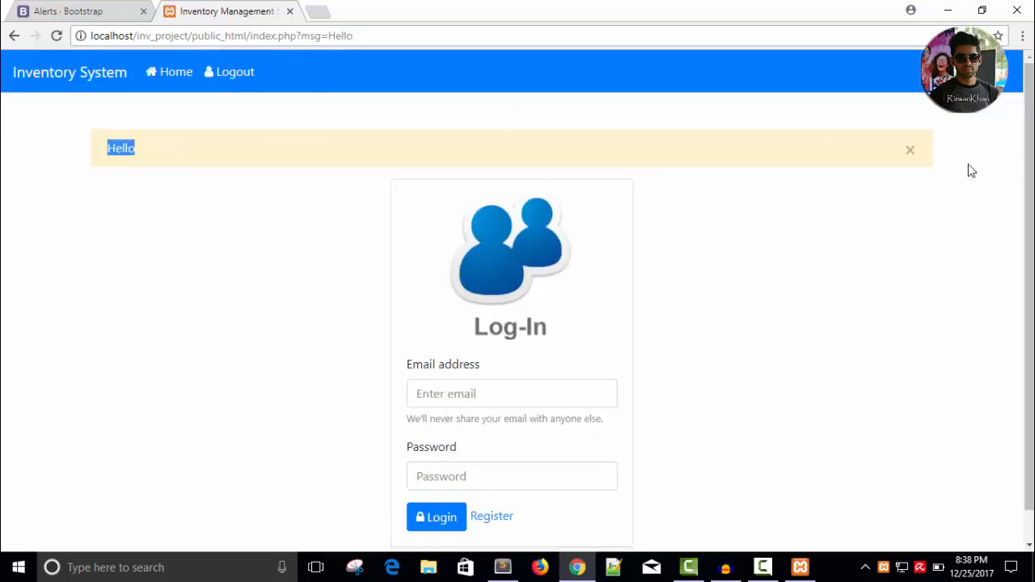
left_click(909, 149)
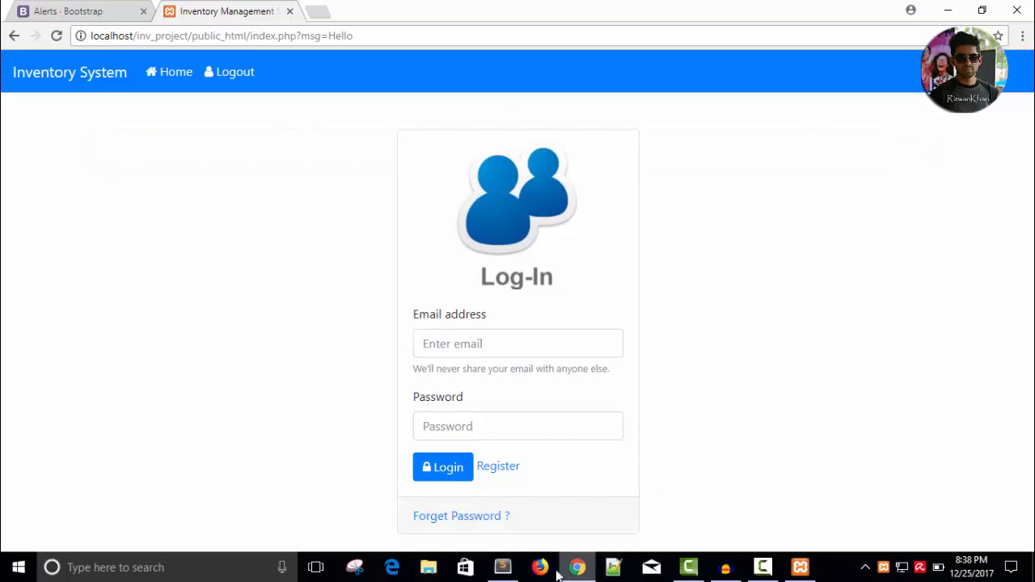
left_click(502, 566)
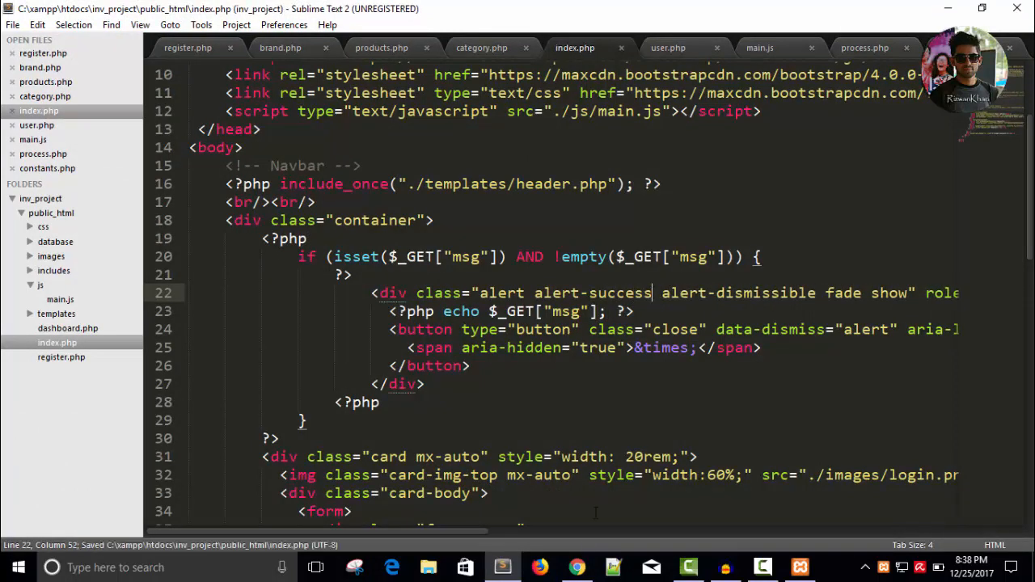
left_click(575, 566)
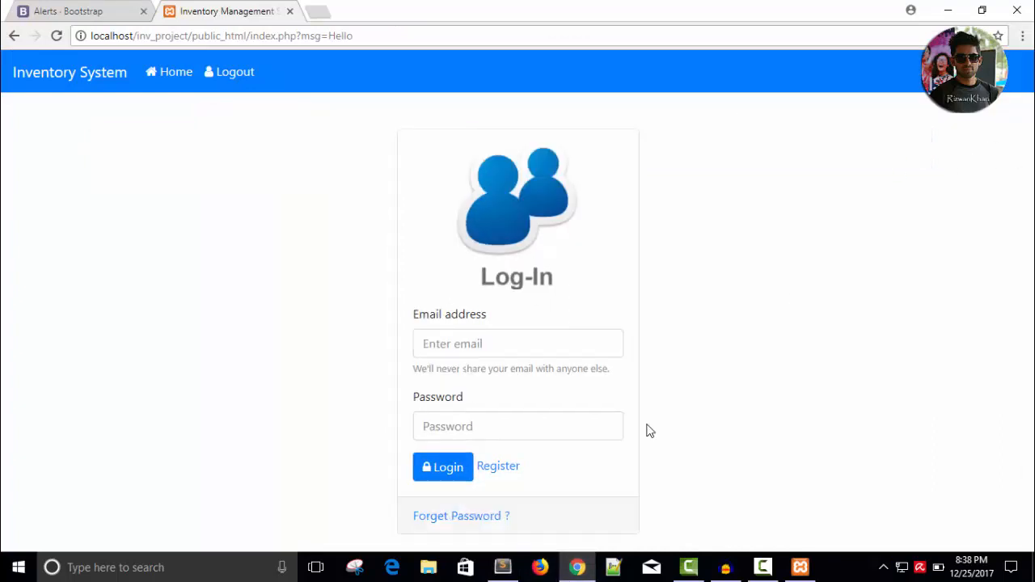
left_click(443, 465)
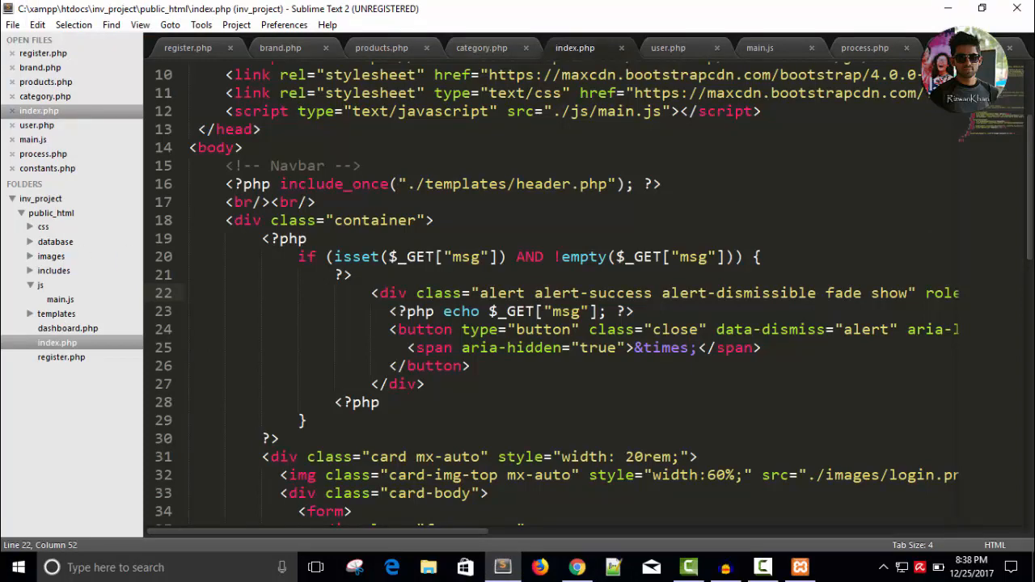
scroll("down", 3)
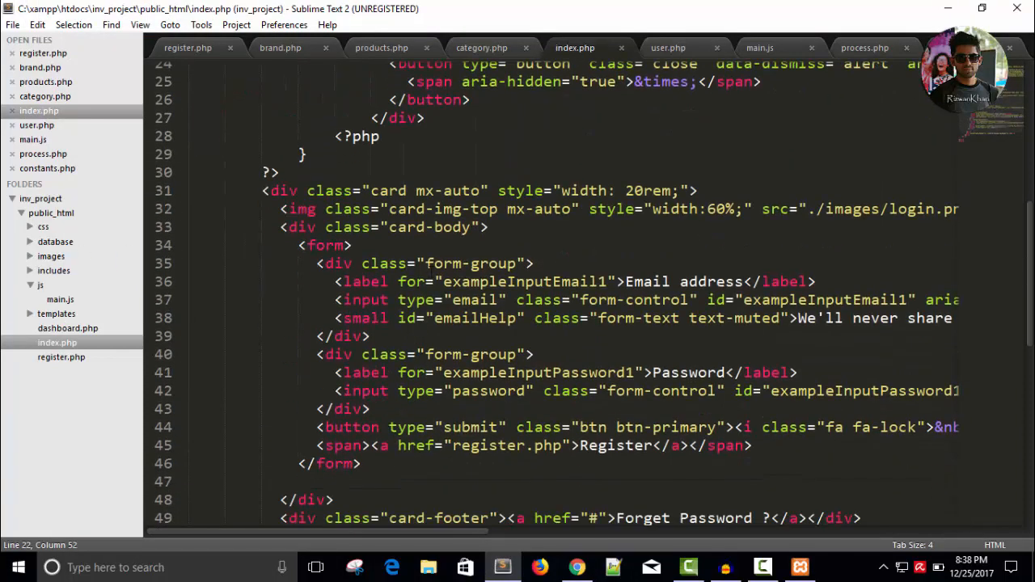
Step: Add id="form_register" and onsubmit="return false" to the login form tag
left_click(349, 246)
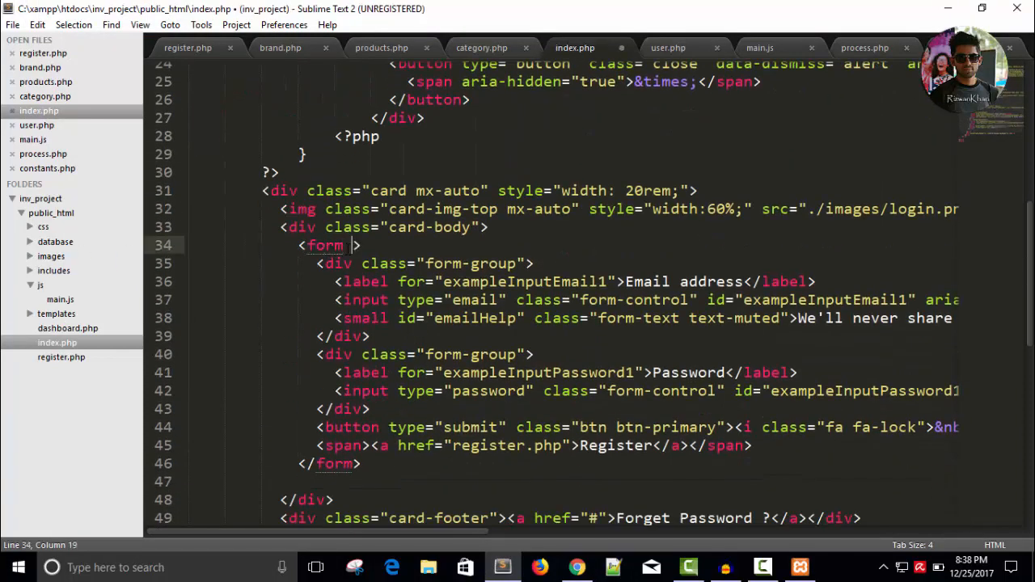
type("id=\"form\"")
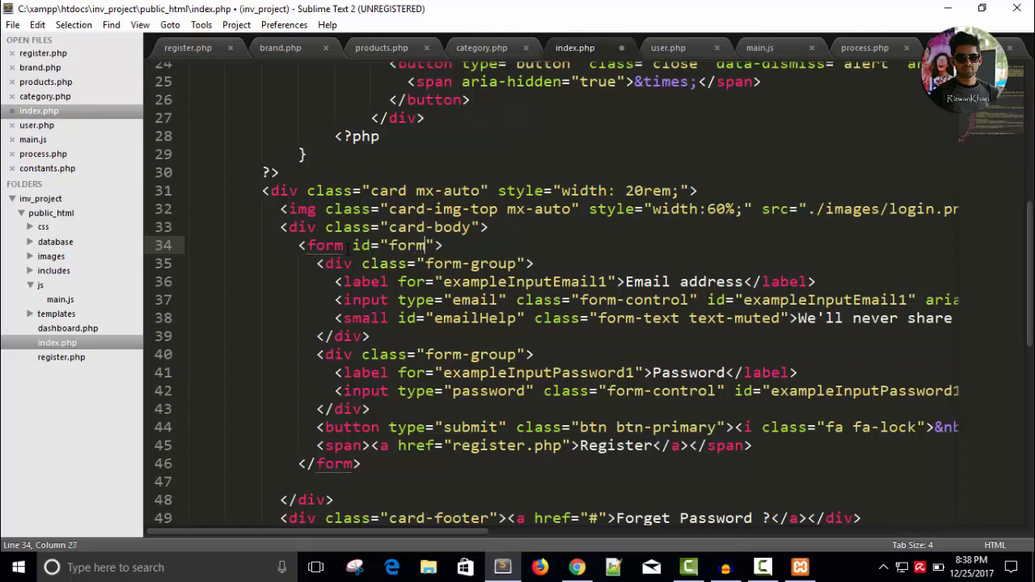
type("_register")
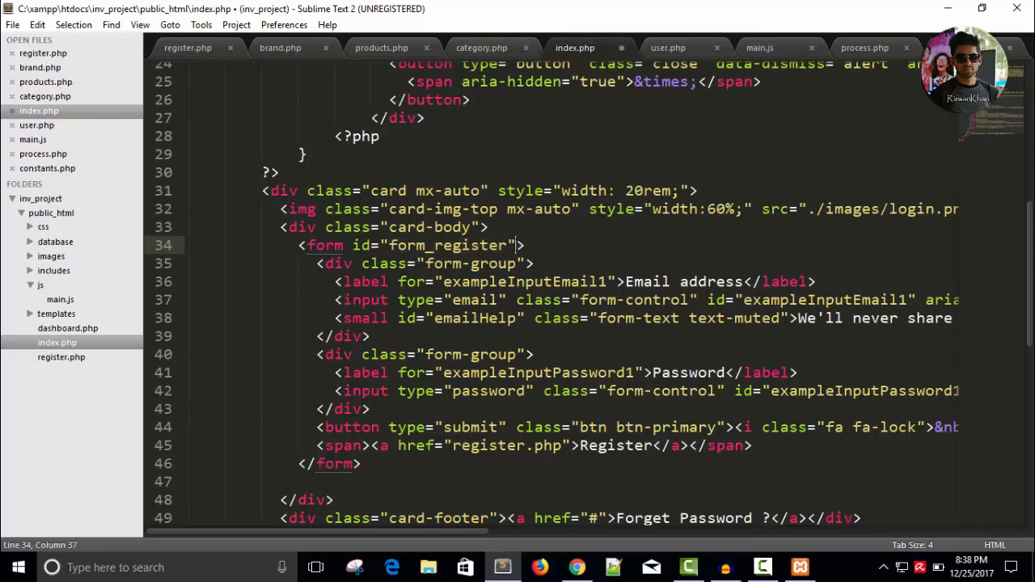
type("onsubmit")
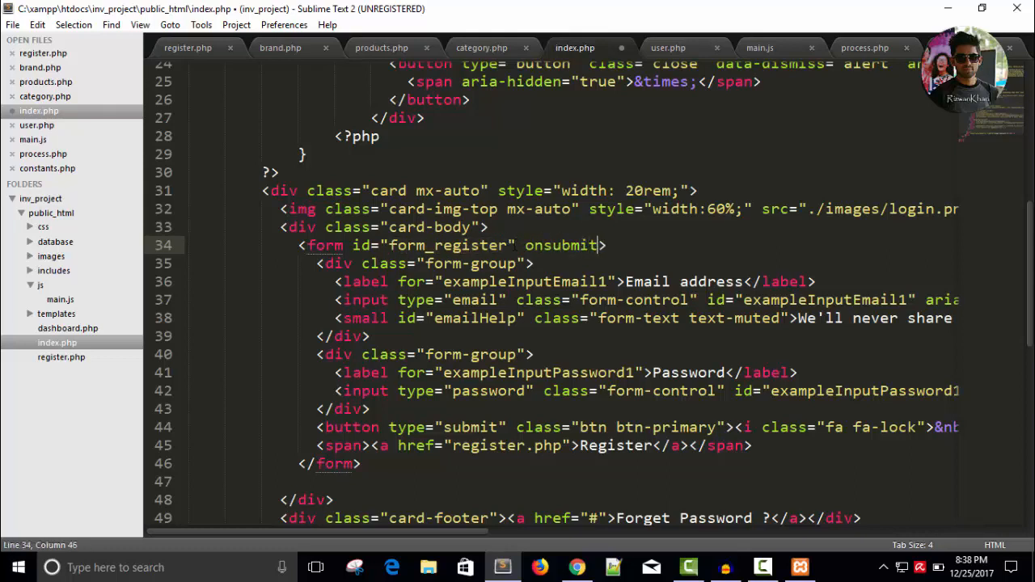
type("=\"re\"")
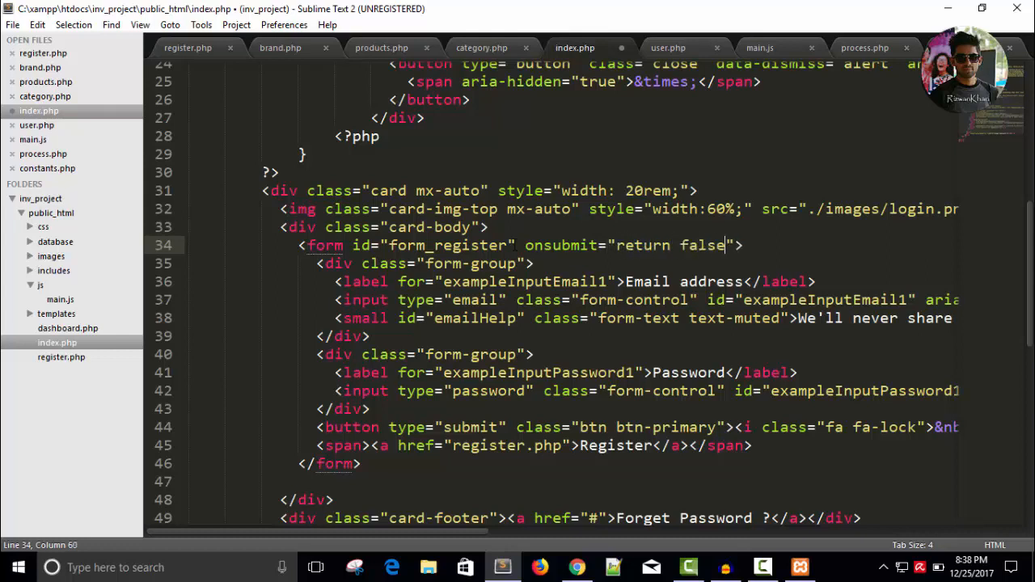
key("ctrl+s")
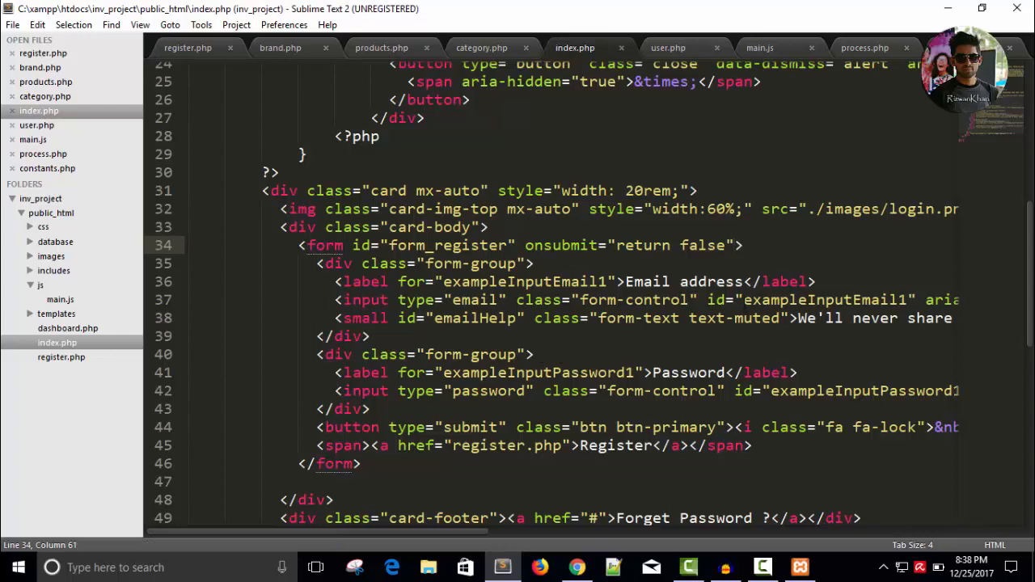
Step: Rename the email input's id to log_email and add name="log_email" alongside it
double_click(822, 299)
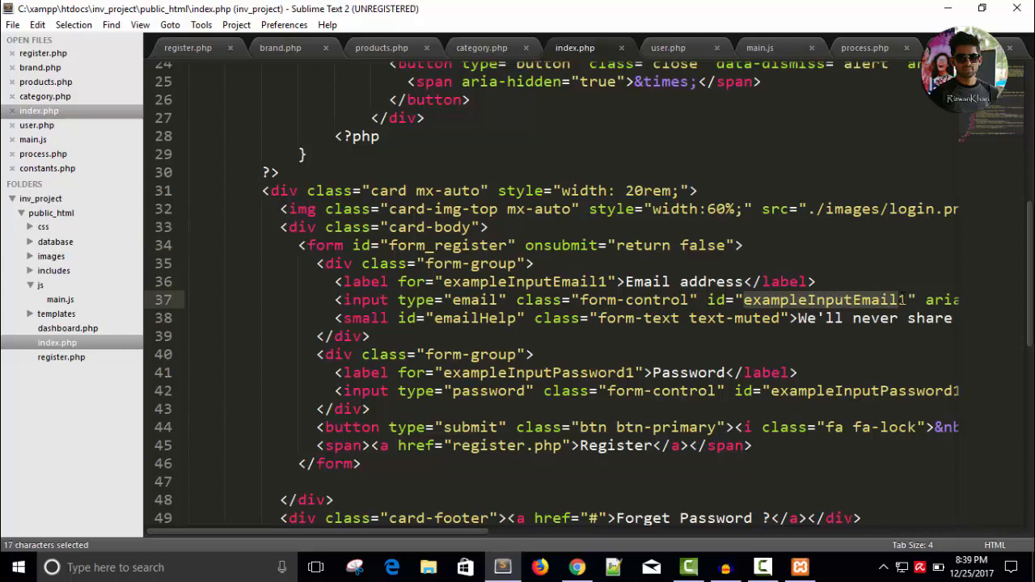
type("log_")
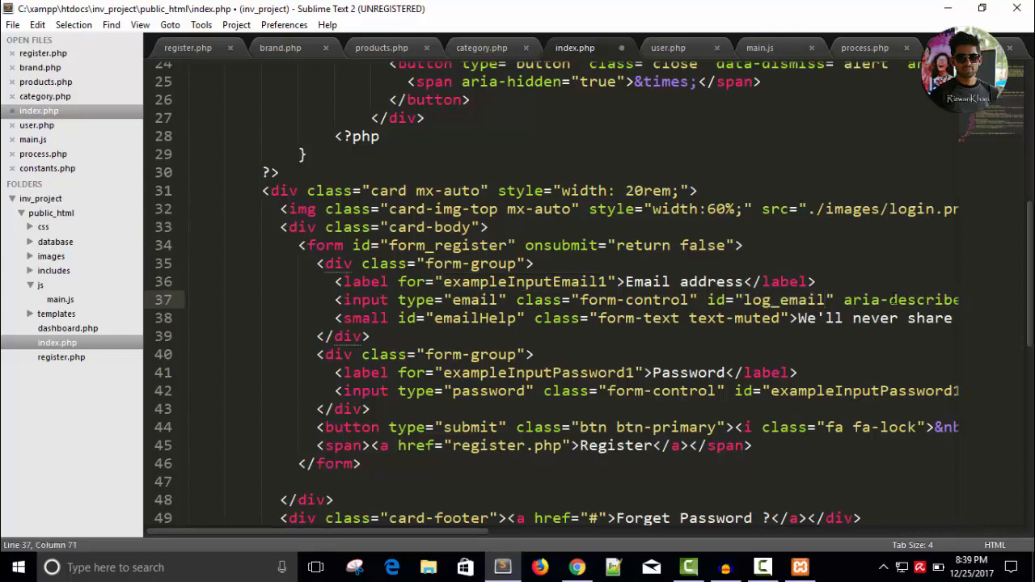
double_click(780, 299)
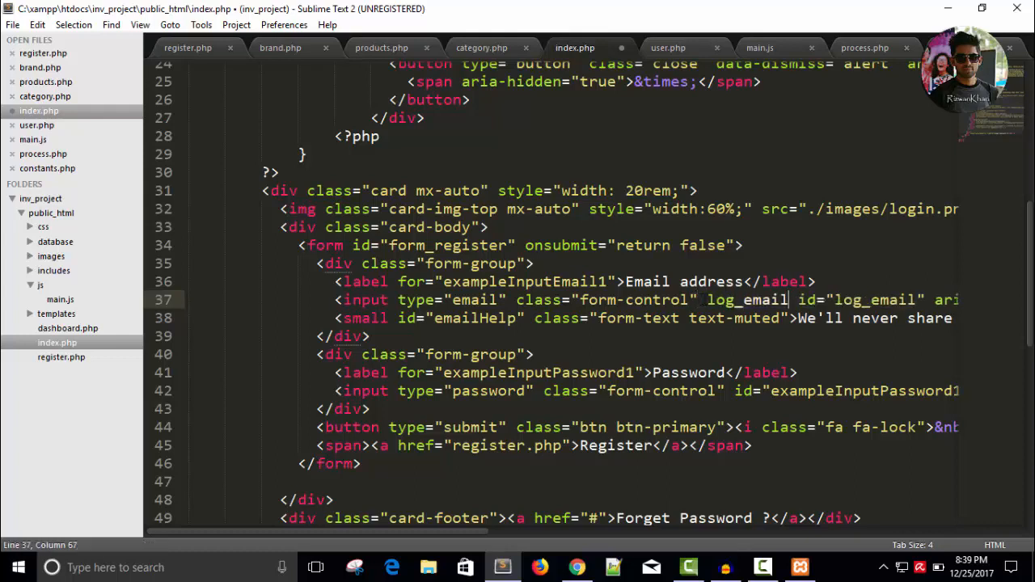
key("ctrl+z")
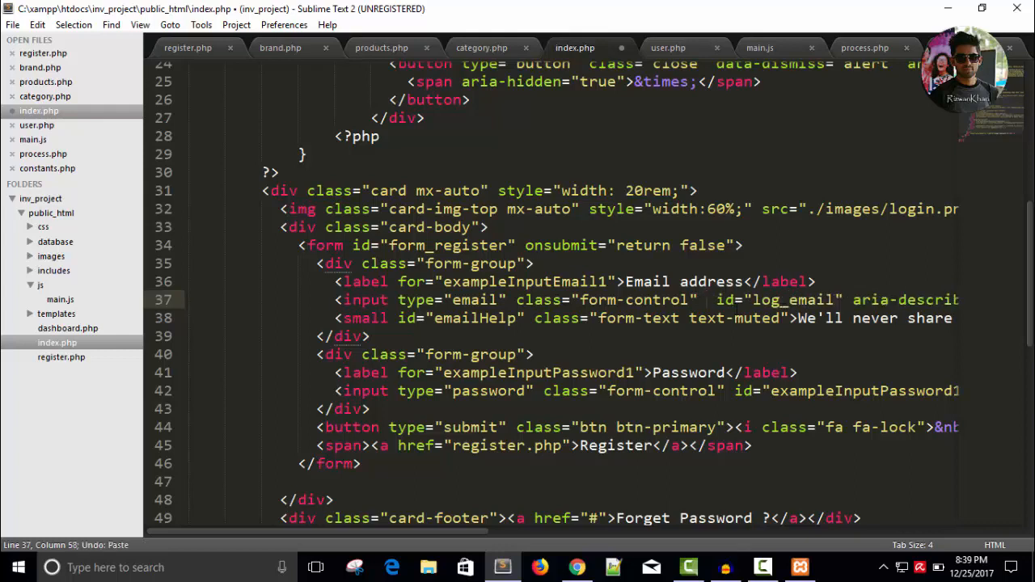
type("name=\"log_email")
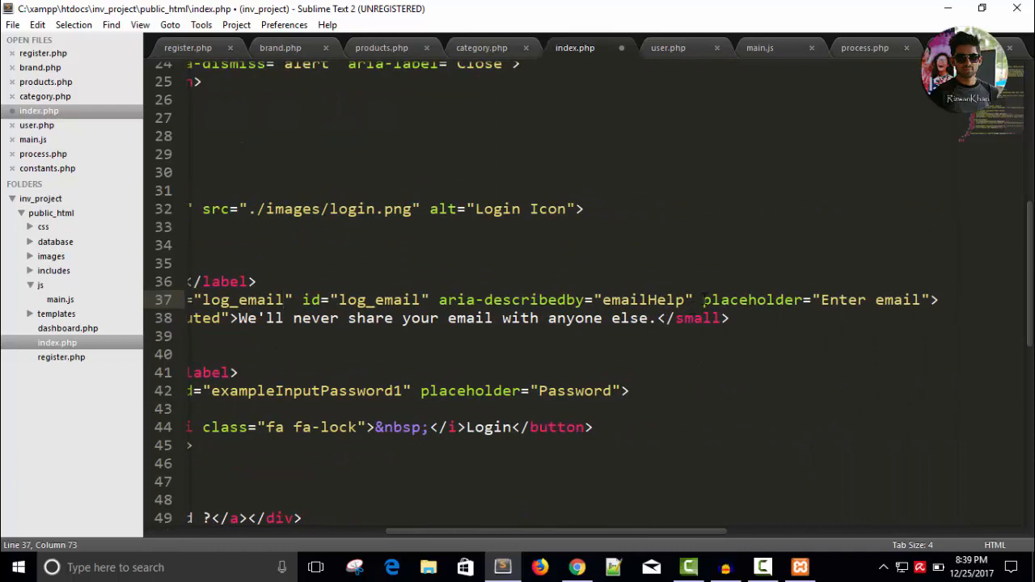
Step: Change the email help text id to e_error and select the label's old exampleInputEmail1 reference
left_click_drag(440, 300, 698, 299)
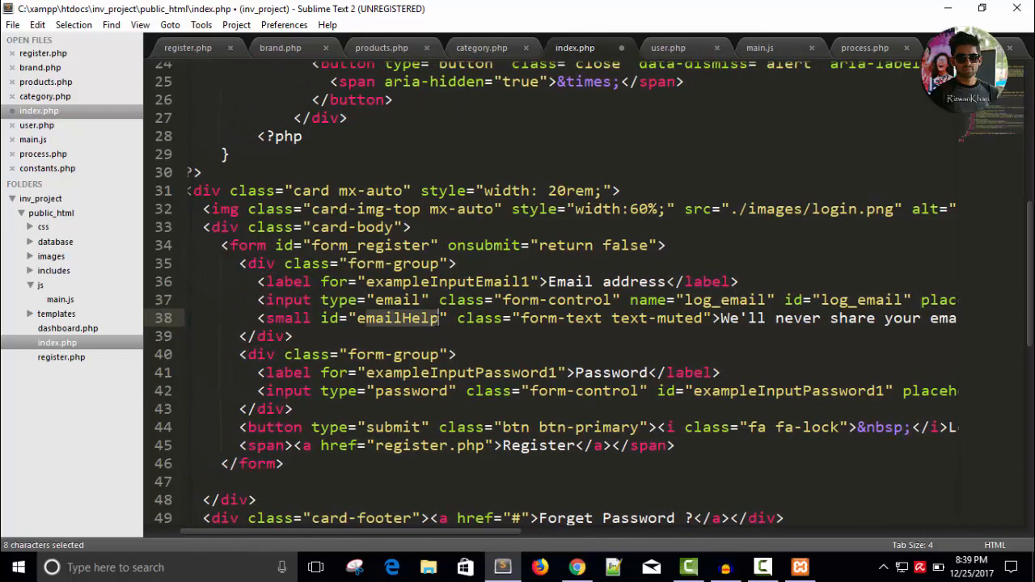
type("e_error")
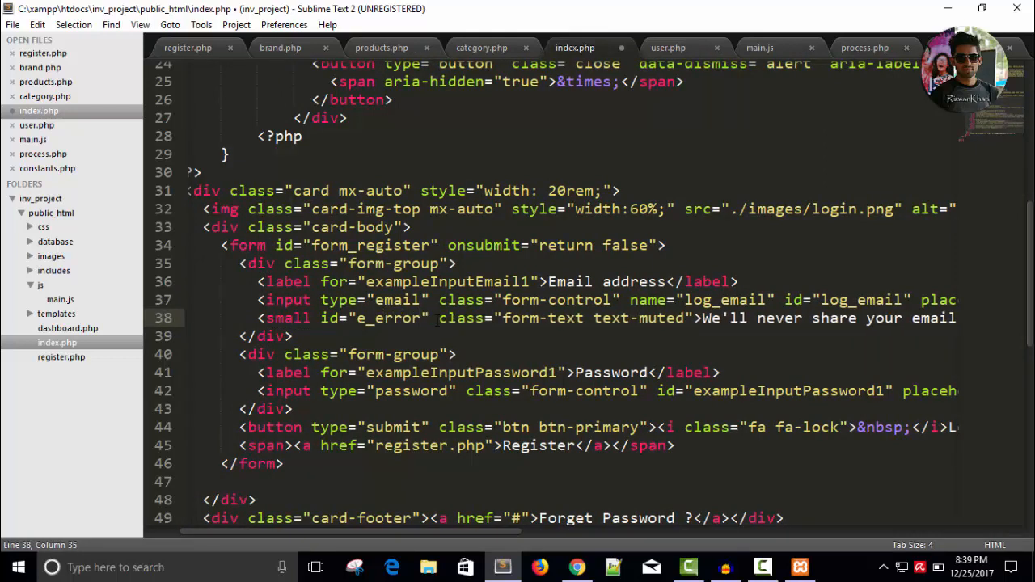
double_click(391, 317)
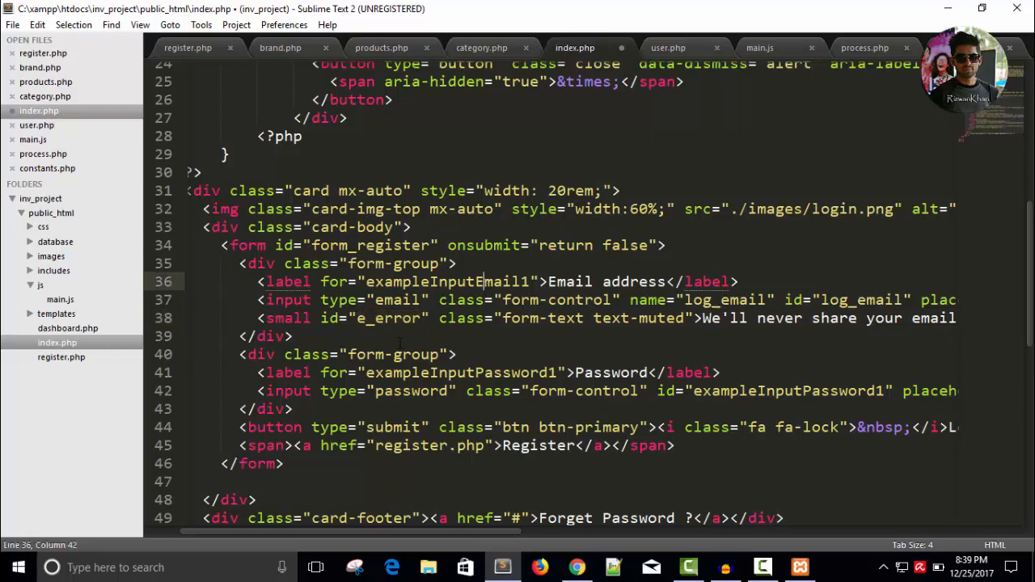
Step: Give the password input id log_pass and name log_password, then save index.php
scroll("right", 3)
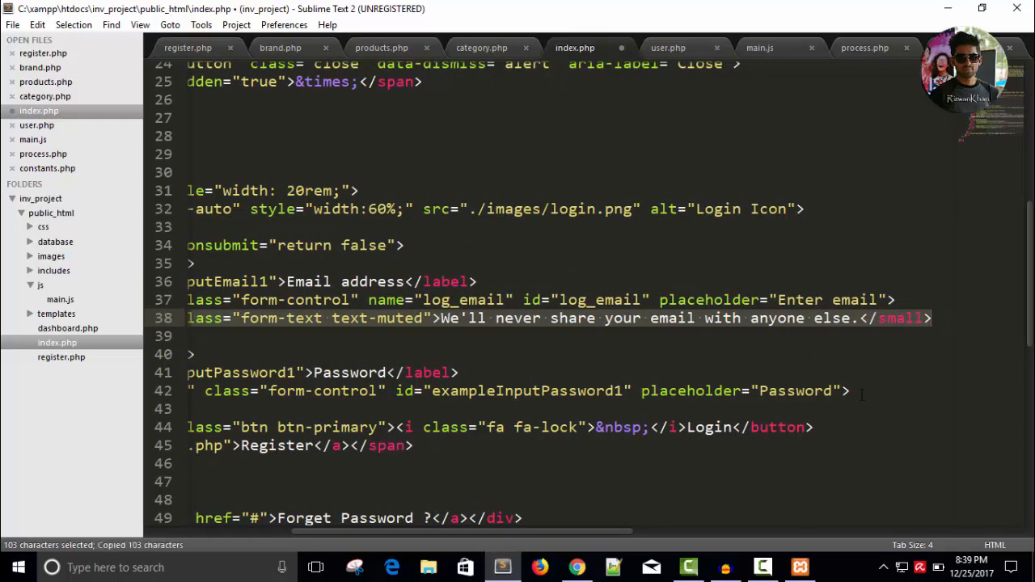
scroll("left", 3)
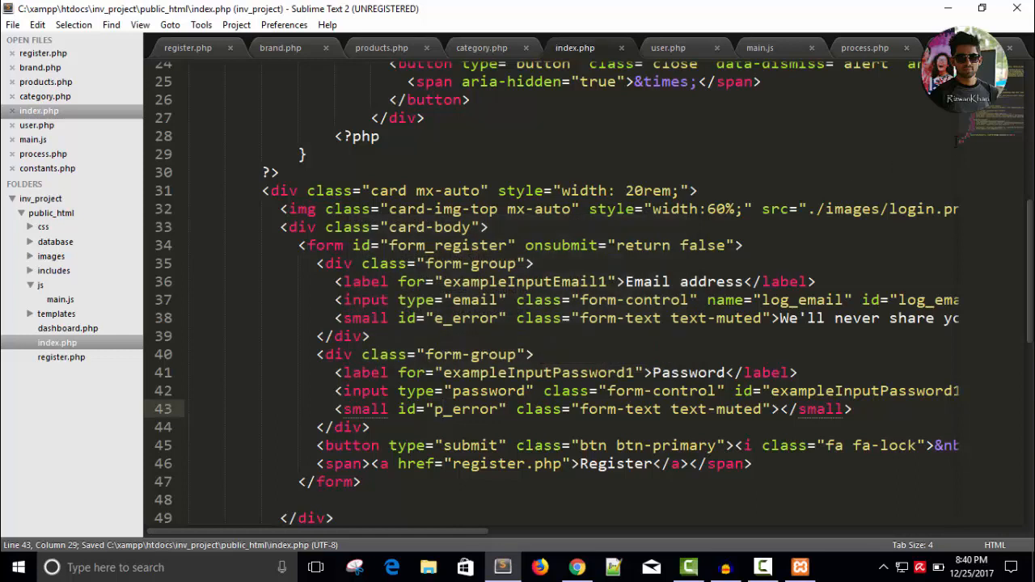
scroll("down", 3)
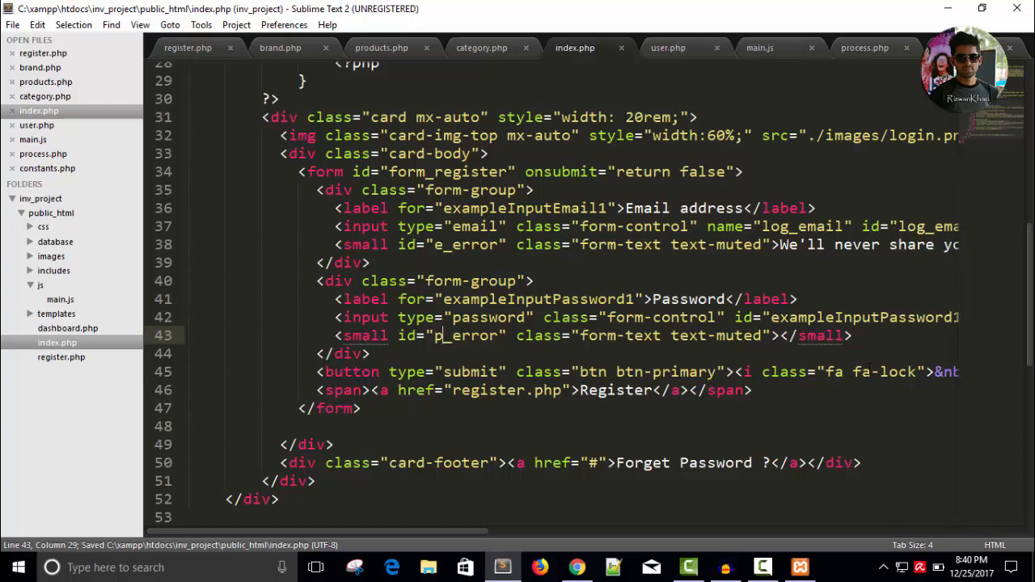
double_click(537, 298)
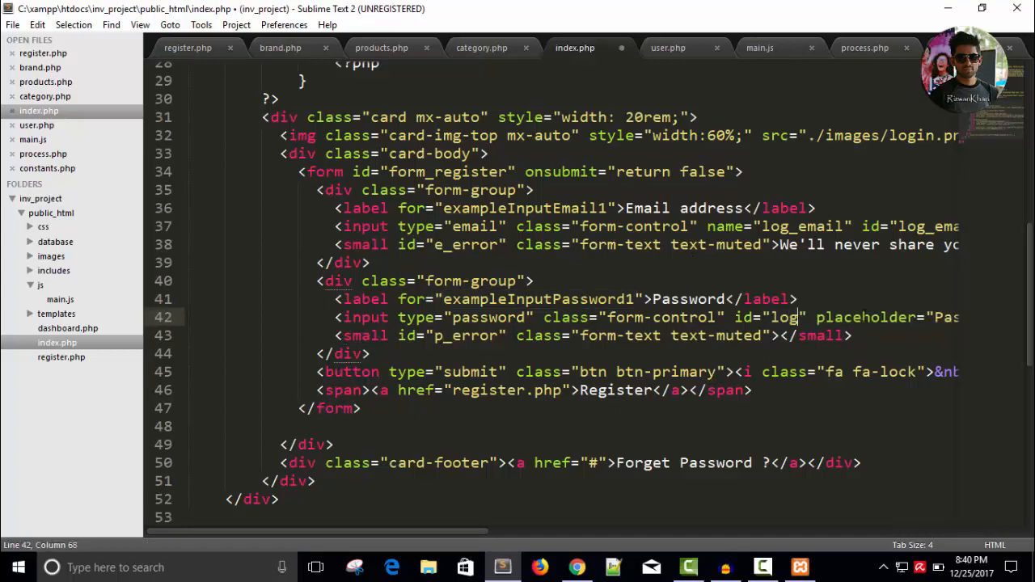
type("_pass")
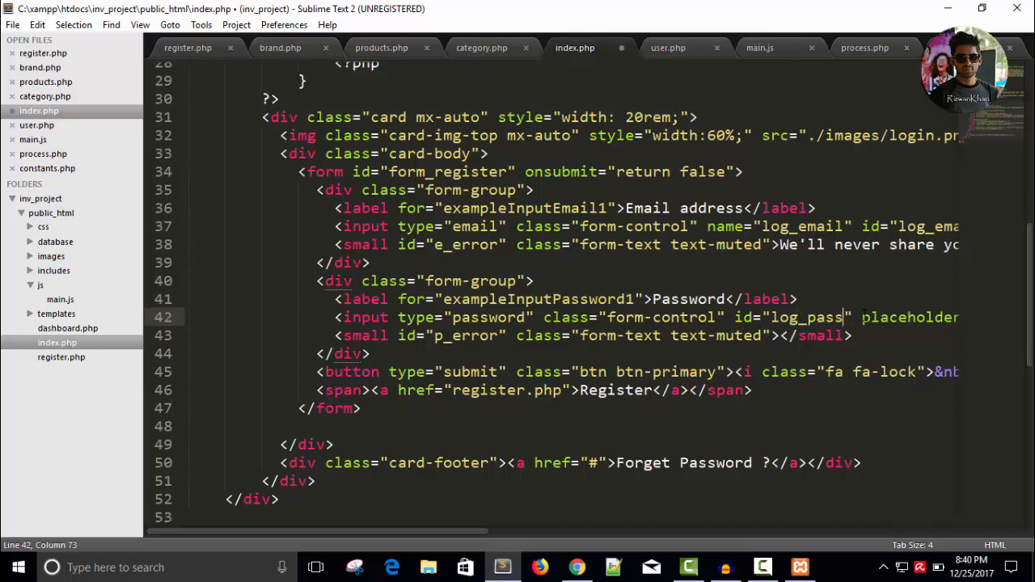
type("word")
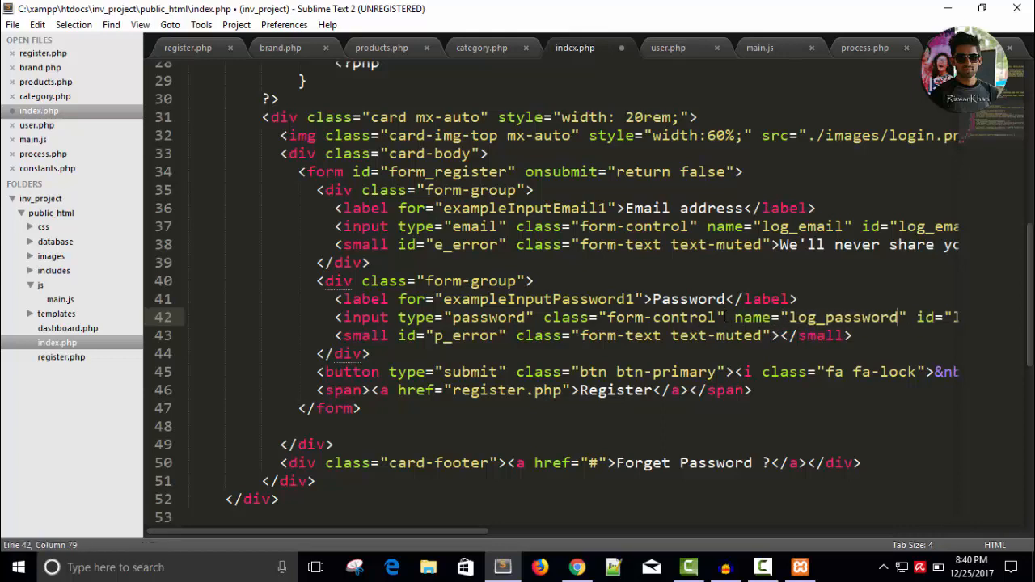
key("ctrl+s")
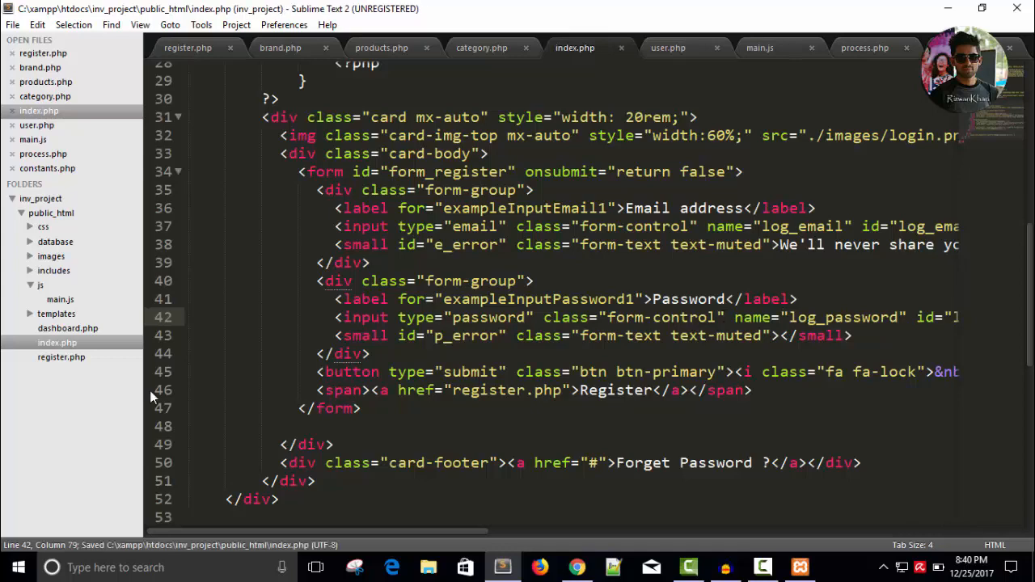
left_click(758, 47)
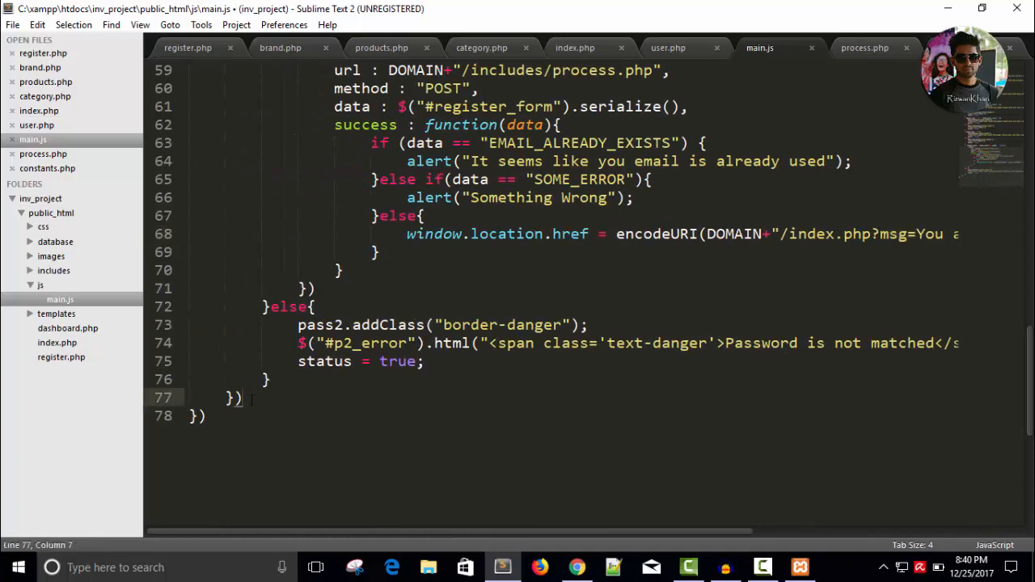
Step: Add a '//For Login Part' comment on a new line after the registration code
key("enter")
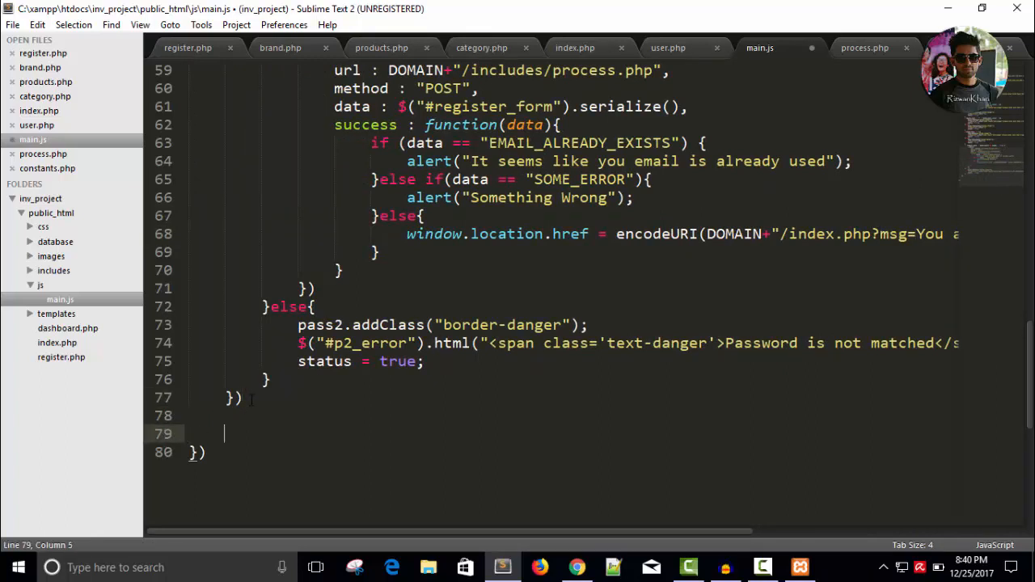
type("//For")
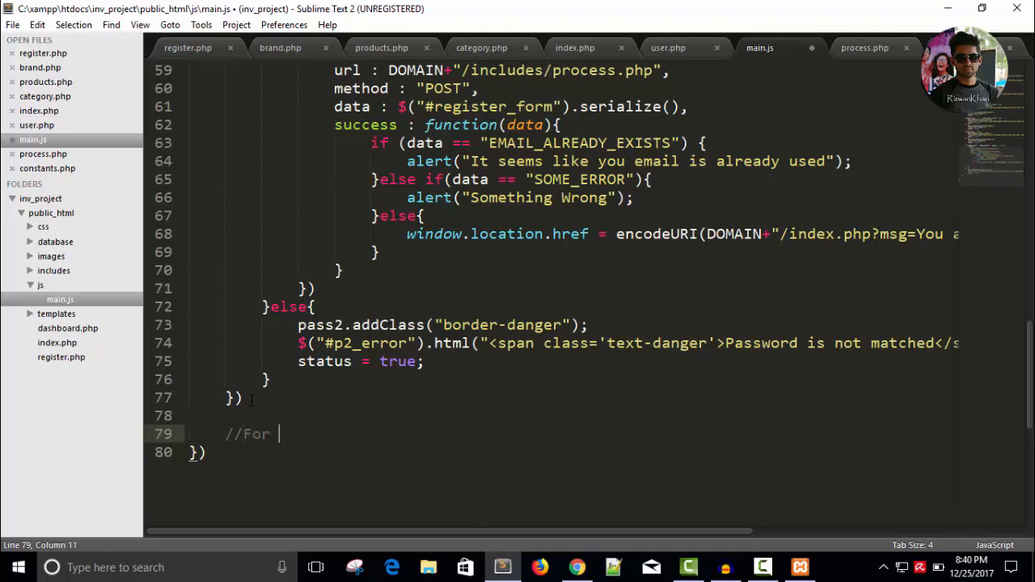
type("Login")
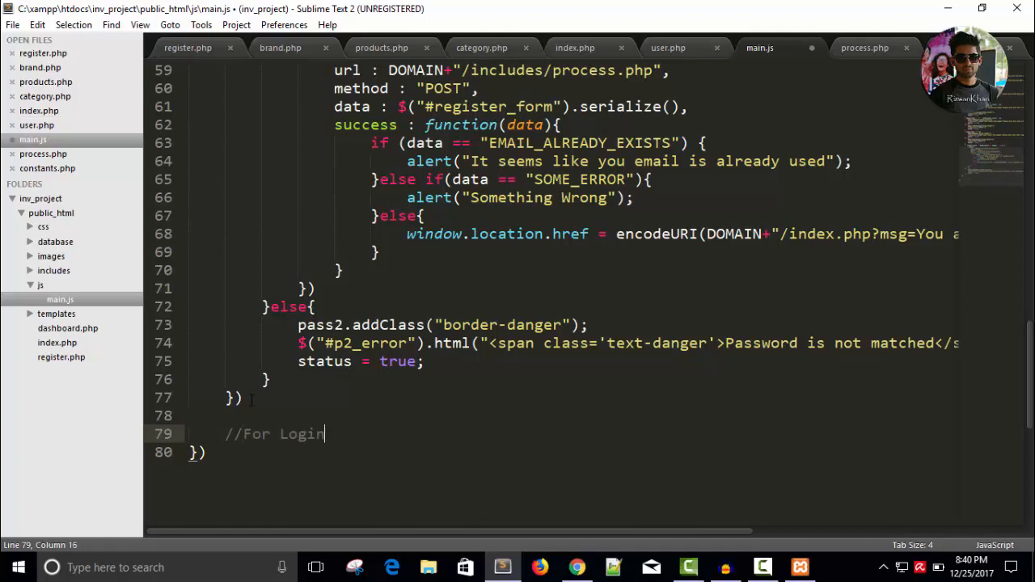
type("P")
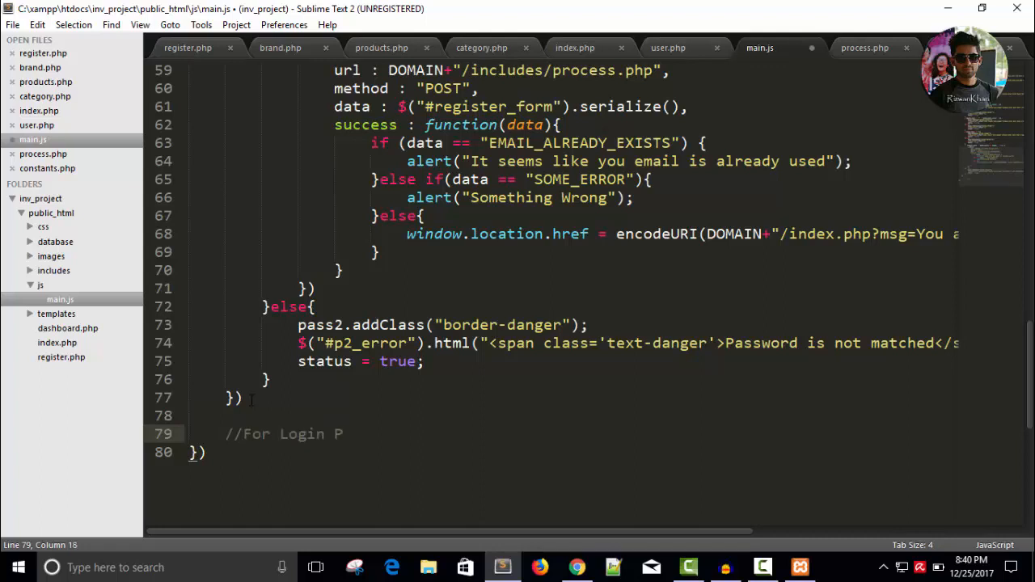
type("art")
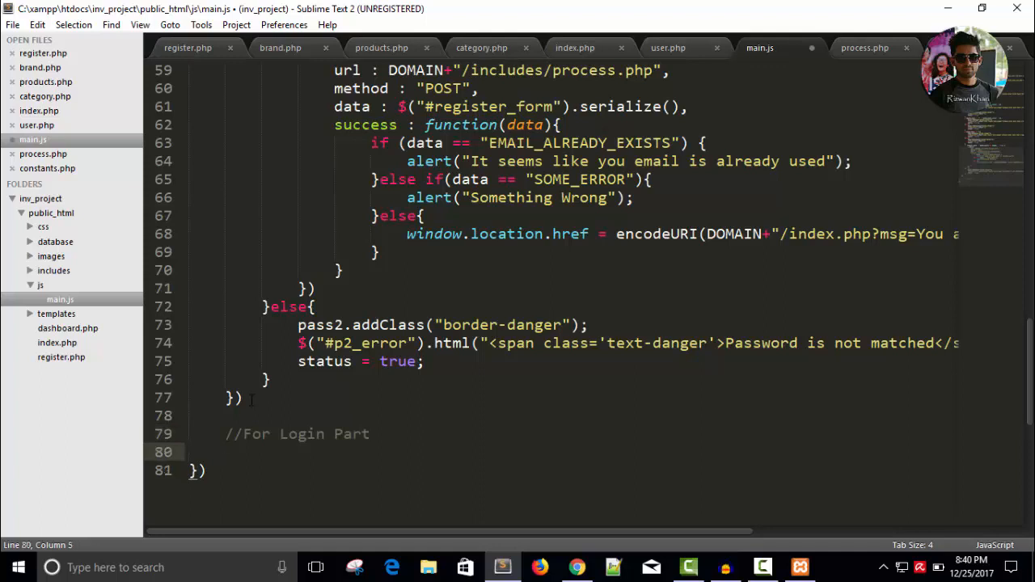
Step: Add an empty $("#login_form").on("submit", function(){ }) handler and begin declaring var email
type("$(\"#\")")
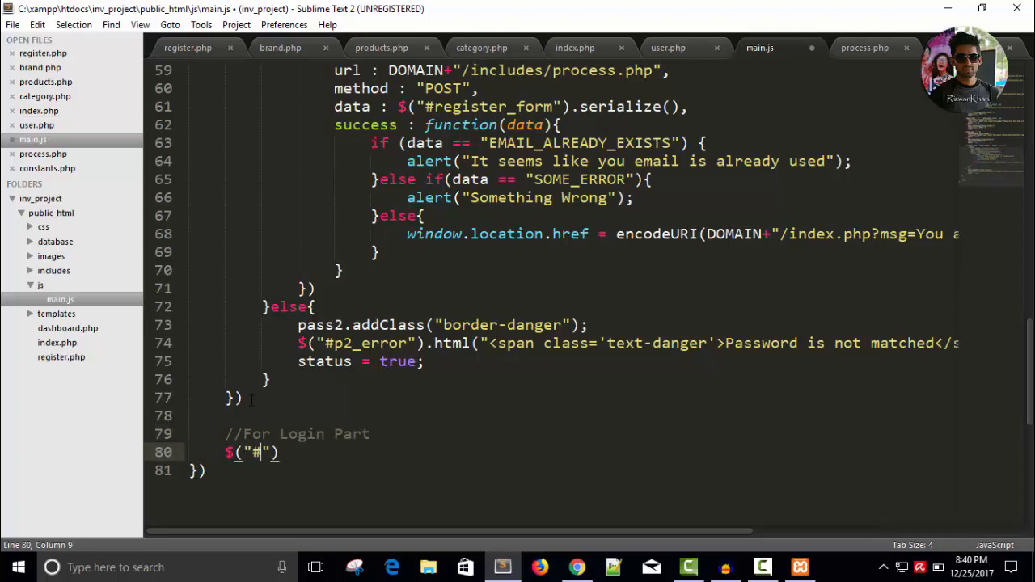
type("login_form")
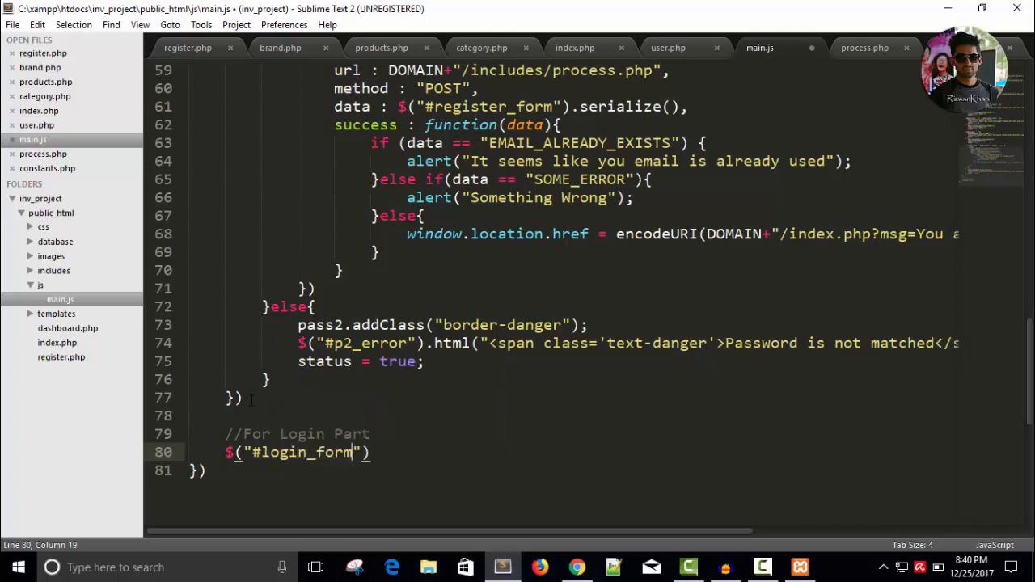
type(".on(\"submit\",fun")
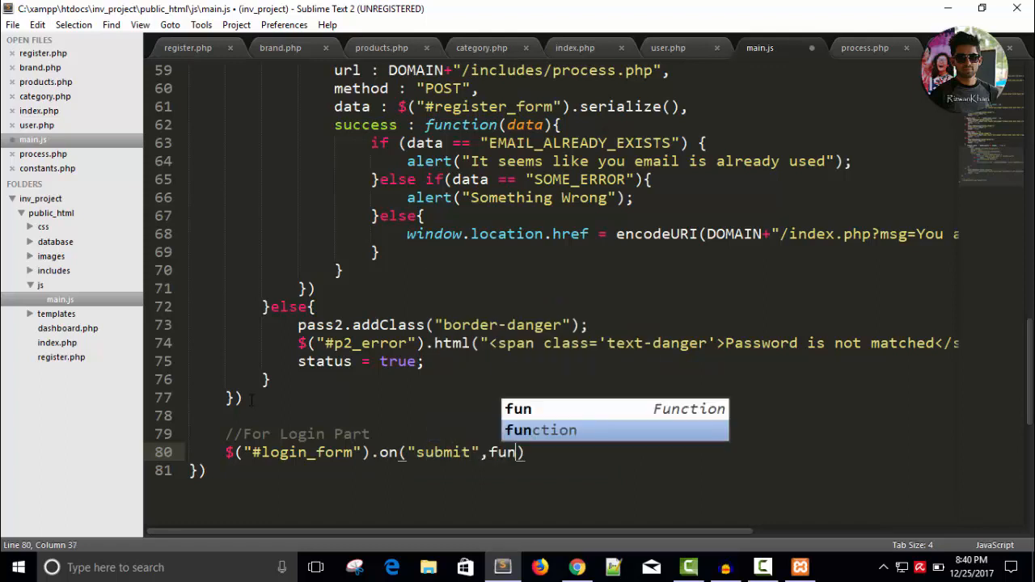
key("tab")
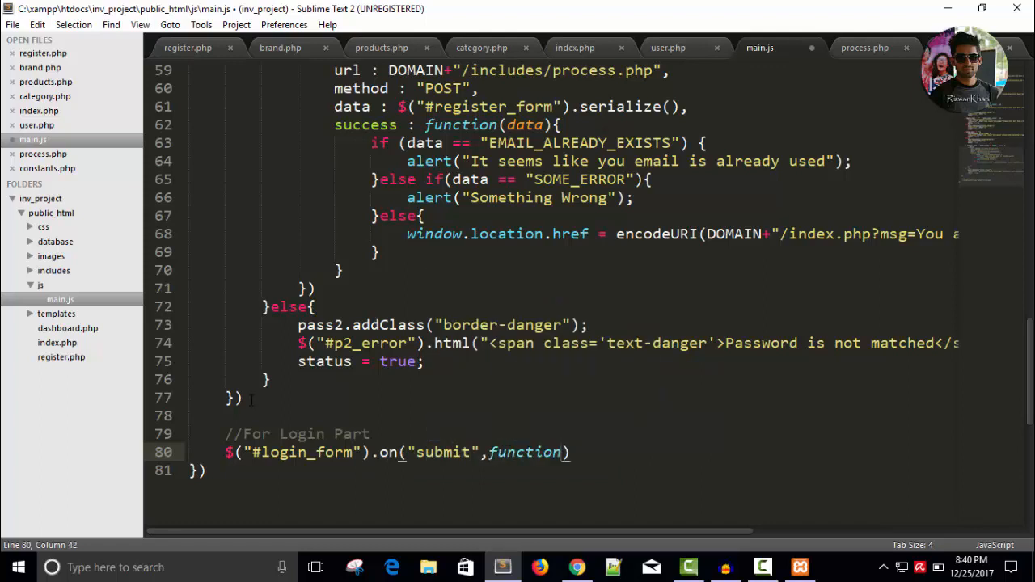
type("){")
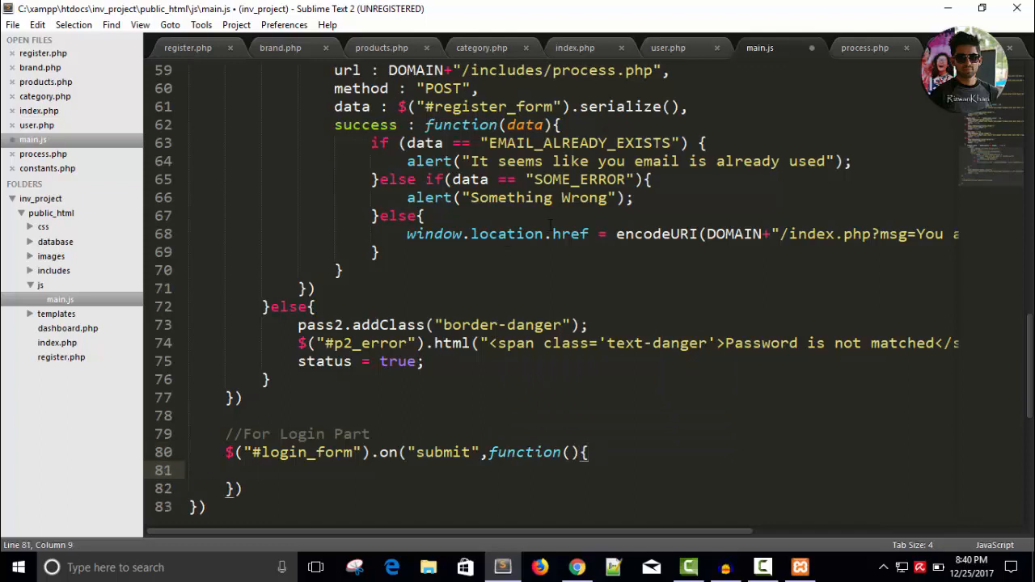
scroll("down", 3)
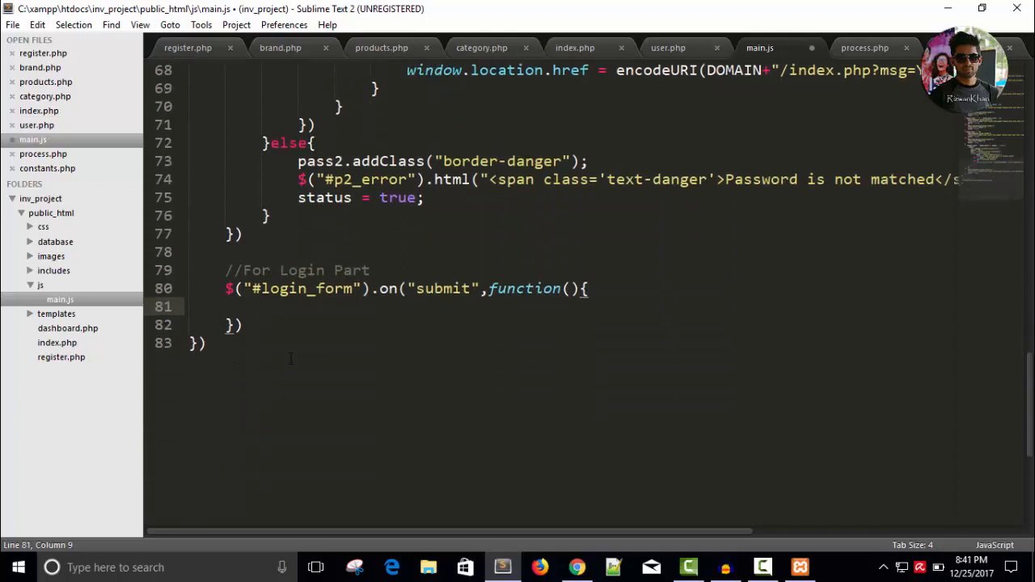
type("var")
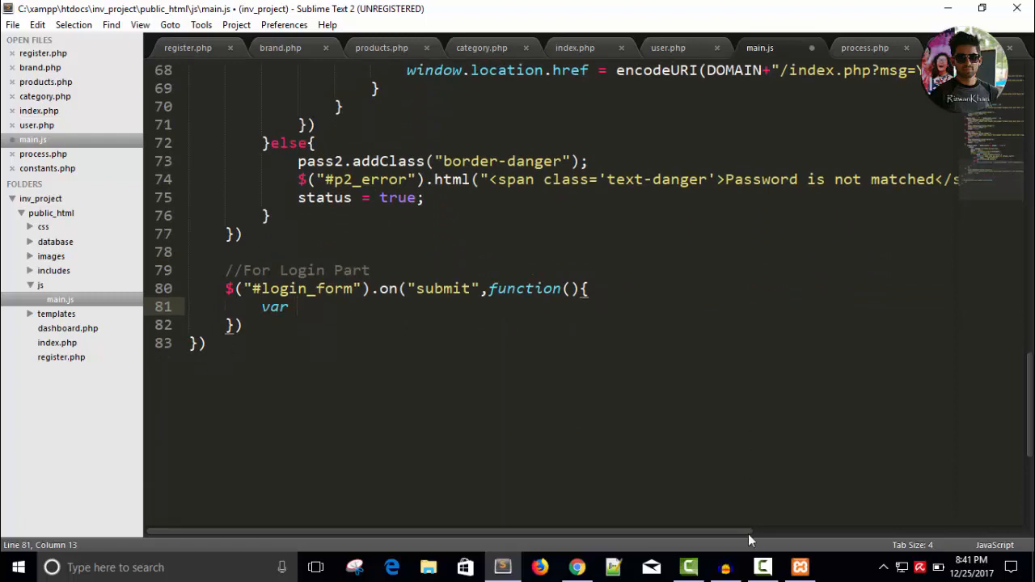
mouse_move(713, 455)
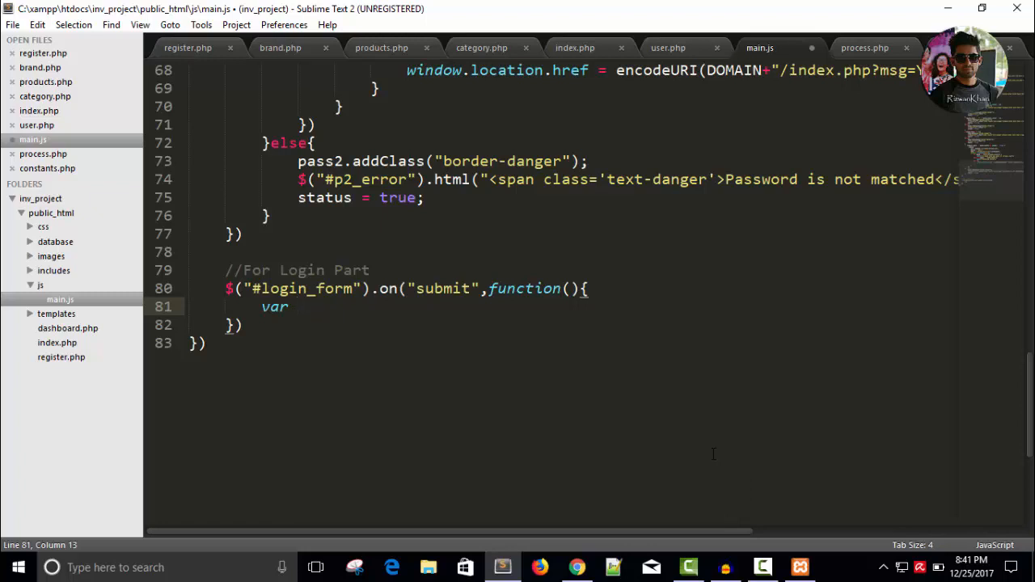
type("email =")
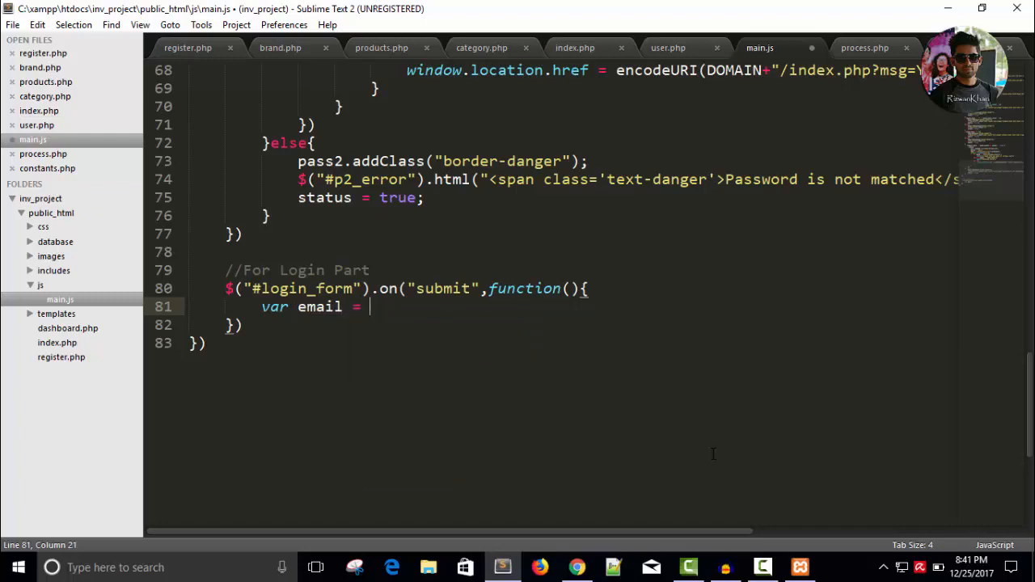
Step: Declare email and pass from the #log_ fields and var status = false
type("$(\"#\")")
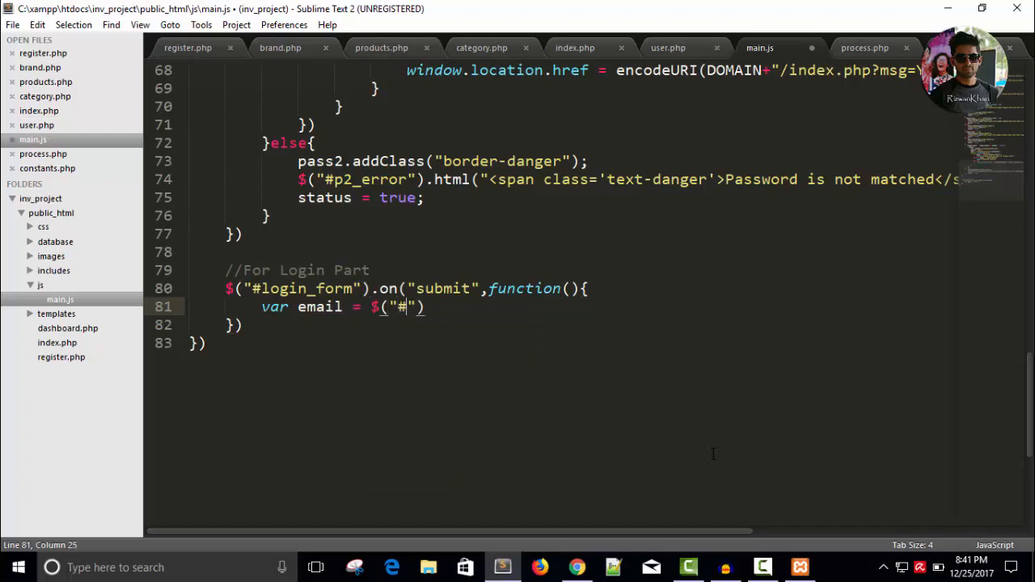
type("log_email")
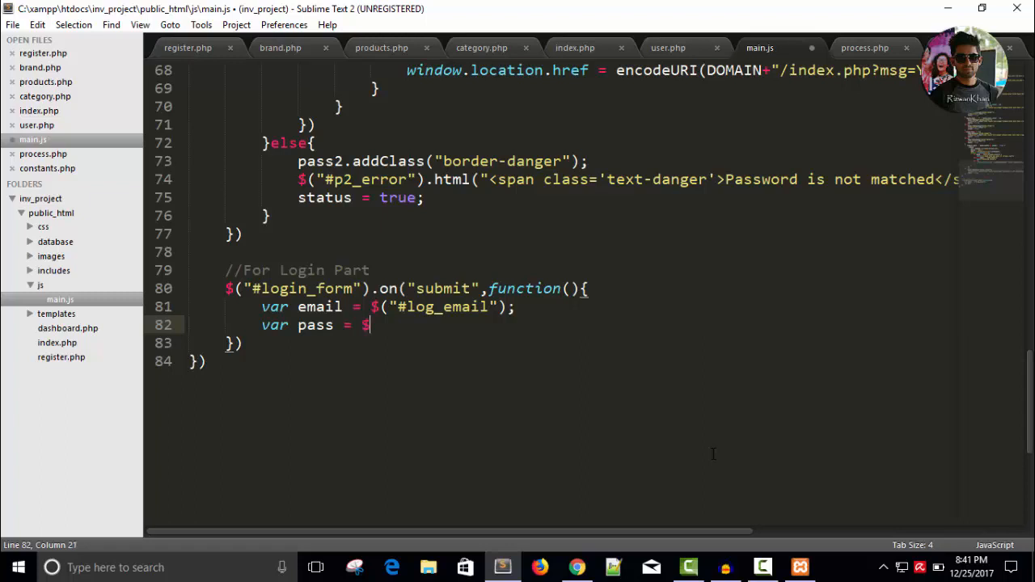
type("(\"#\")")
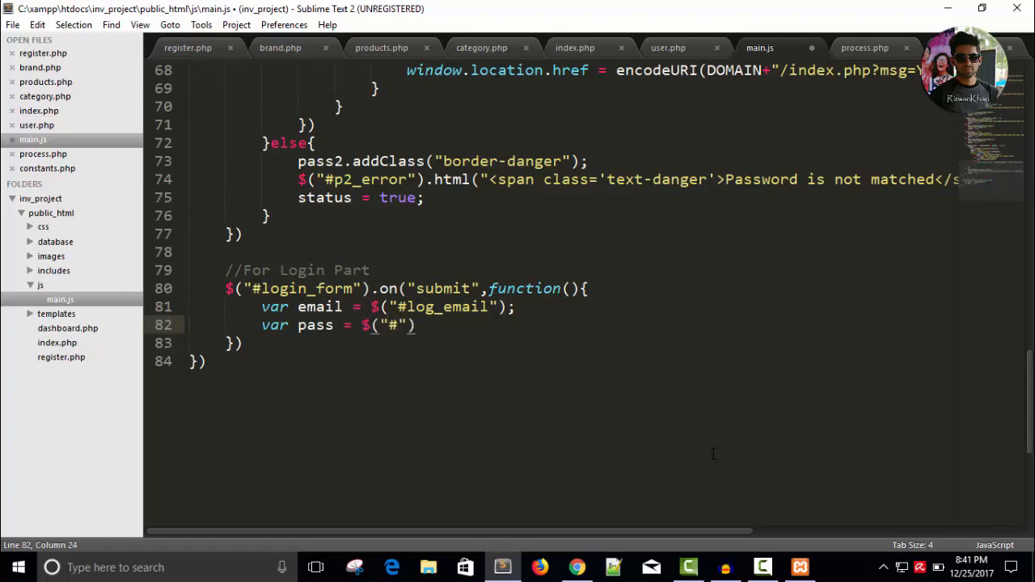
type("log_pass")
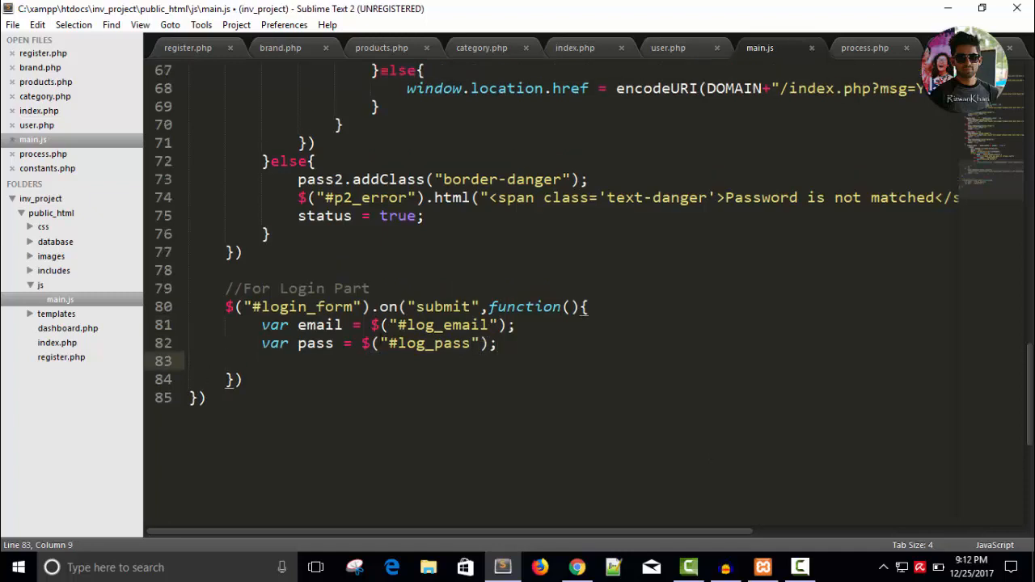
type("var status =")
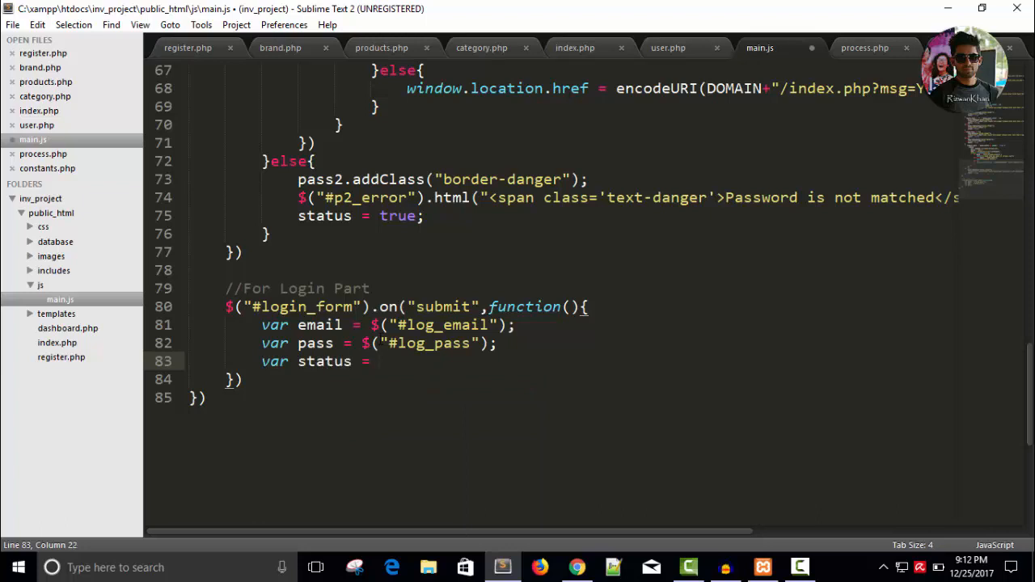
type("false;")
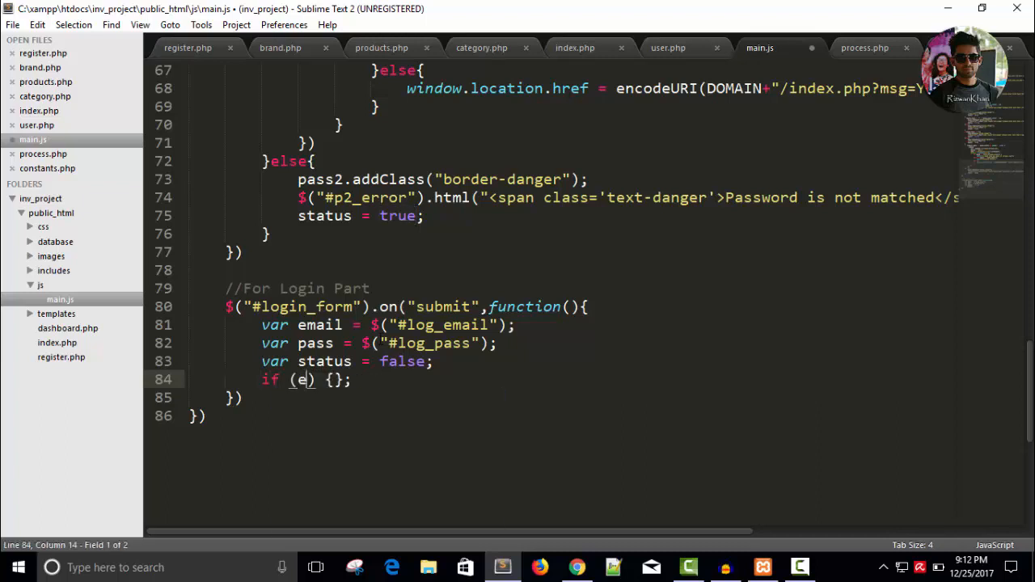
Step: Write the if (email.val() == "") check with an else branch
type("mail.val")
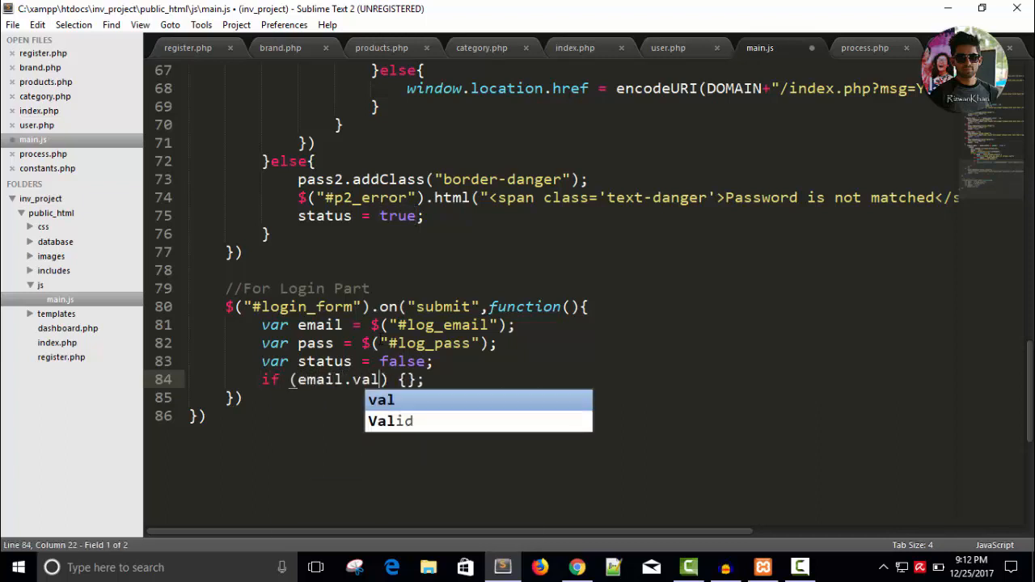
type("() ==")
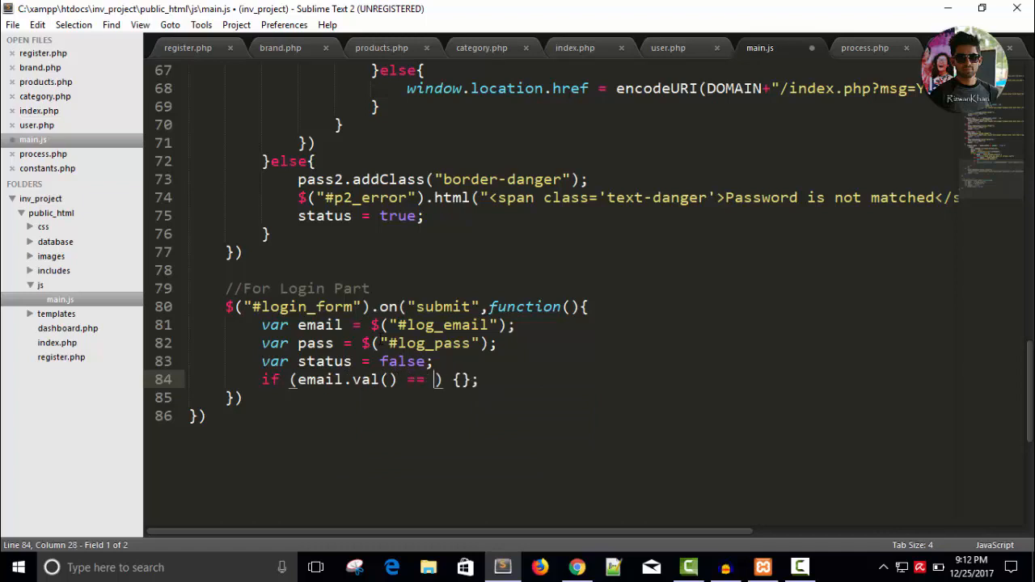
type("\"\"")
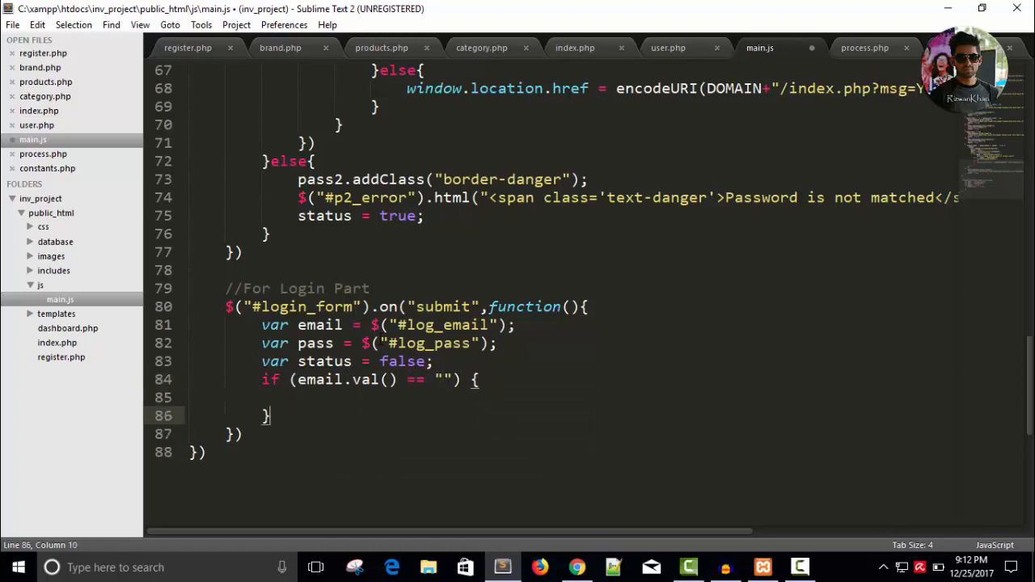
type("else{")
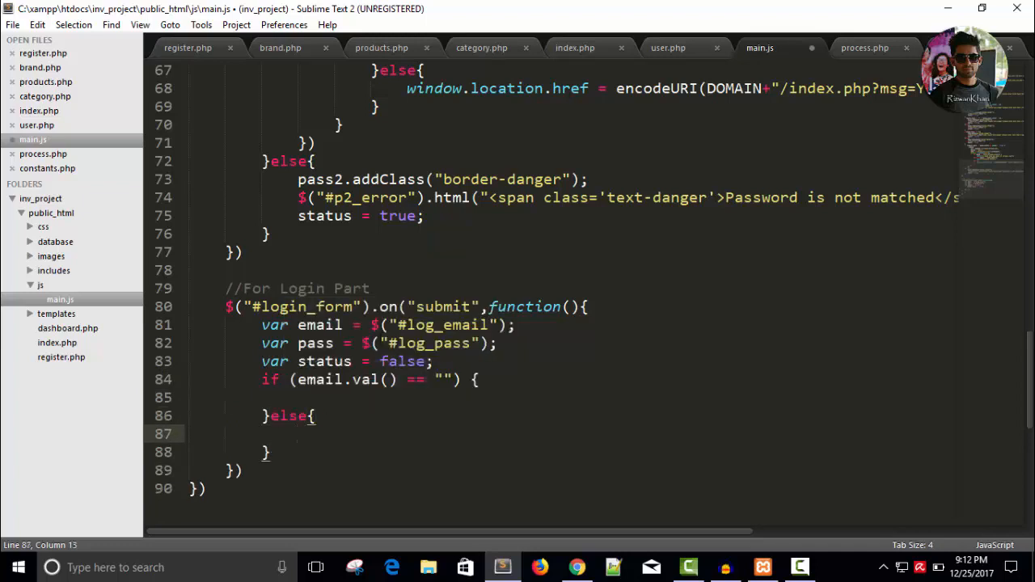
scroll("down", 3)
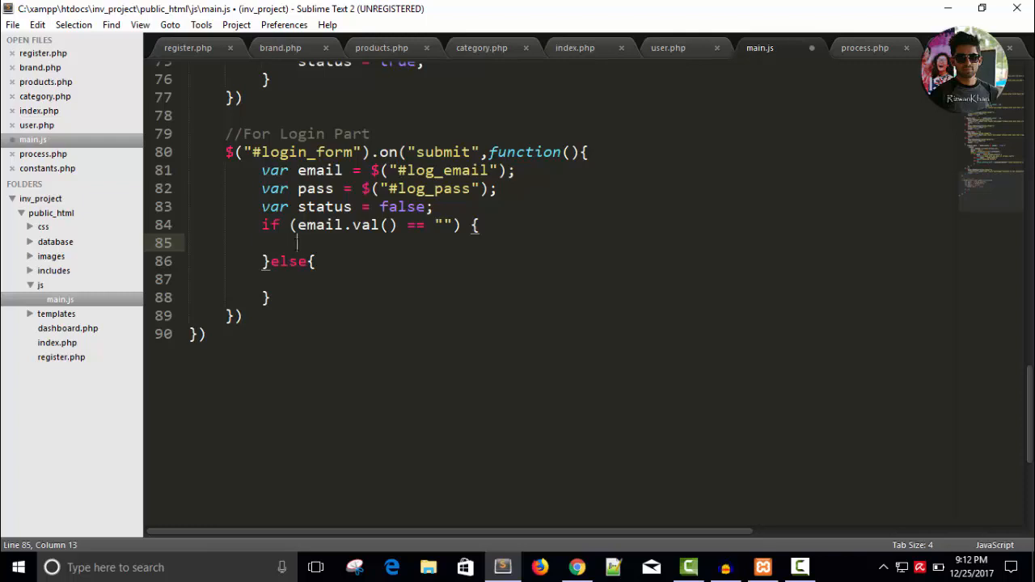
Step: Make an empty email add the border-danger class to the email field
type("$(\"\")")
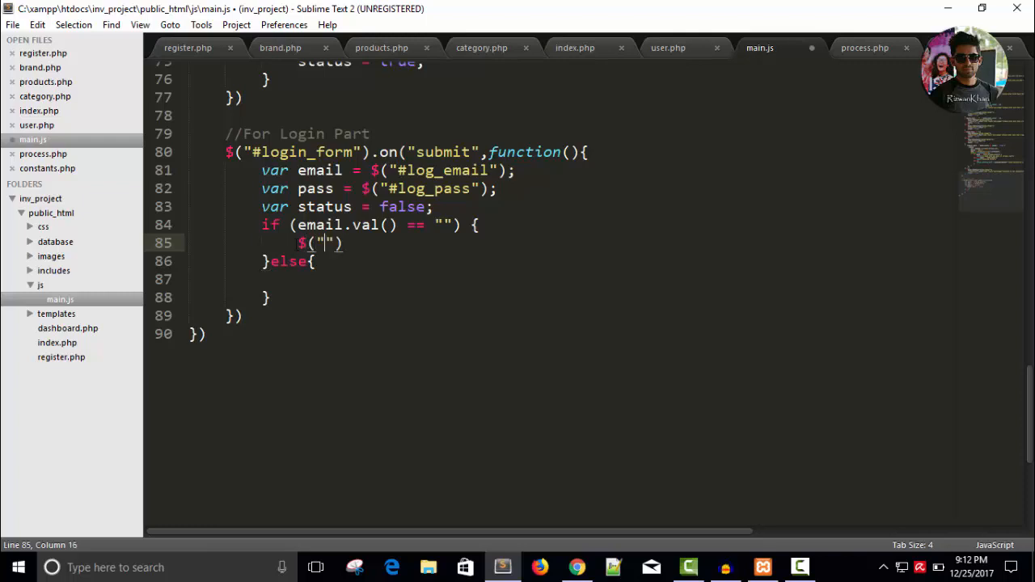
key("ctrl+shift+k")
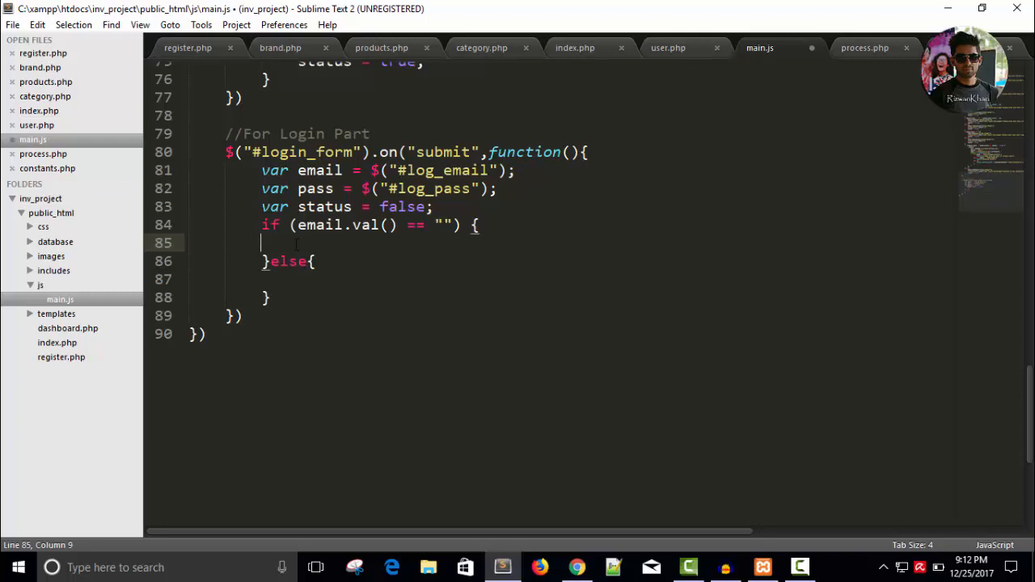
type("email")
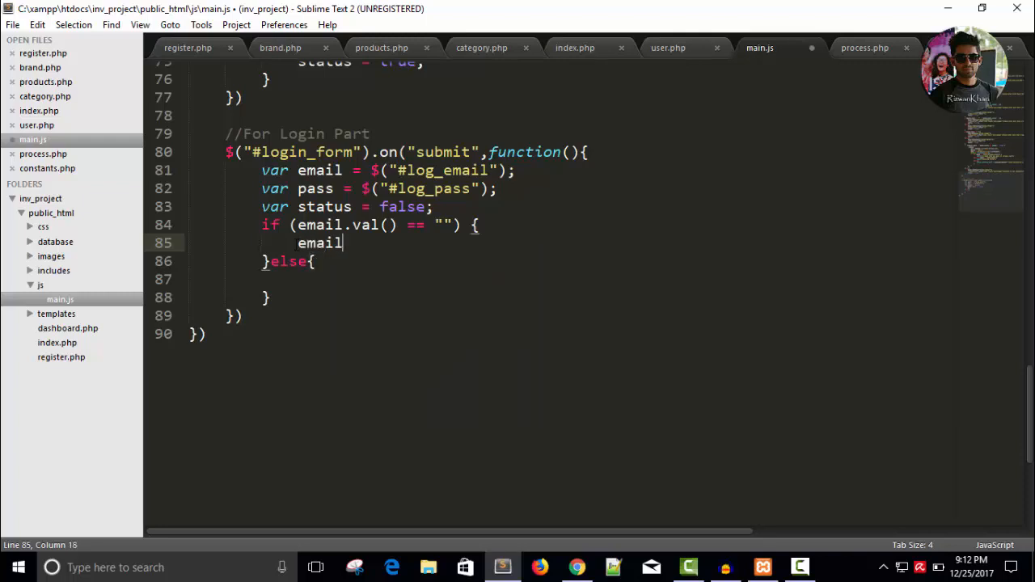
type(".addClass")
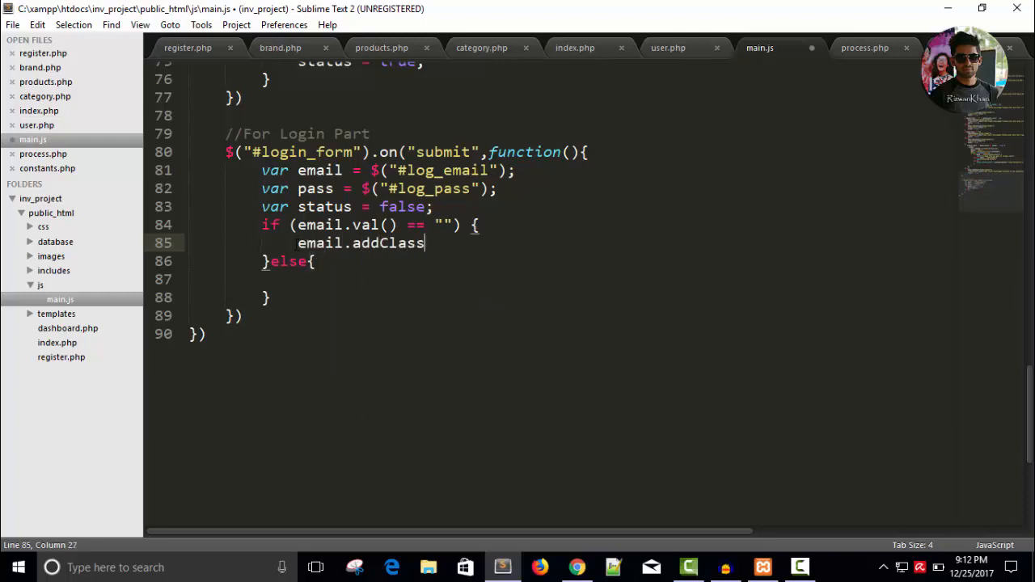
type("(\"\")")
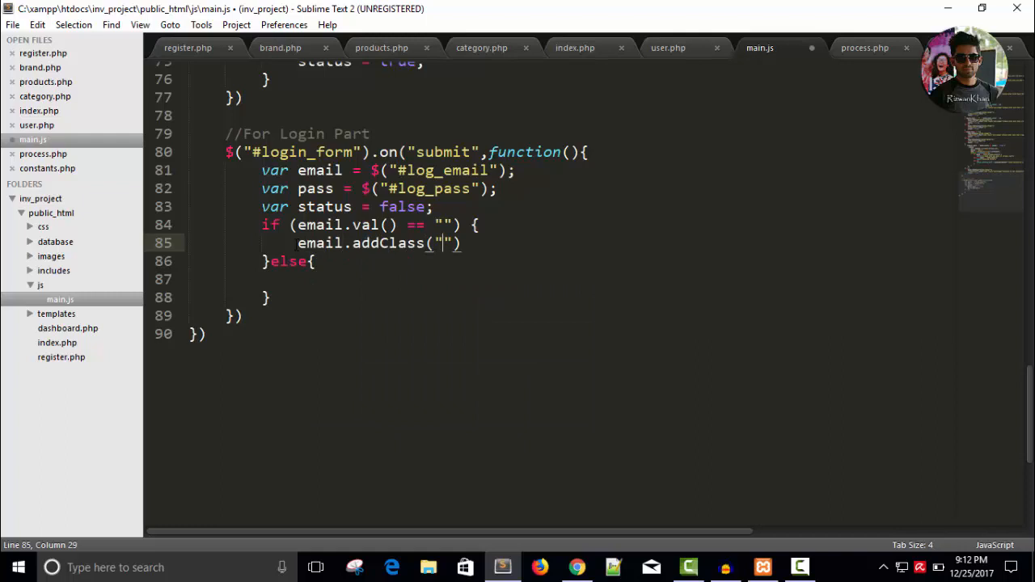
type("border")
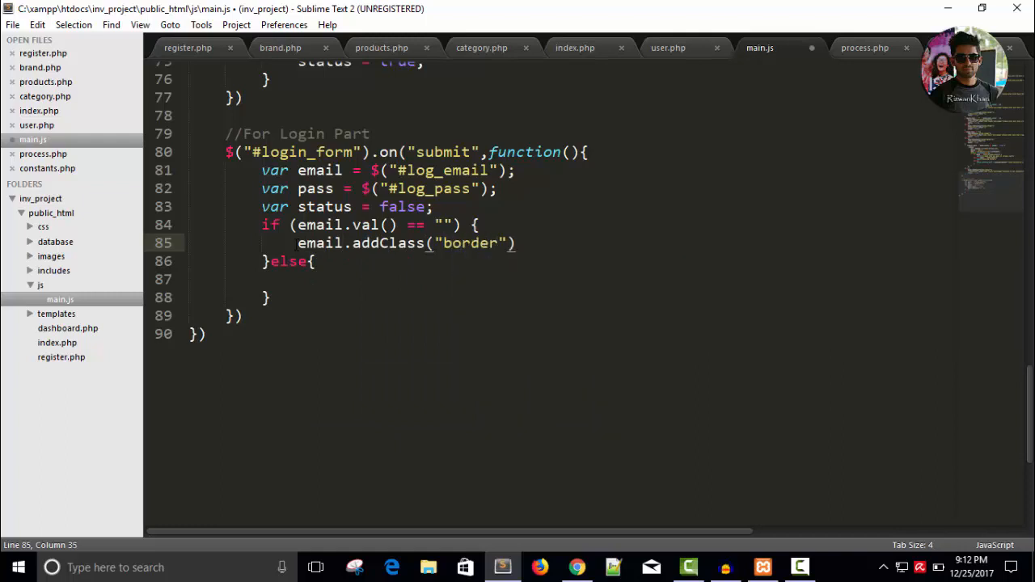
type("-danger\");")
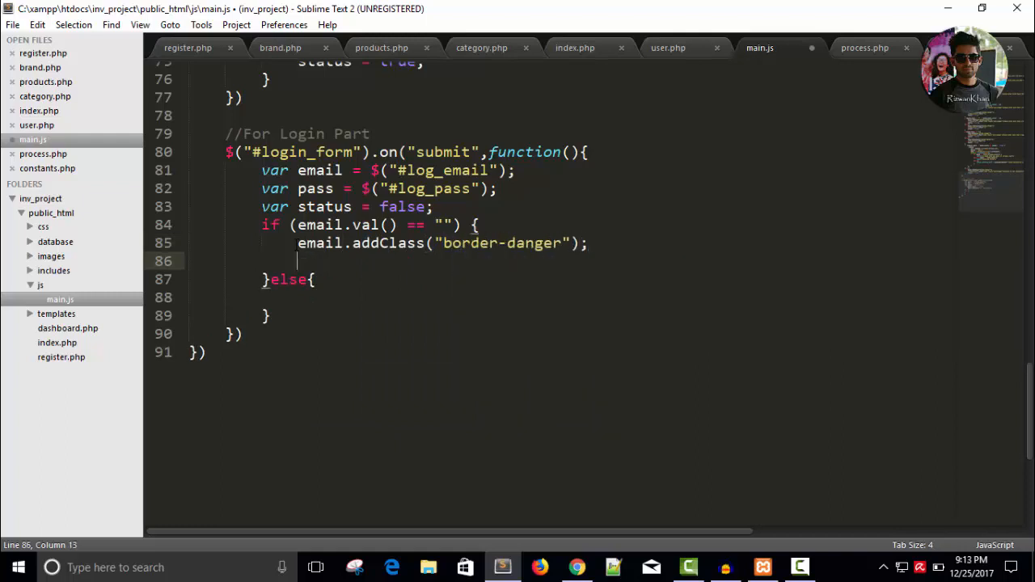
Step: Start the $("#e_error").html("") error message line
type("em")
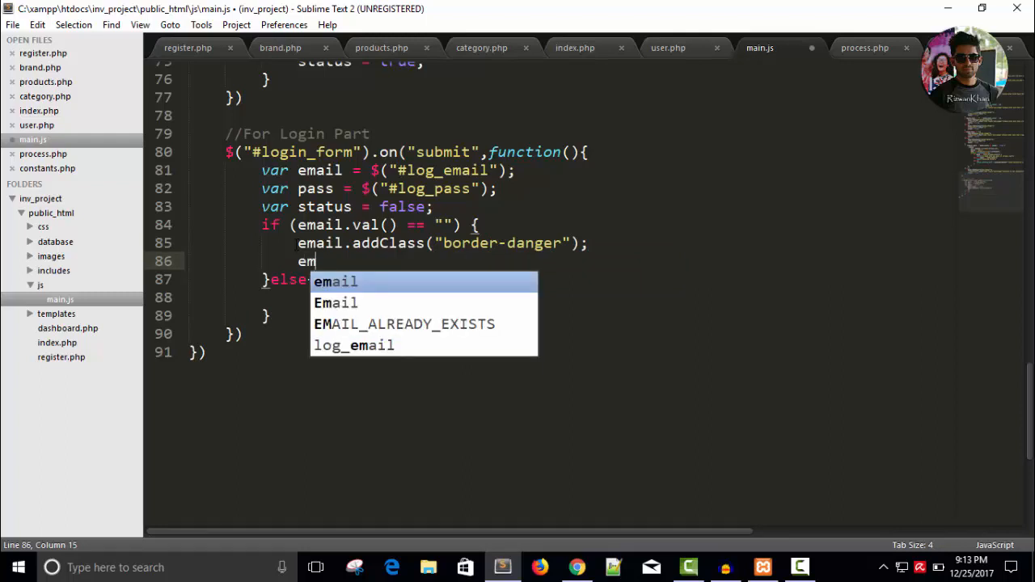
type("$(\"\")")
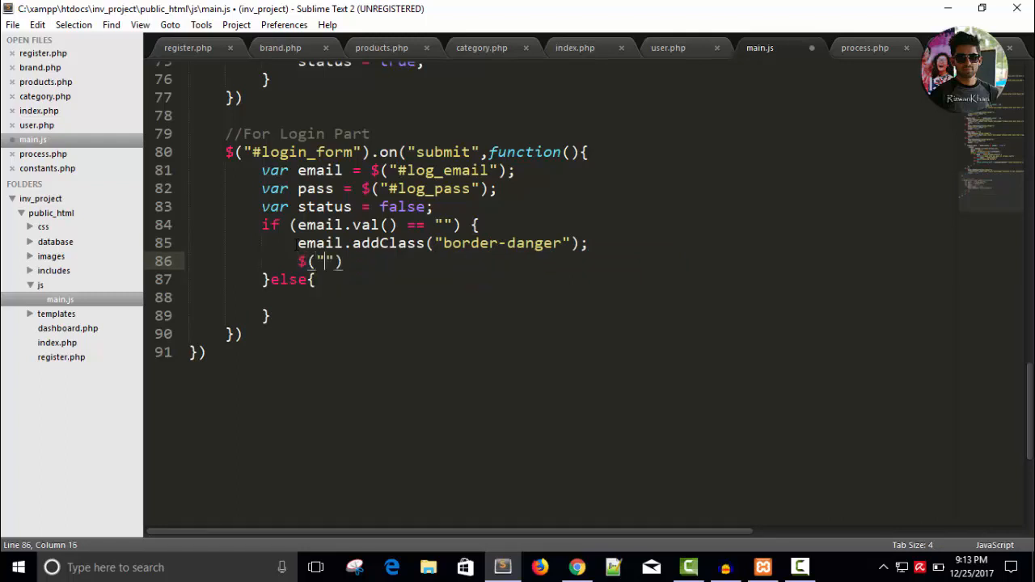
type("#e_e")
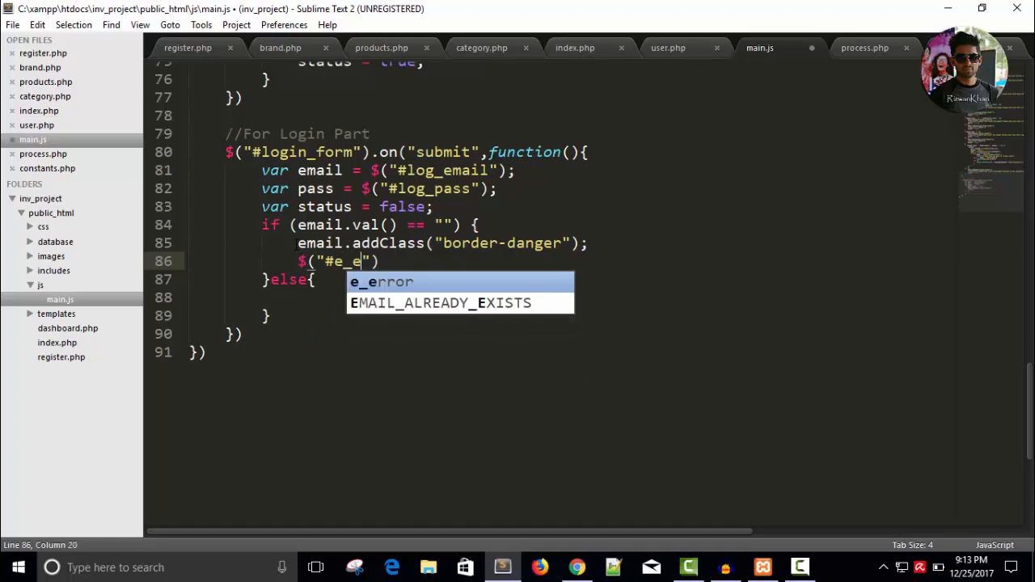
type("rror\").")
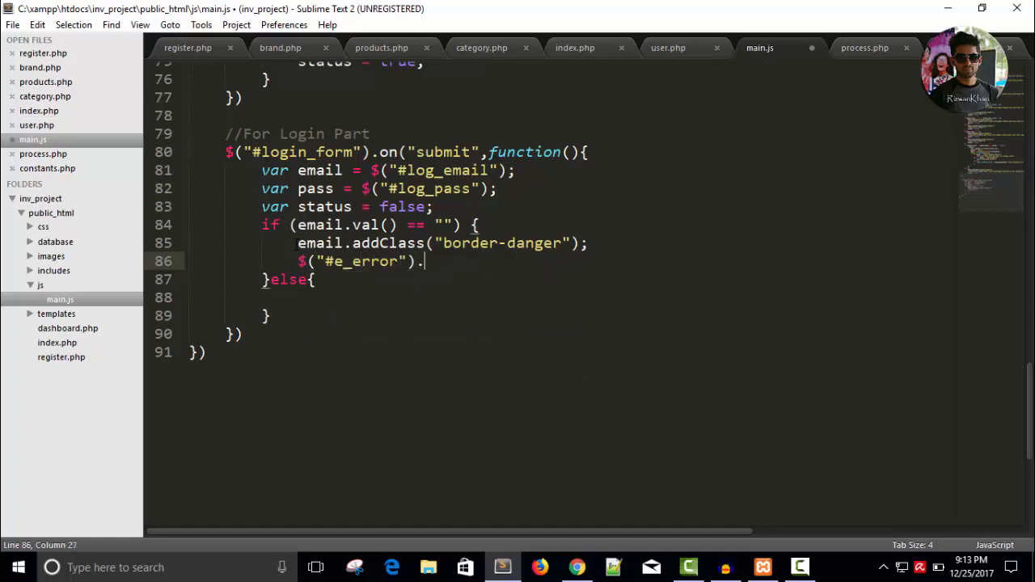
type("html")
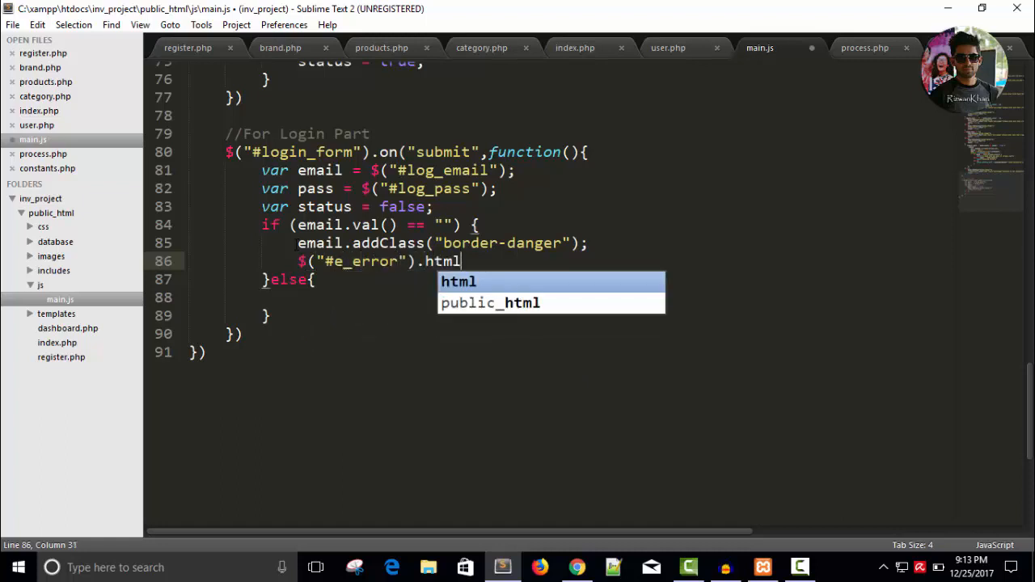
type("(\"\")")
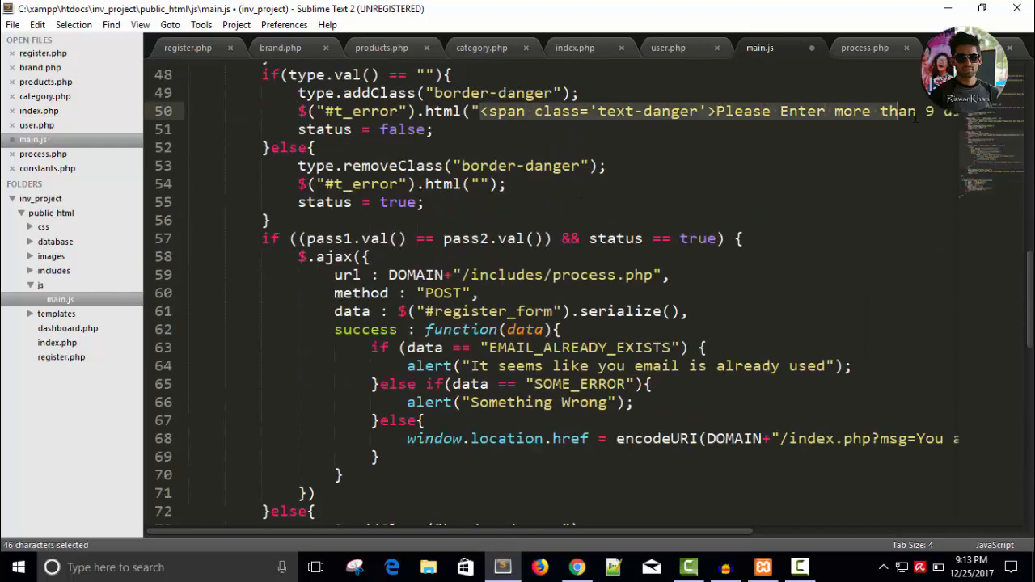
Step: Reuse the register span markup so #e_error shows 'Please Enter Email Address'
scroll("right", 3)
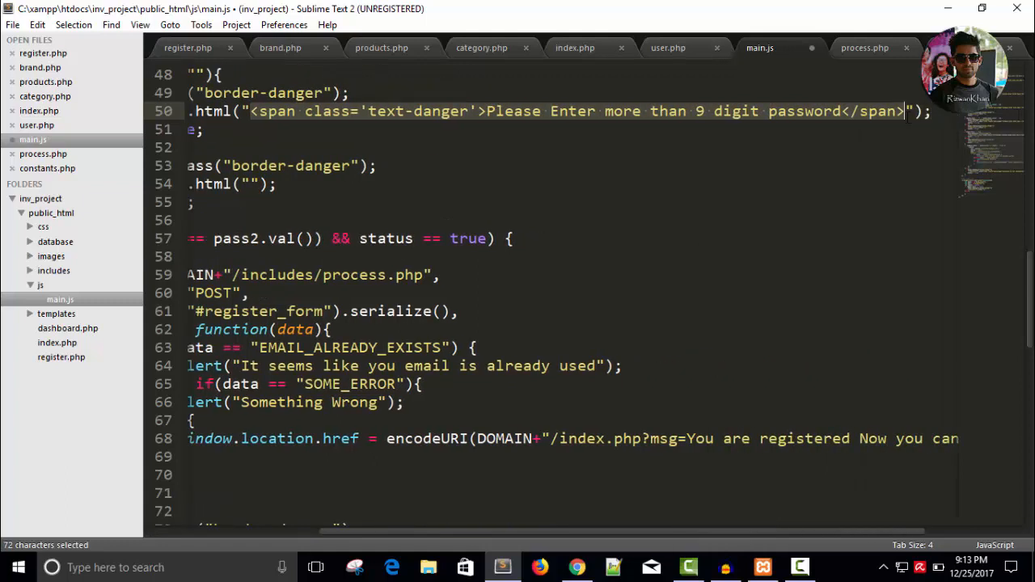
key("ctrl+c")
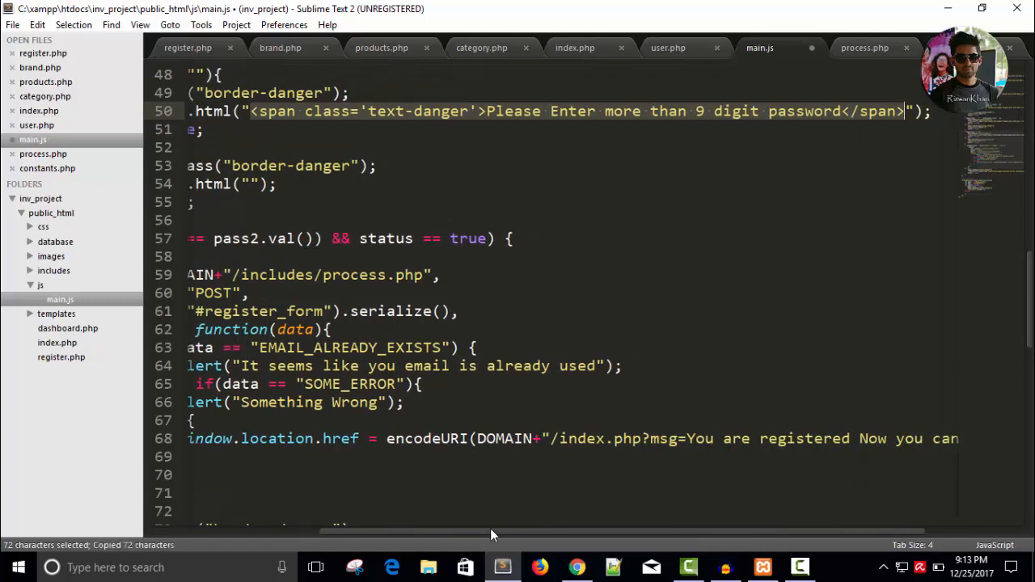
scroll("down", 3)
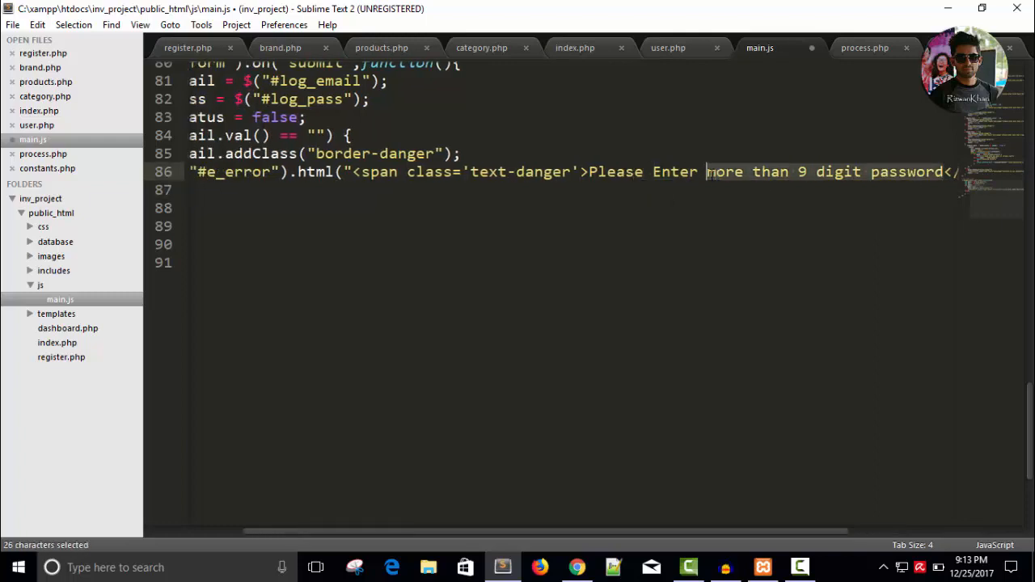
type("Email</span>\");")
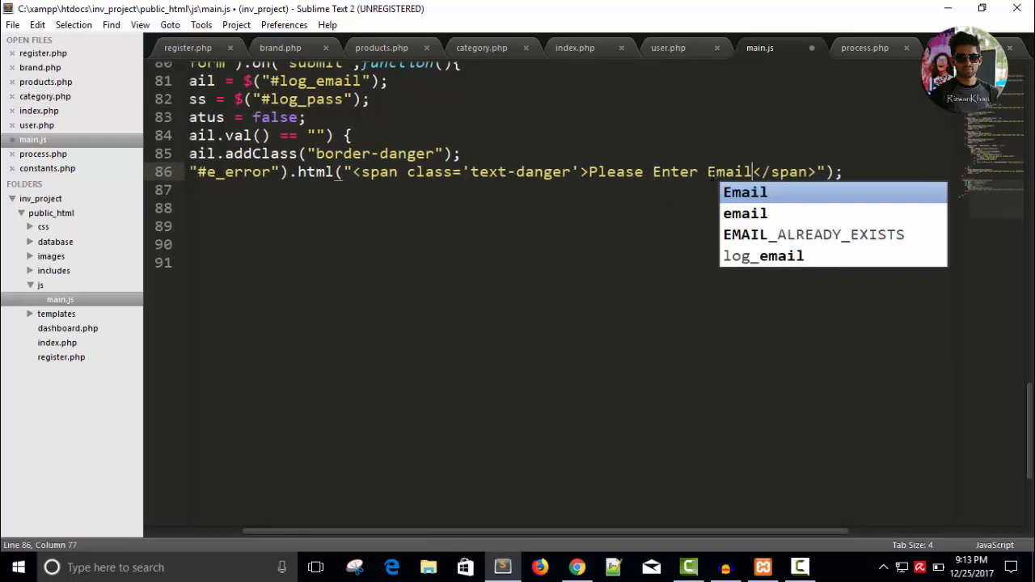
type("A")
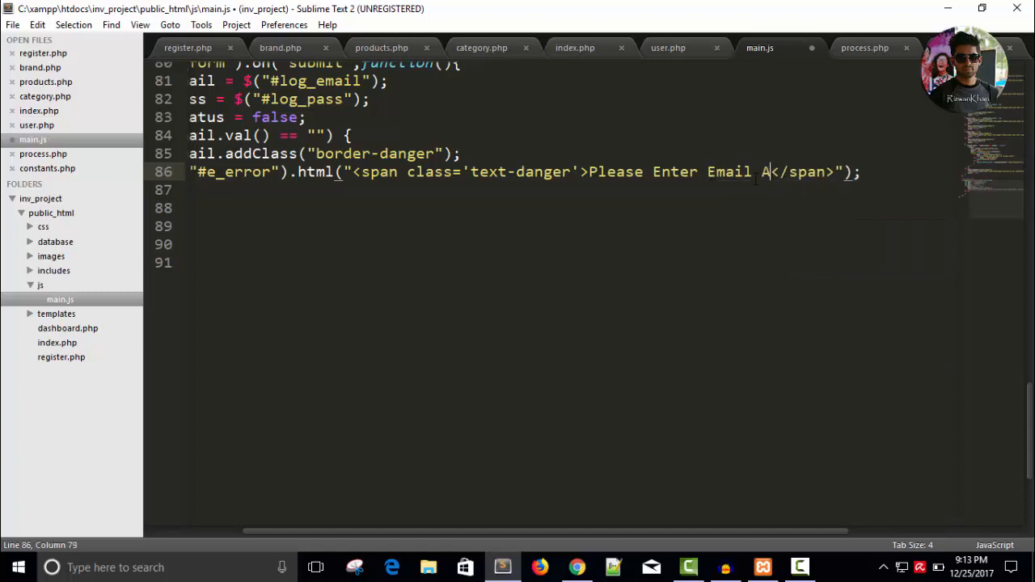
type("ddress")
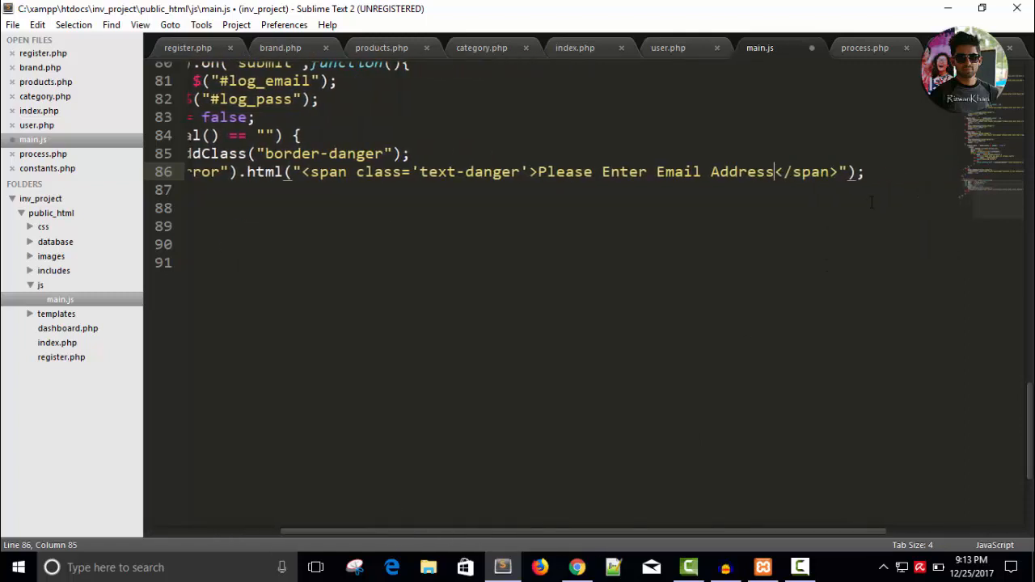
Step: Set status false in the check and have the else clear the message and set status true
type("status = false")
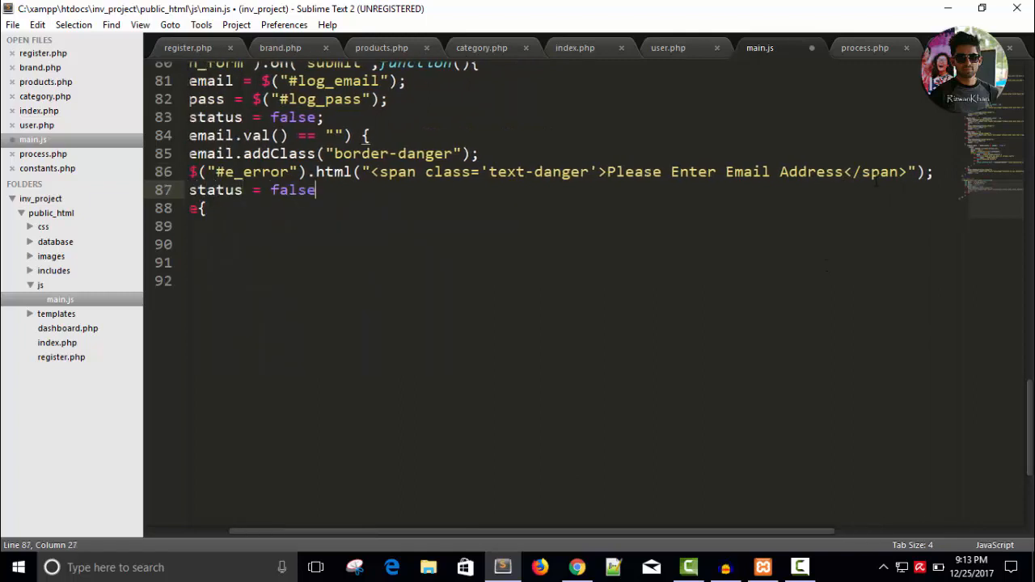
type(";")
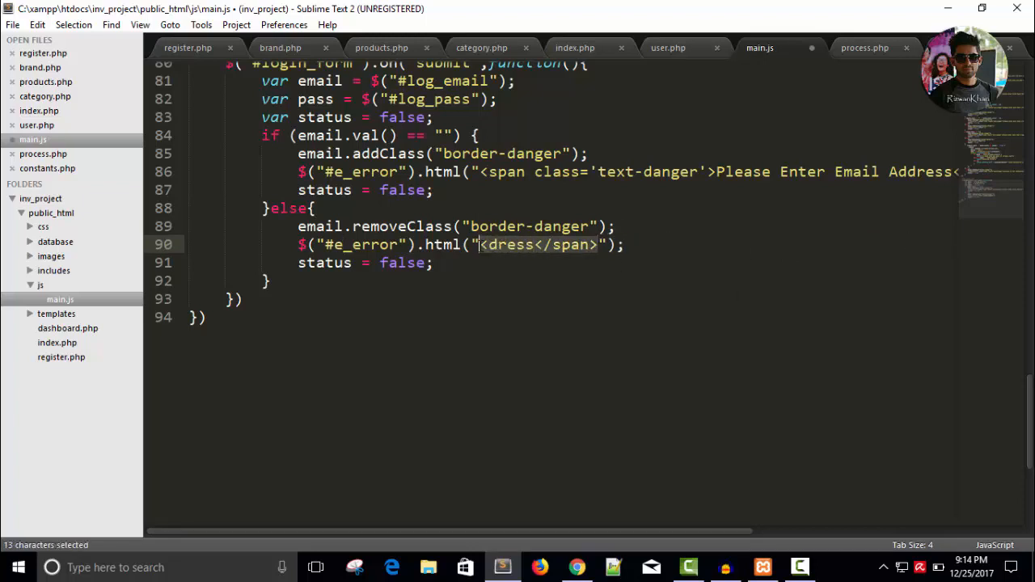
key("Delete")
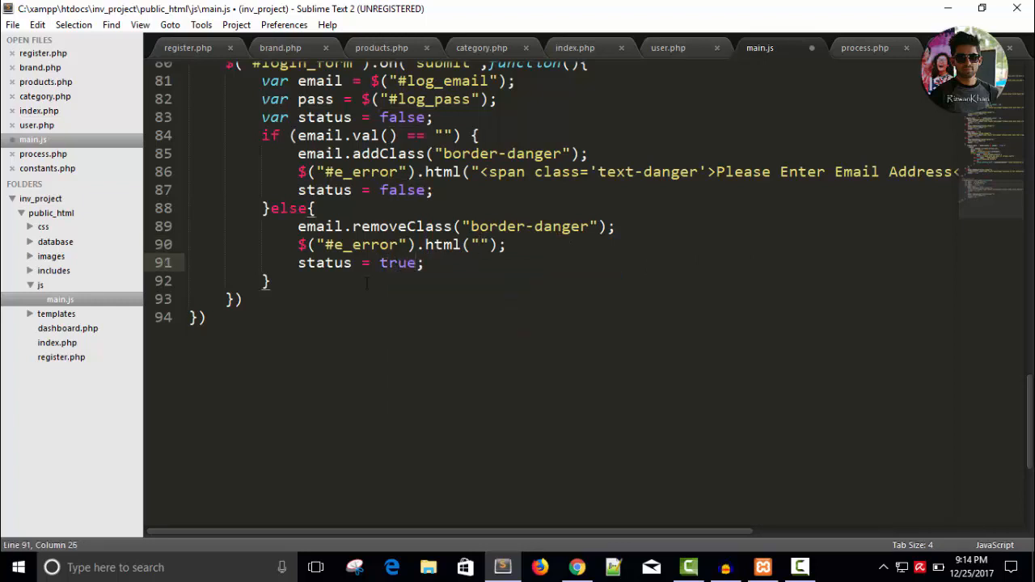
Step: Duplicate the email if/else block and retarget its condition and field to pass
left_click_drag(260, 136, 268, 281)
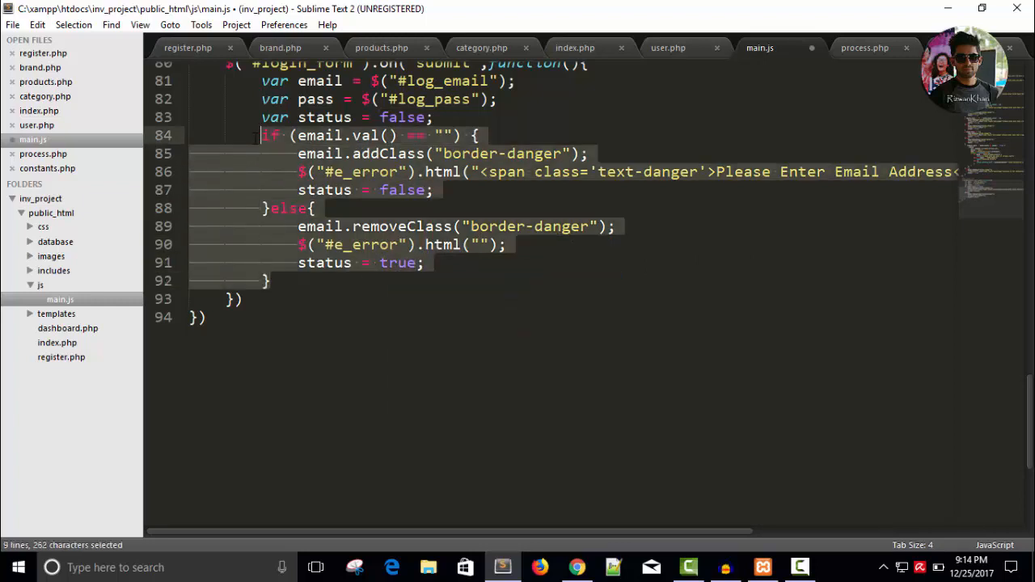
key("ctrl+v")
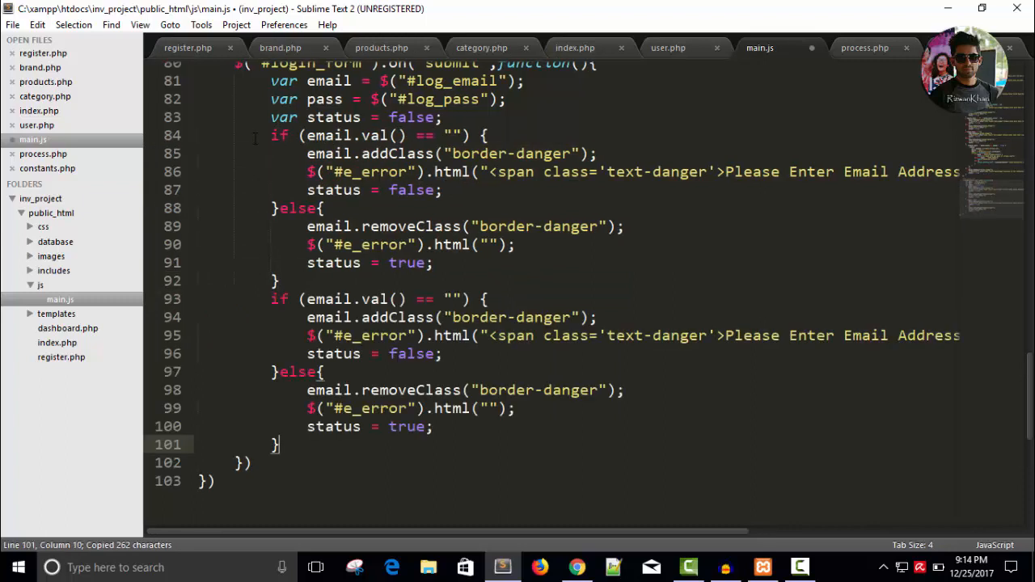
left_click(348, 297)
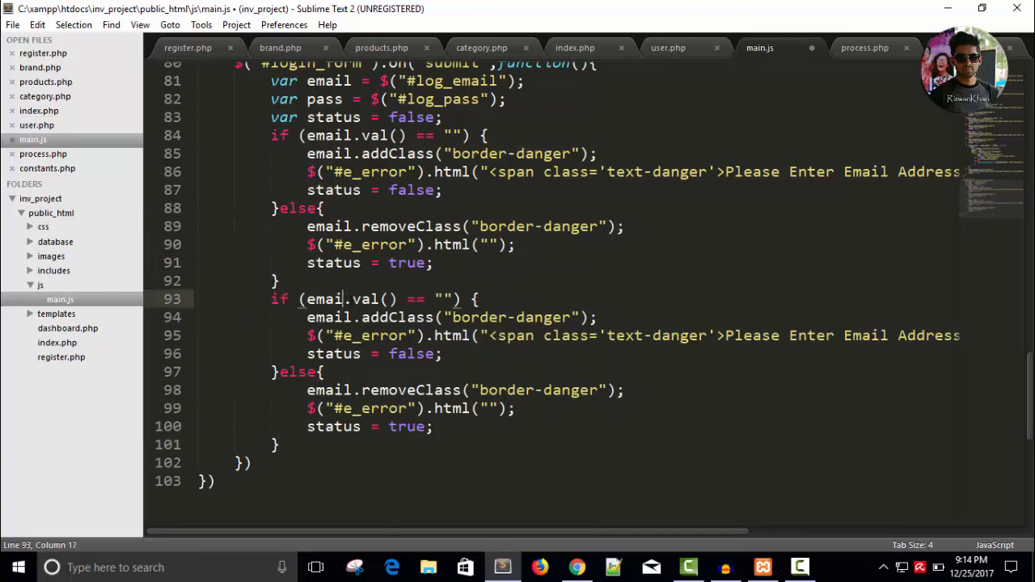
type("pass")
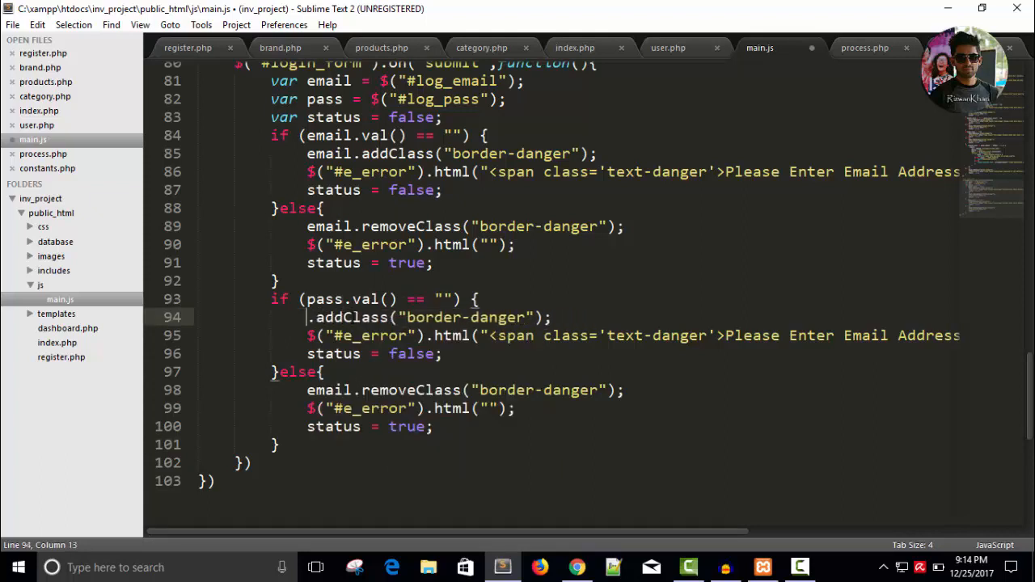
type("pass")
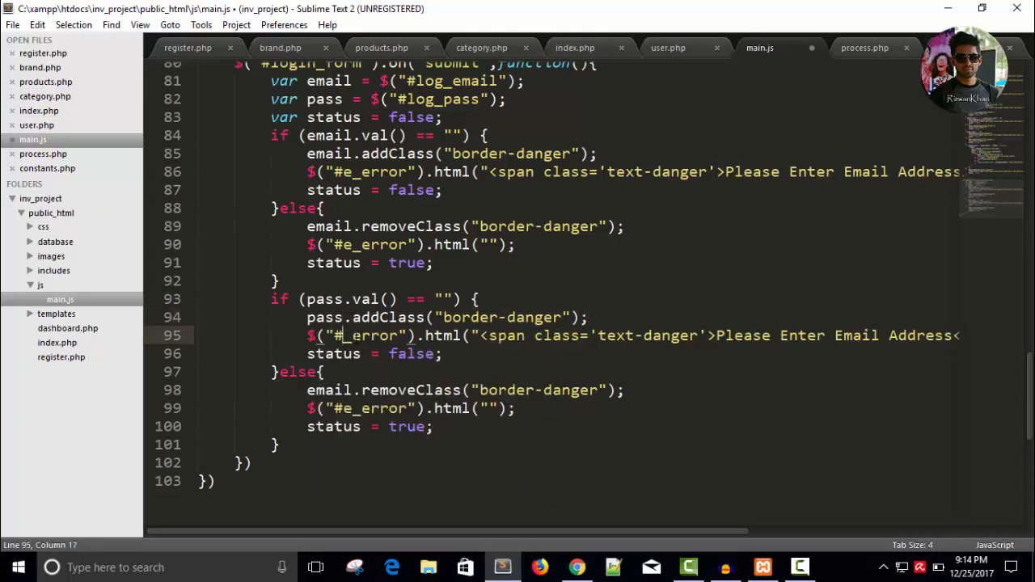
type("p")
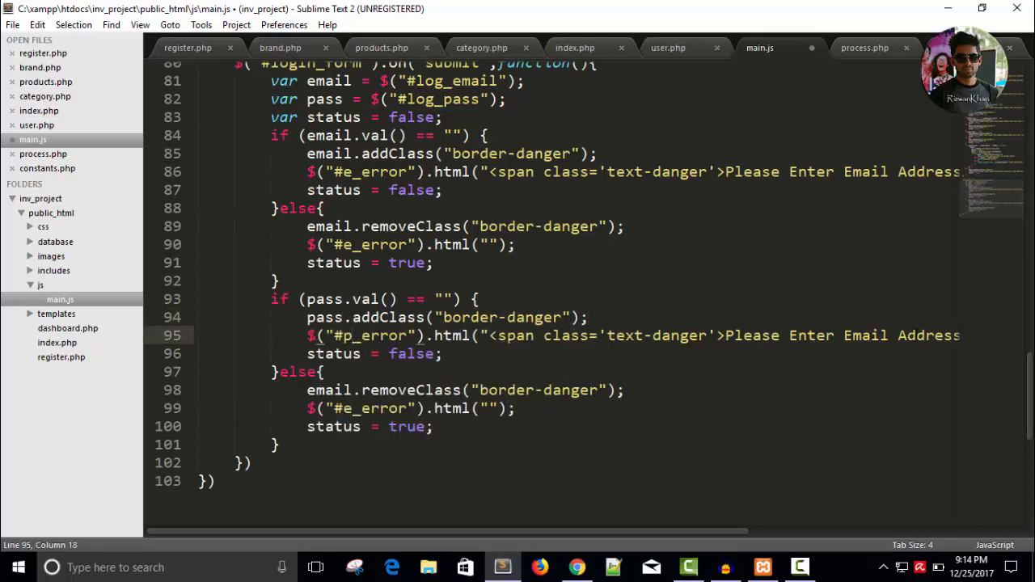
Step: Make the copy show 'Please Enter Password' in #p_error, then begin an if block after it
type("</span>\");")
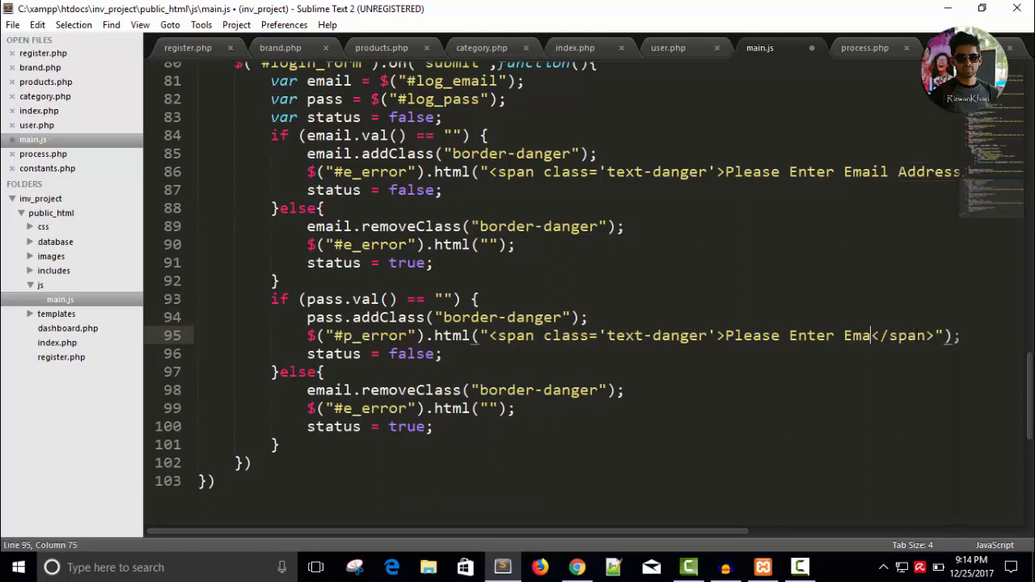
type("Password")
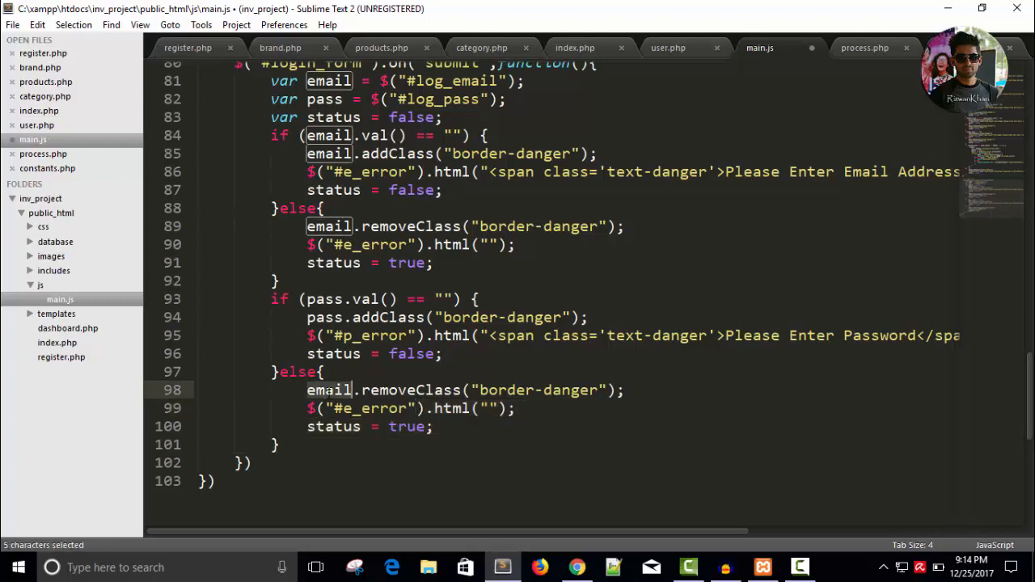
type("pass")
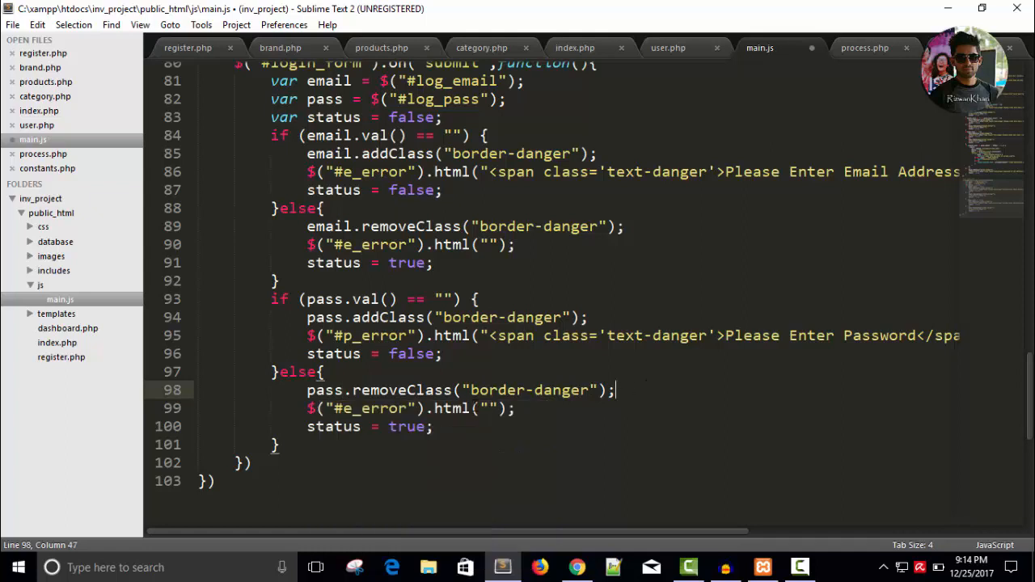
left_click(485, 408)
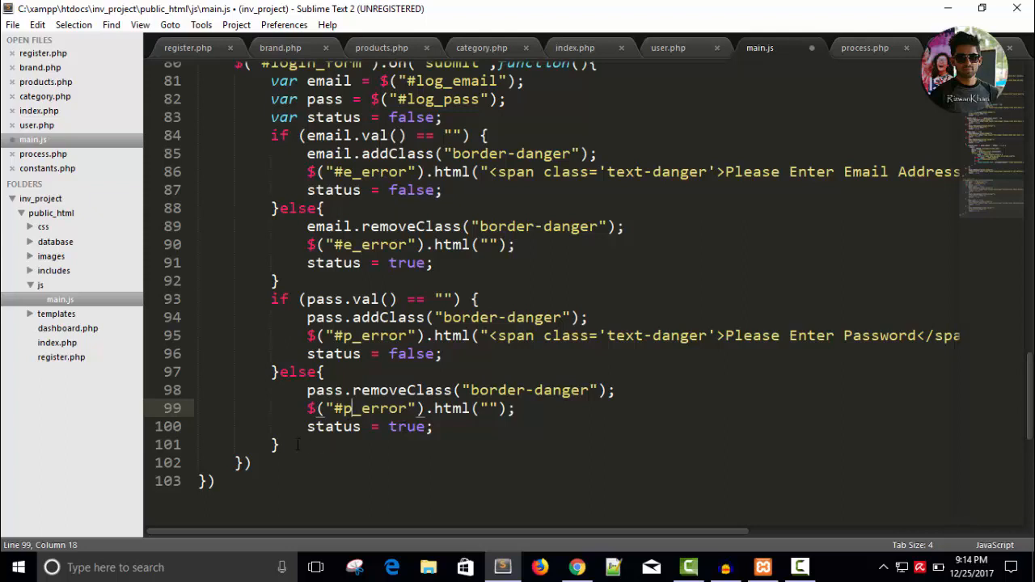
key("enter")
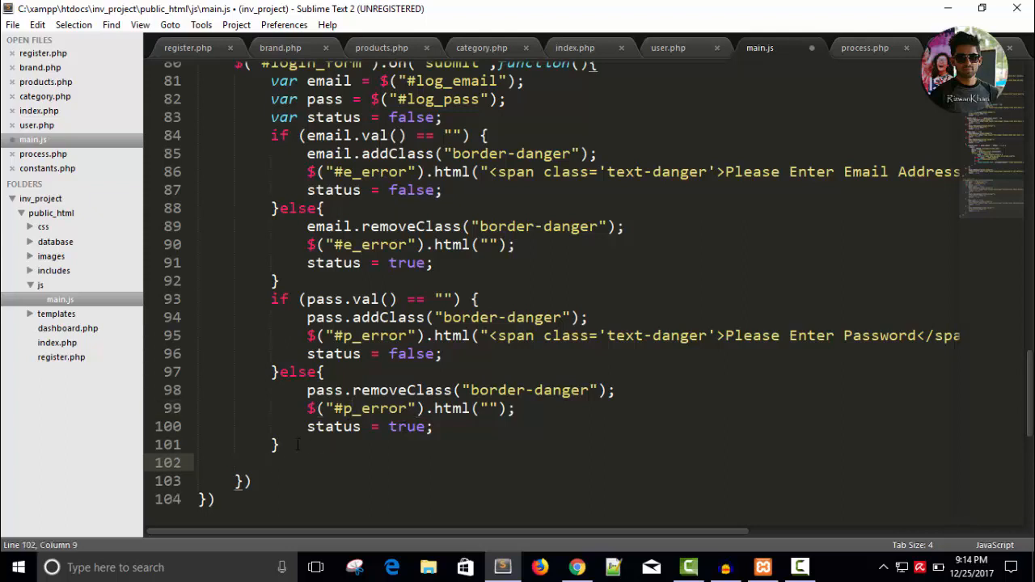
type("if (status) {")
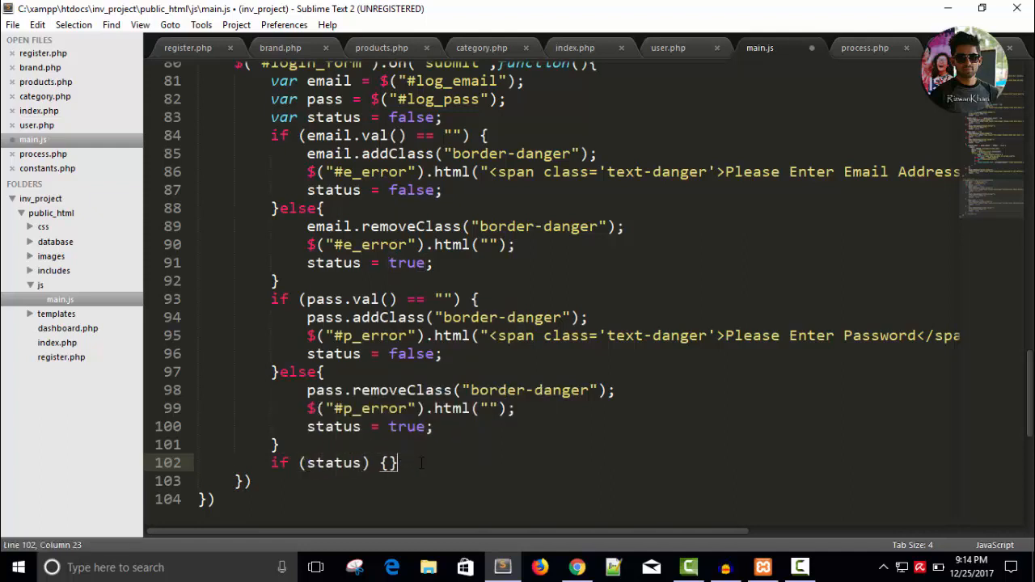
Step: Add alert("ready"); inside if (status), save main.js and switch to the browser
key("enter")
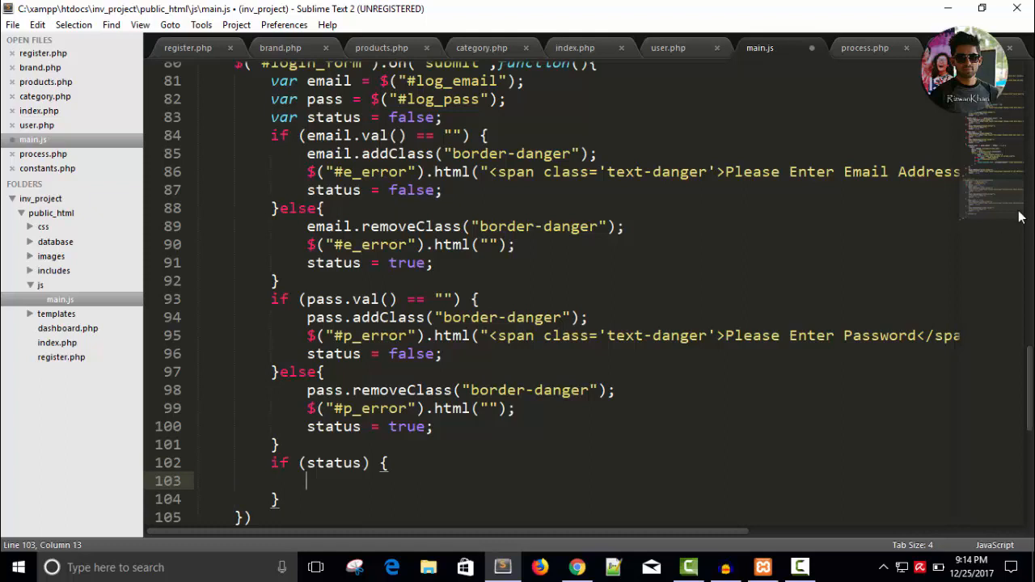
type("alert(\"ready\");")
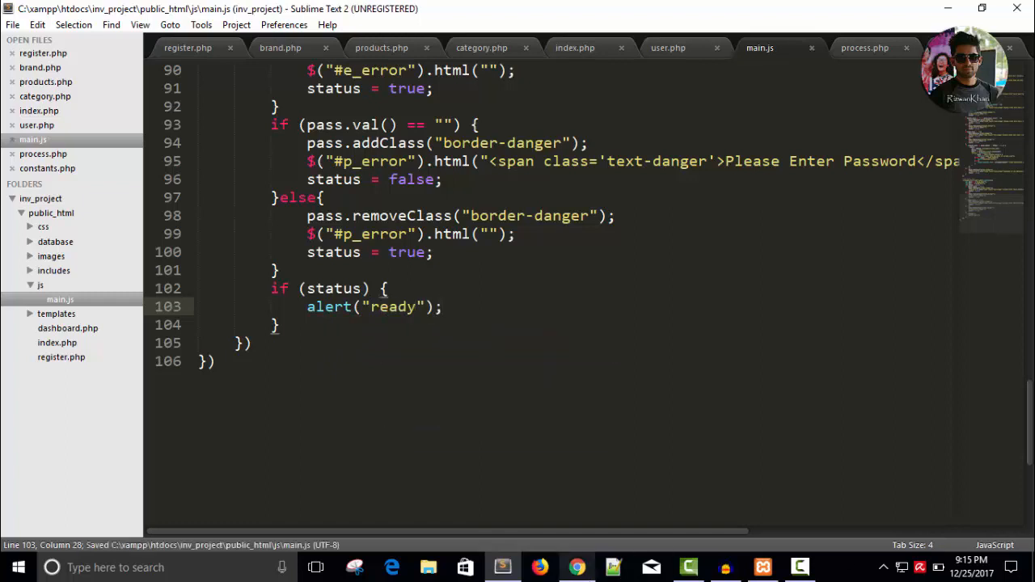
left_click(576, 566)
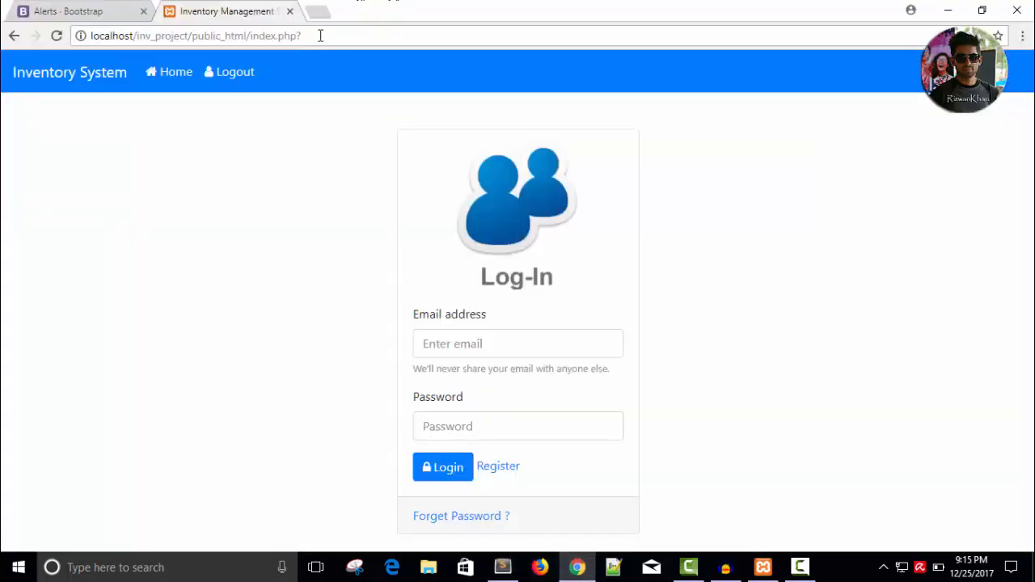
left_click(194, 36)
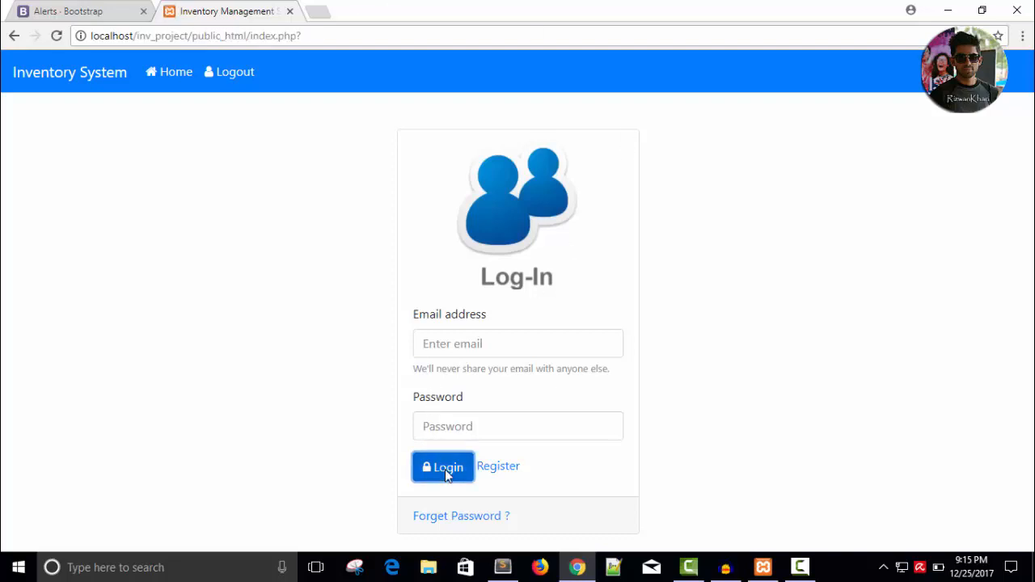
mouse_move(744, 339)
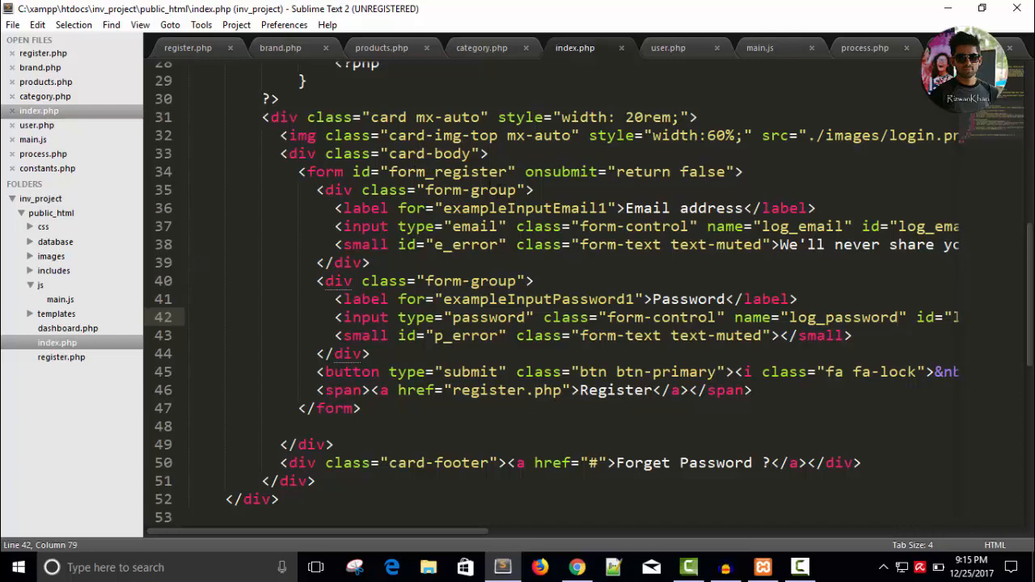
Step: Change the login form's id from form_register to form_login in index.php and reopen main.js
double_click(468, 172)
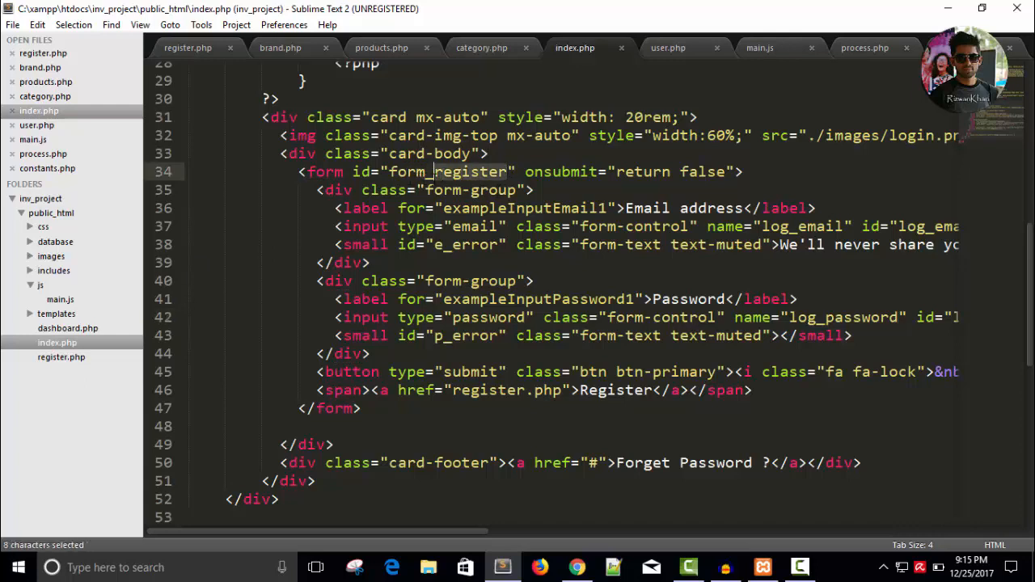
type("form_login")
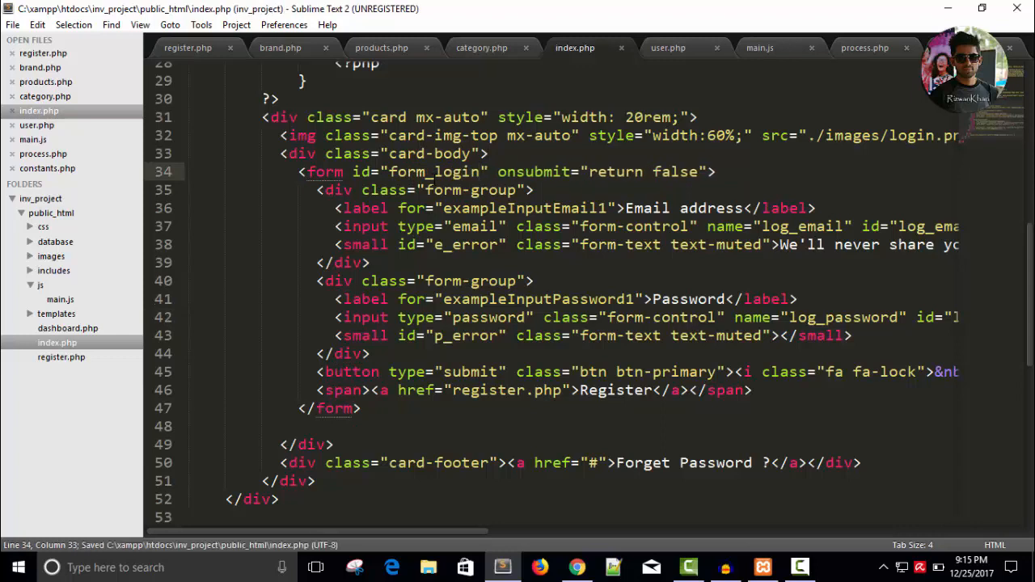
double_click(433, 171)
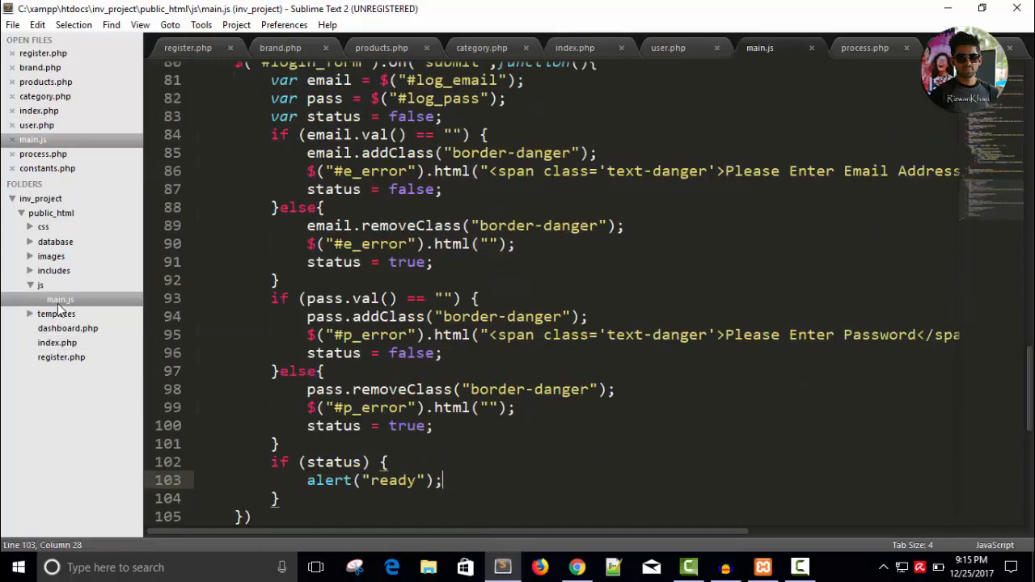
mouse_move(985, 220)
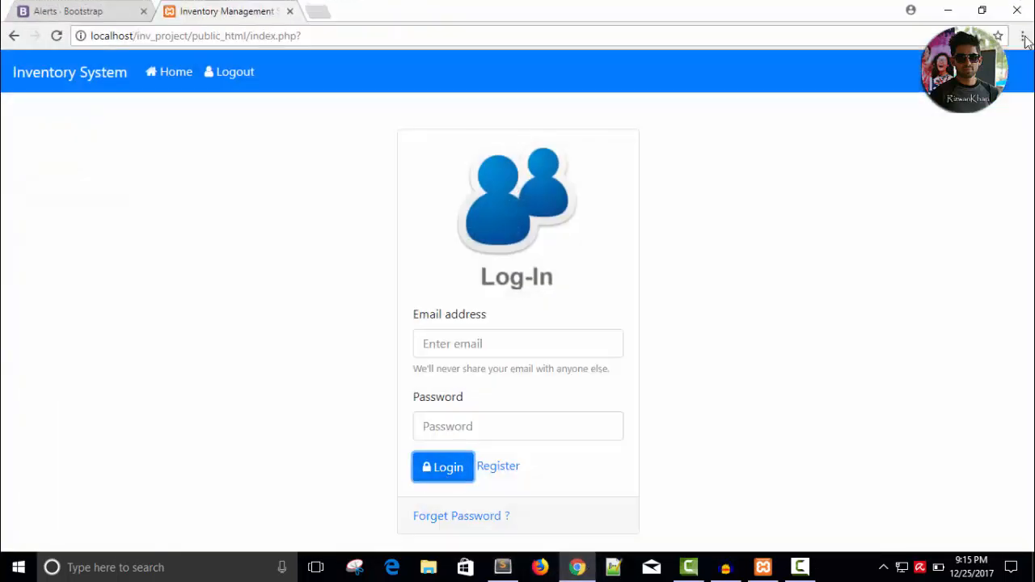
Step: Open Chrome's developer tools with F12 and load js/main.js in the Sources panel
left_click(1022, 35)
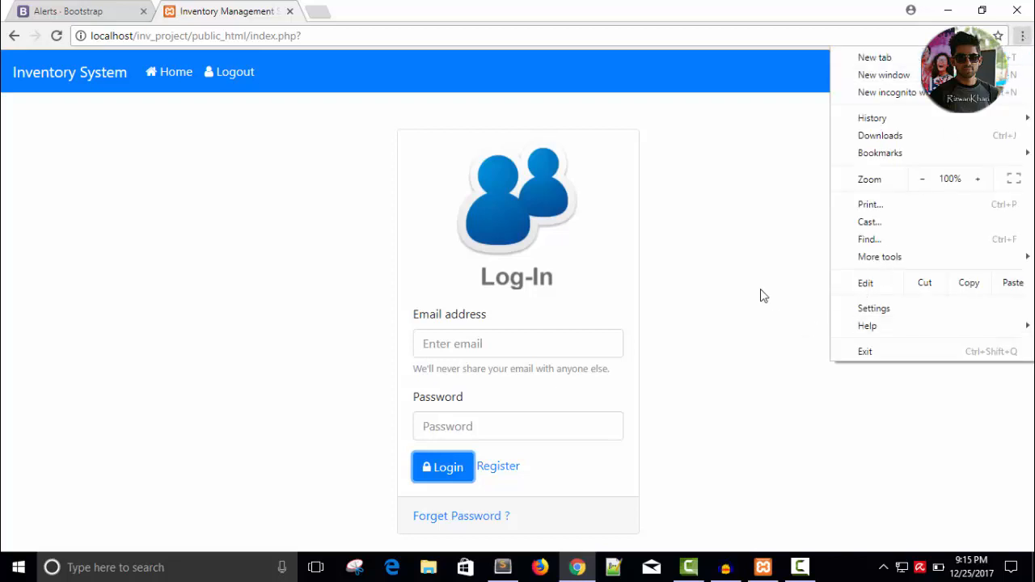
left_click(602, 282)
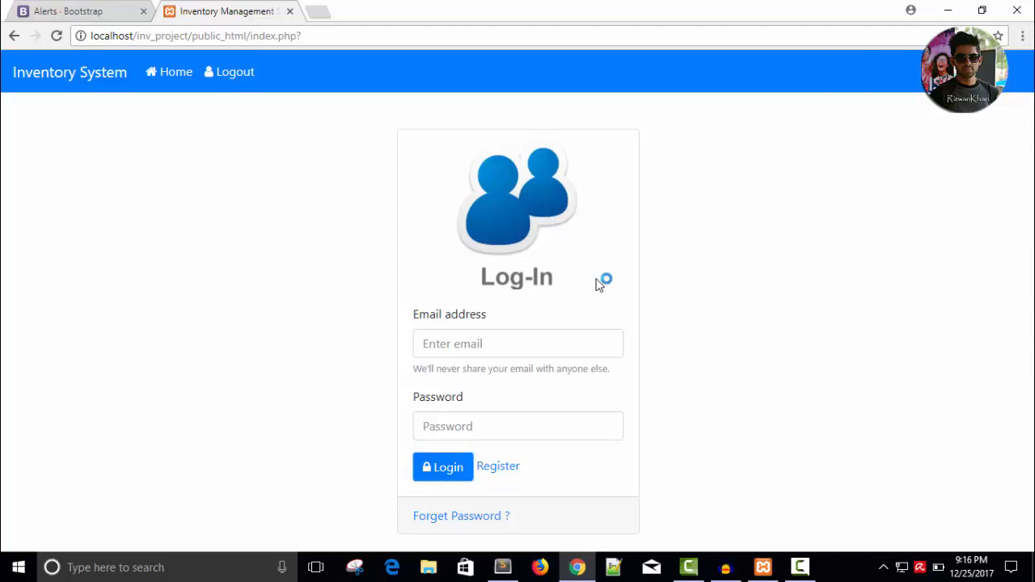
key("F12")
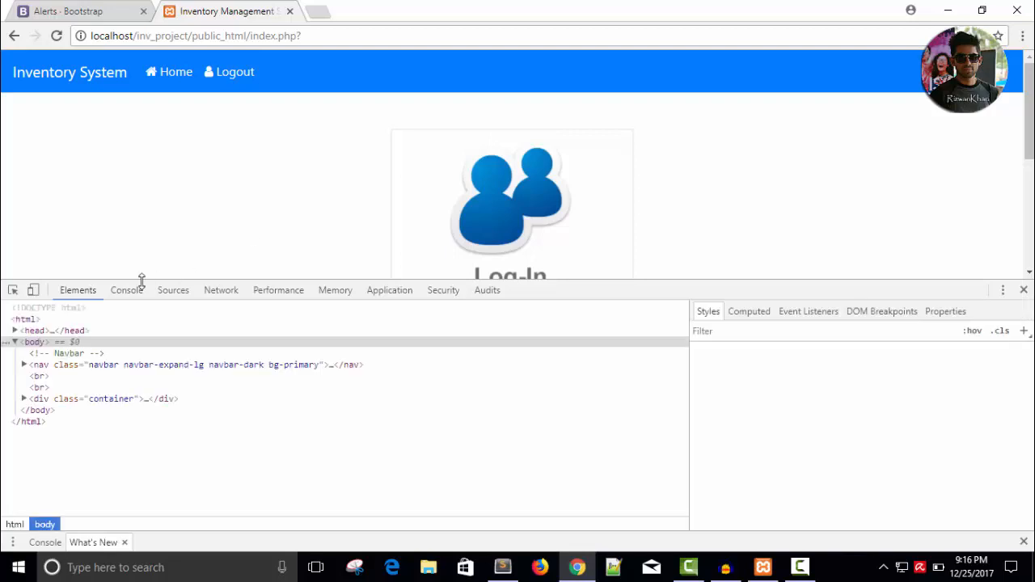
left_click(126, 289)
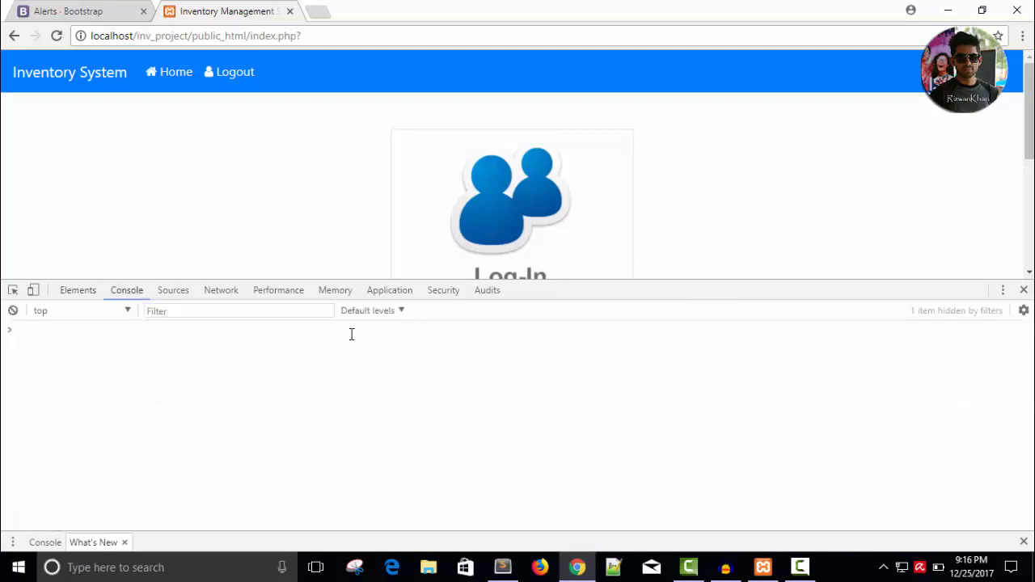
left_click(173, 289)
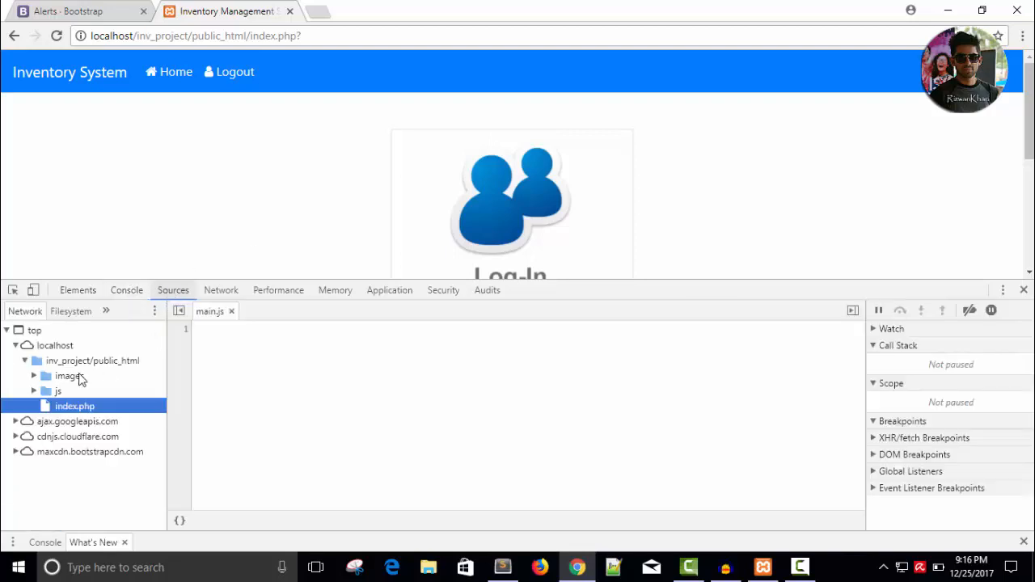
left_click(58, 390)
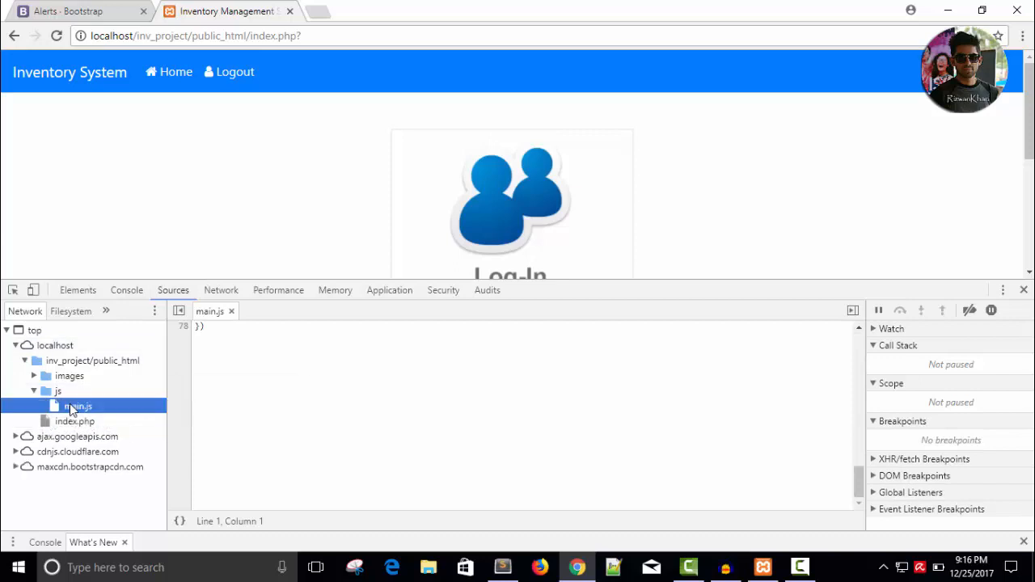
mouse_move(886, 484)
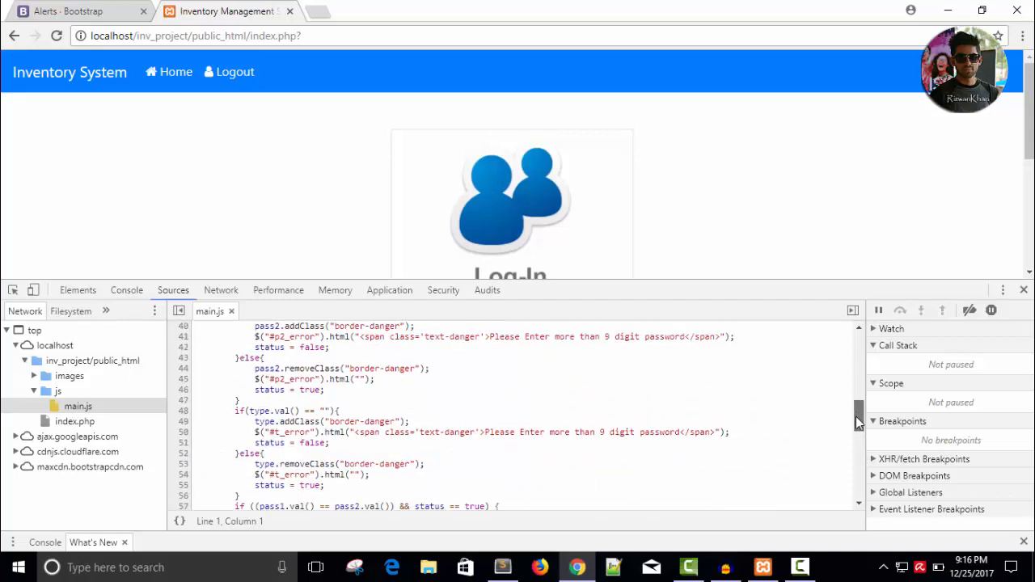
Step: Scroll the served main.js and compare it with the editor copy, which ends before the login part
scroll("down", 3)
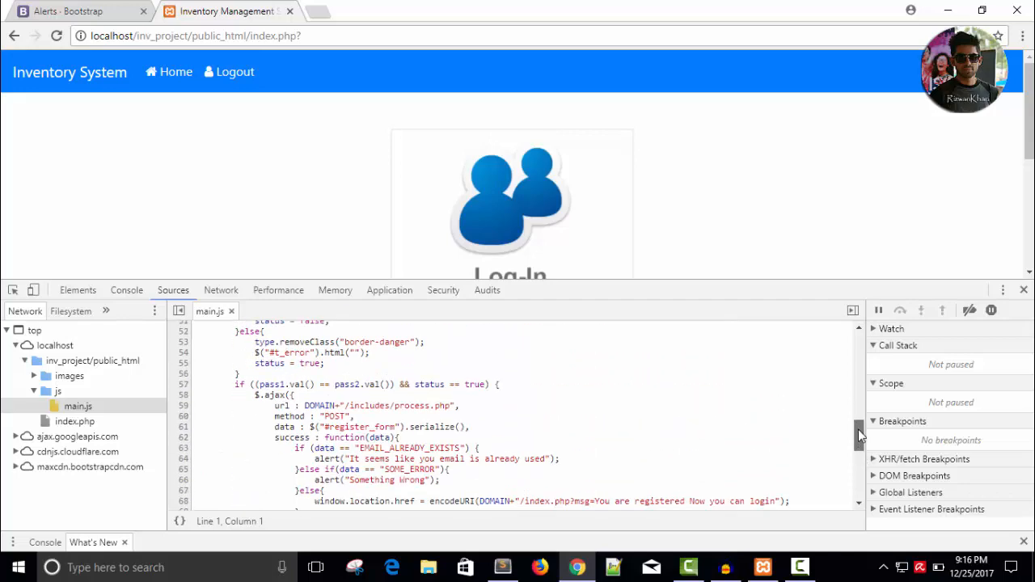
scroll("down", 3)
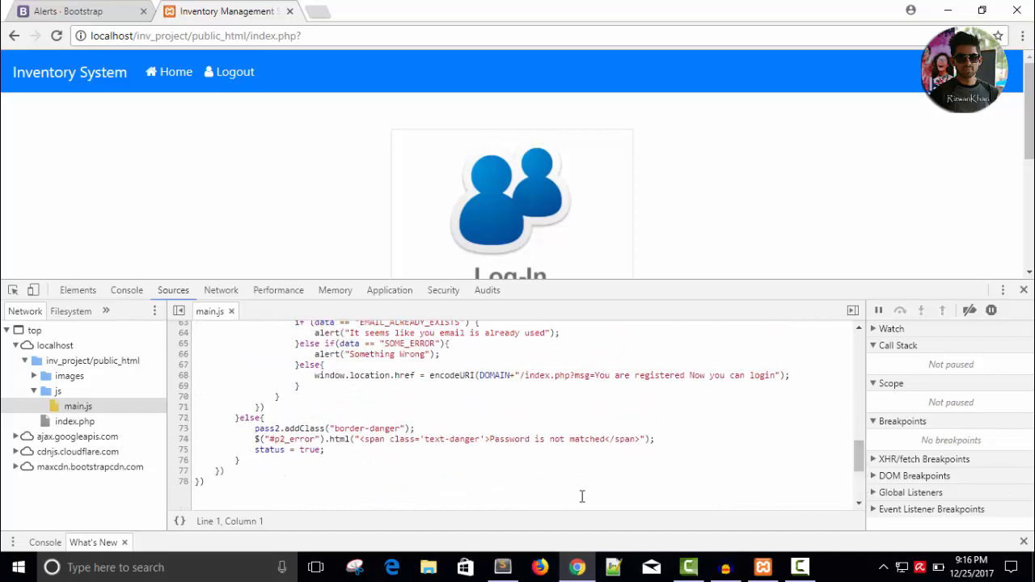
left_click(501, 566)
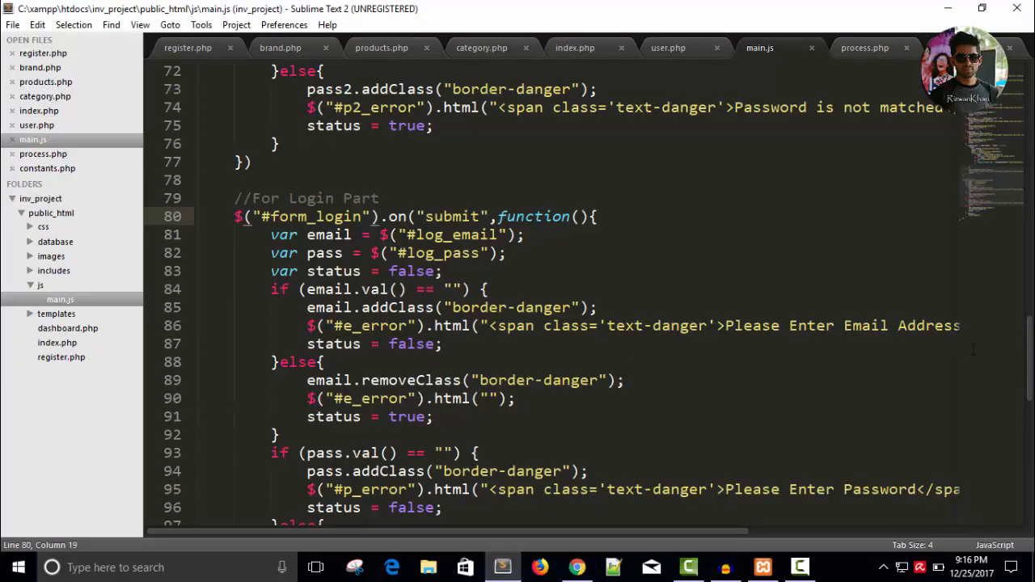
scroll("down", 3)
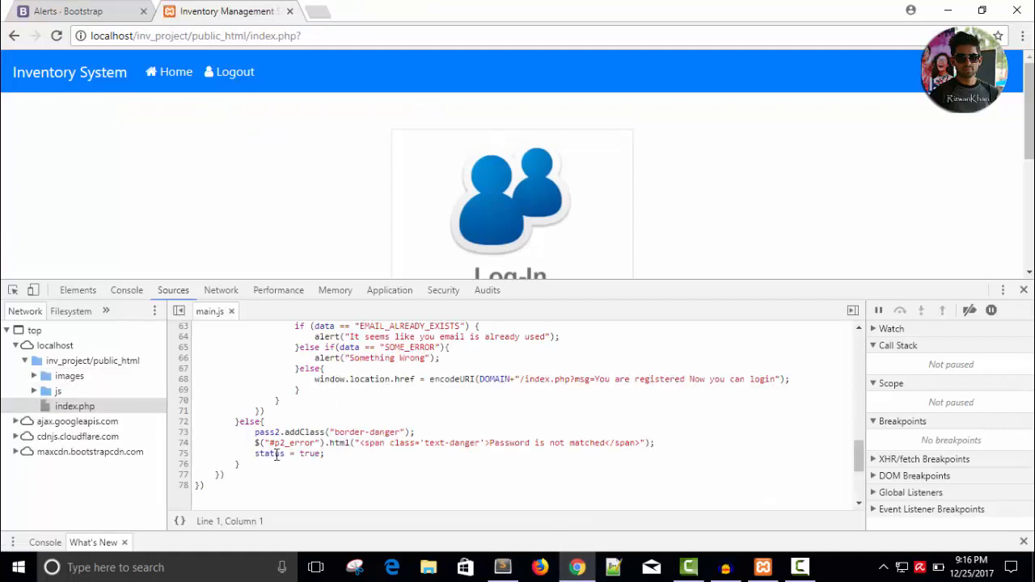
left_click_drag(234, 420, 240, 463)
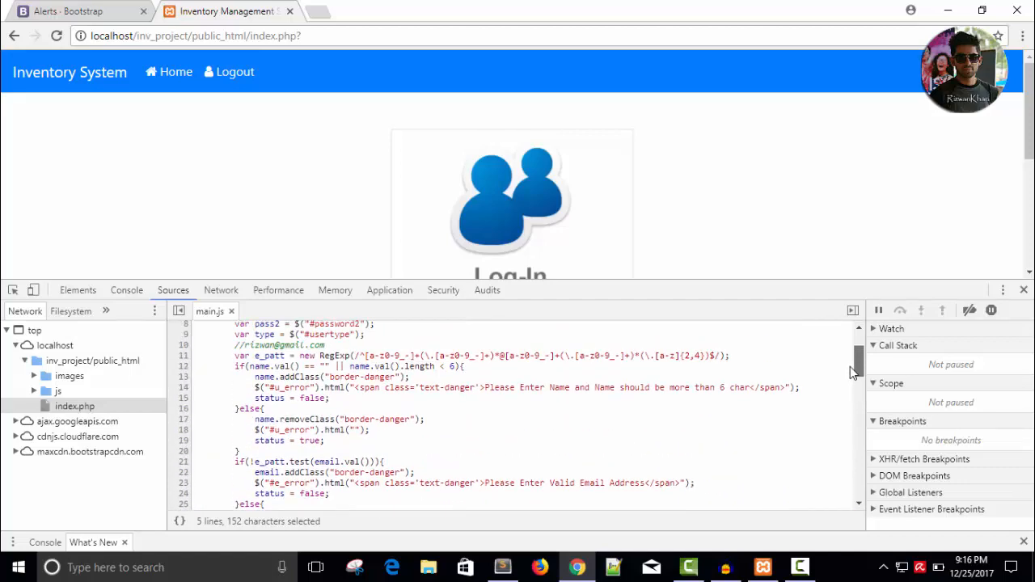
scroll("down", 3)
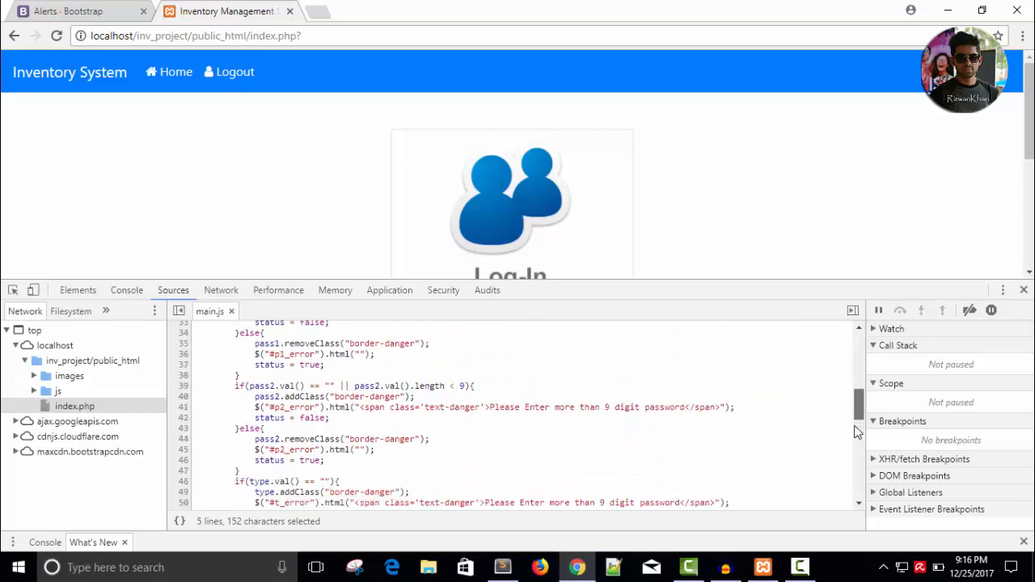
scroll("down", 3)
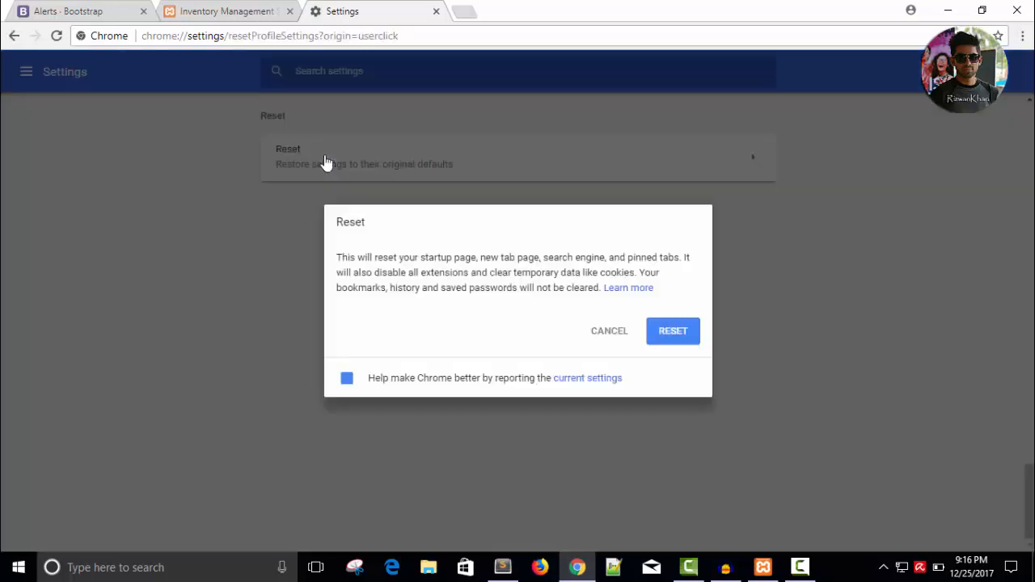
Step: Confirm the Chrome settings reset, return to the inventory tab and verify main.js now has the login handler
left_click(672, 330)
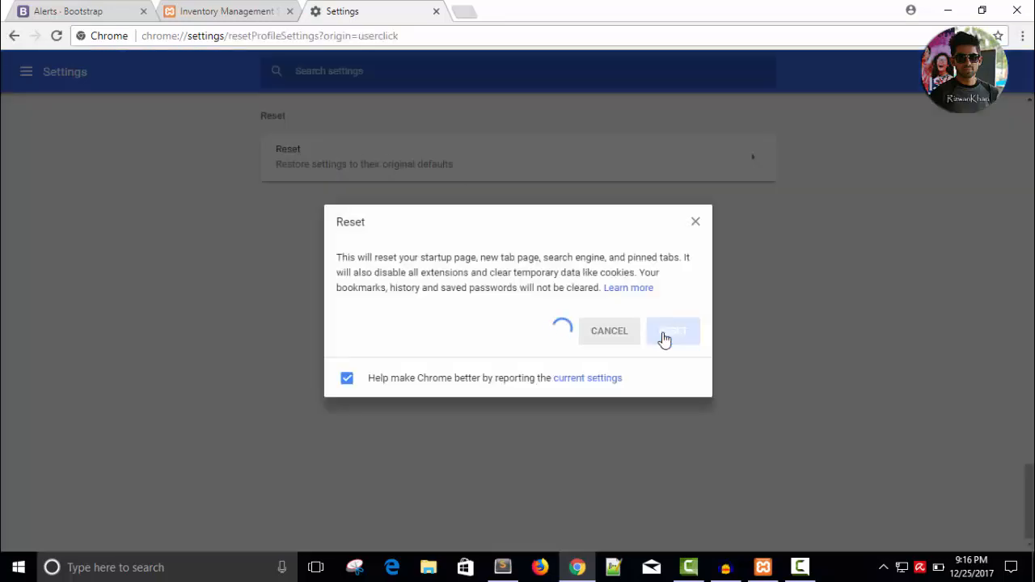
left_click(673, 330)
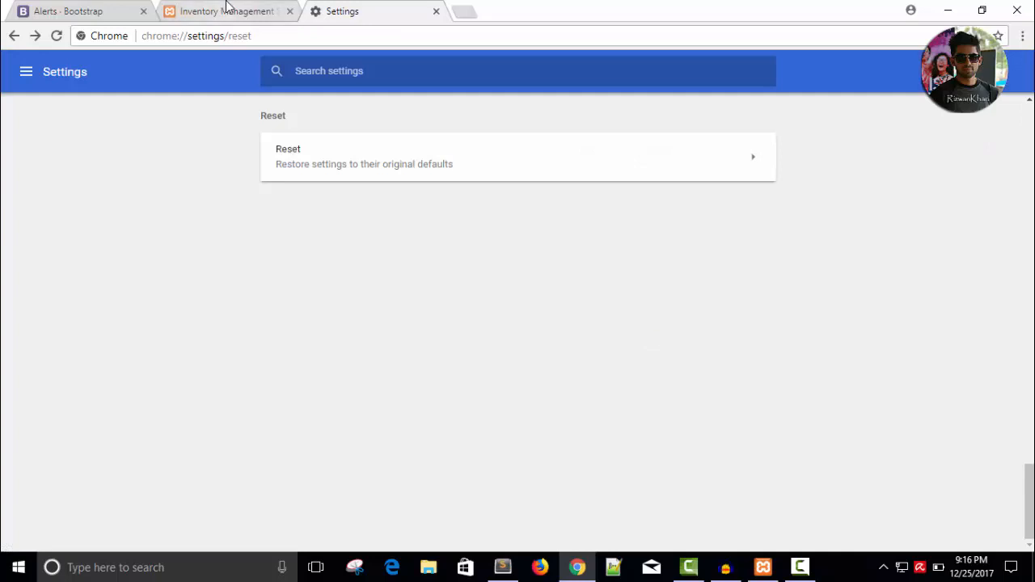
left_click(227, 9)
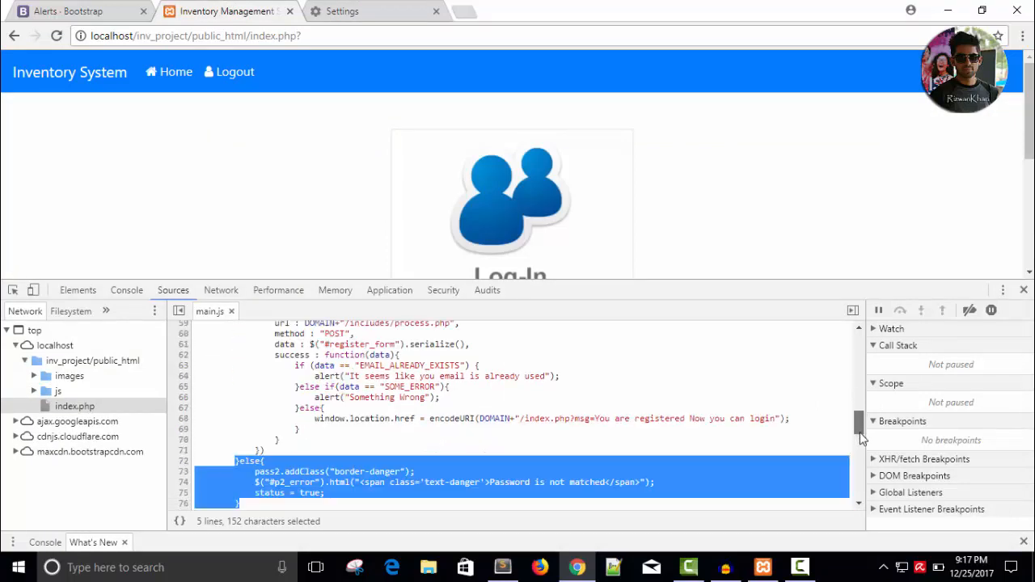
scroll("down", 3)
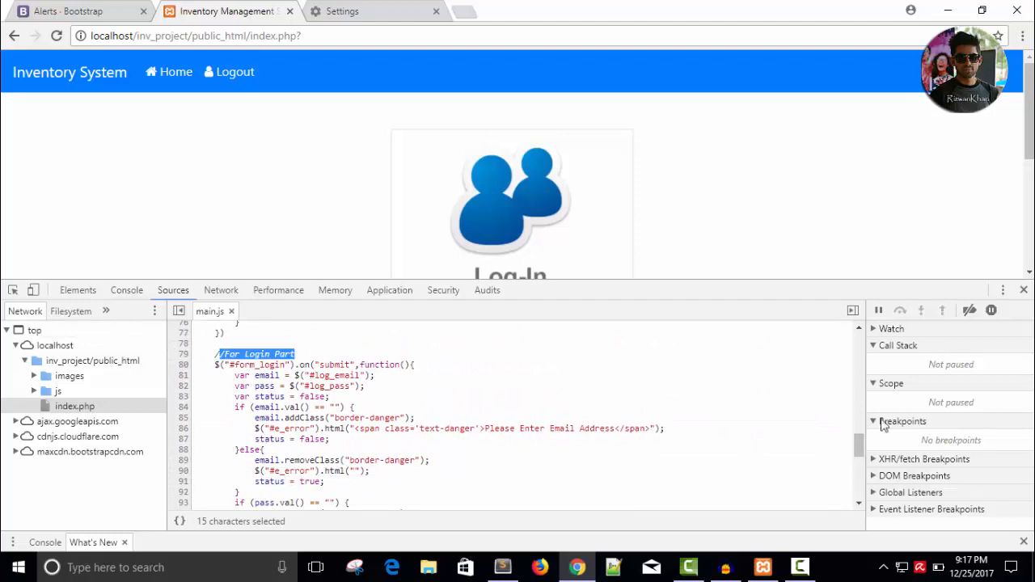
scroll("down", 3)
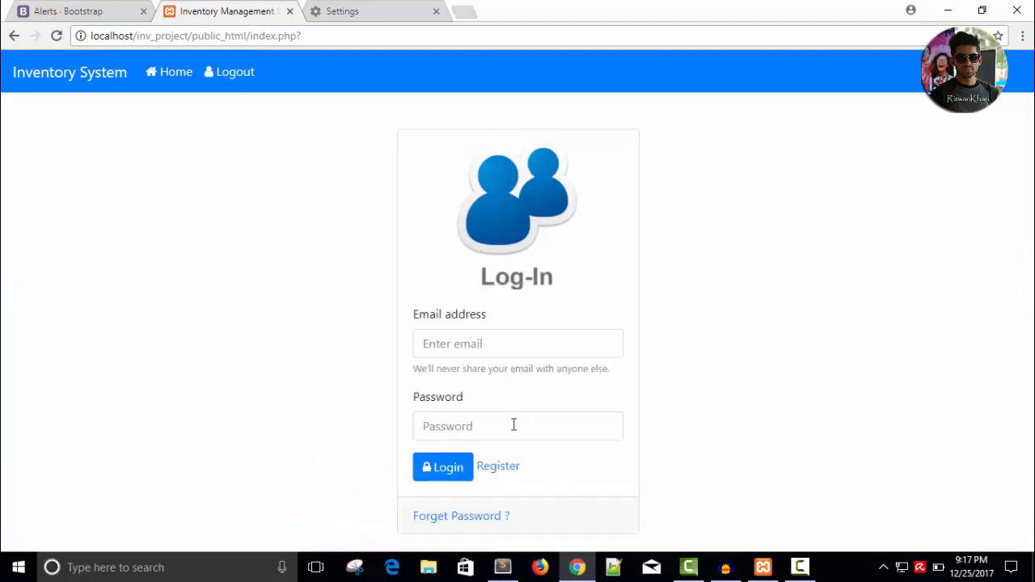
Step: Submit the login form empty to see the email error, then with the autofilled email to get the ready alert
left_click(443, 466)
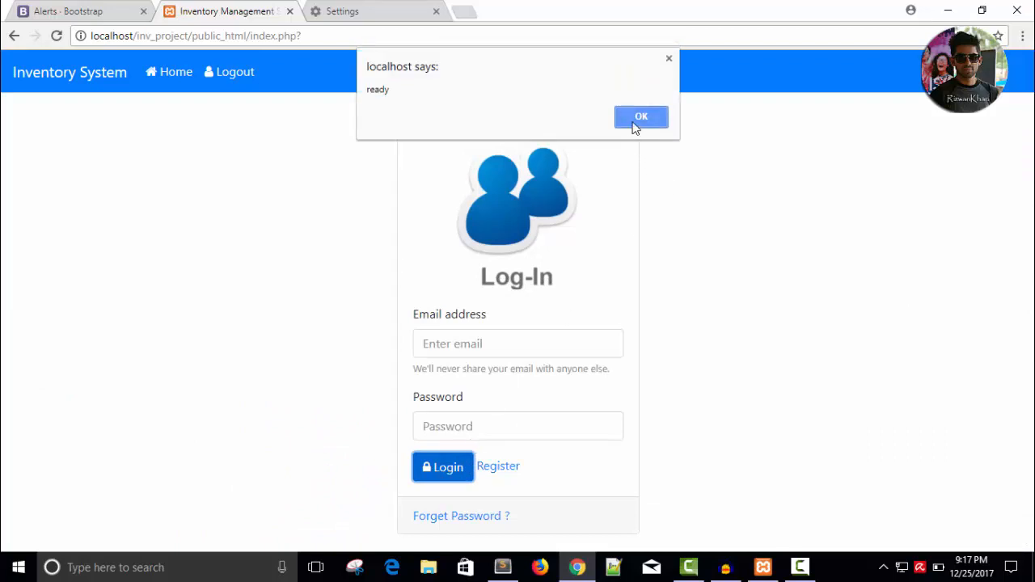
left_click(640, 116)
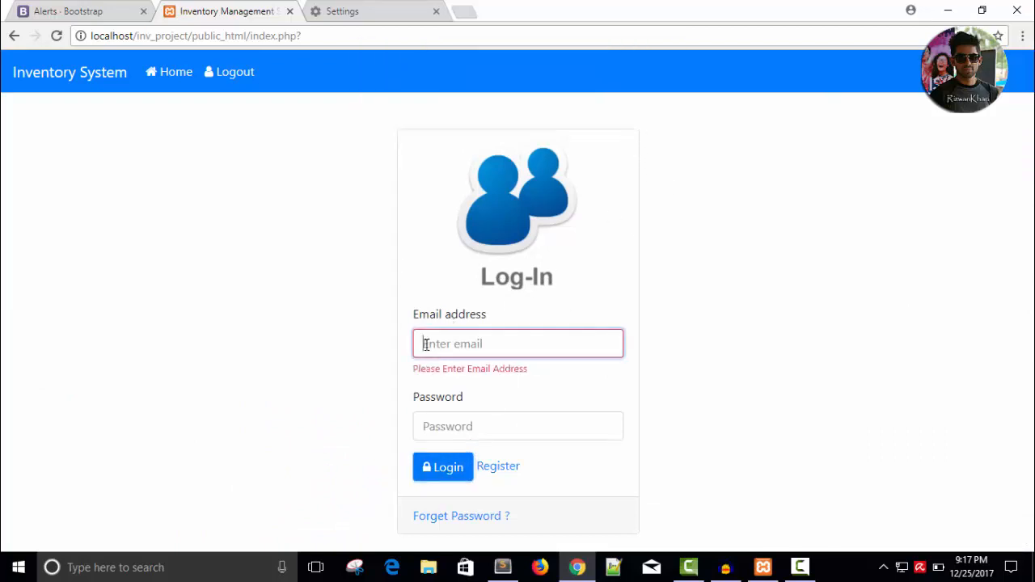
mouse_move(574, 563)
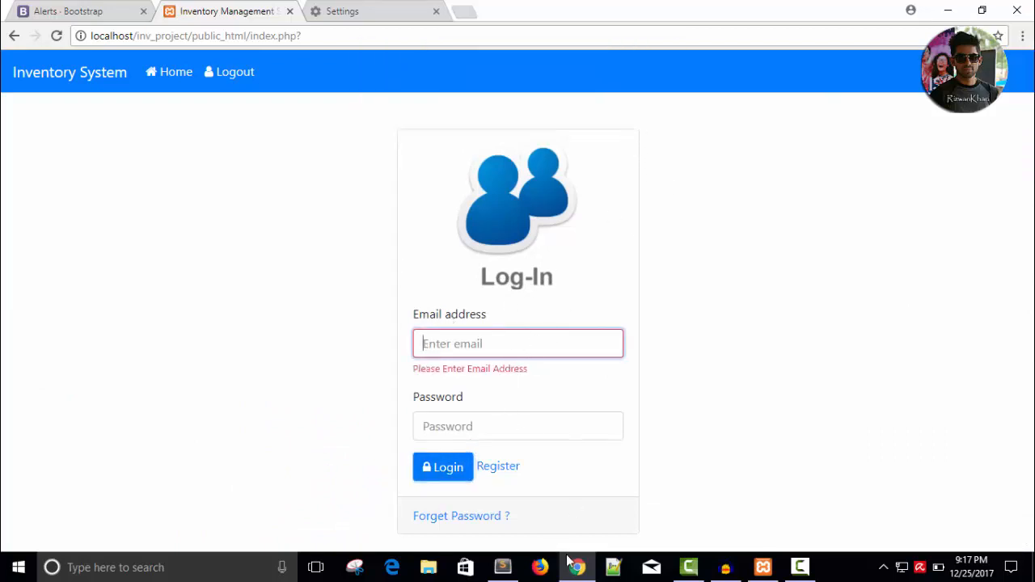
type("ri")
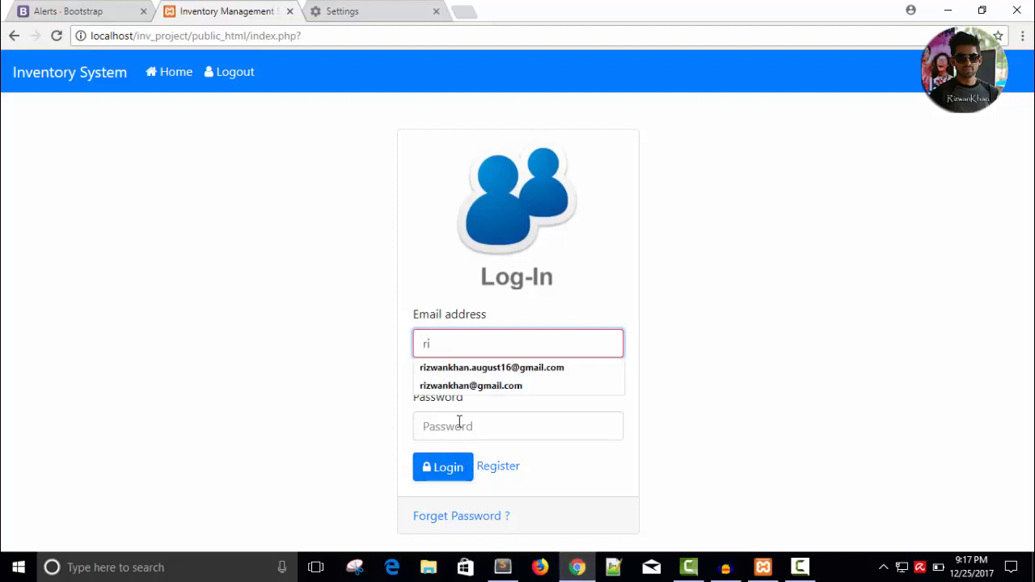
left_click(443, 465)
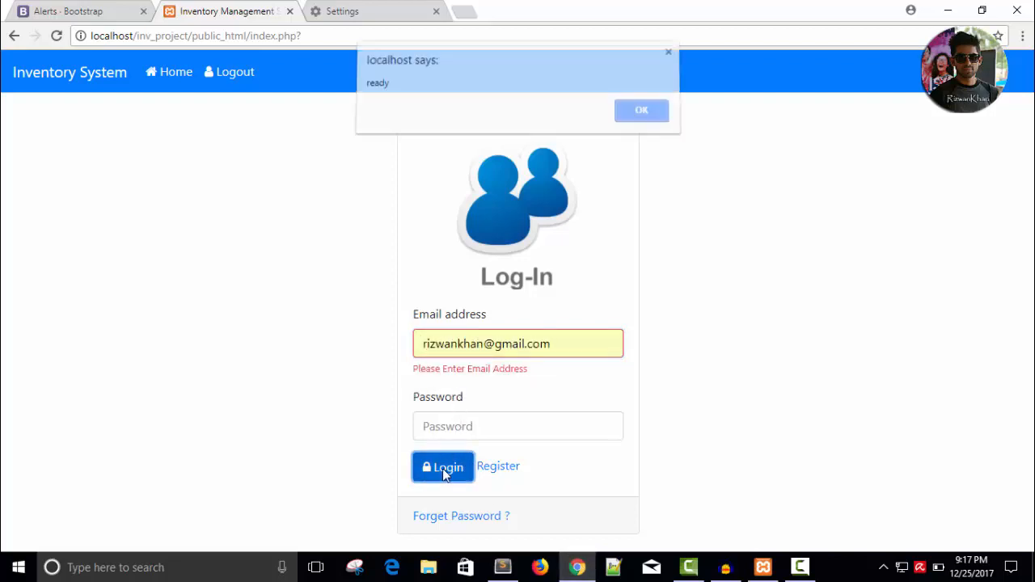
left_click(640, 110)
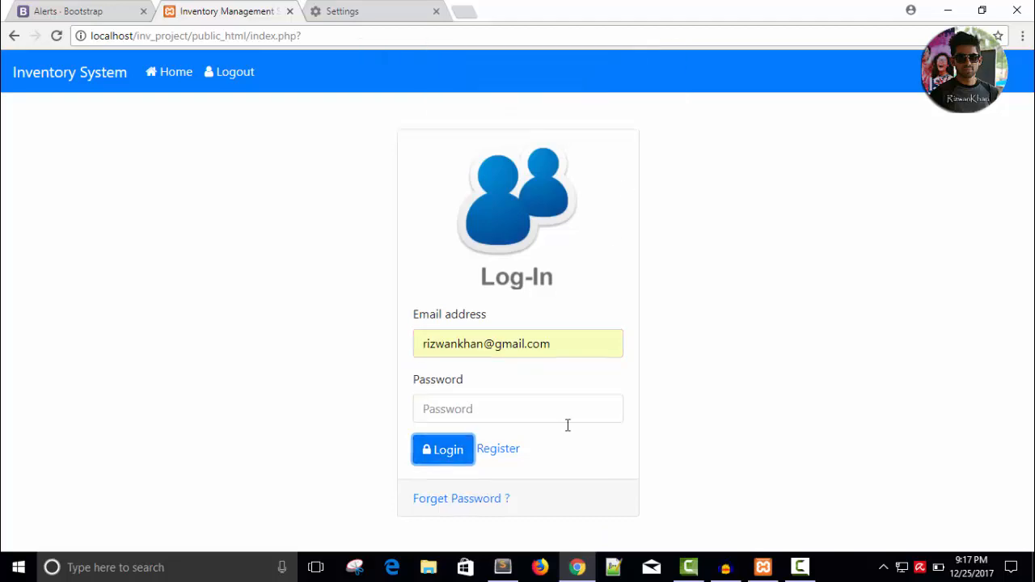
left_click(502, 566)
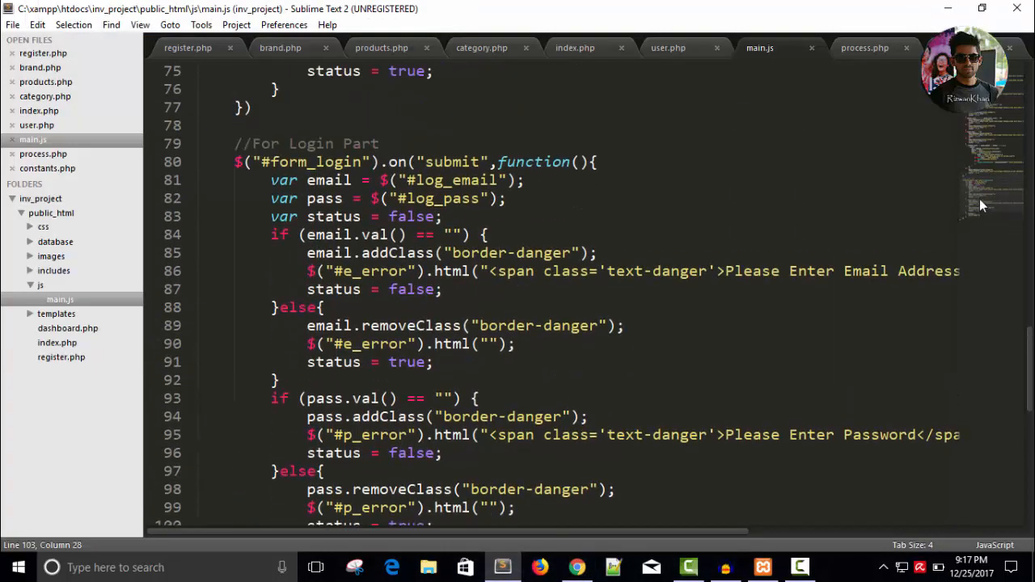
Step: Change the password selector to $("#log_password"), save main.js and return to the browser
scroll("down", 3)
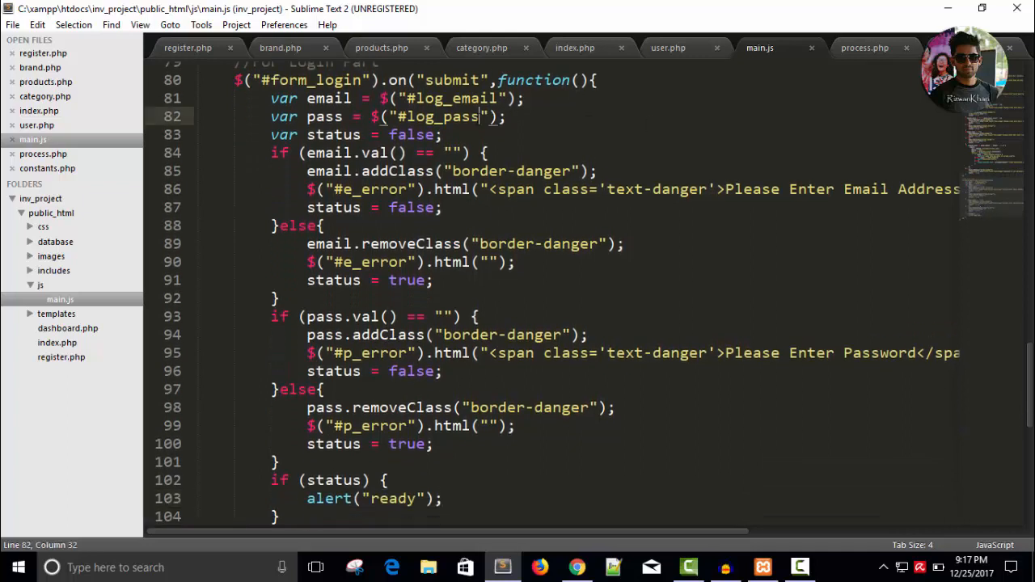
type("word")
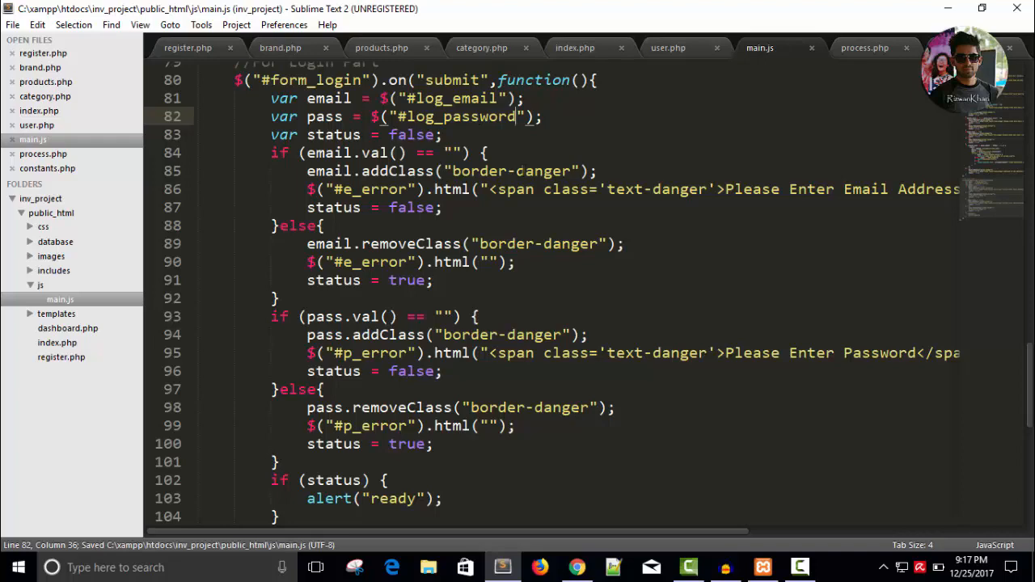
left_click(575, 566)
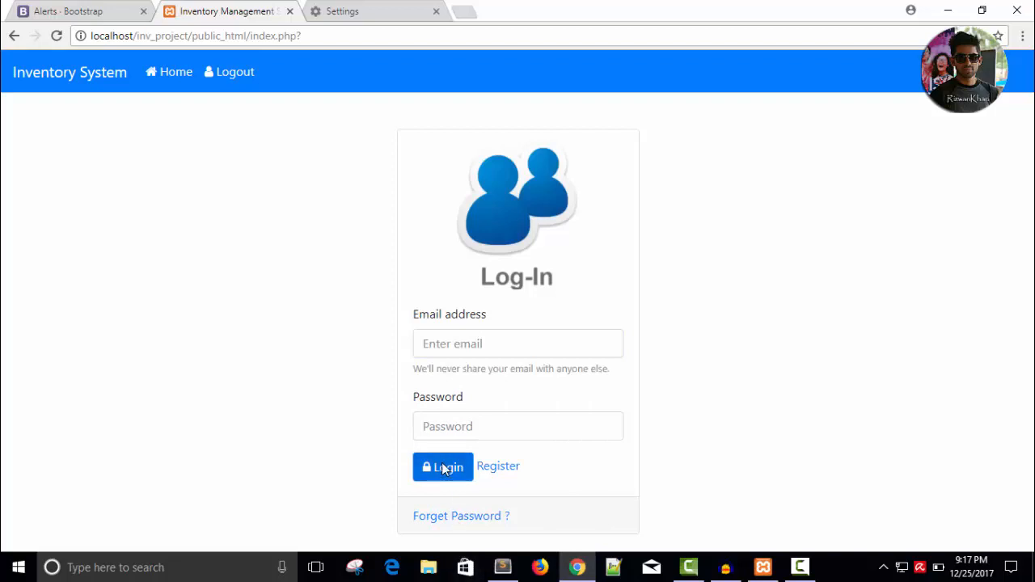
left_click(443, 466)
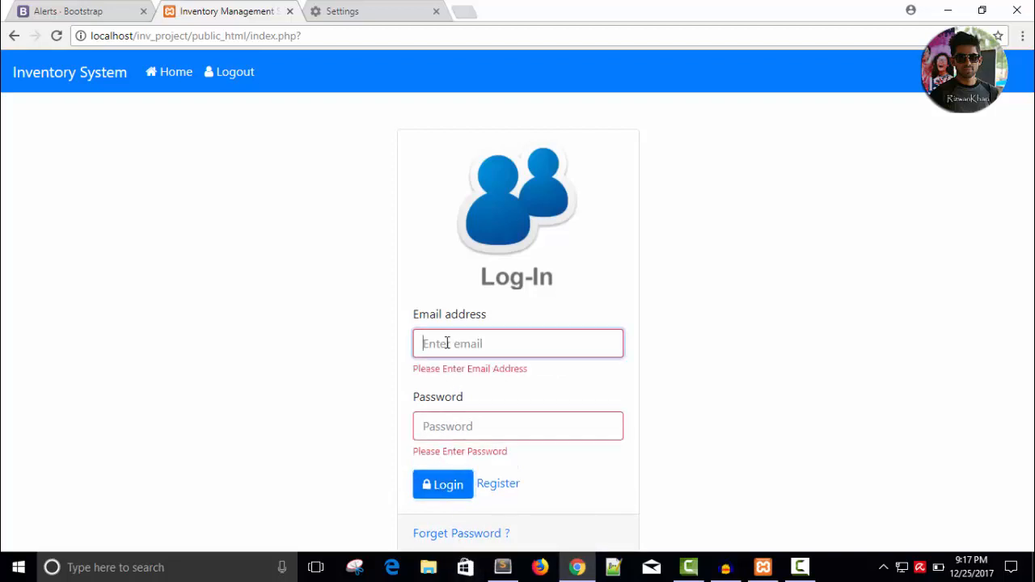
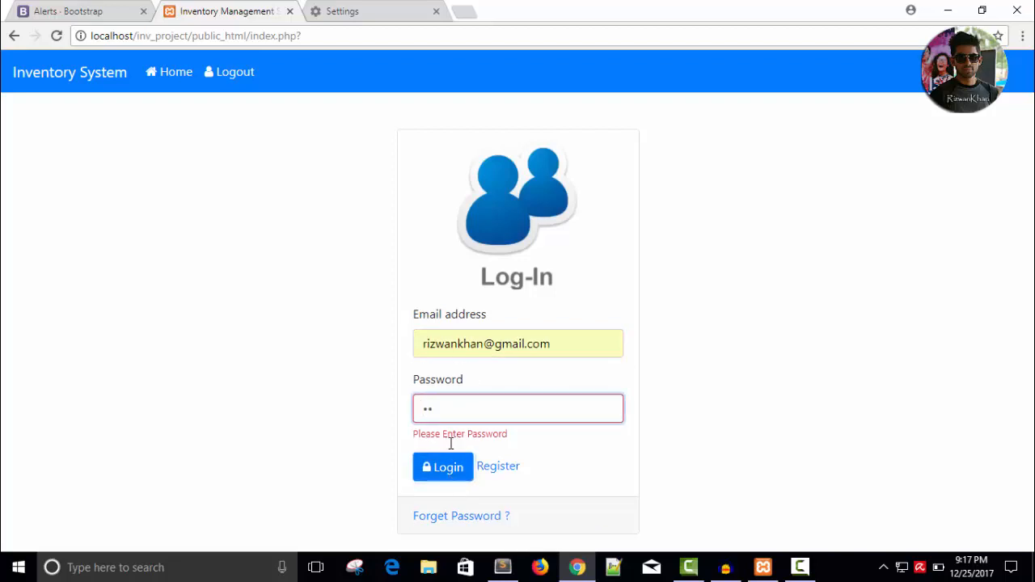
left_click(443, 466)
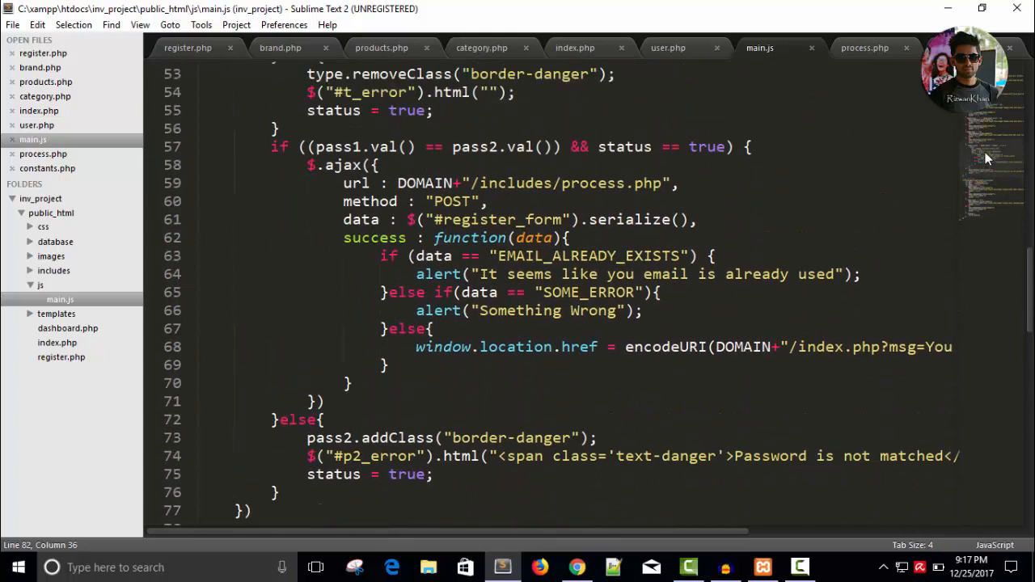
Step: Paste the register $.ajax block into the login if (status) and target #form_login instead of #register_form
left_click(372, 165)
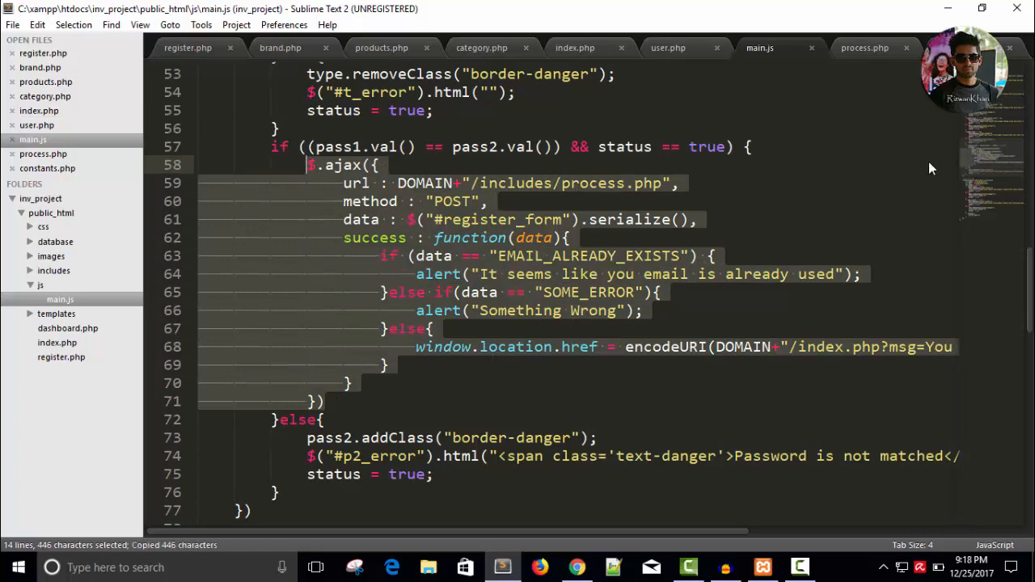
scroll("down", 3)
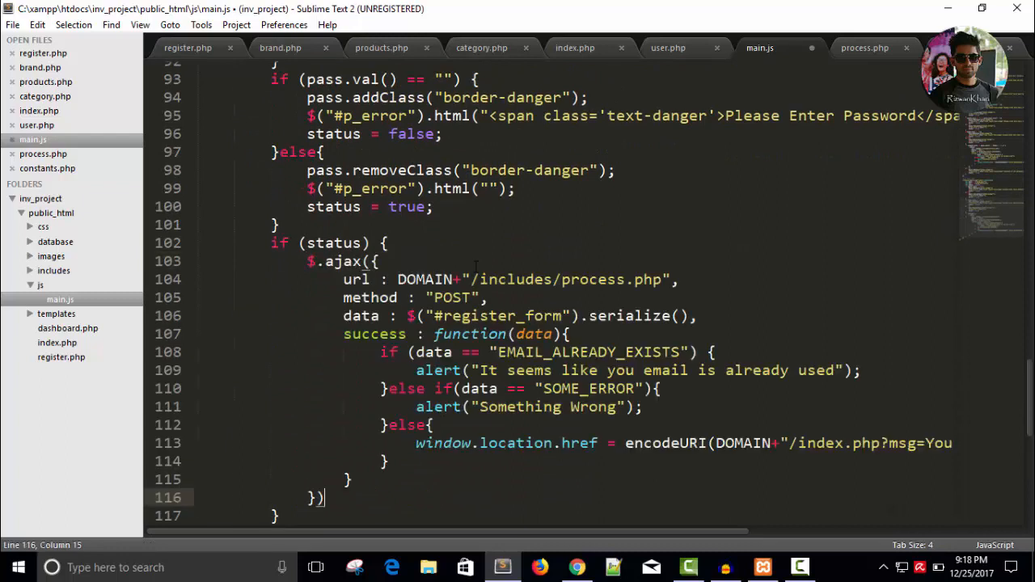
scroll("down", 3)
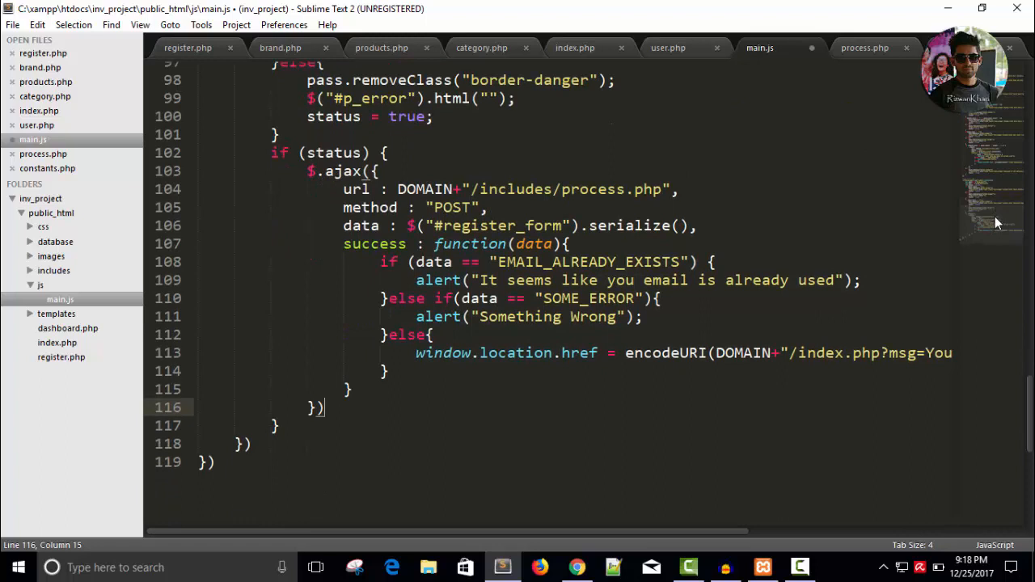
double_click(591, 189)
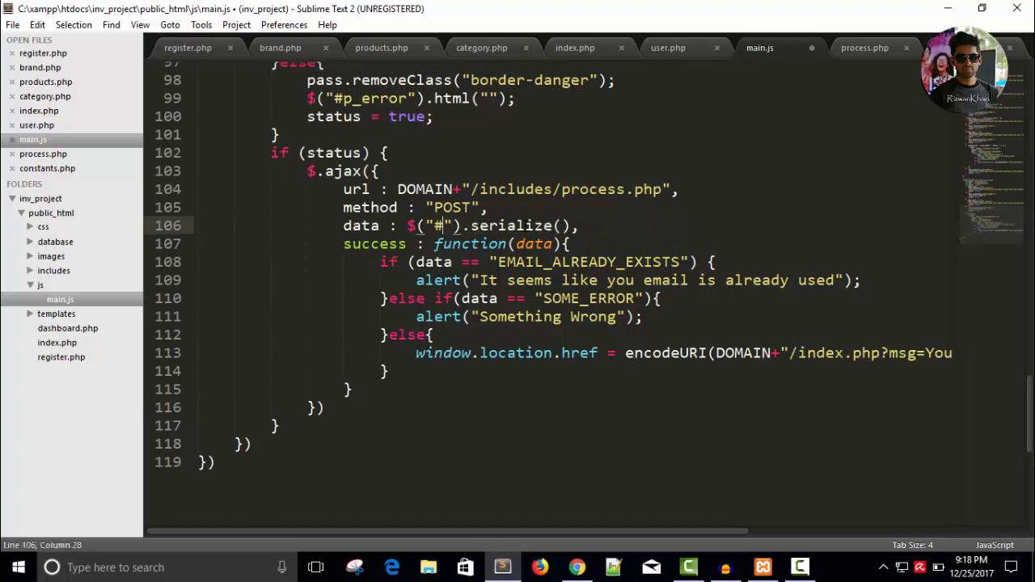
type("form_login")
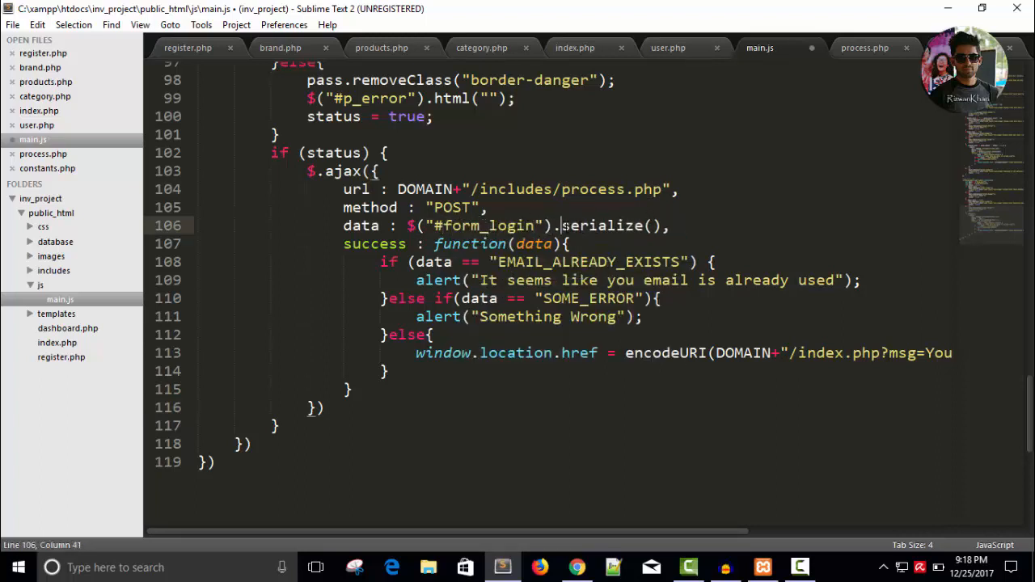
Step: Review the data variable uses and the response-handling if/else lines in the pasted block
double_click(602, 227)
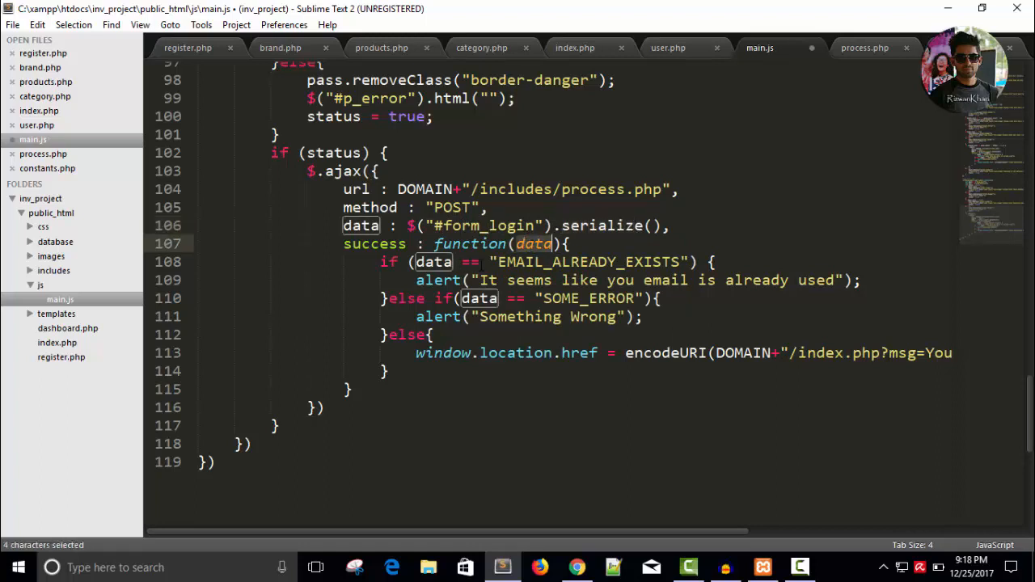
left_click_drag(380, 262, 416, 315)
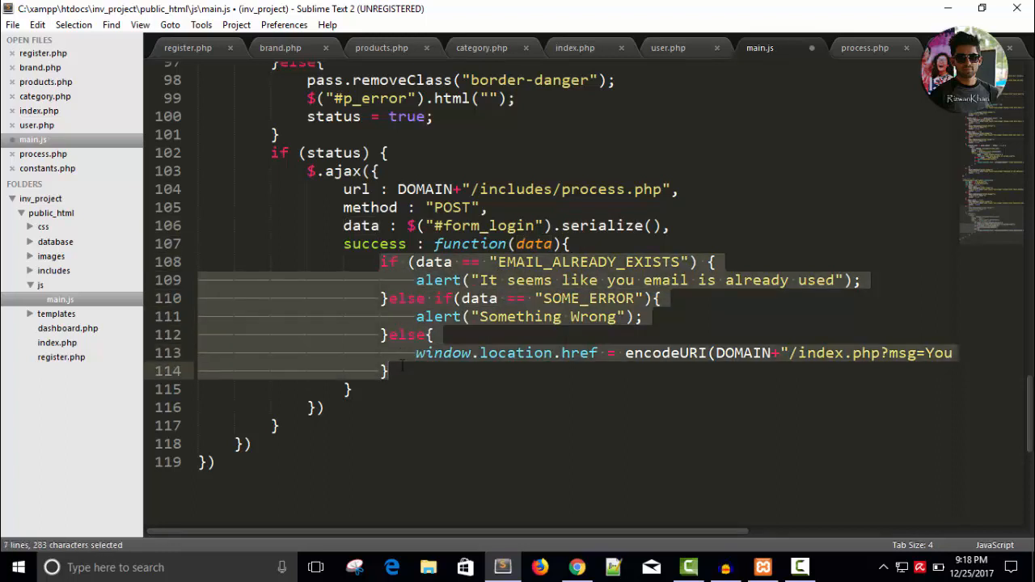
left_click(388, 370)
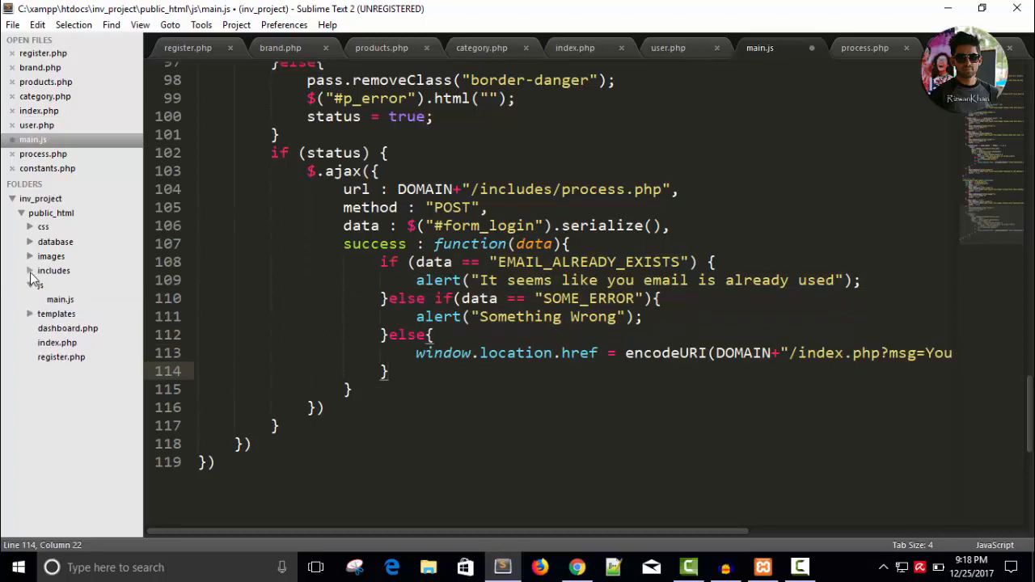
Step: Copy NOT_REGISTERD from user.php's userLogin and use it in main.js in place of EMAIL_ALREADY_EXISTS
left_click(668, 47)
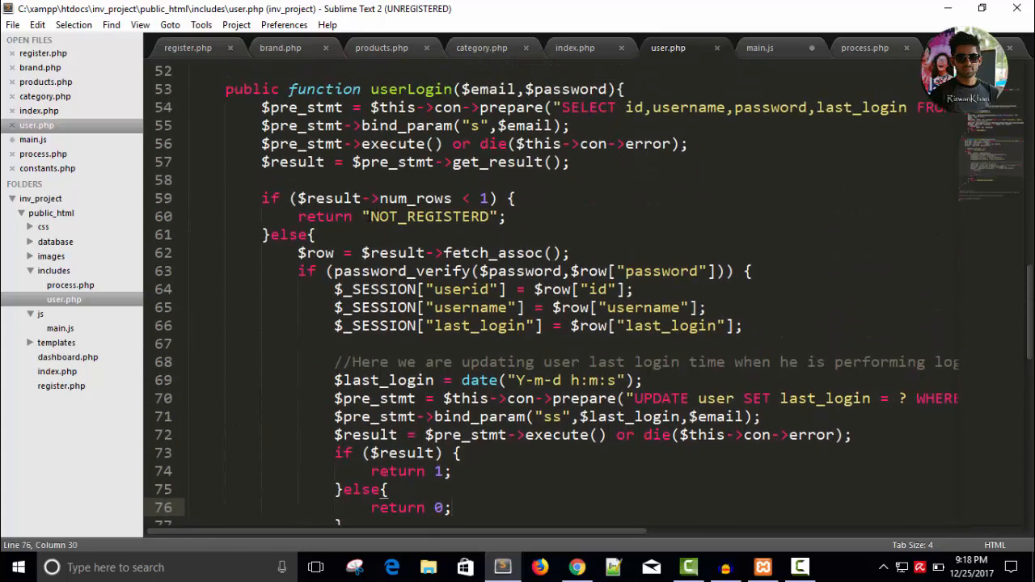
double_click(430, 217)
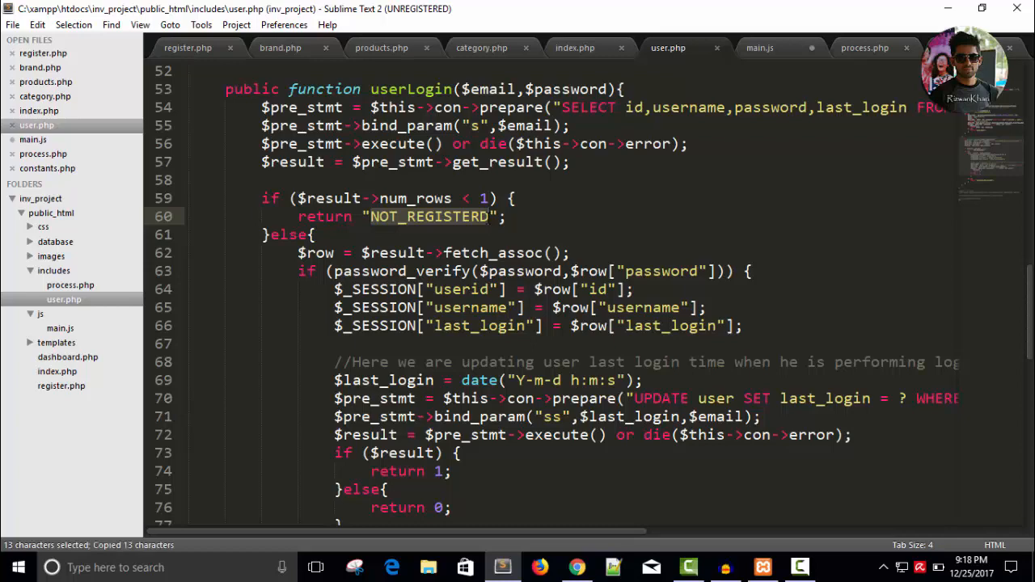
left_click(864, 47)
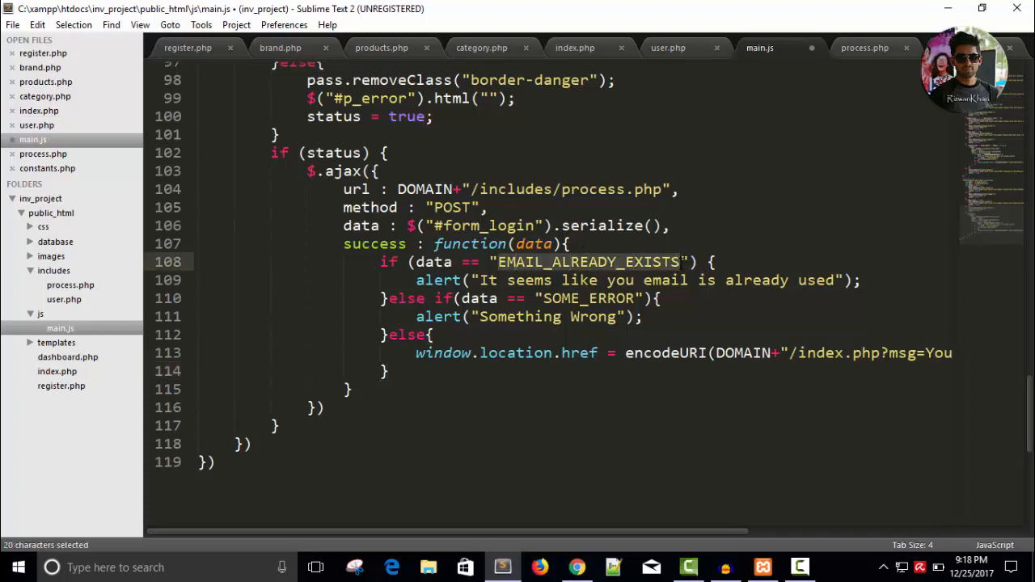
type("NOT_REGISTERD")
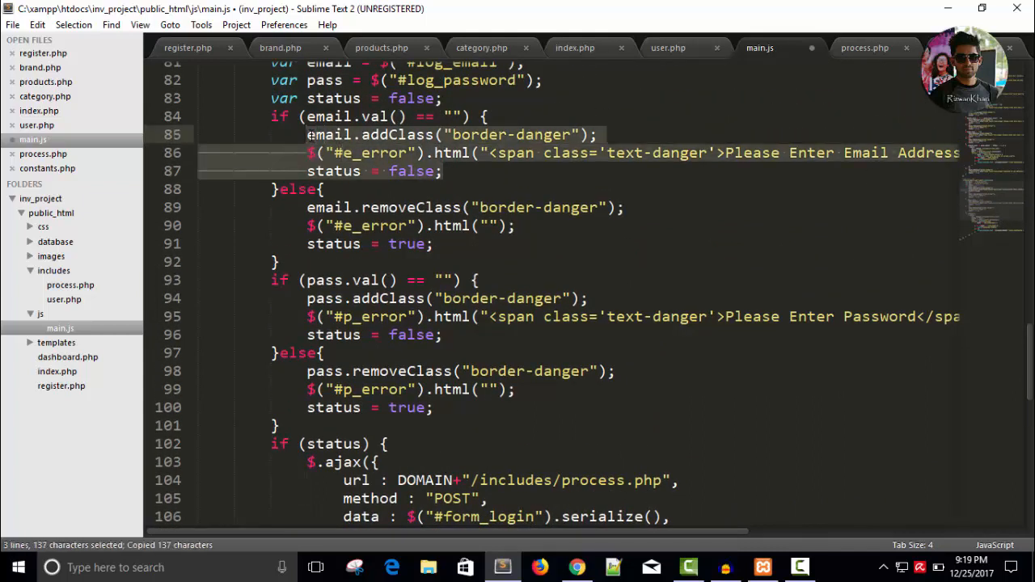
Step: In the NOT_REGISTERD branch flag the email field with 'It seems like you are not registered'
scroll("down", 3)
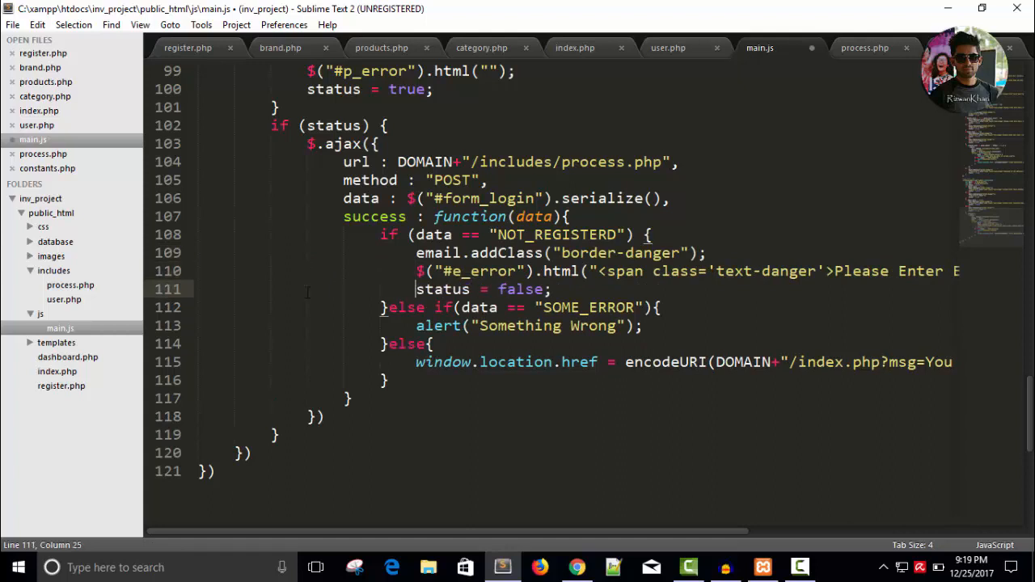
double_click(521, 288)
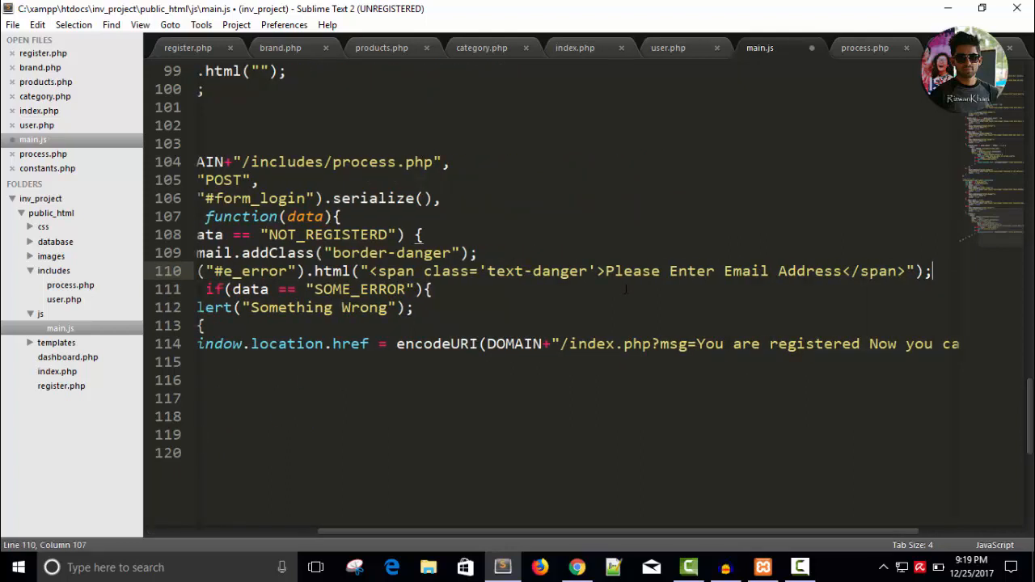
left_click_drag(605, 272, 841, 271)
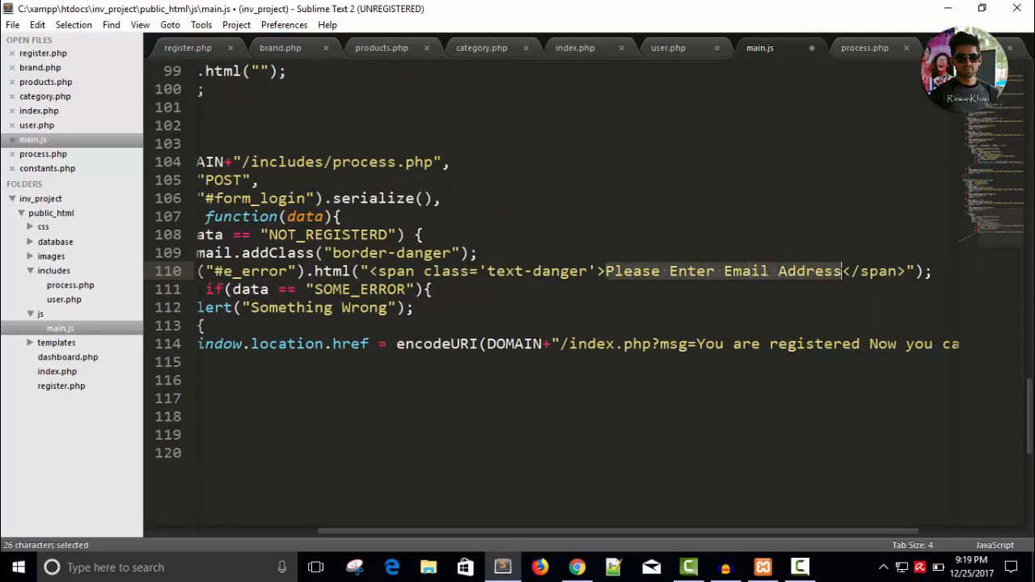
type("It seems")
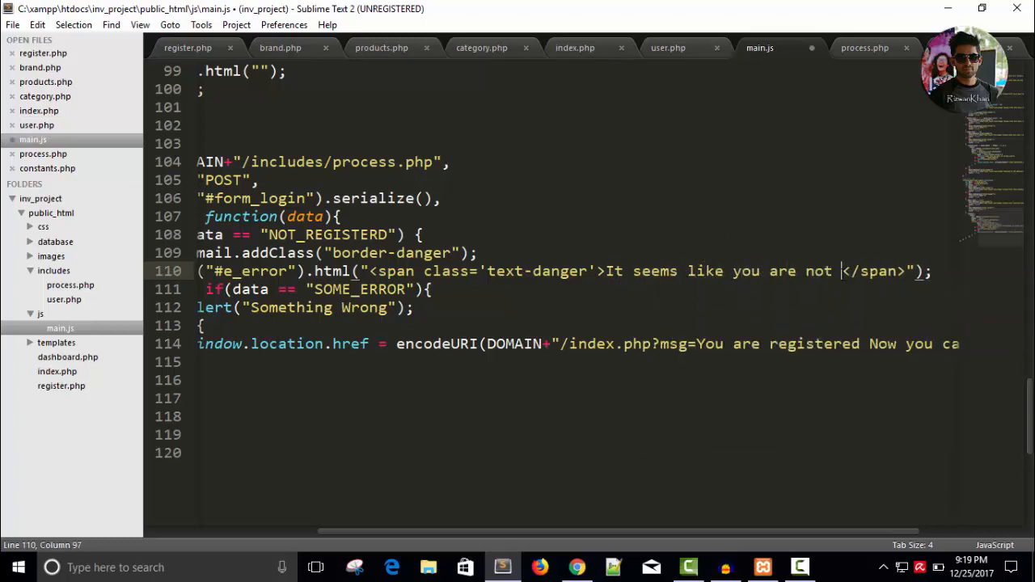
type("registered")
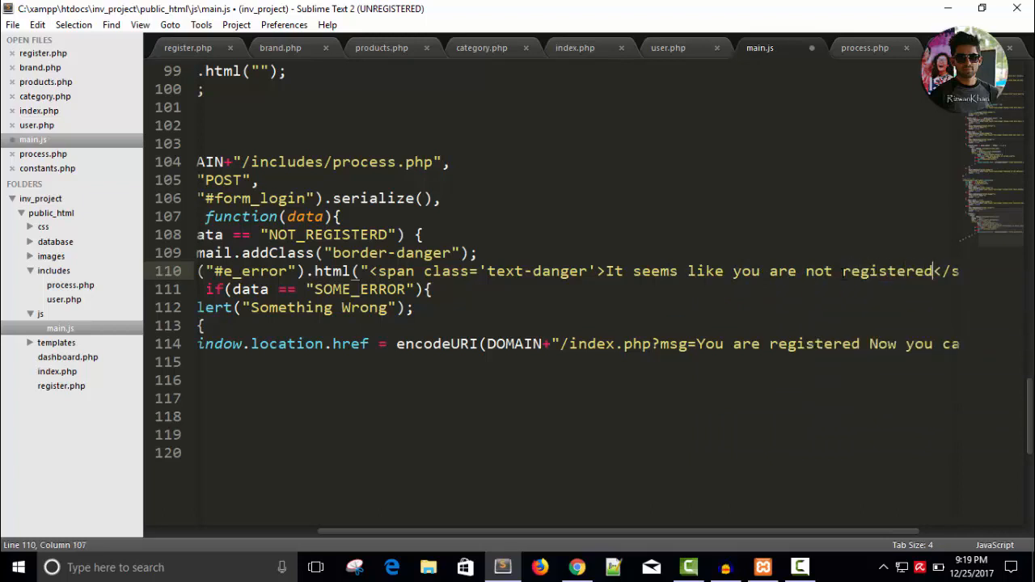
mouse_move(663, 535)
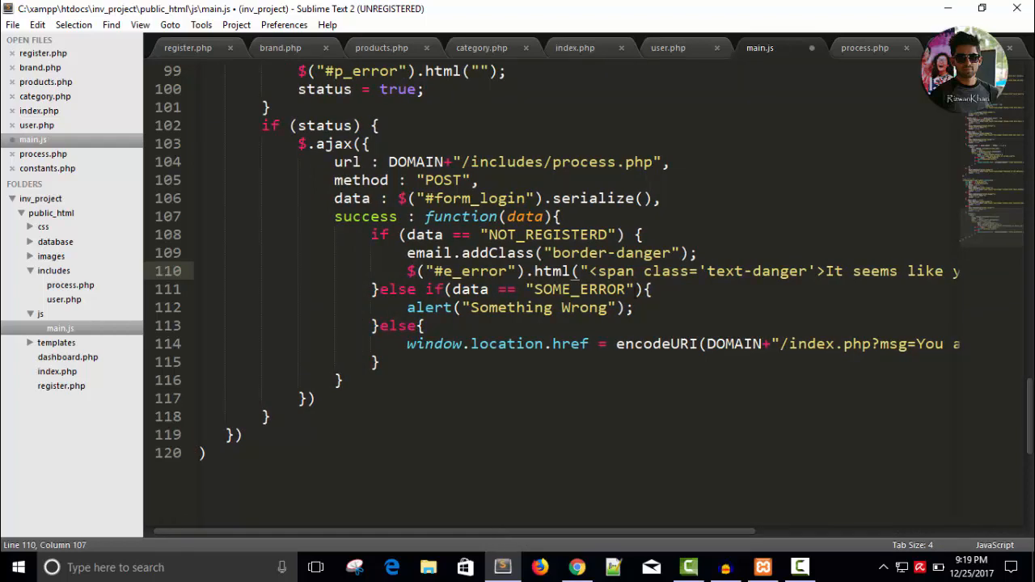
mouse_move(116, 284)
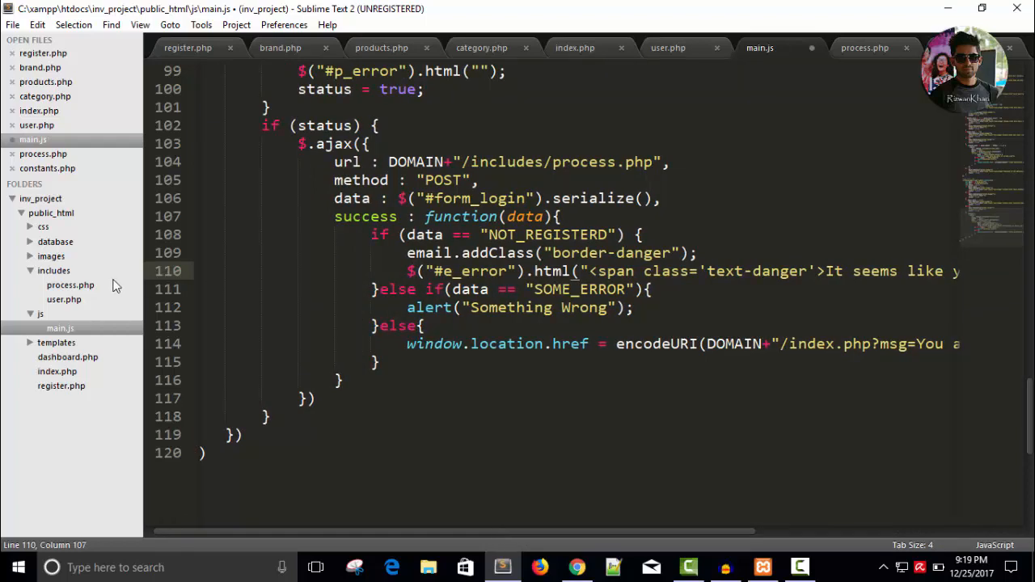
Step: Copy the PASSWORD_NOT_MATCHED return value from user.php's userLogin and return to main.js
left_click(668, 49)
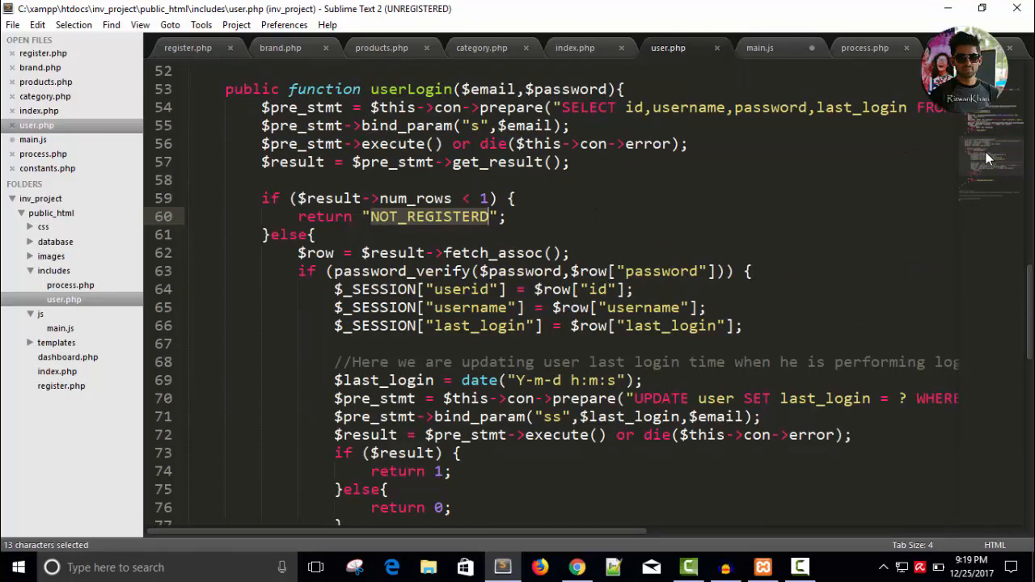
scroll("down", 3)
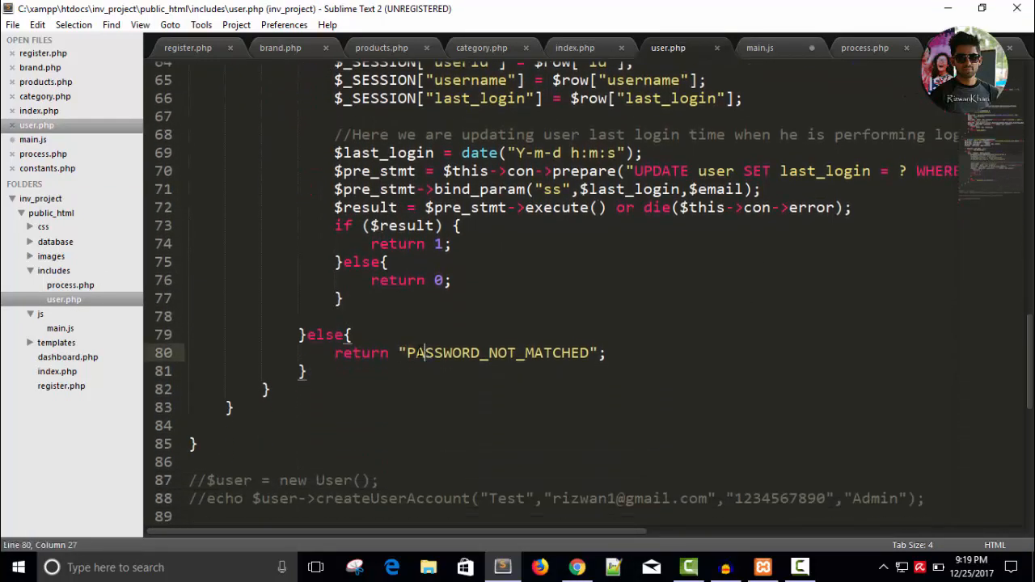
double_click(494, 353)
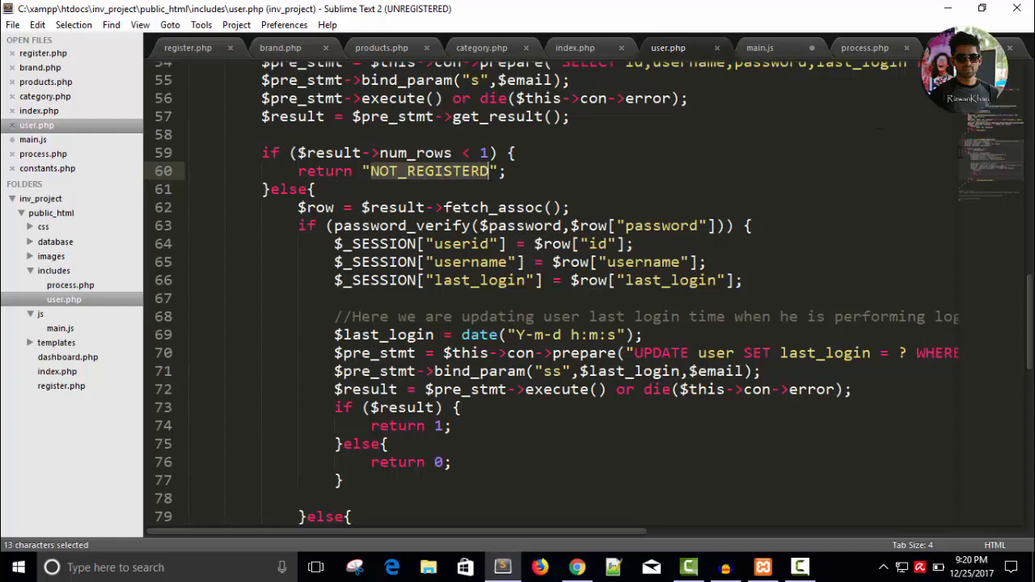
scroll("down", 3)
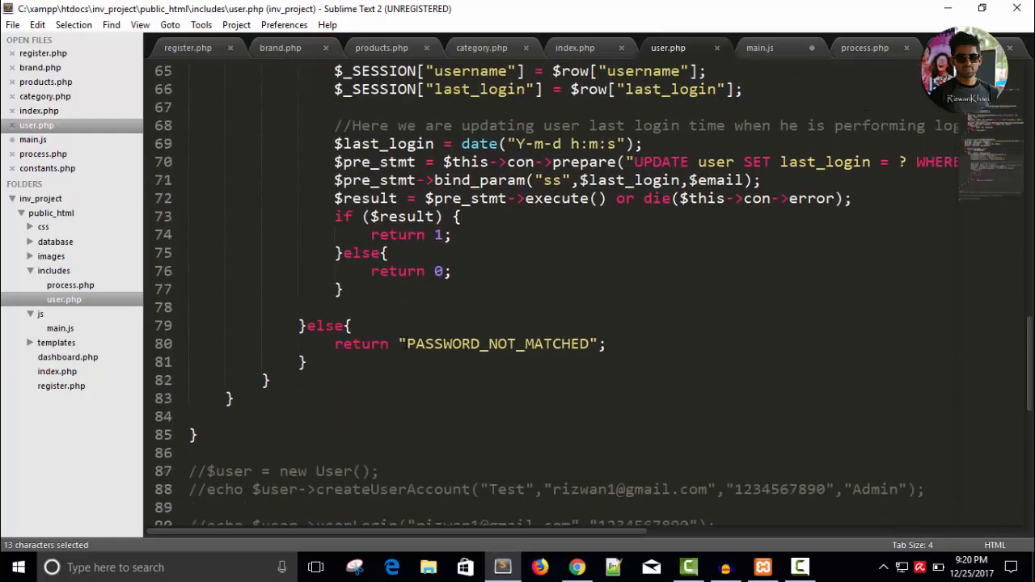
double_click(497, 343)
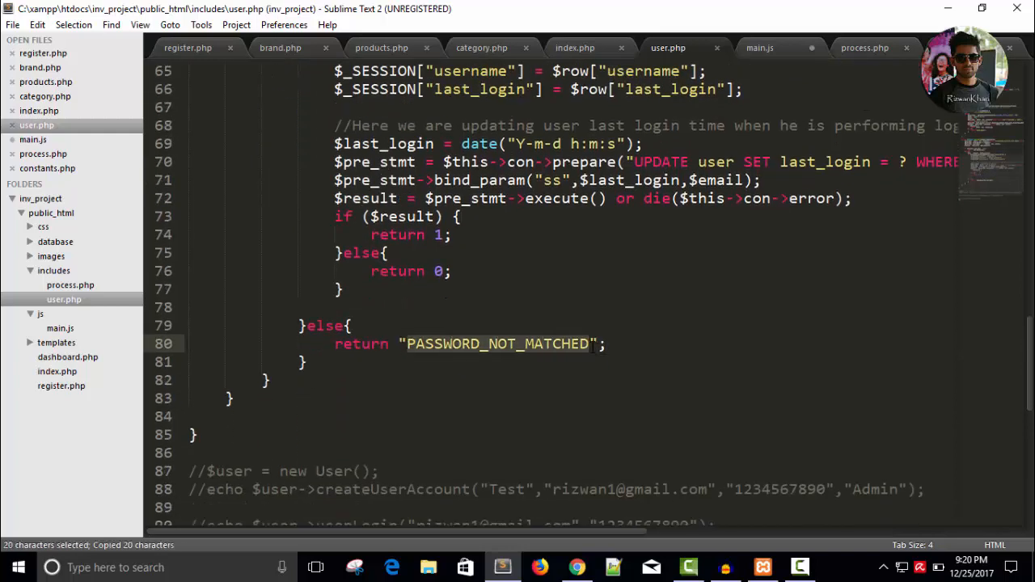
left_click(759, 47)
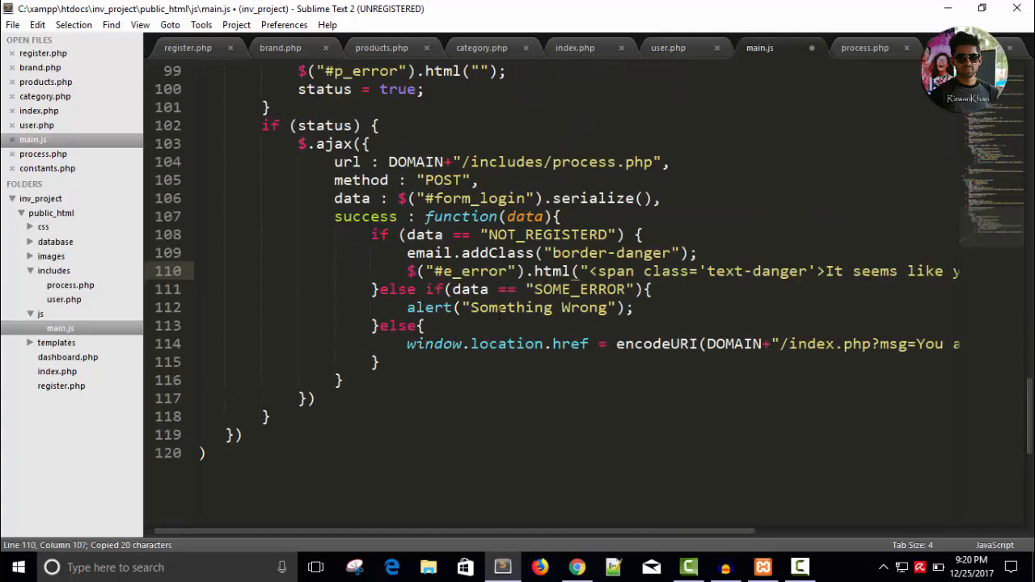
Step: Replace the SOME_ERROR response check with PASSWORD_NOT_MATCHED
double_click(578, 290)
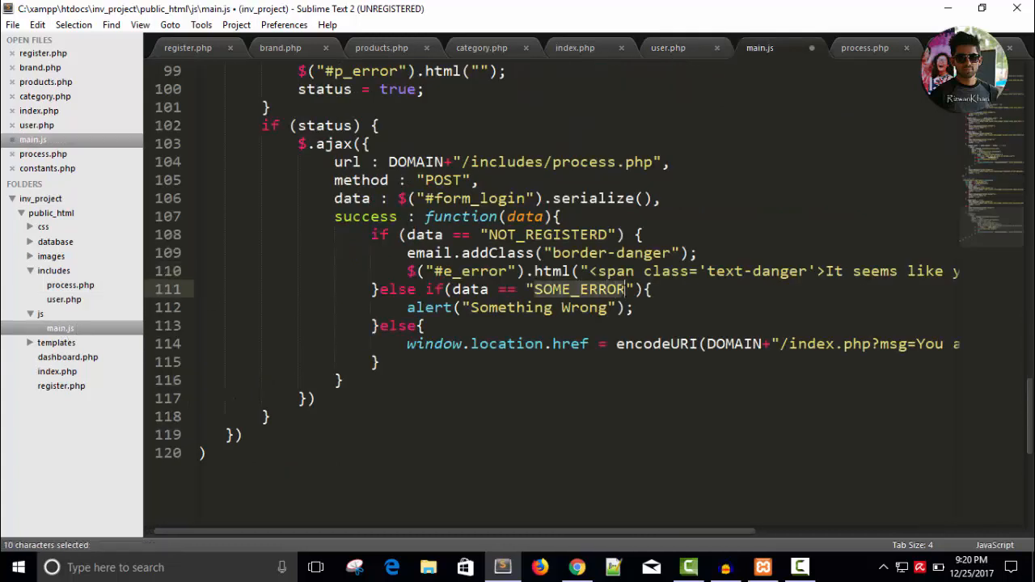
type("PASSWORD_NOT_MATCHED")
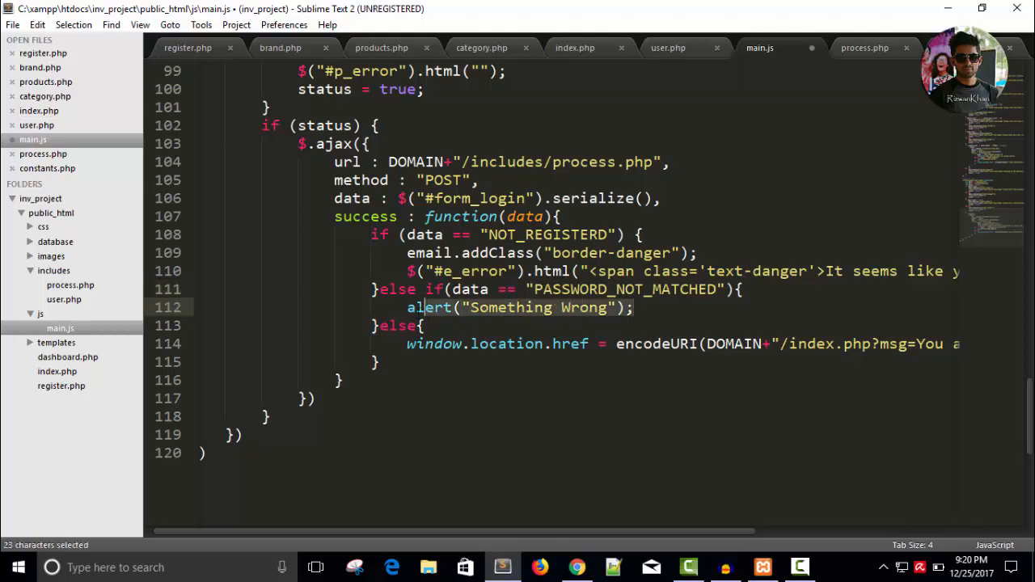
key("Delete")
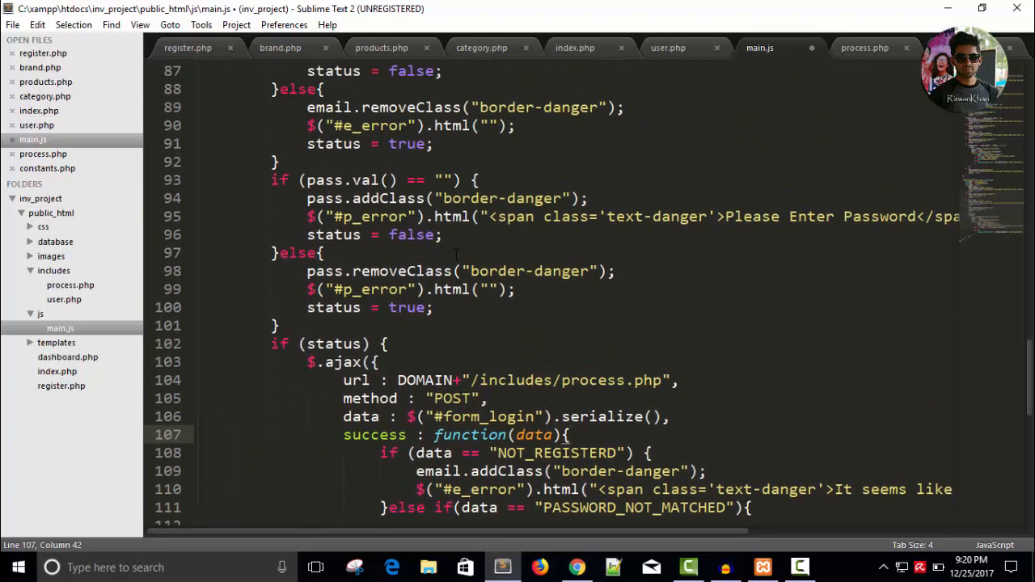
Step: Mark the password field with 'Please Enter Correct Password' in that branch and remove the redirect line from the final else
left_click_drag(308, 197, 441, 234)
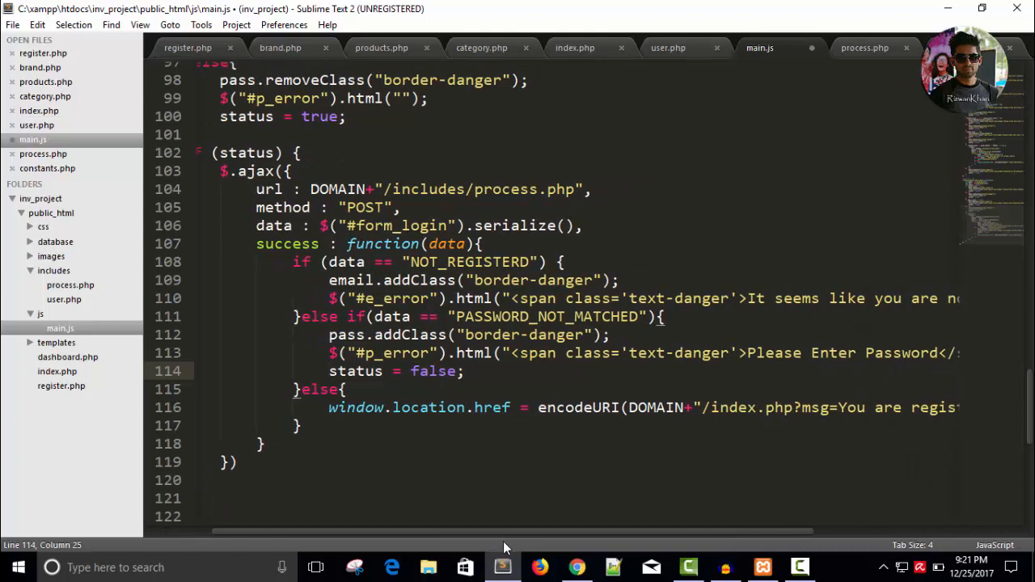
scroll("right", 3)
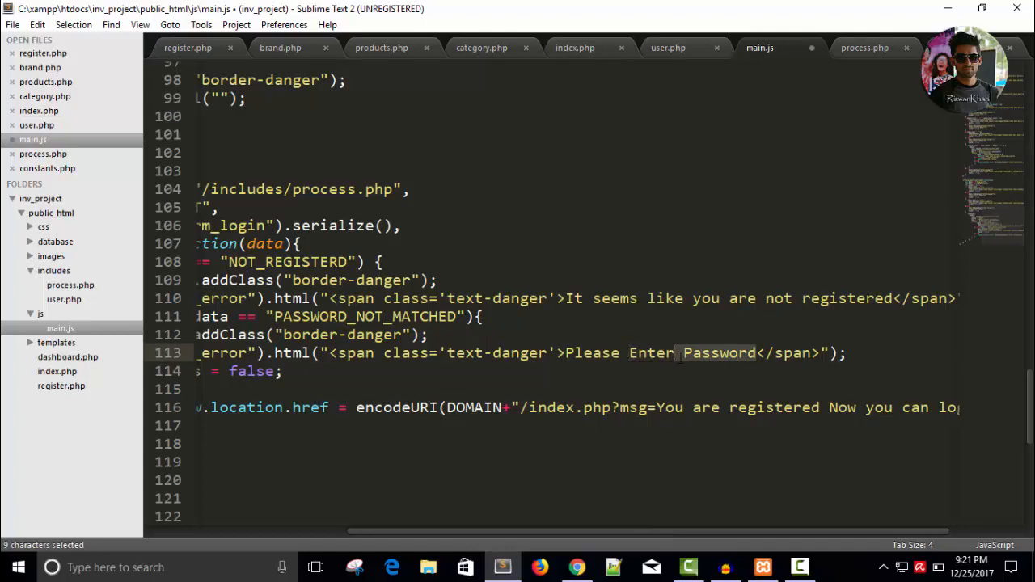
type("Correct")
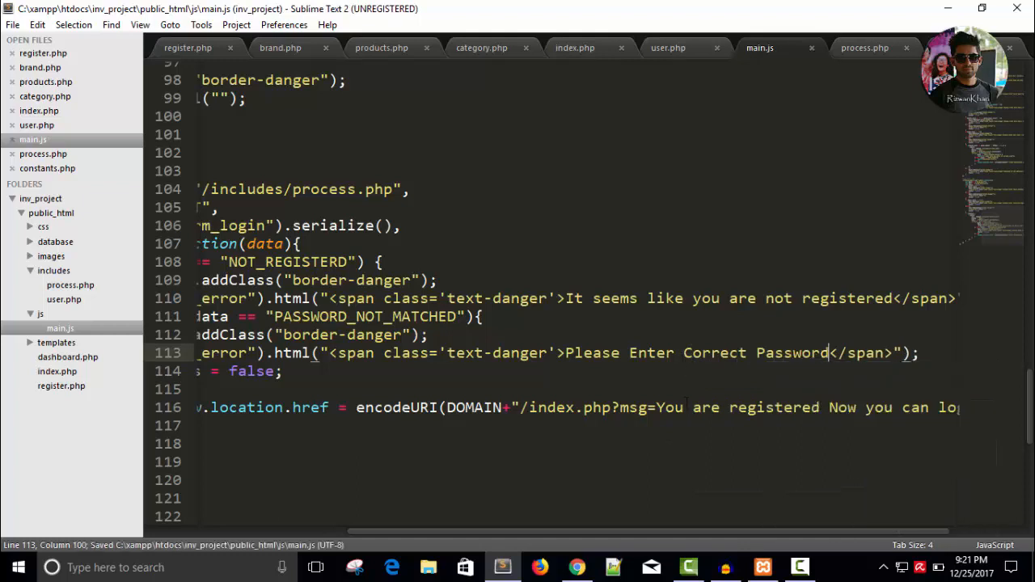
scroll("left", 3)
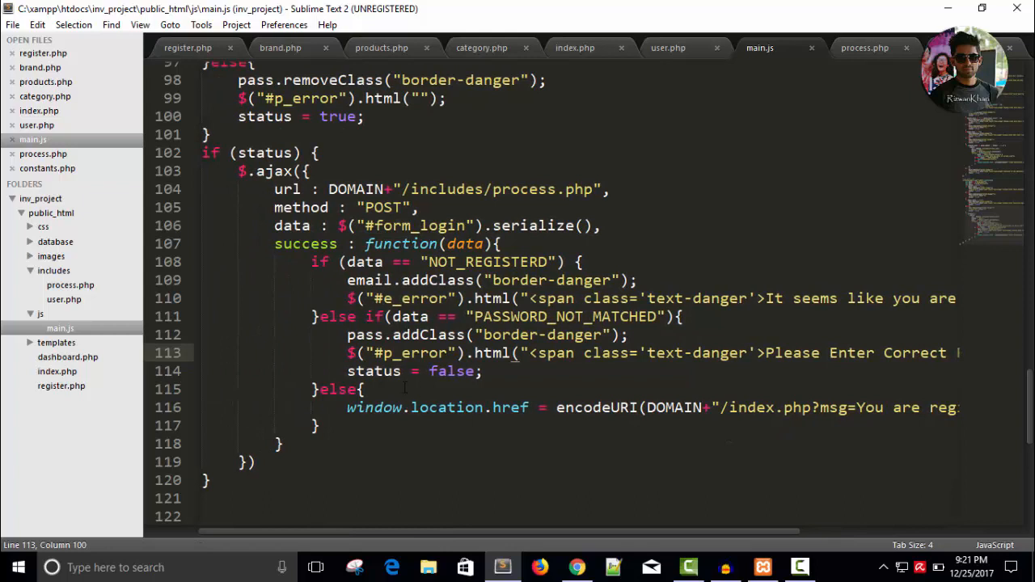
left_click_drag(346, 408, 697, 408)
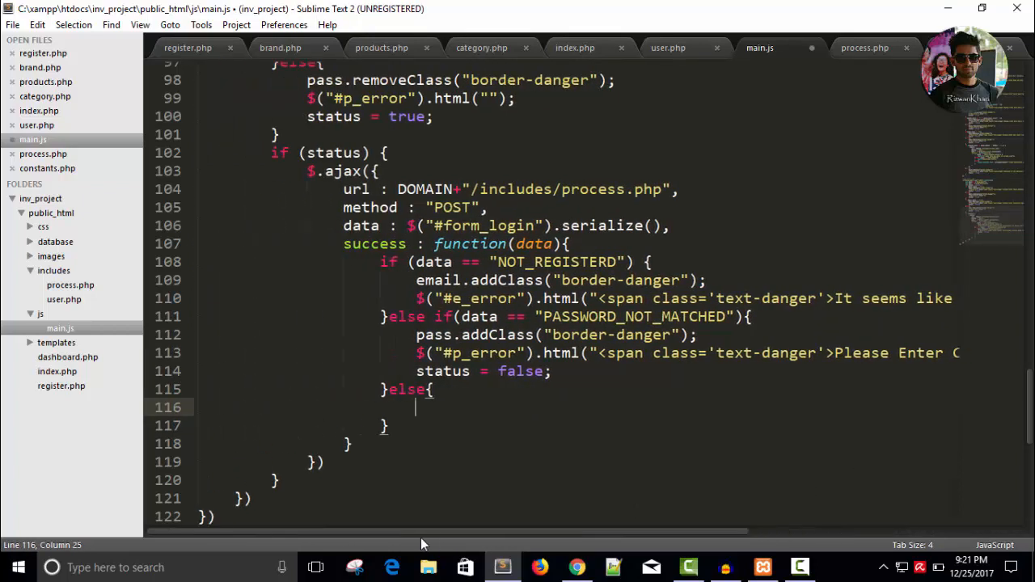
Step: Add console.log(data); and alert(data); to the login handler's else branch and save
type("conso")
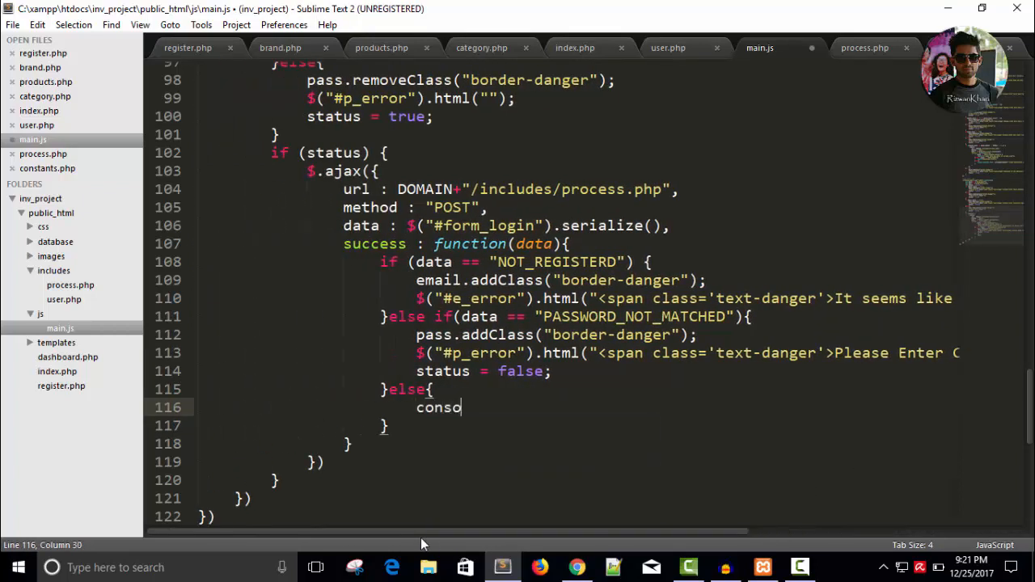
type("le.log(data")
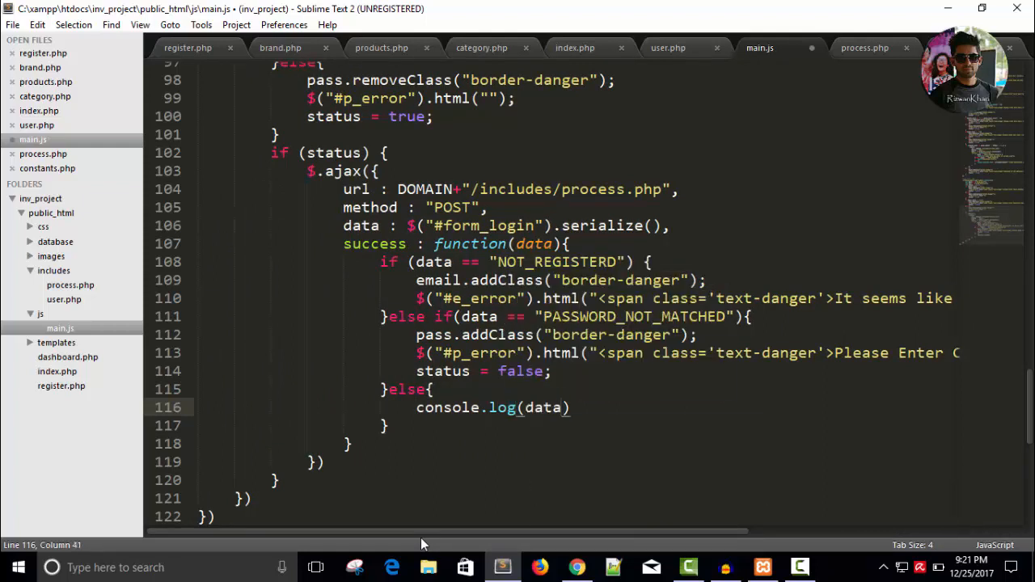
type(";")
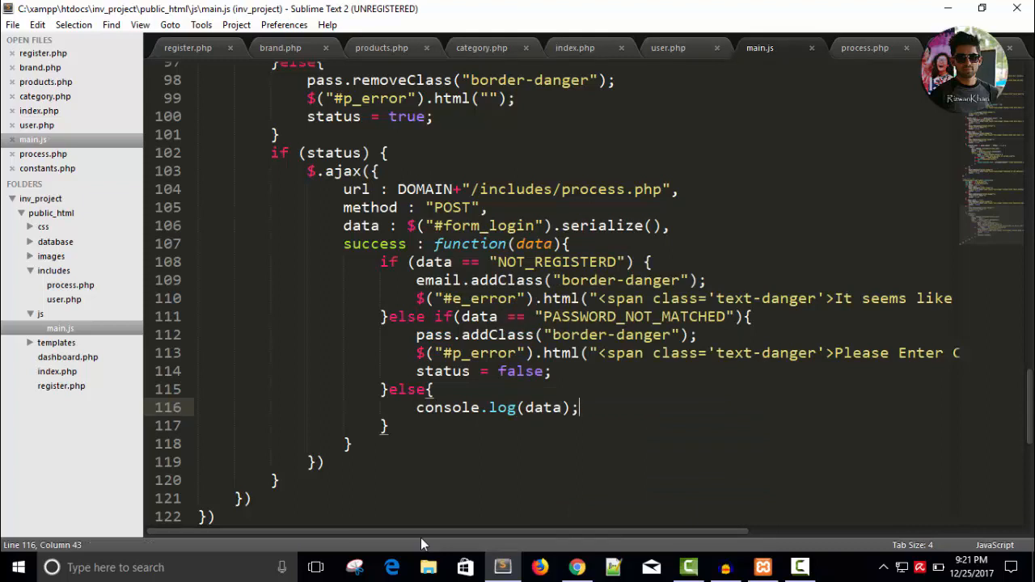
type("a")
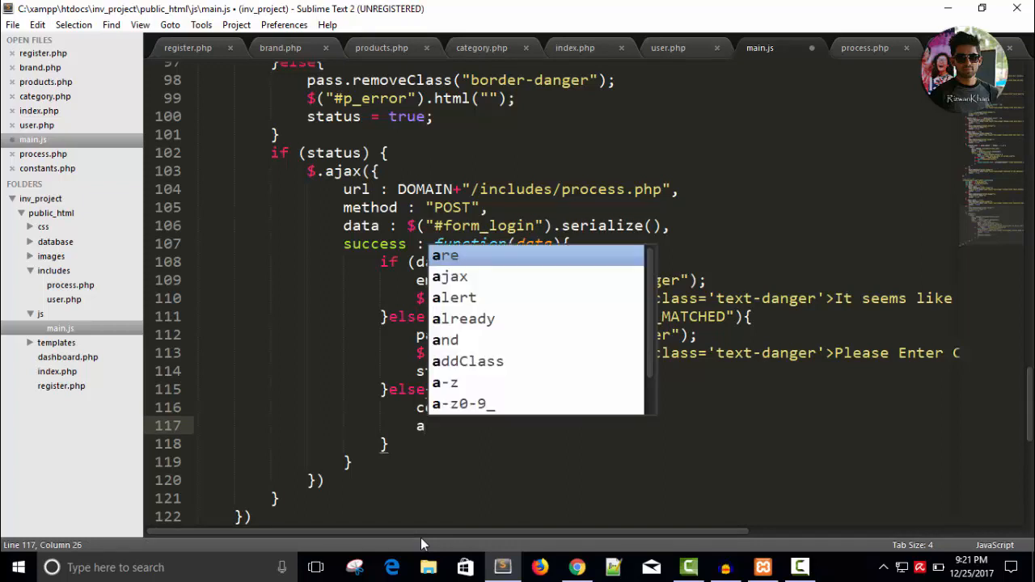
type("alert")
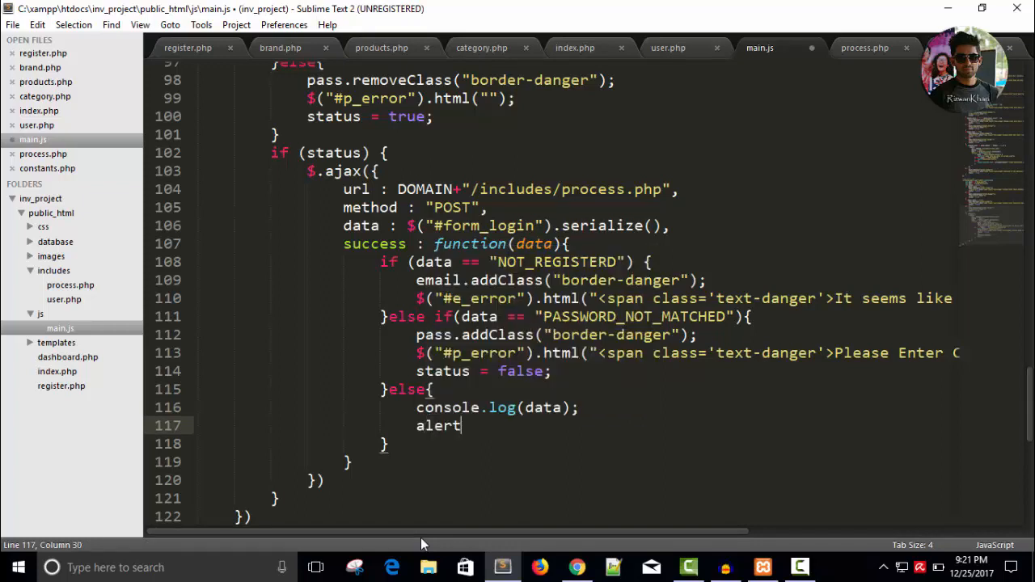
type("(data);")
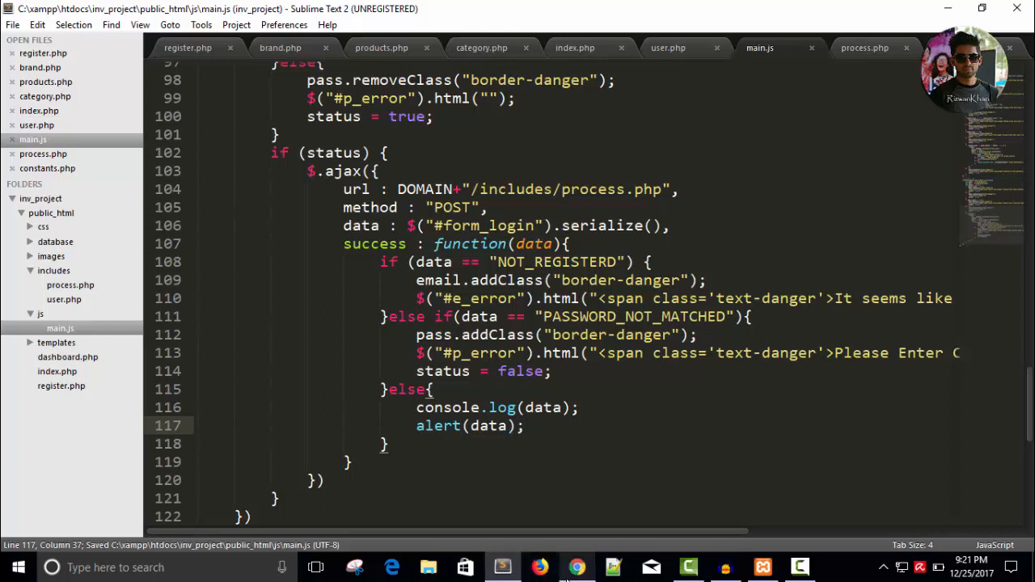
left_click(576, 566)
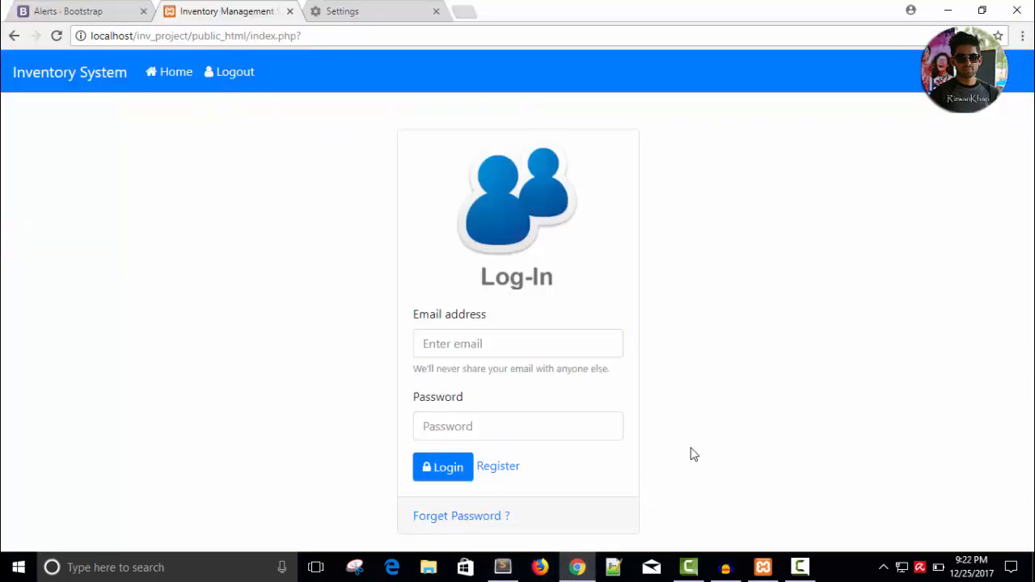
Step: Log in with the saved riz... email and a password, then dismiss the empty localhost alert
left_click(443, 466)
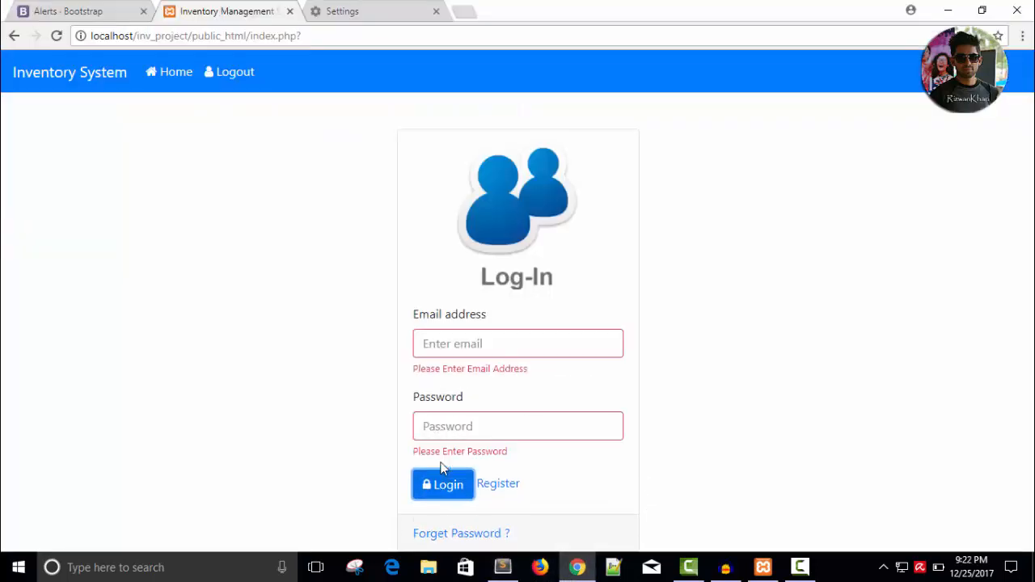
type("riz")
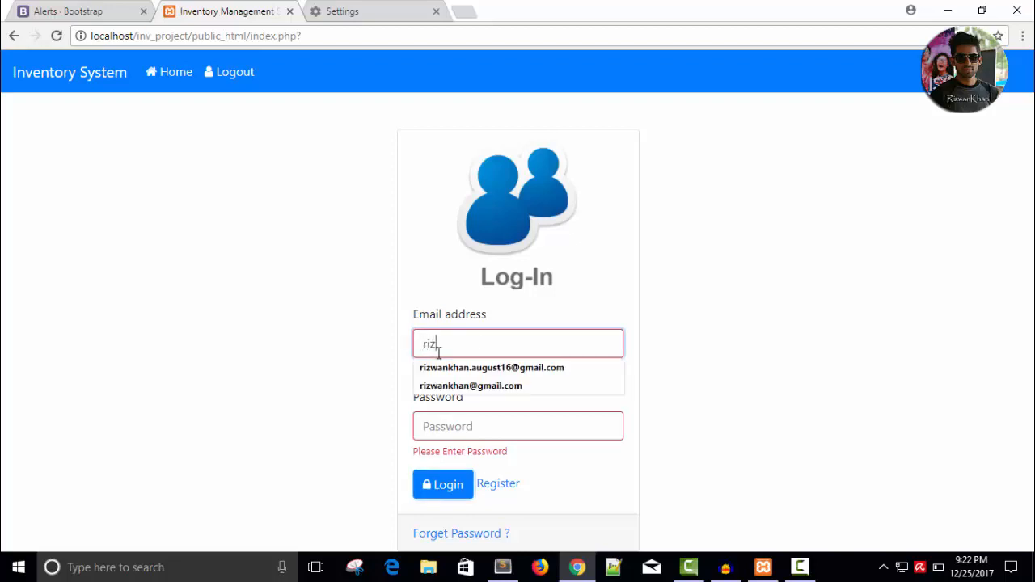
left_click(492, 367)
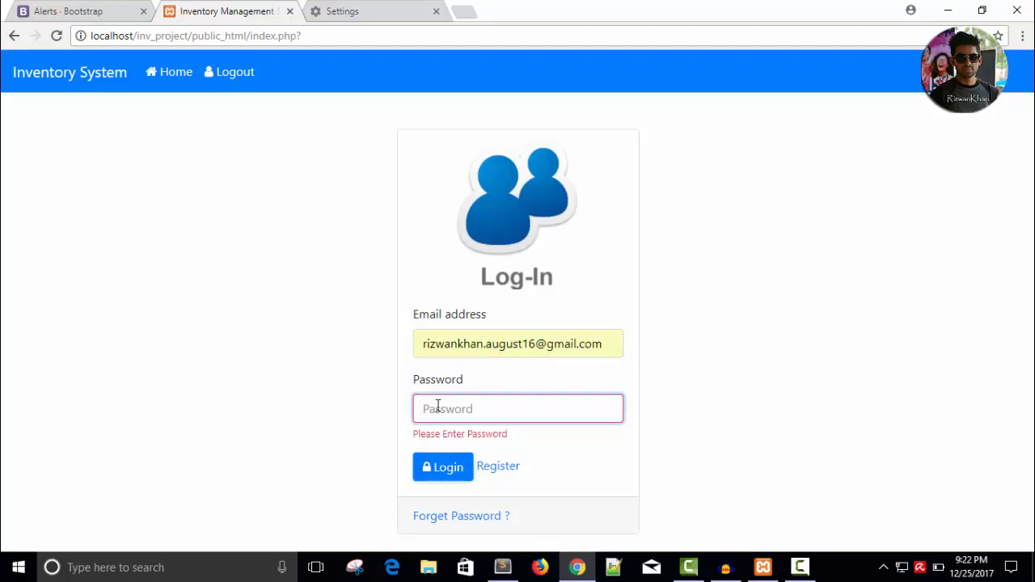
type("•••••")
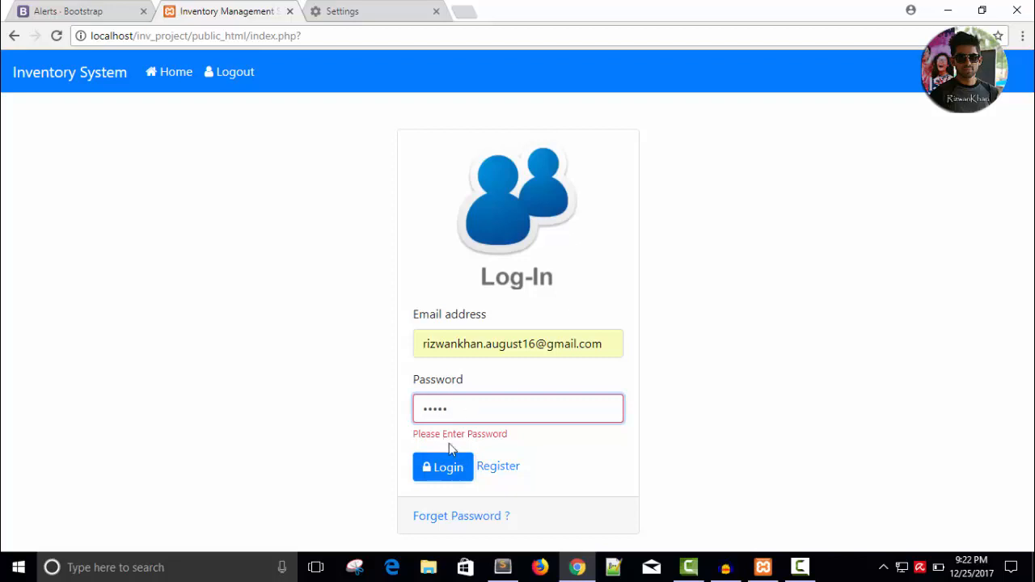
left_click(443, 466)
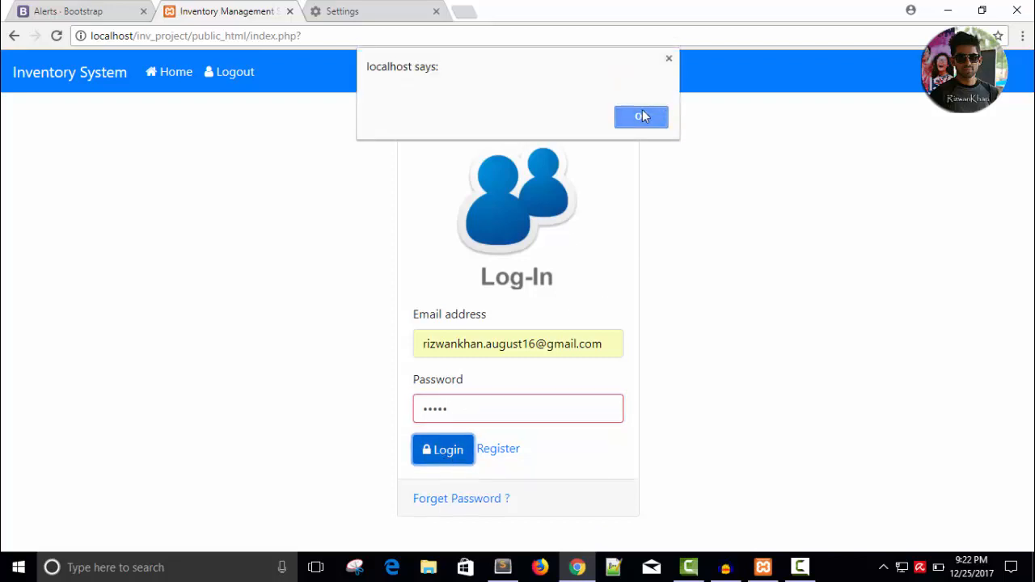
left_click(640, 116)
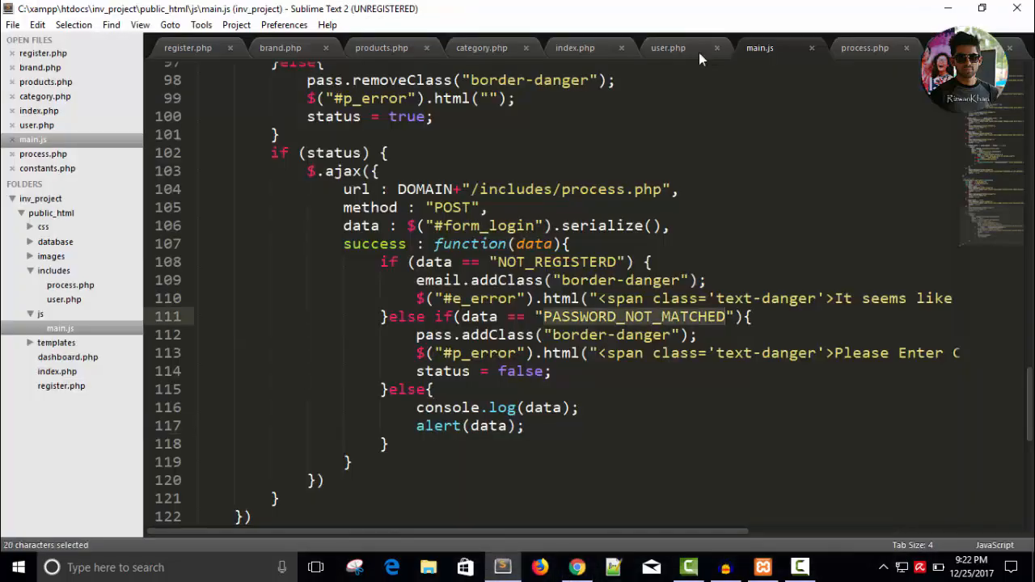
Step: Switch via user.php to process.php and add blank lines below the registration block
left_click(668, 48)
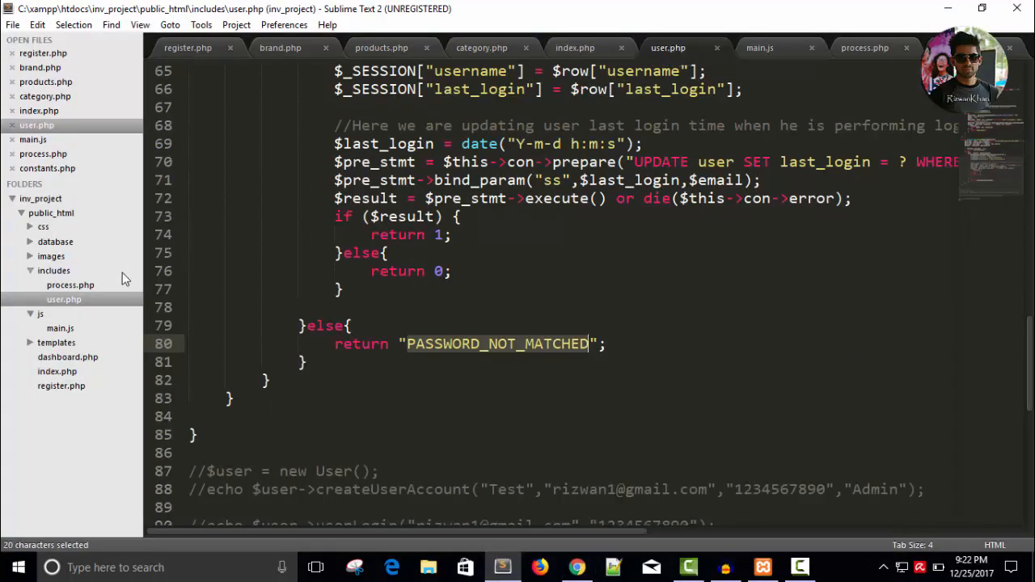
left_click(864, 47)
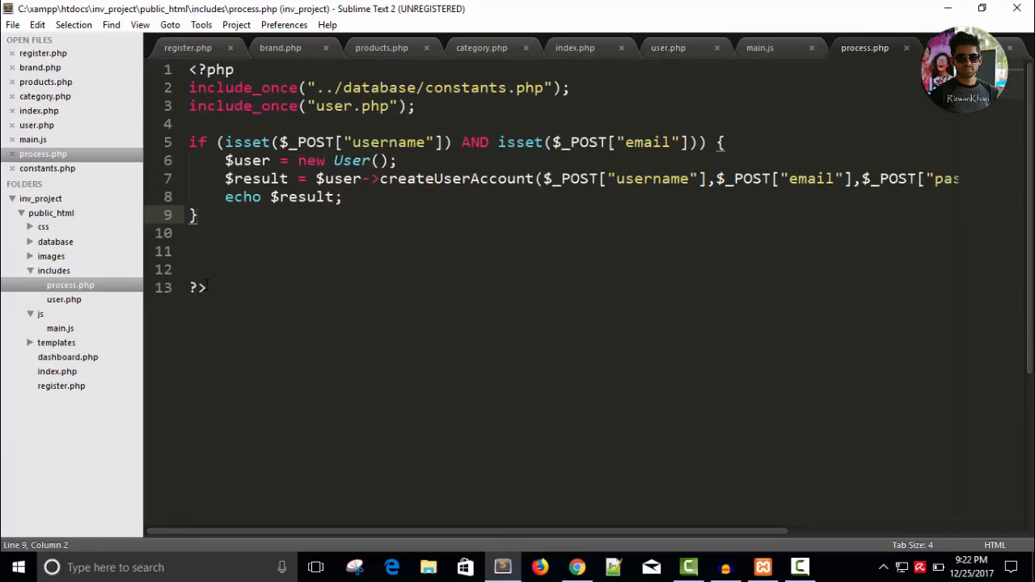
key("enter")
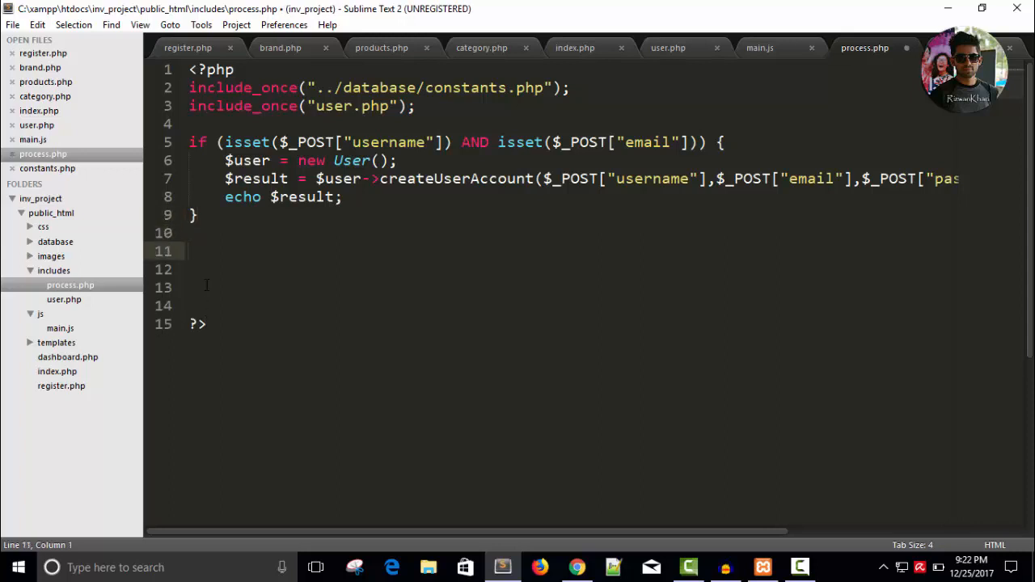
Step: Add '//For Login Processing' and '//For Registration Processing' comments in process.php
type("//For")
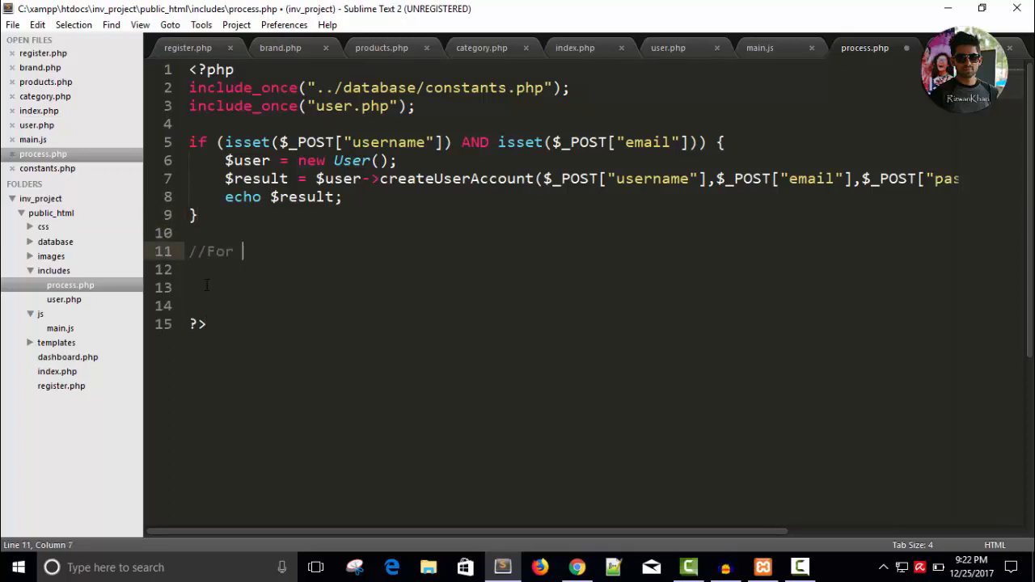
type("Login P")
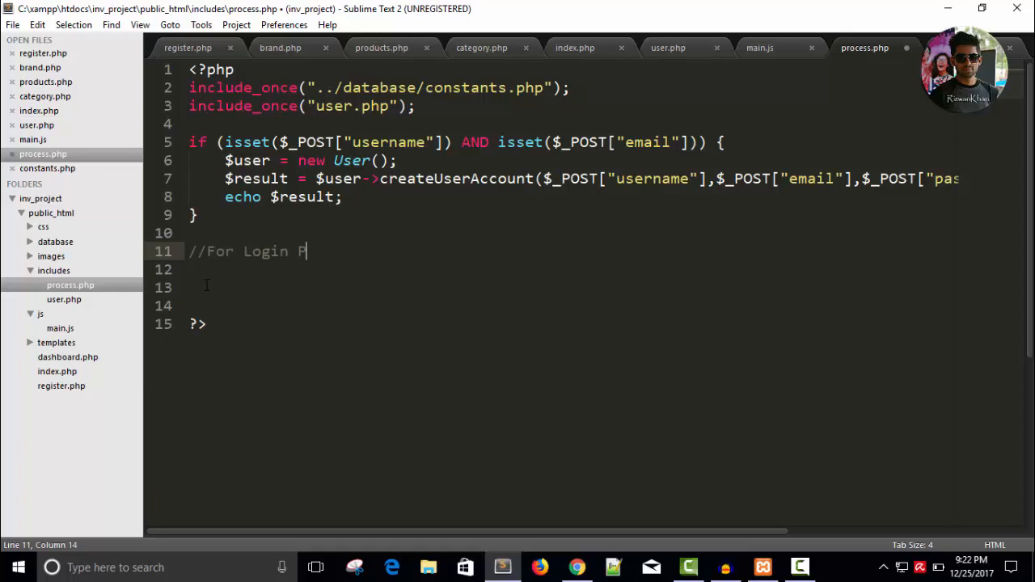
type("rocess")
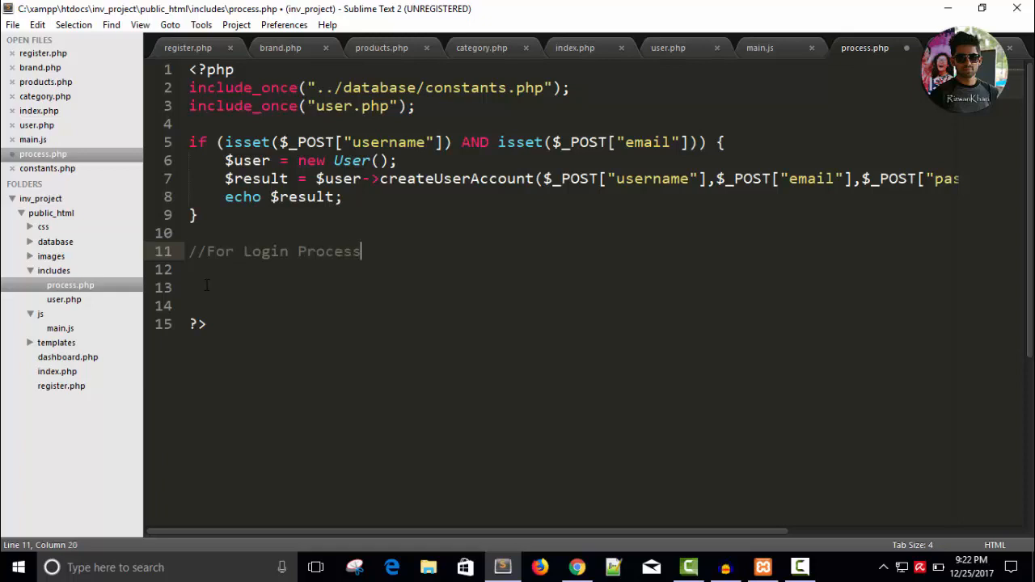
type("ing")
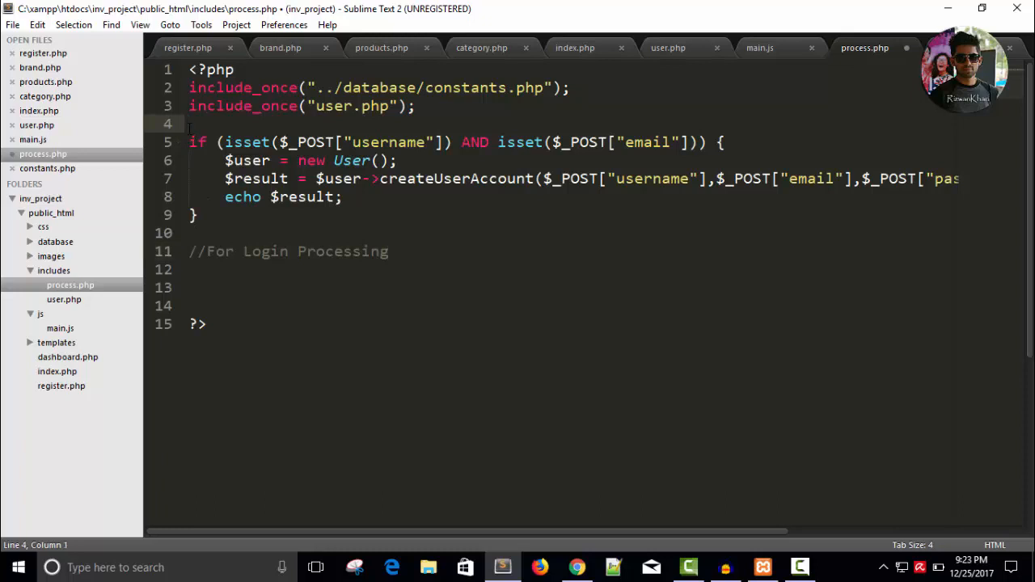
type("//F")
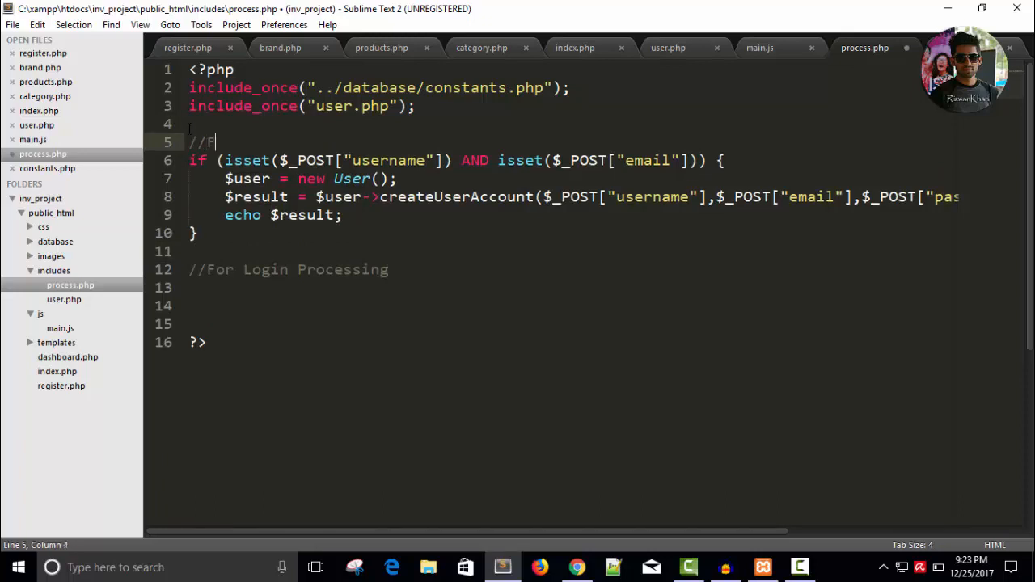
type("or Pass")
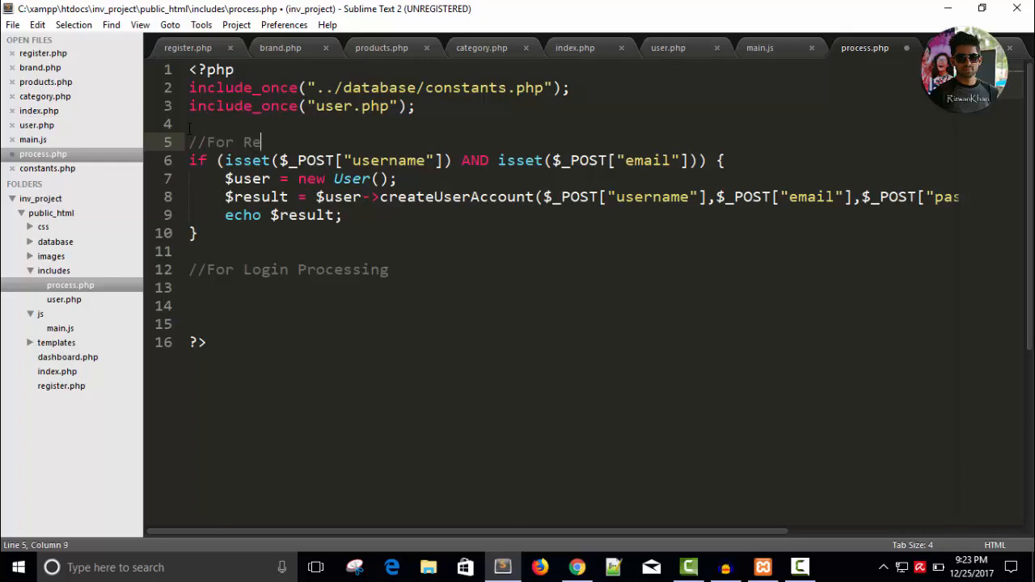
type("gistration Proce")
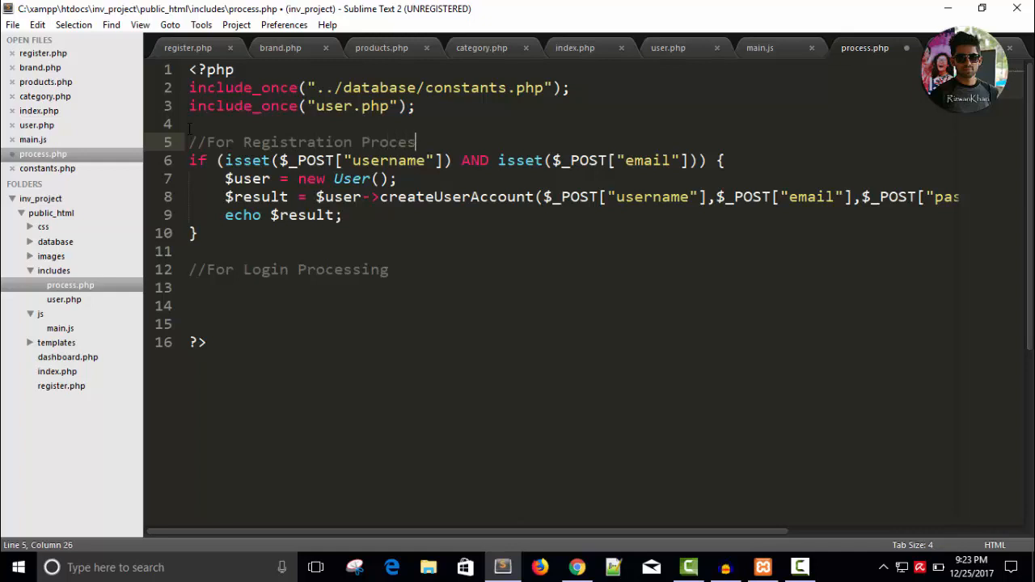
type("sing")
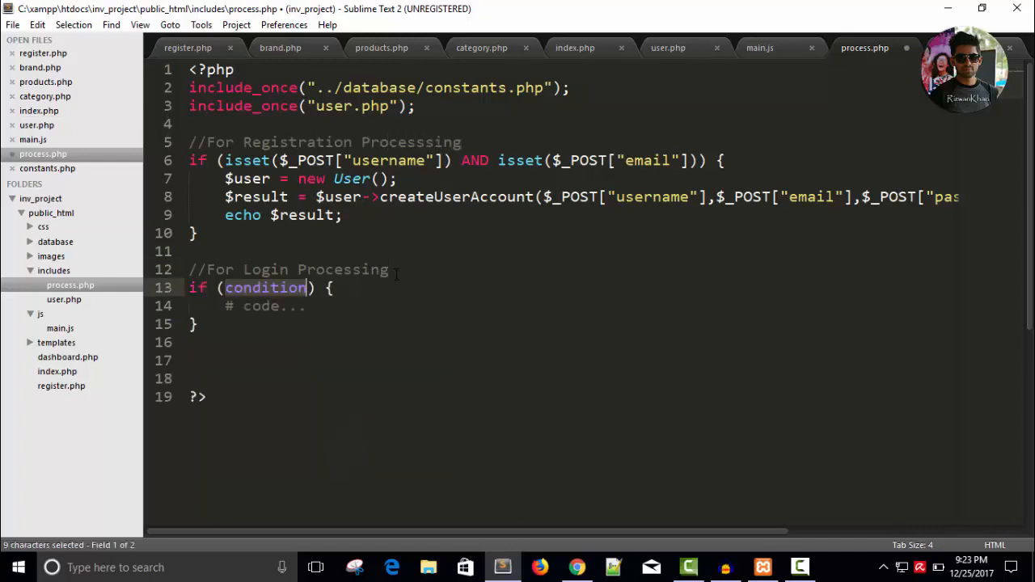
Step: Write the if isset($_POST["log_email"]) AND isset($_POST["log_password"]) condition for the login block
type("isset($")
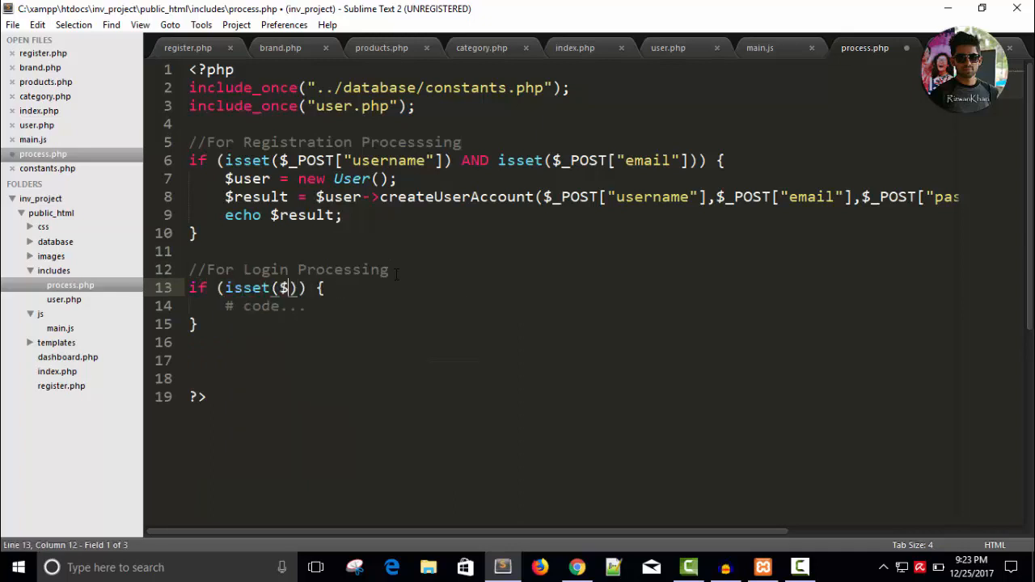
type("_POST[\"\"]")
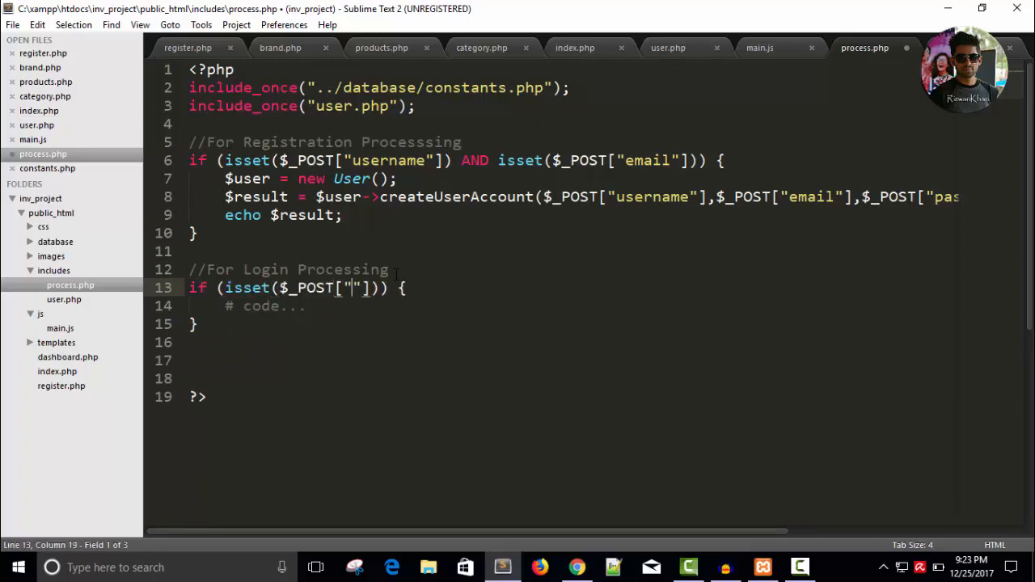
type("log_em")
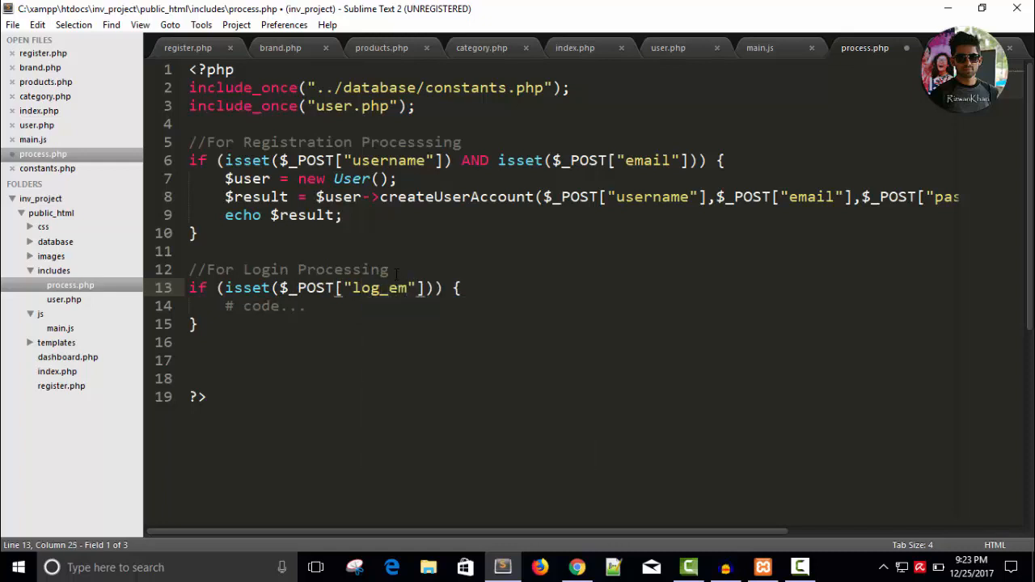
type("ail")
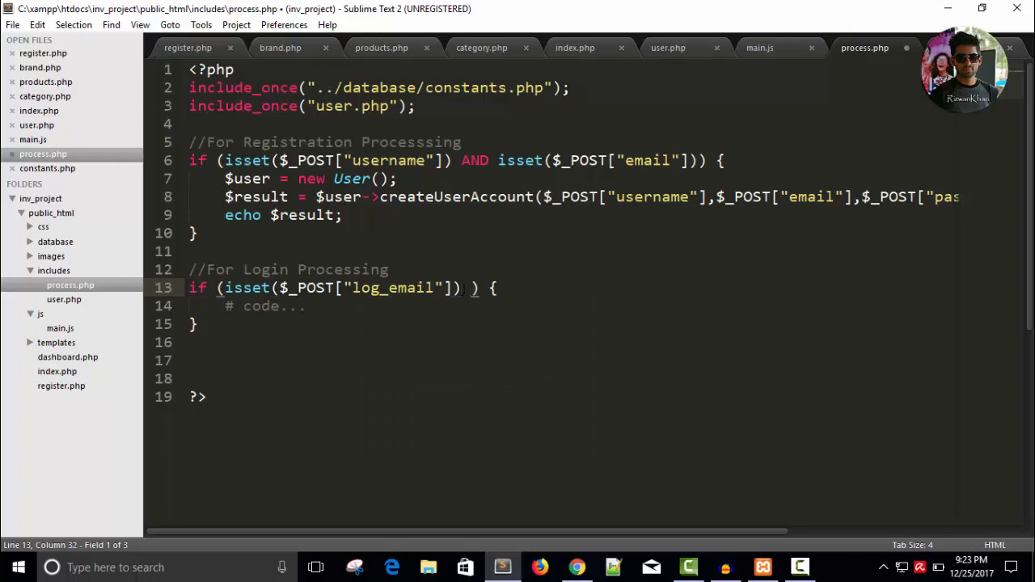
type("AND isset(var")
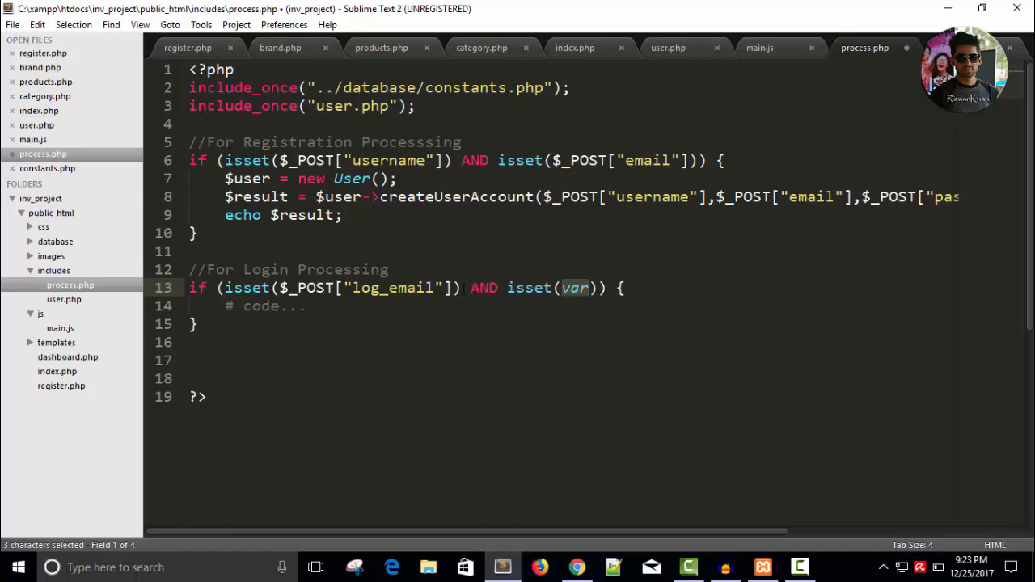
type("$")
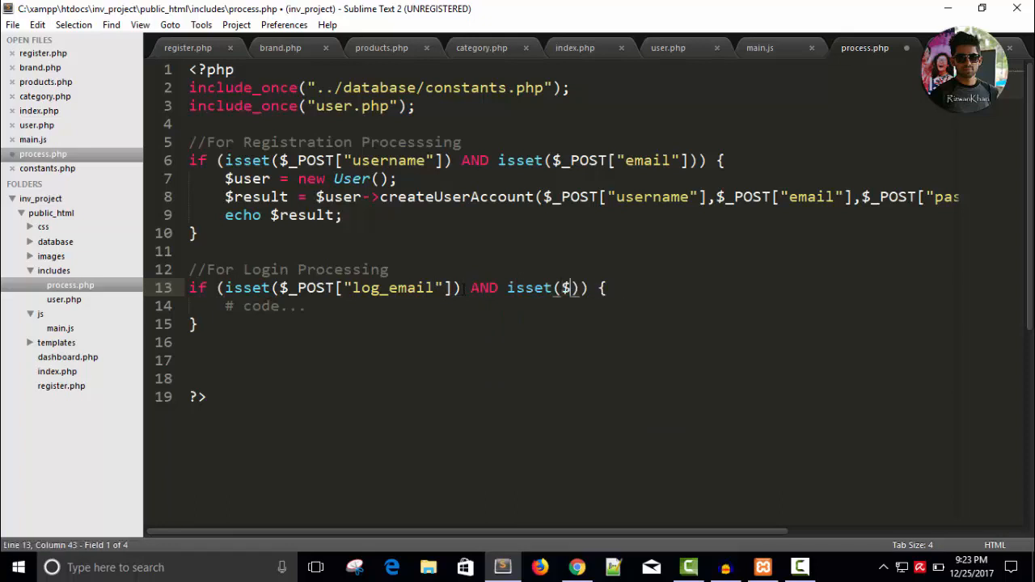
type("_POST")
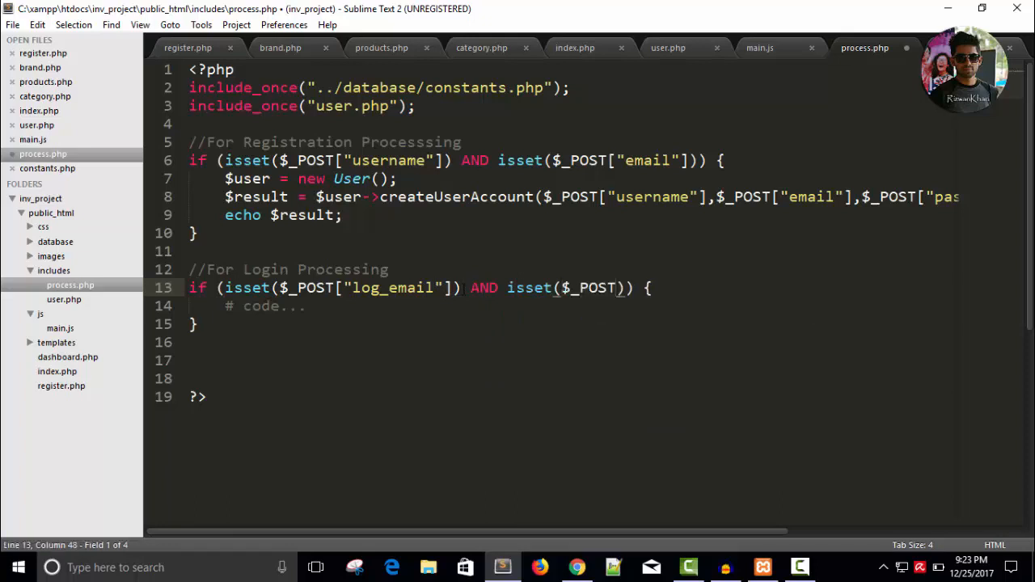
type("\"\"]")
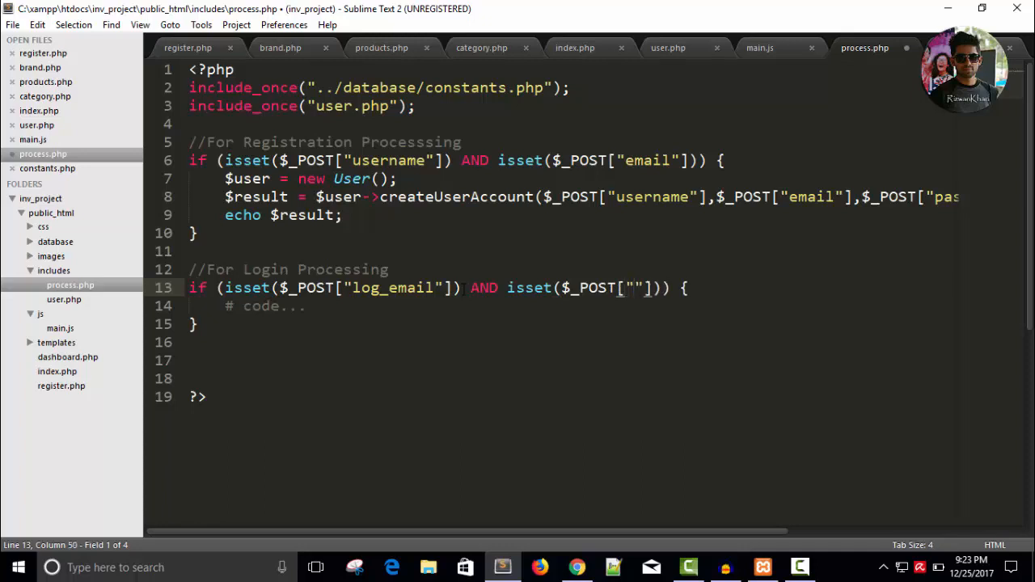
type("log")
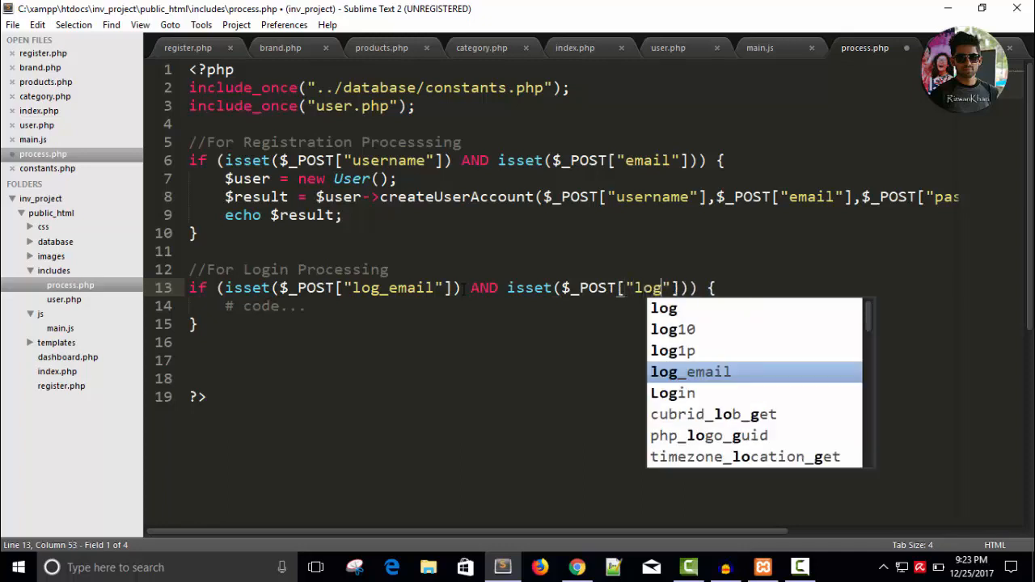
type("_")
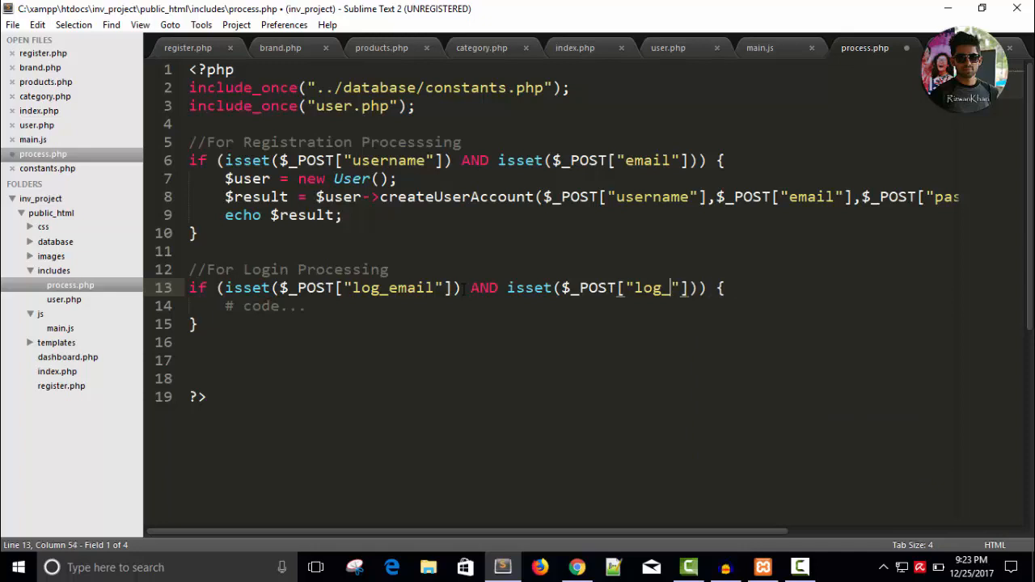
type("password")
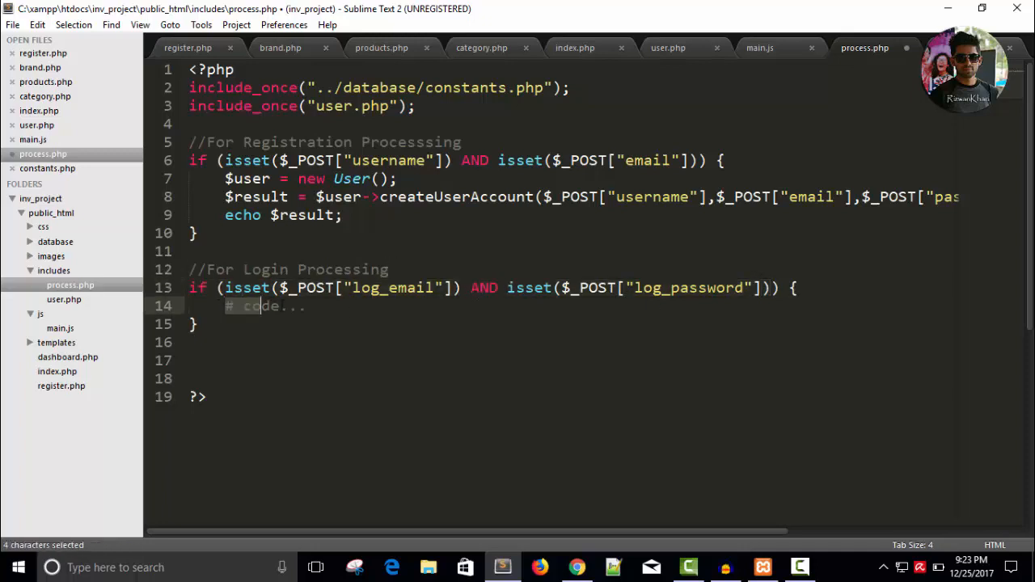
Step: Inside it add $user = new User(); $result = $user->userLogin($_POST["log_email"],$_POST["log_password"]); echo $result;
type("$use")
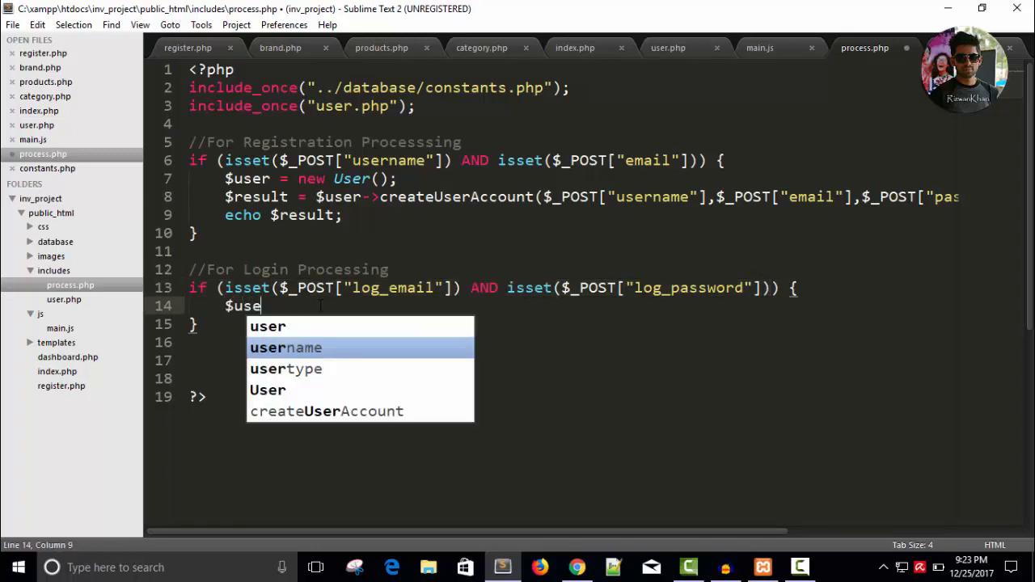
type("r =")
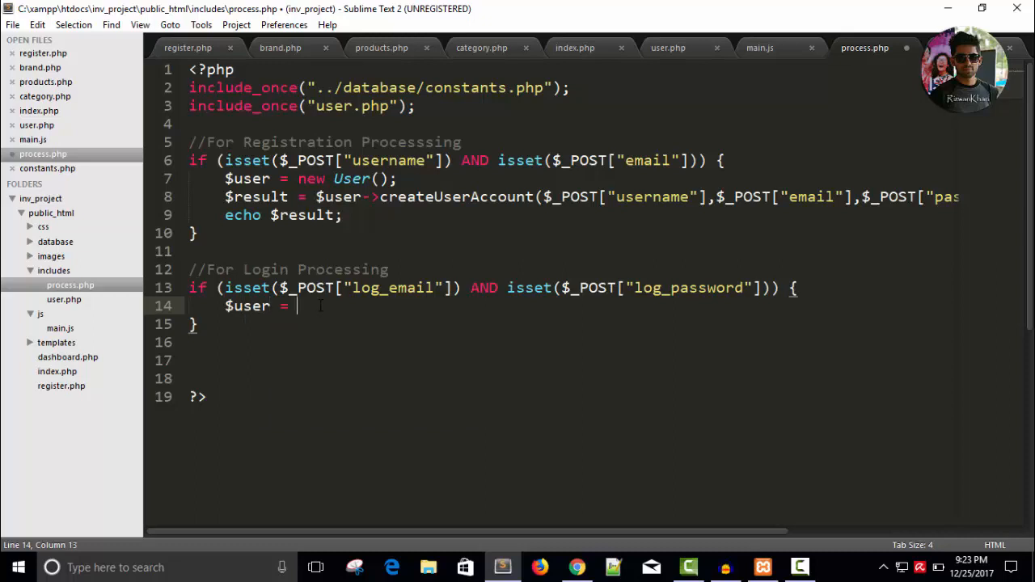
type("ne")
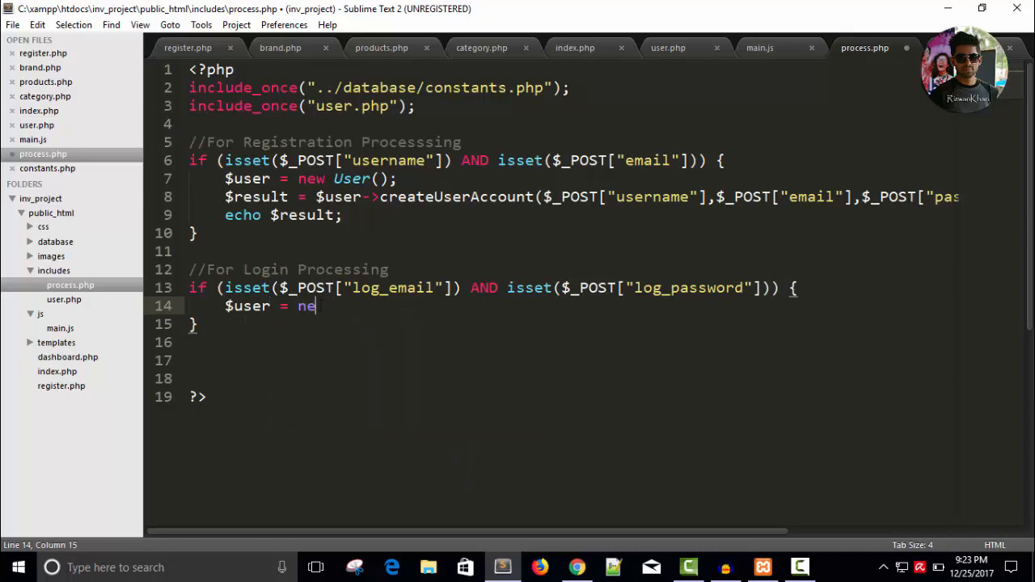
type("w")
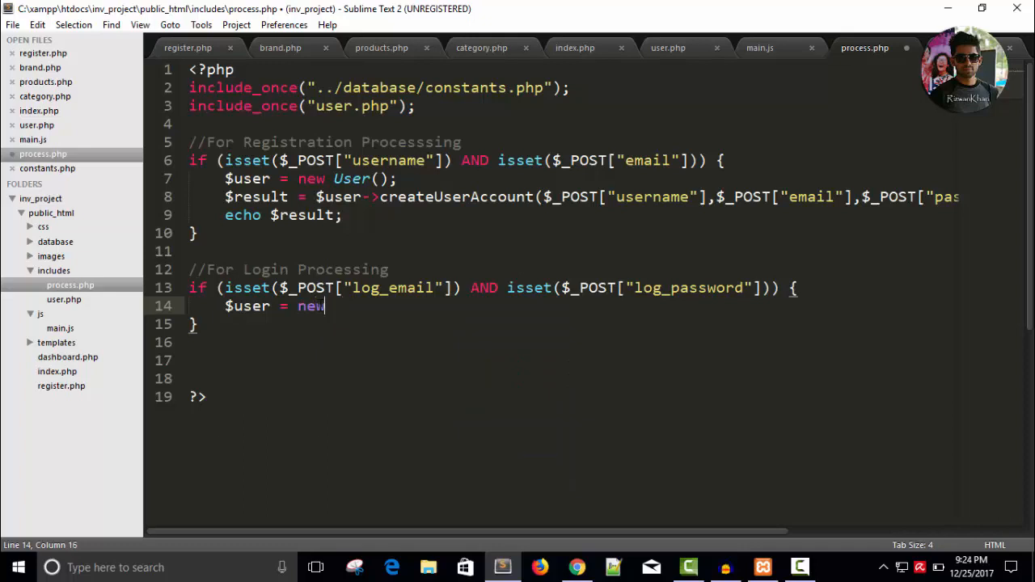
type("User();")
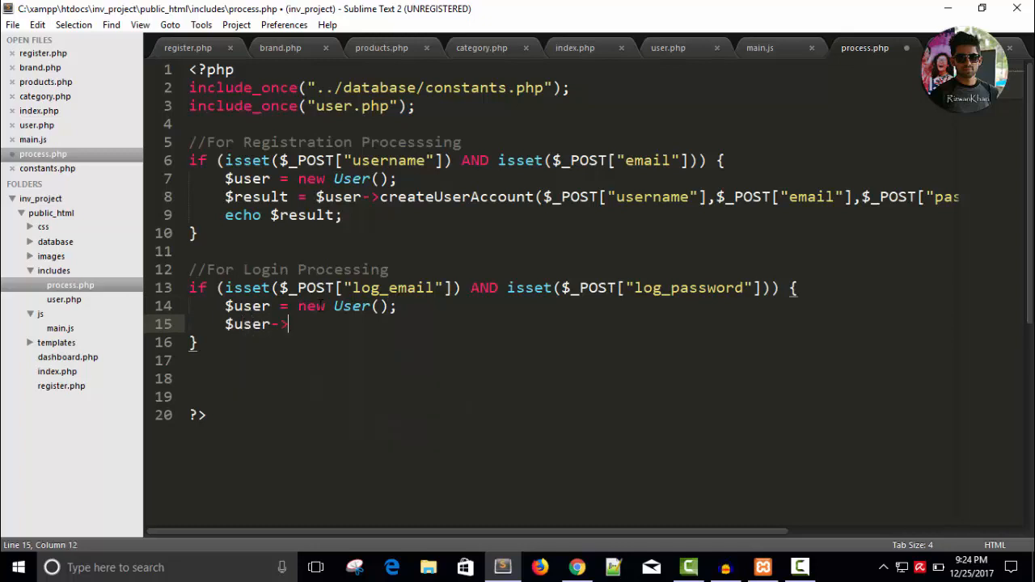
type("userLogin($")
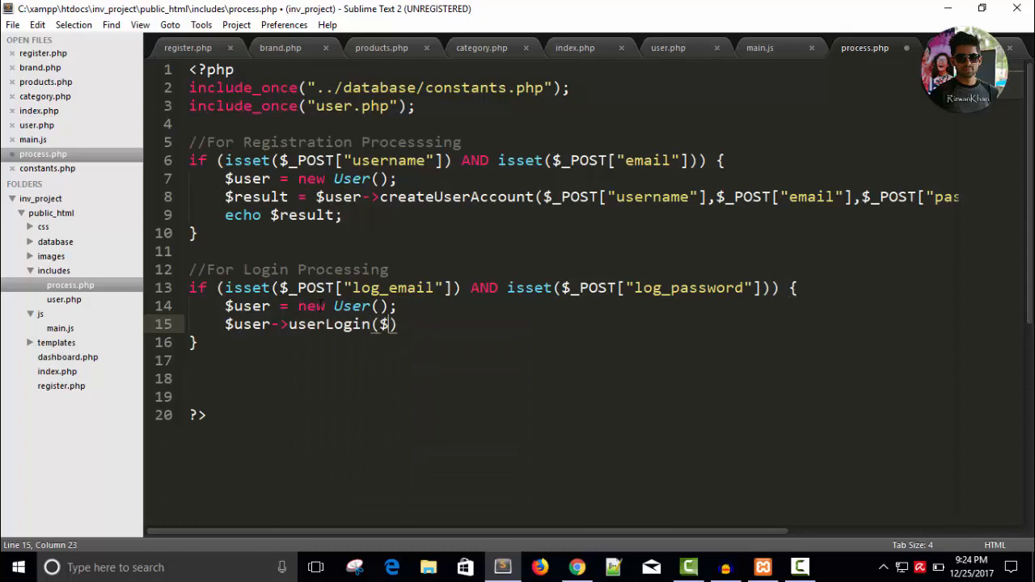
type("_POST[\"\"]")
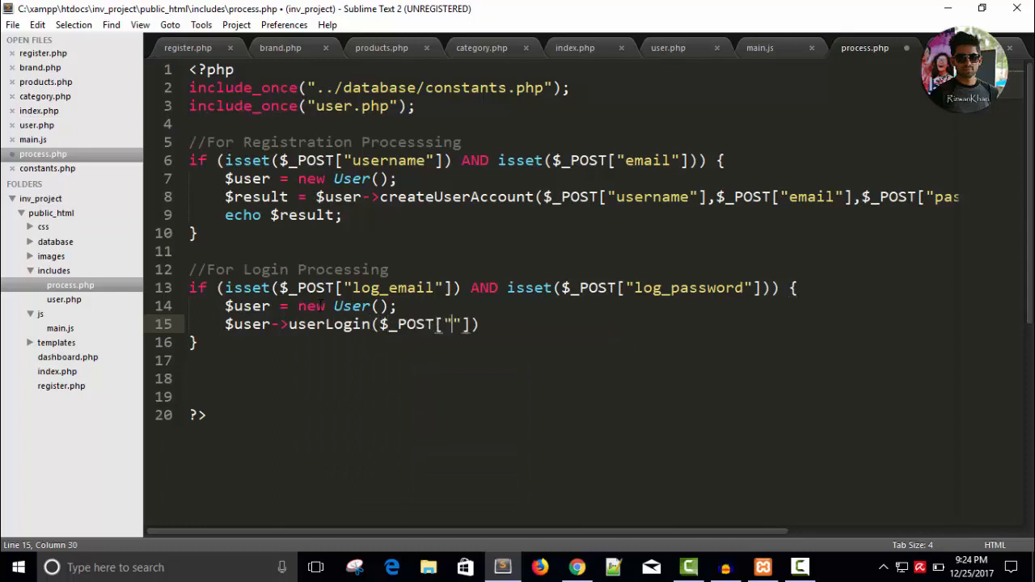
type("log_email")
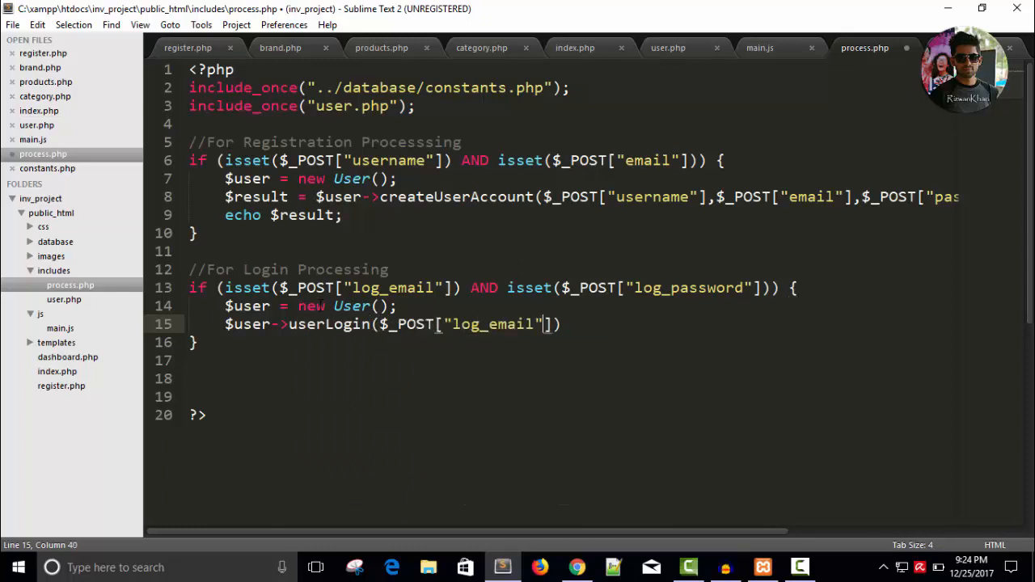
type(",$_POST[\"")
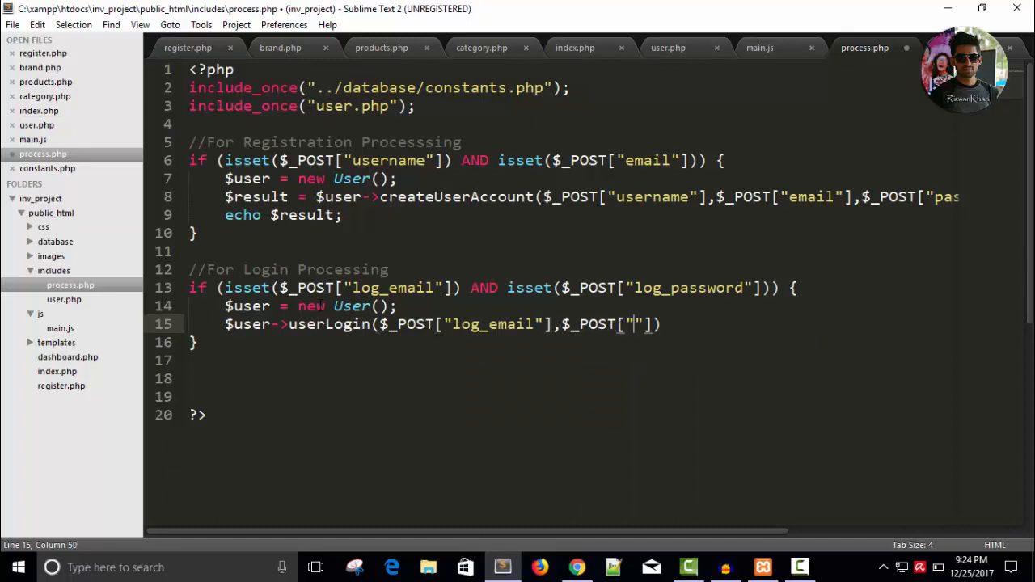
type("log_password")
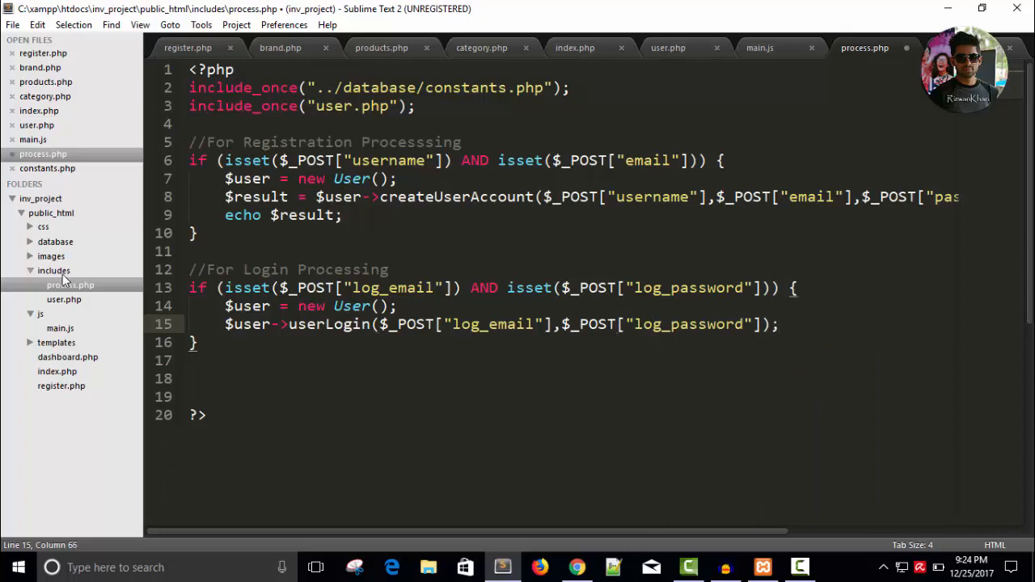
type("result =")
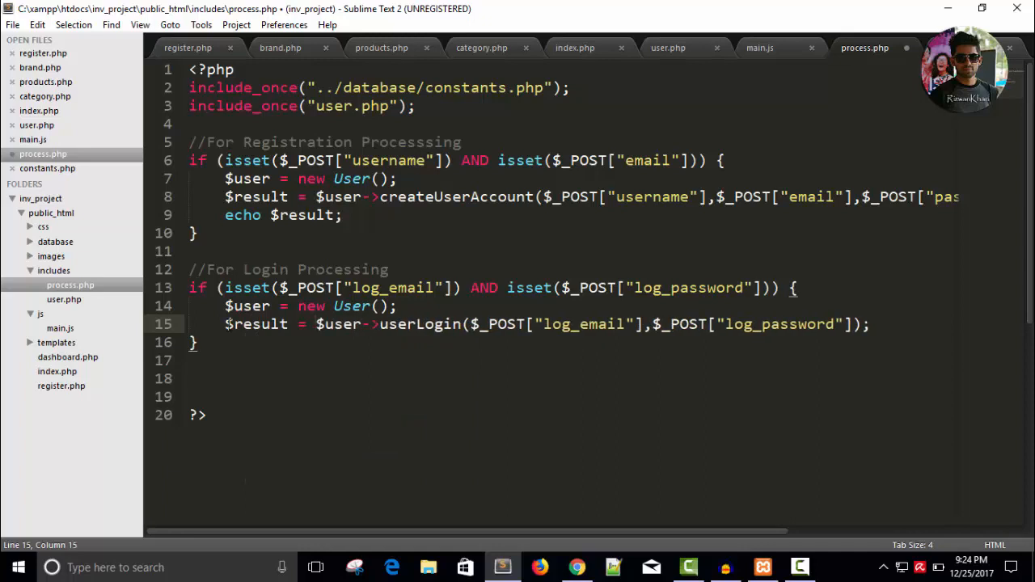
key("enter")
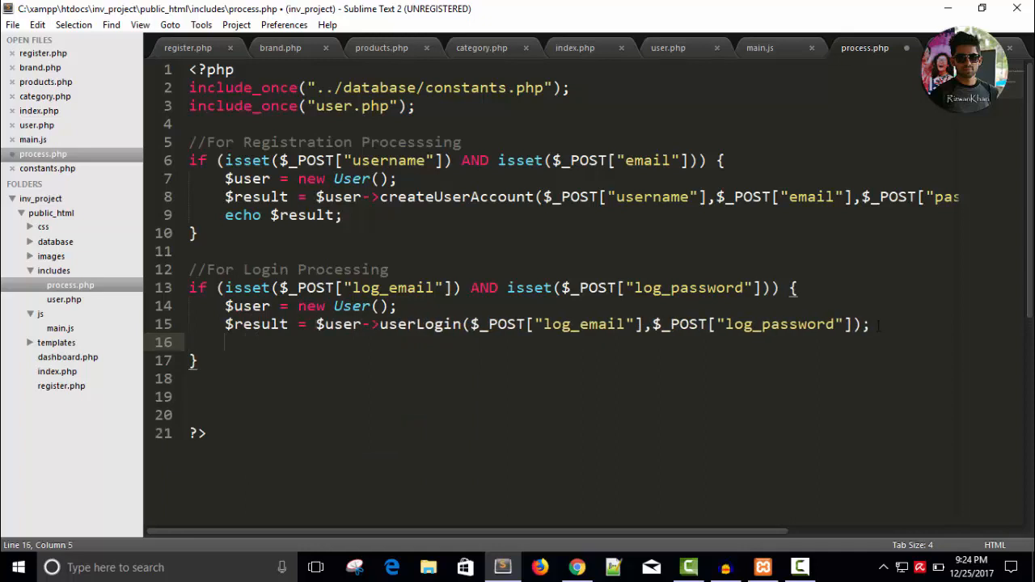
type("echo $result;")
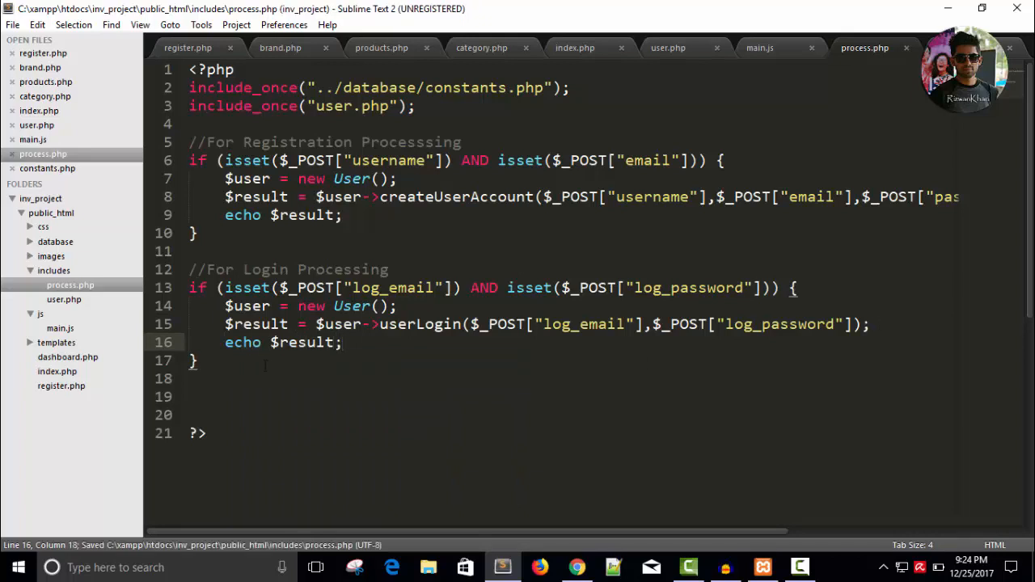
Step: Review the new User and userLogin lines of the login block
left_click_drag(226, 305, 375, 323)
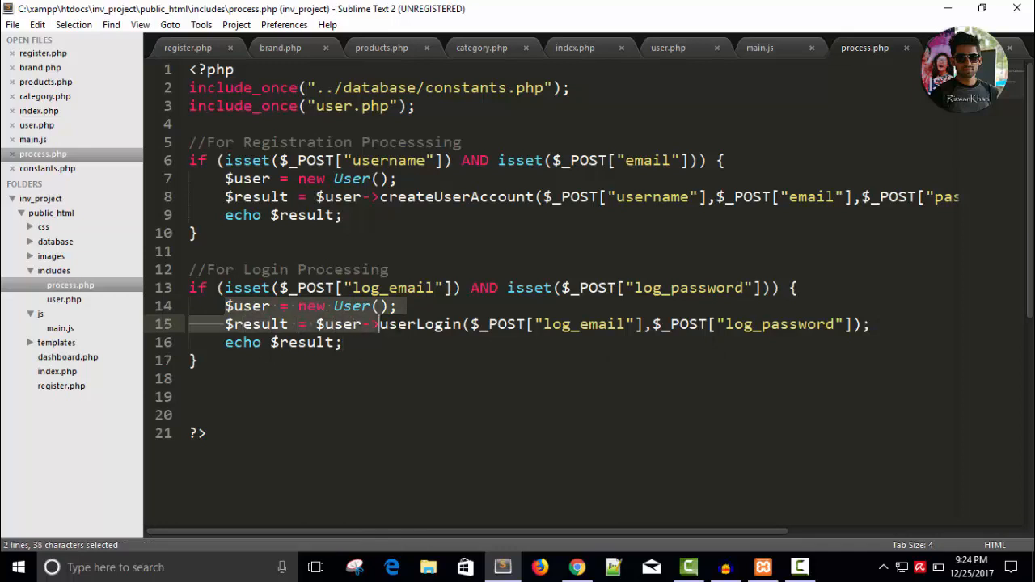
left_click(466, 323)
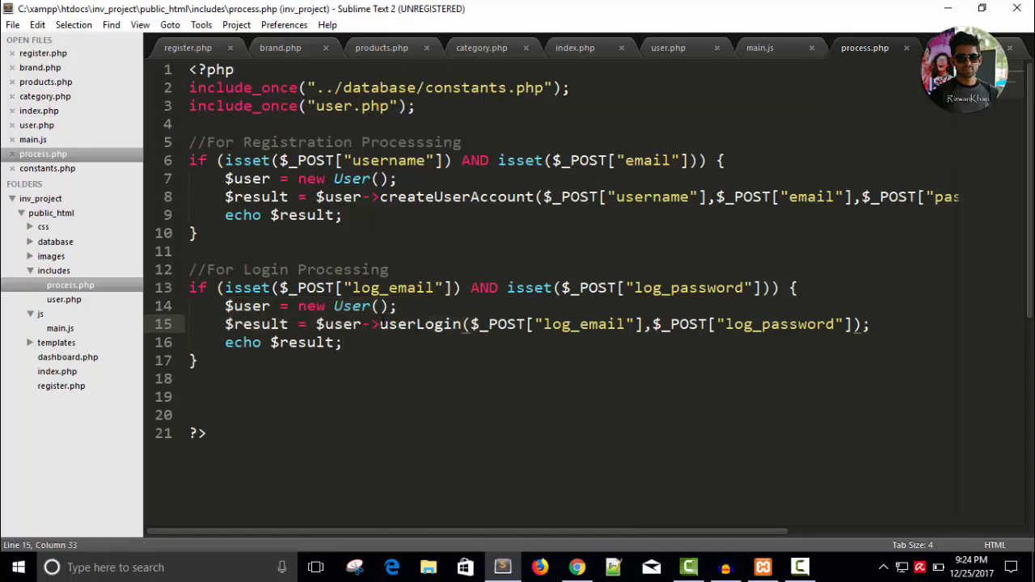
double_click(420, 323)
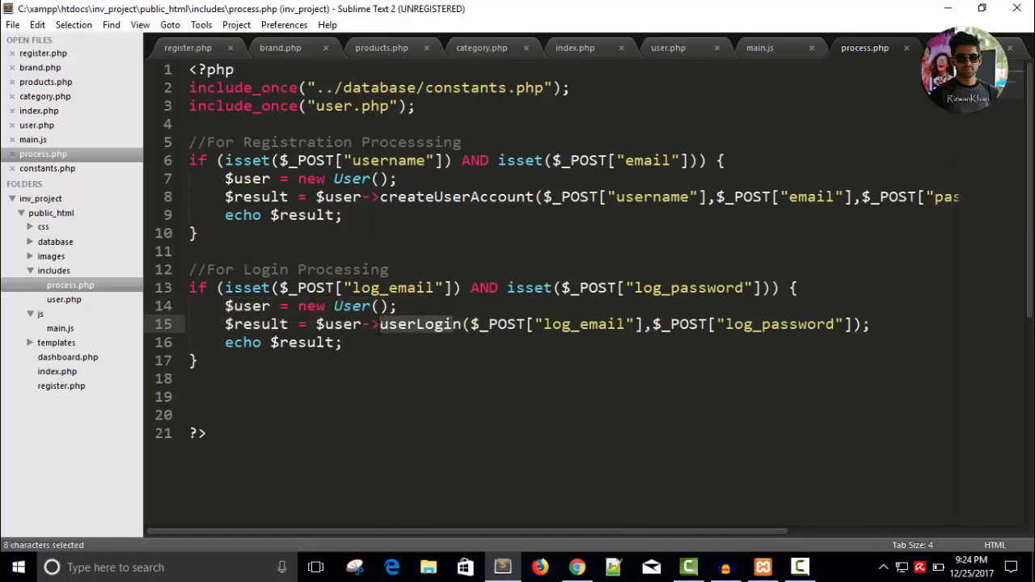
left_click(385, 323)
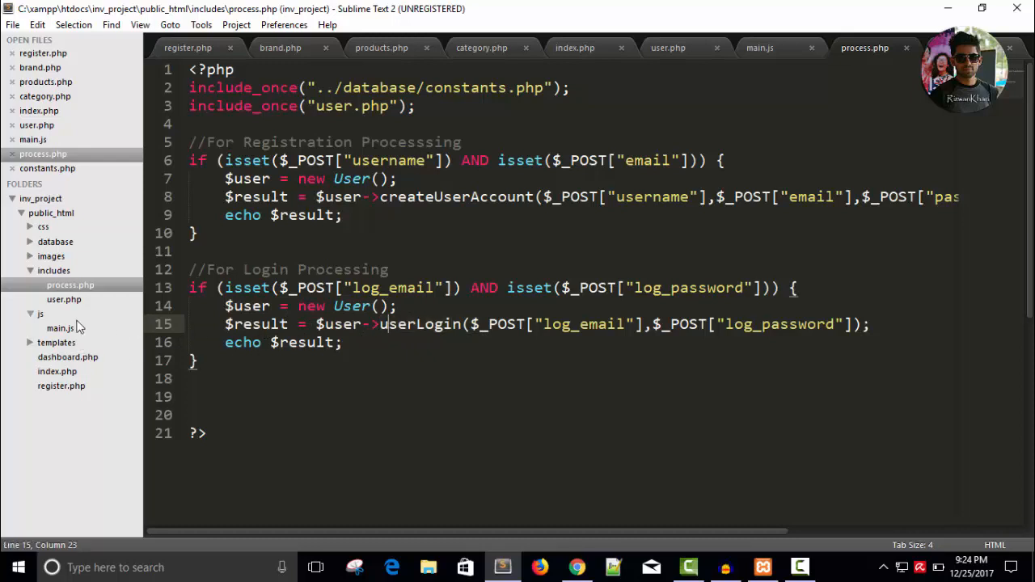
Step: Glance at main.js's AJAX login handler, then return to the Inventory login page in Chrome
left_click(759, 47)
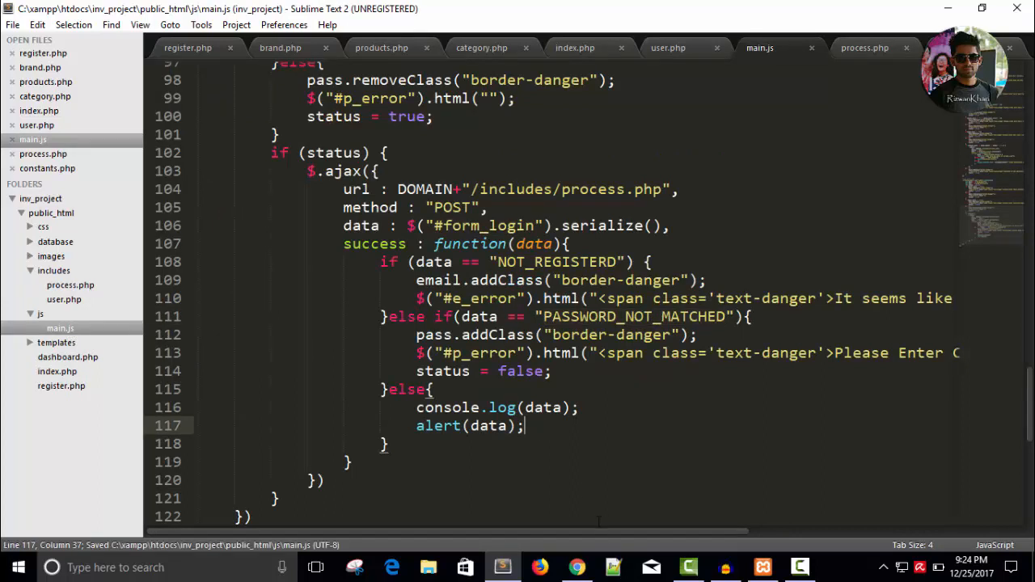
left_click(13, 24)
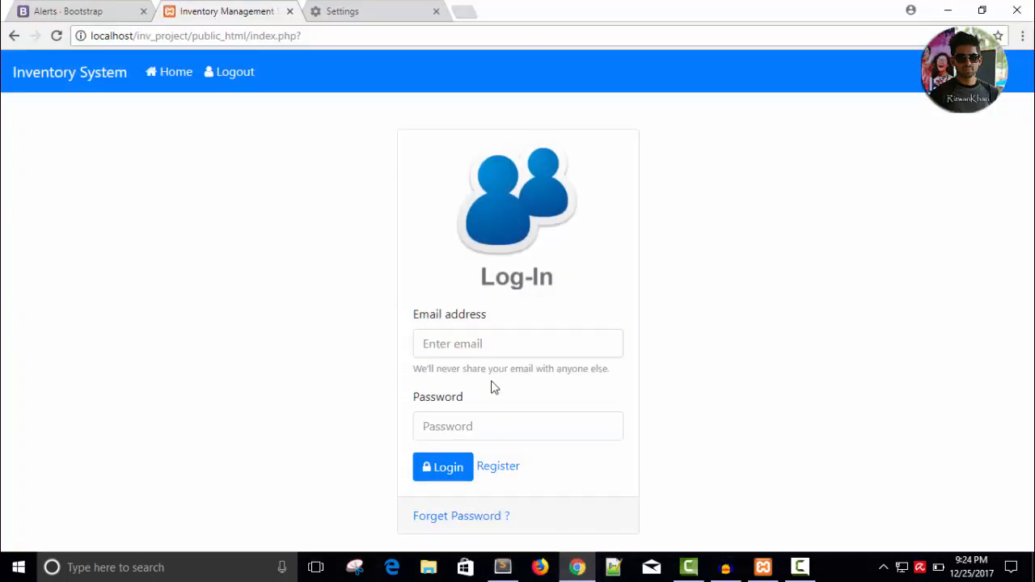
Step: Log in with the admin email; a wrong password shows the error, the correct one alerts 1
left_click(517, 343)
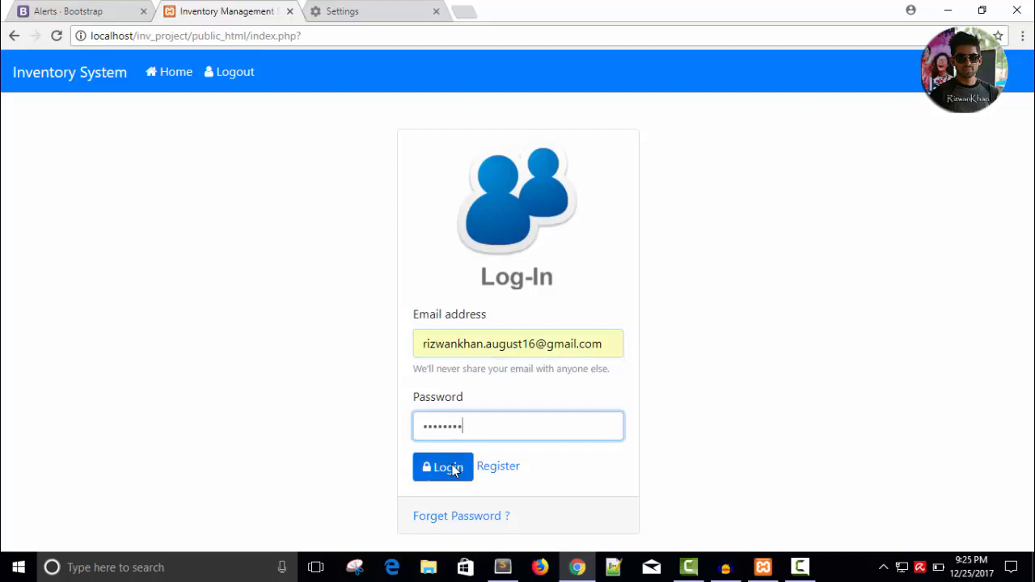
left_click(443, 466)
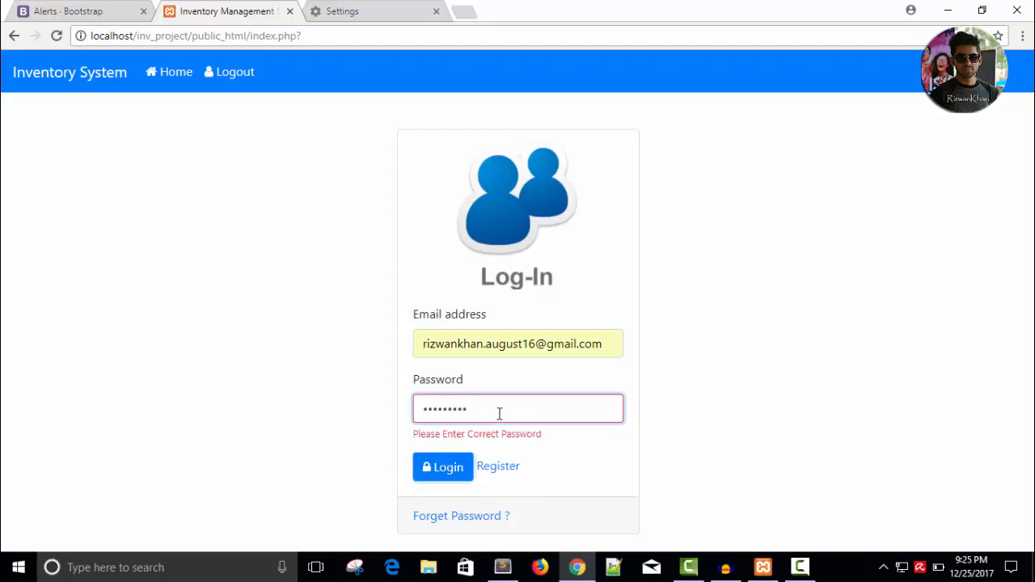
left_click(443, 465)
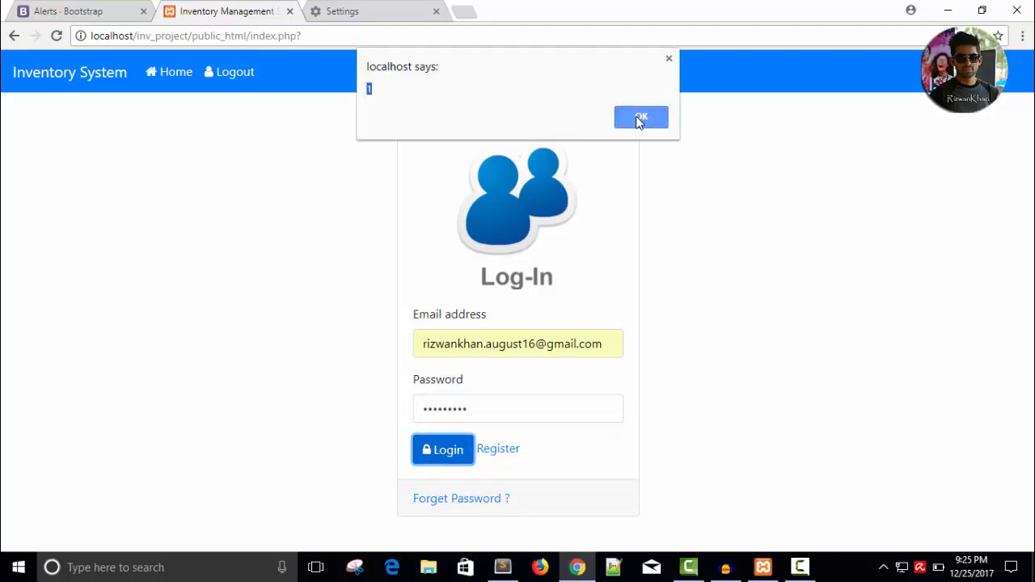
left_click(641, 116)
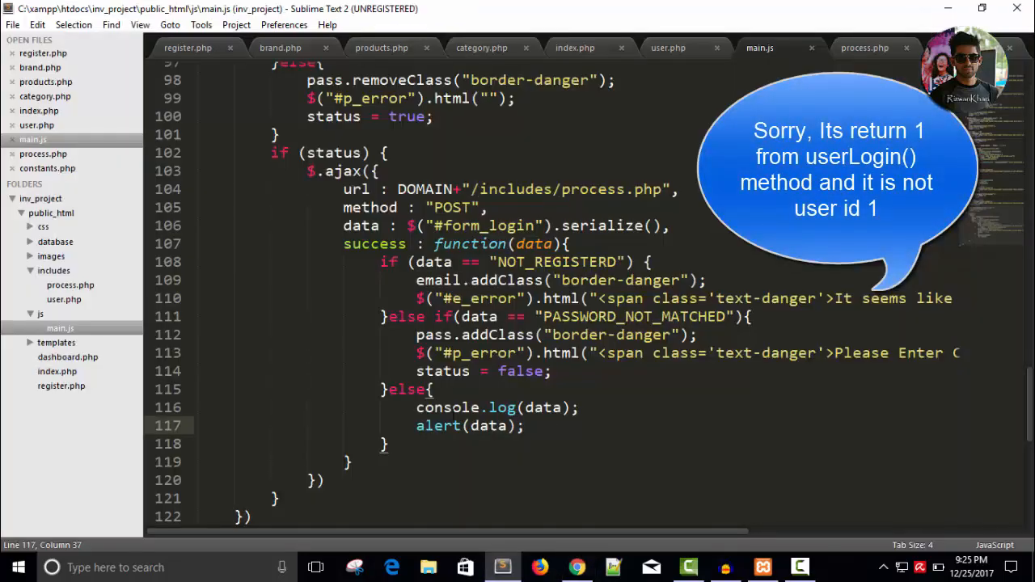
Step: Replace alert(data) with window.location.href = DOMAIN+"/dashboard.php"; in the success branch
double_click(438, 427)
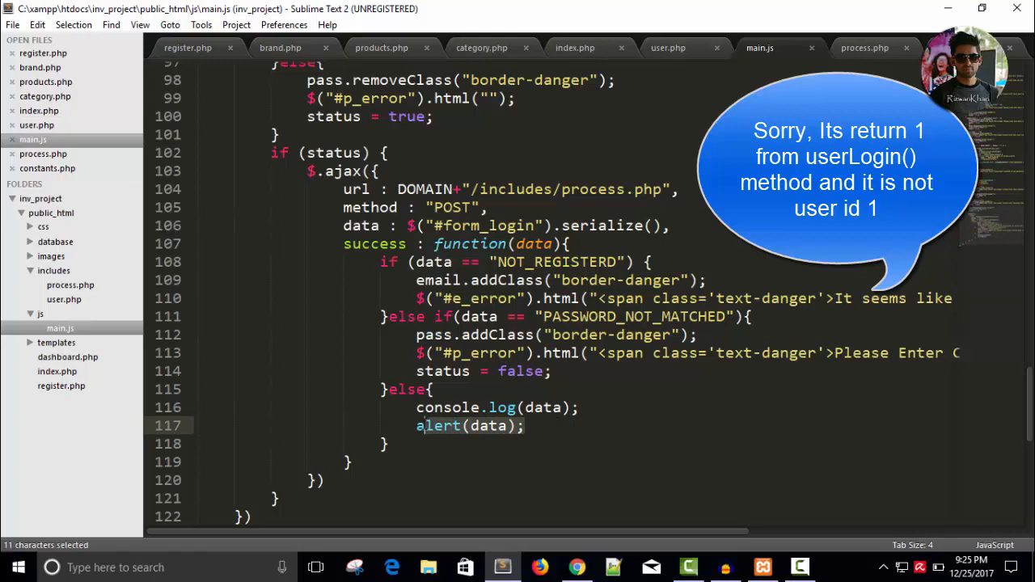
key("Delete")
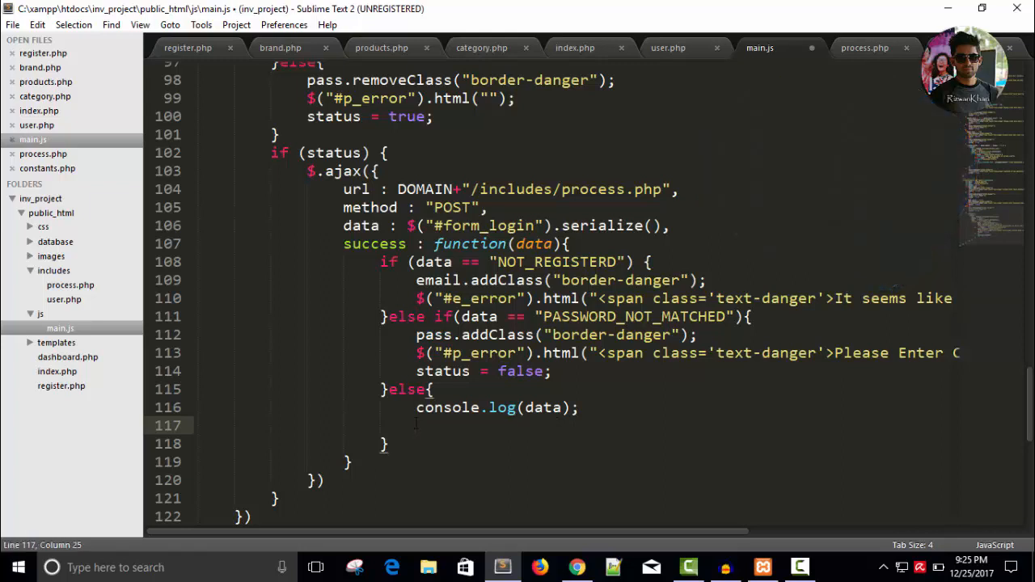
mouse_move(1003, 235)
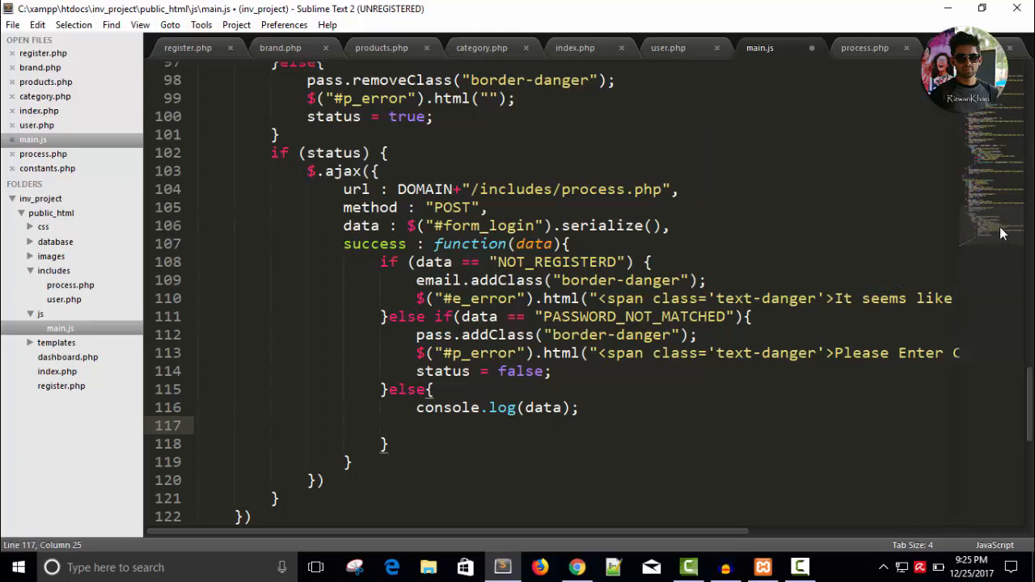
type("window")
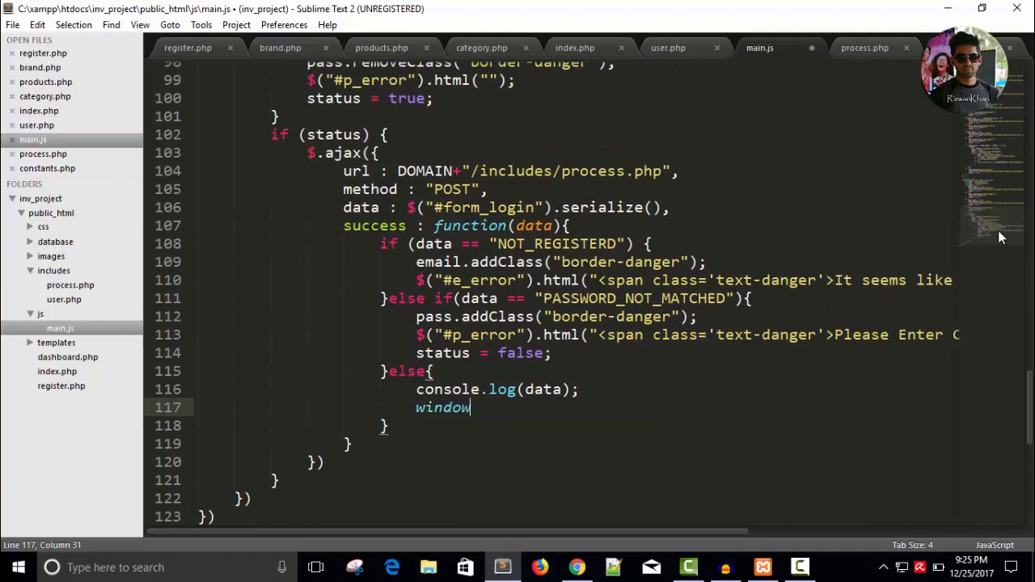
type(".location")
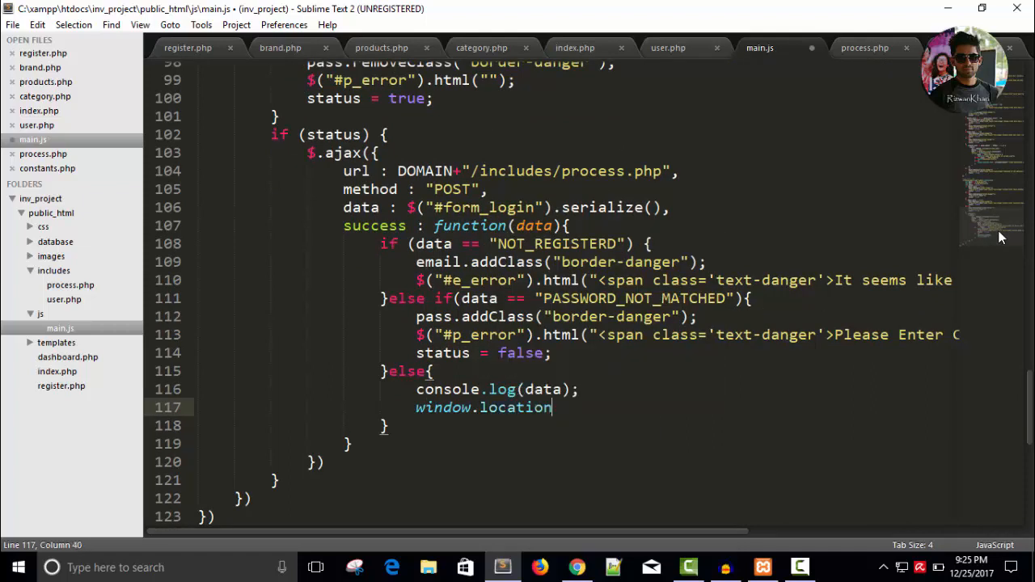
type(".href =")
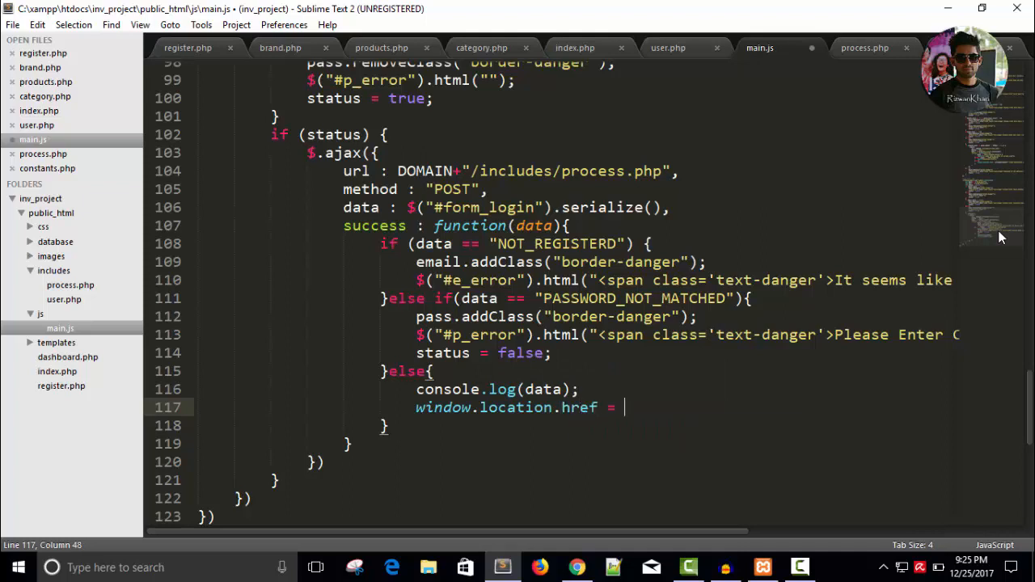
type("DOM")
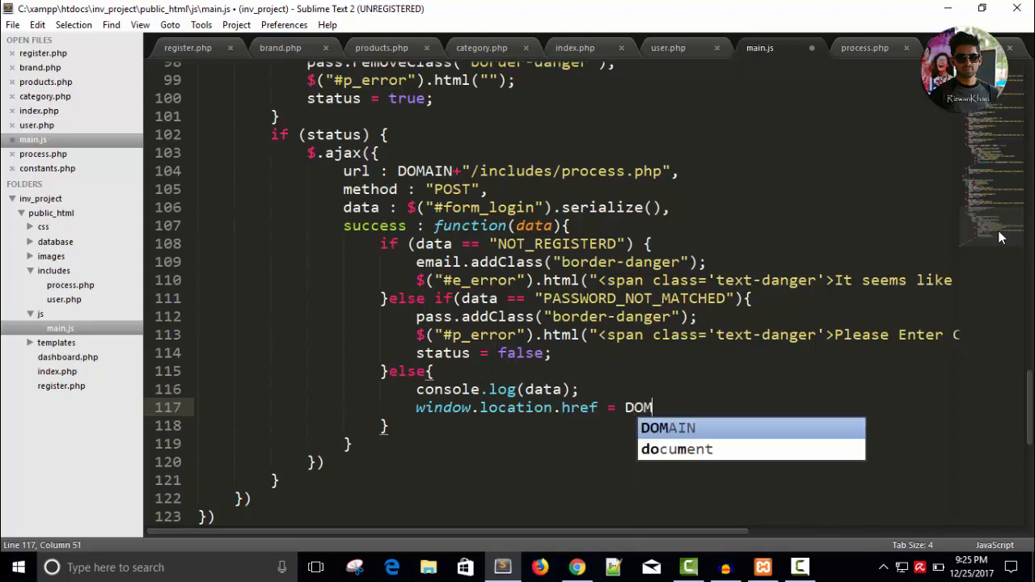
type("AIN+\"/\"")
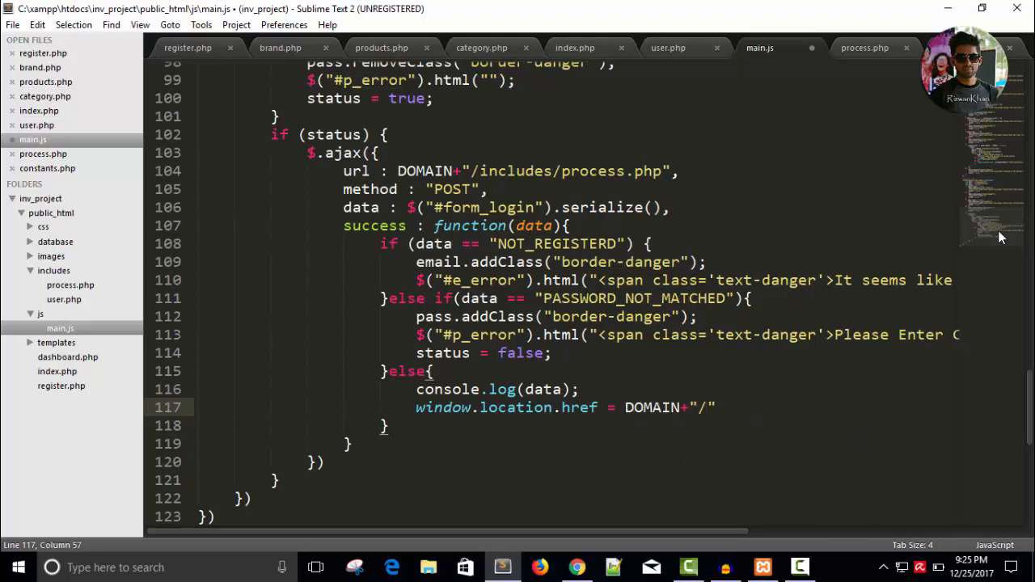
type("dashboard.php")
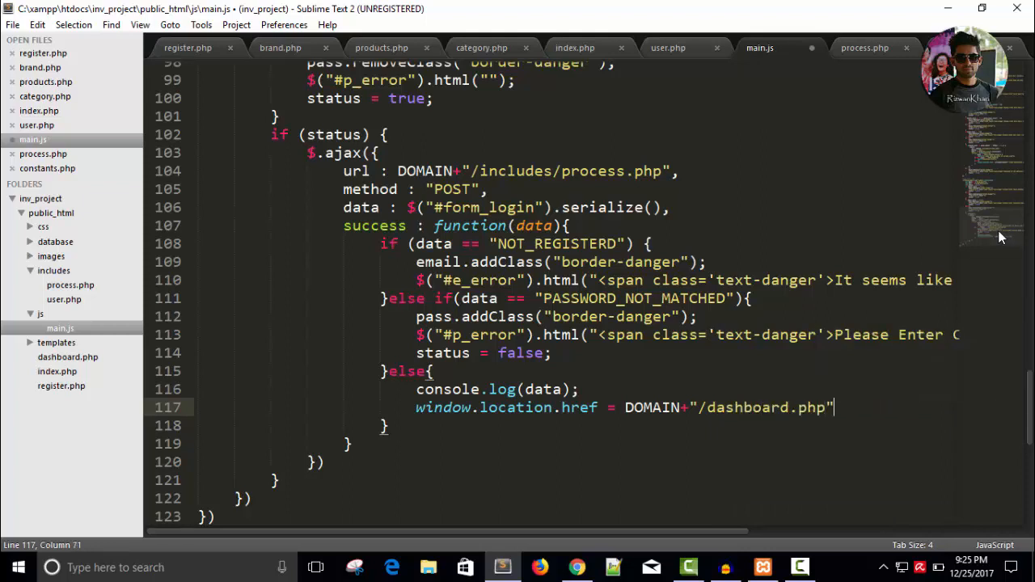
type(";")
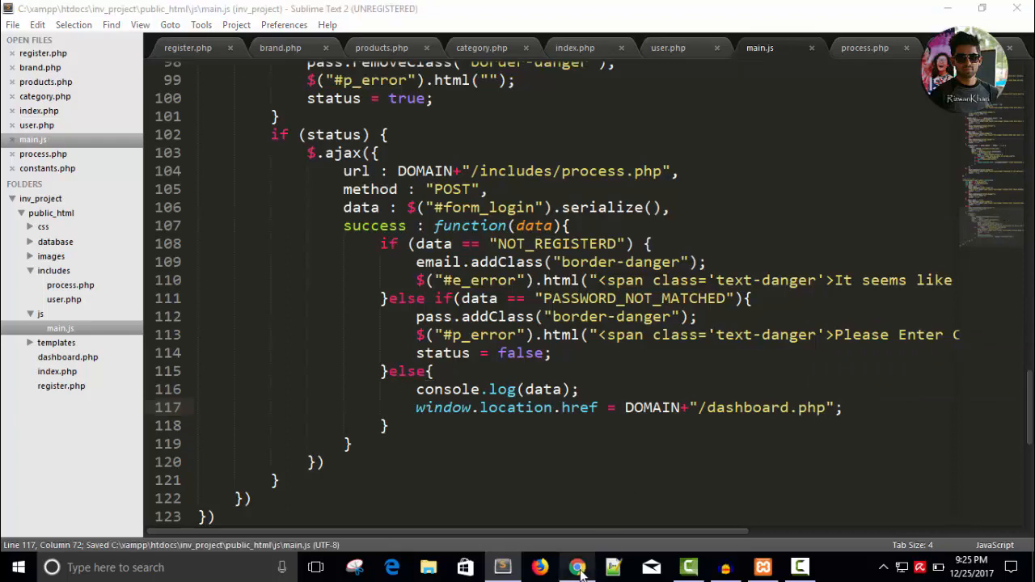
left_click(444, 450)
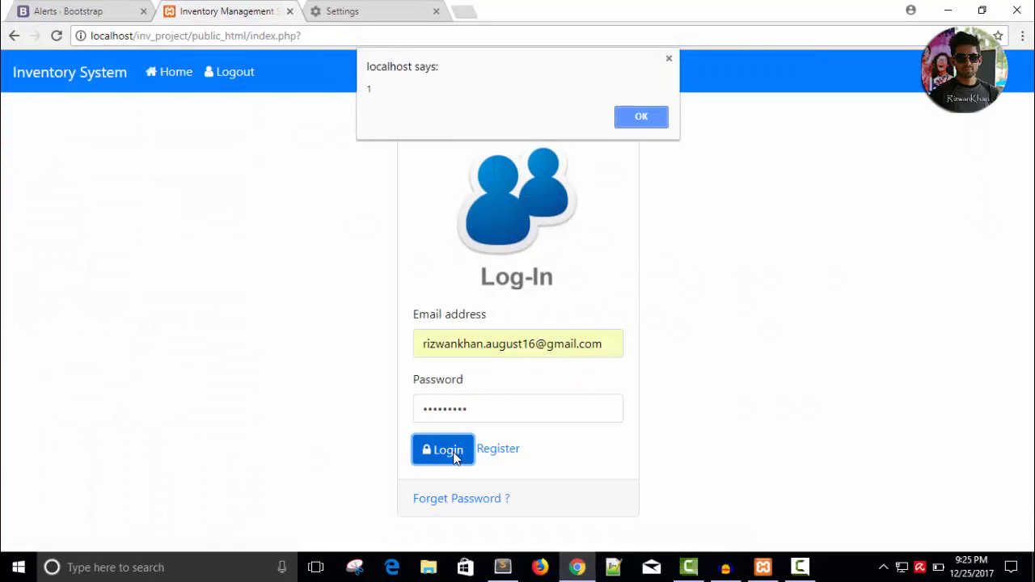
left_click(640, 117)
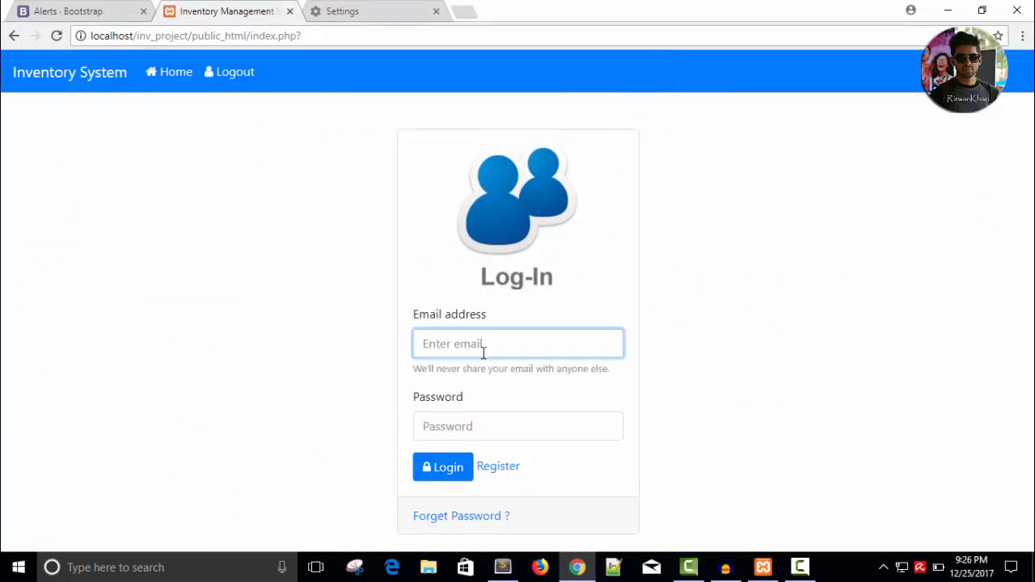
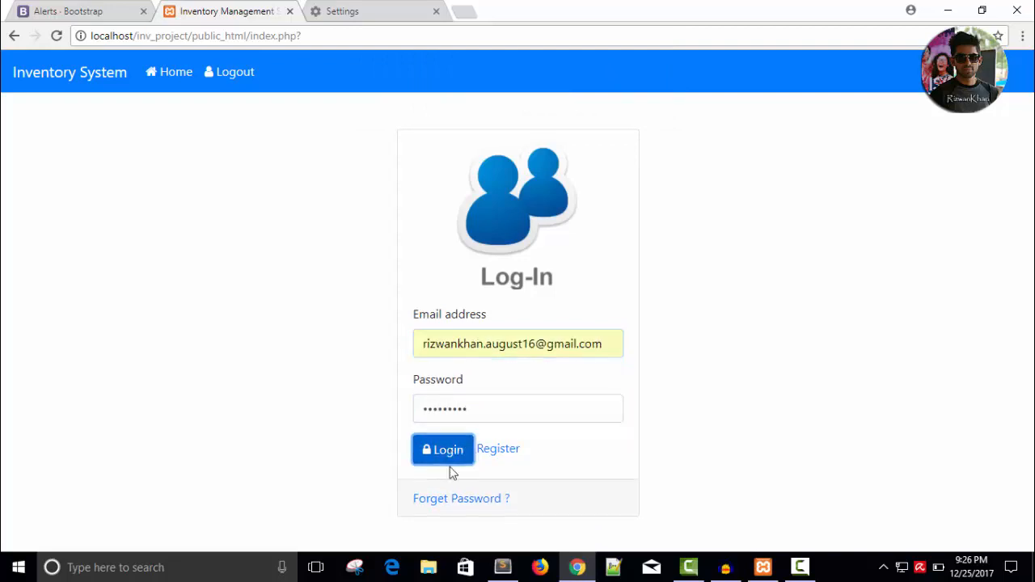
left_click(443, 449)
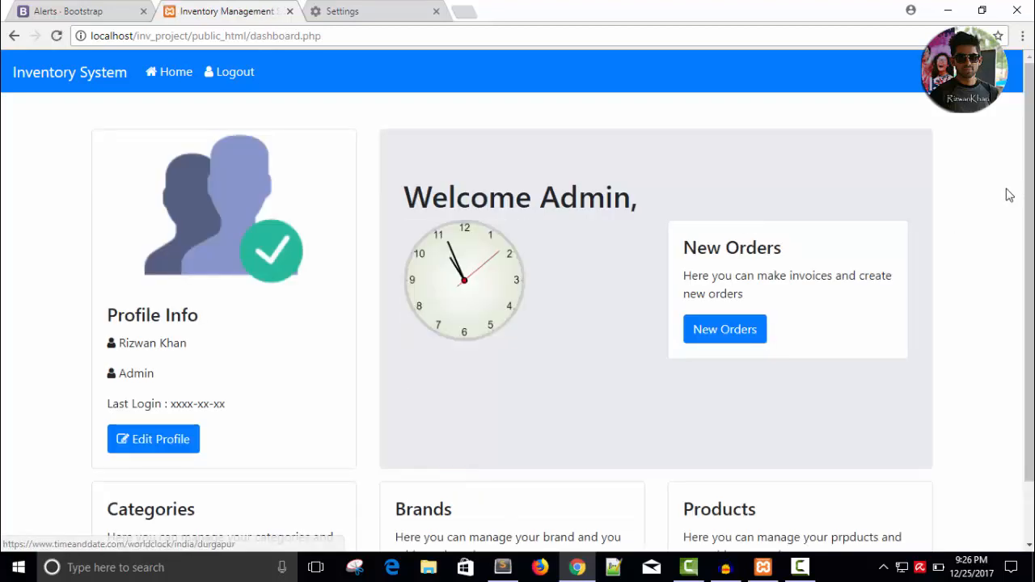
scroll("down", 3)
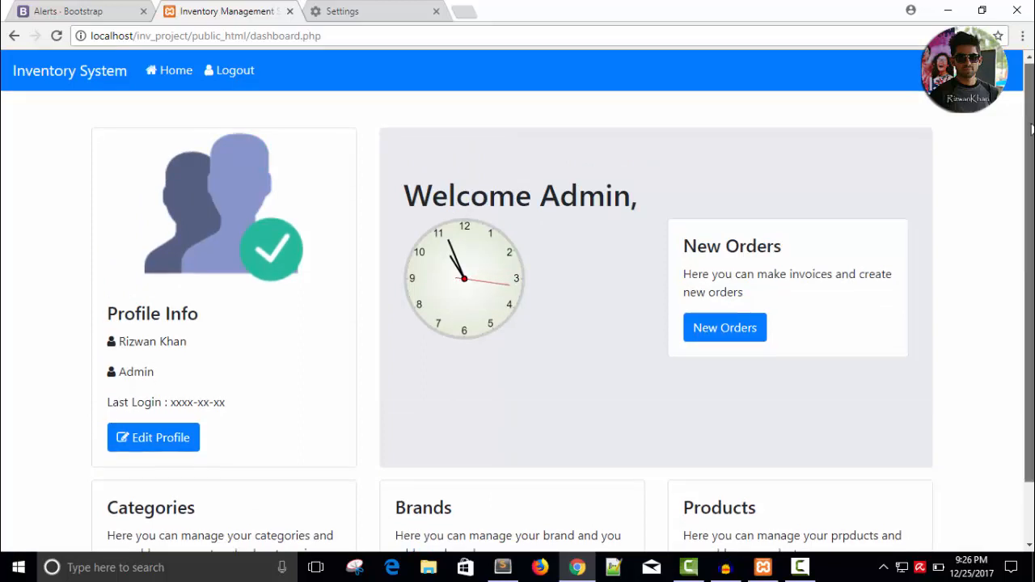
scroll("down", 3)
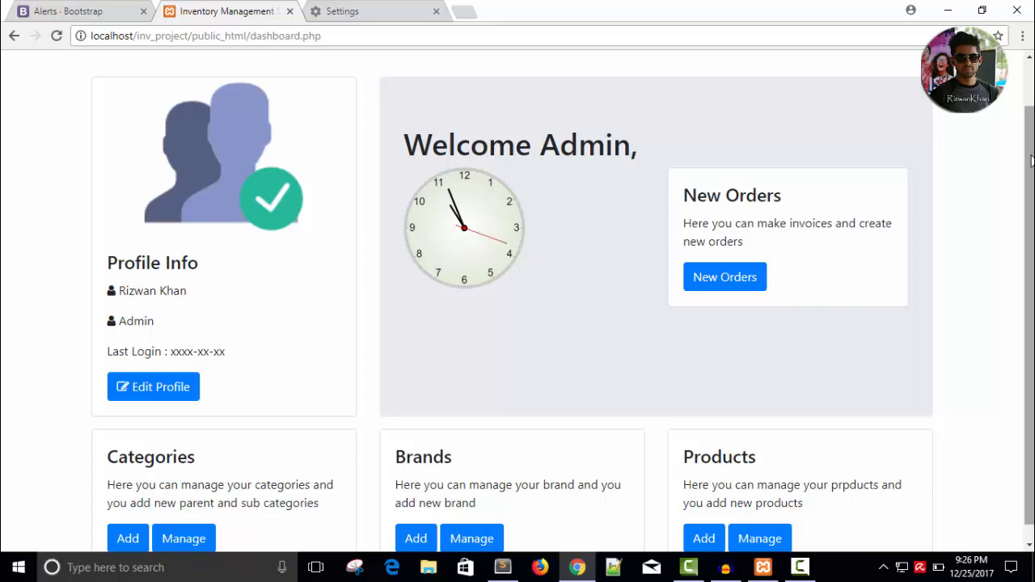
mouse_move(760, 537)
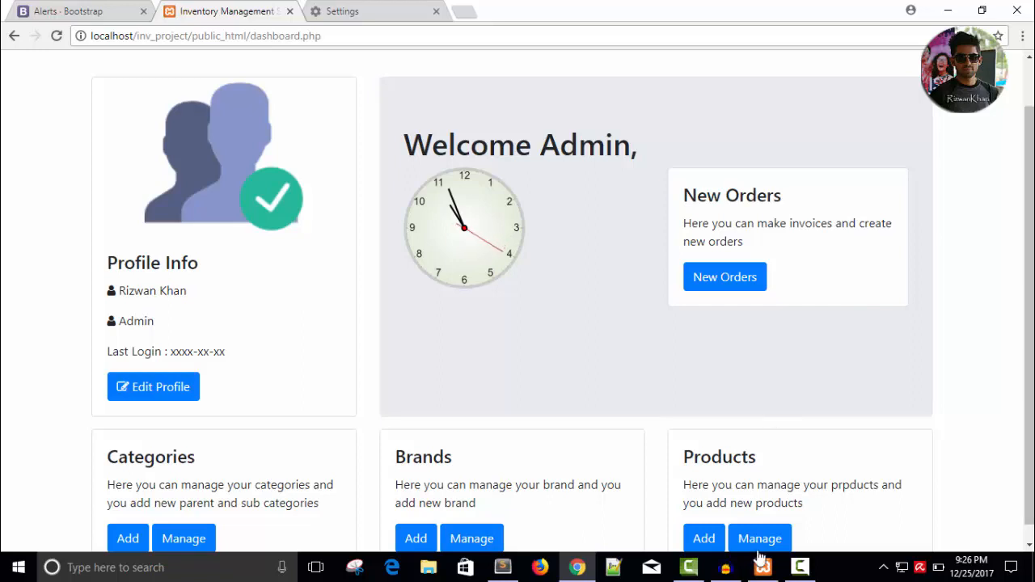